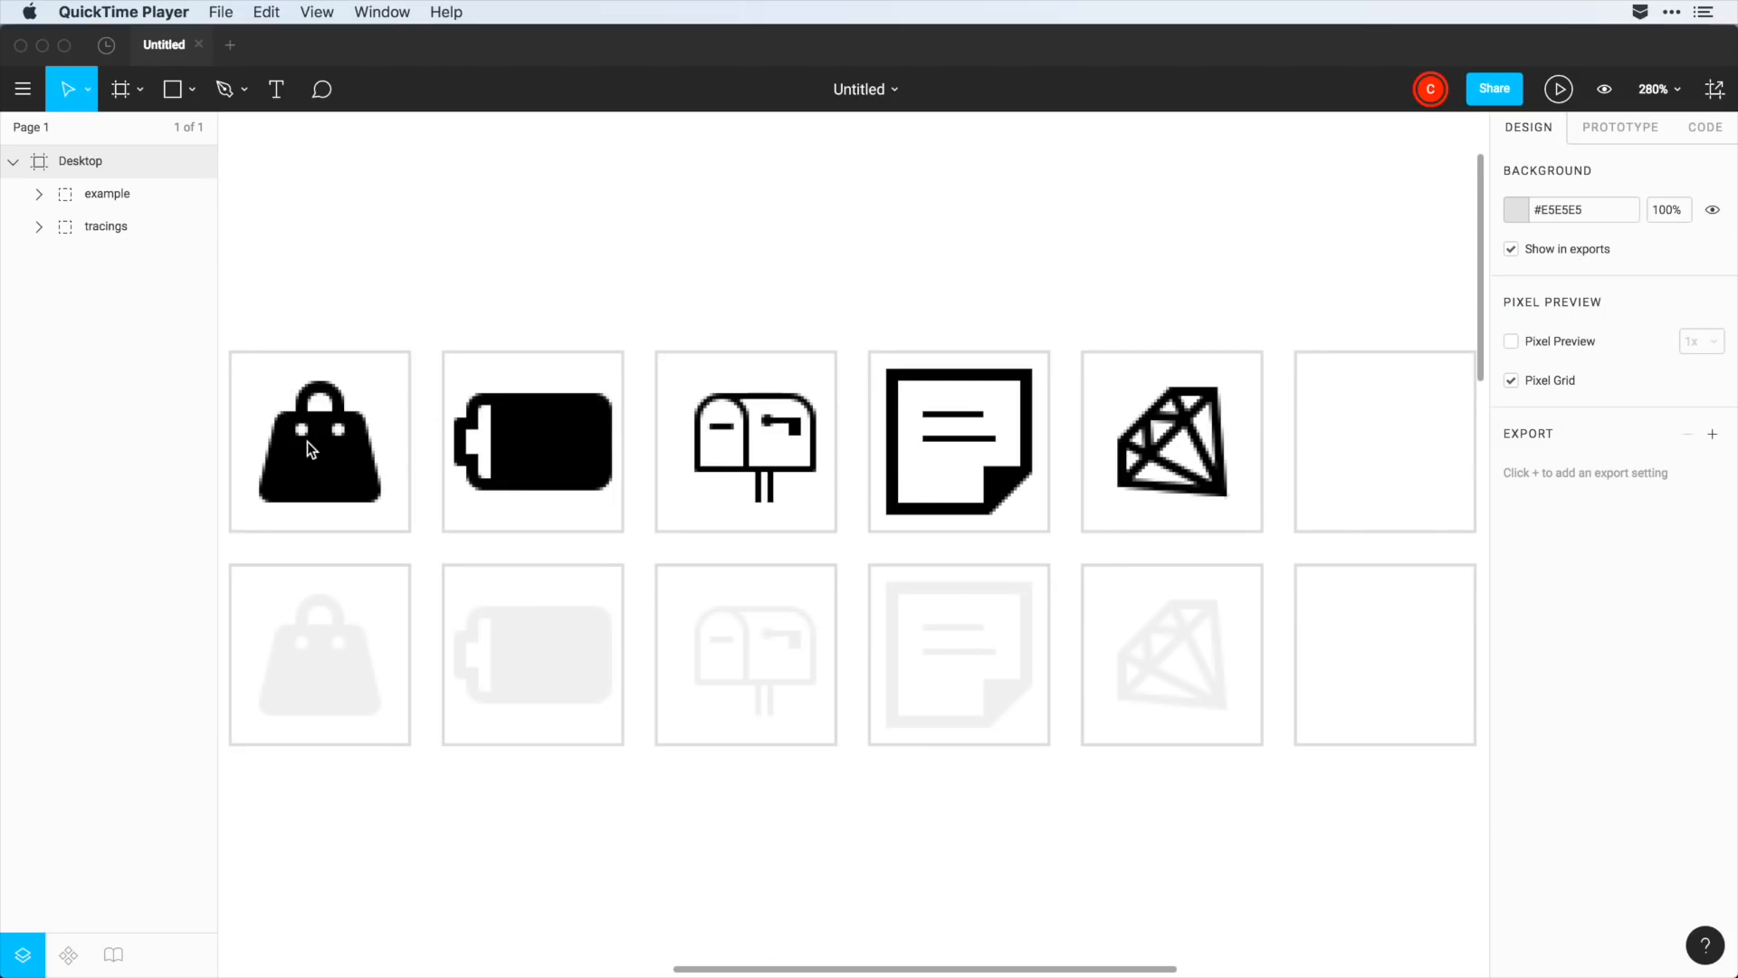
mouse_move(493, 451)
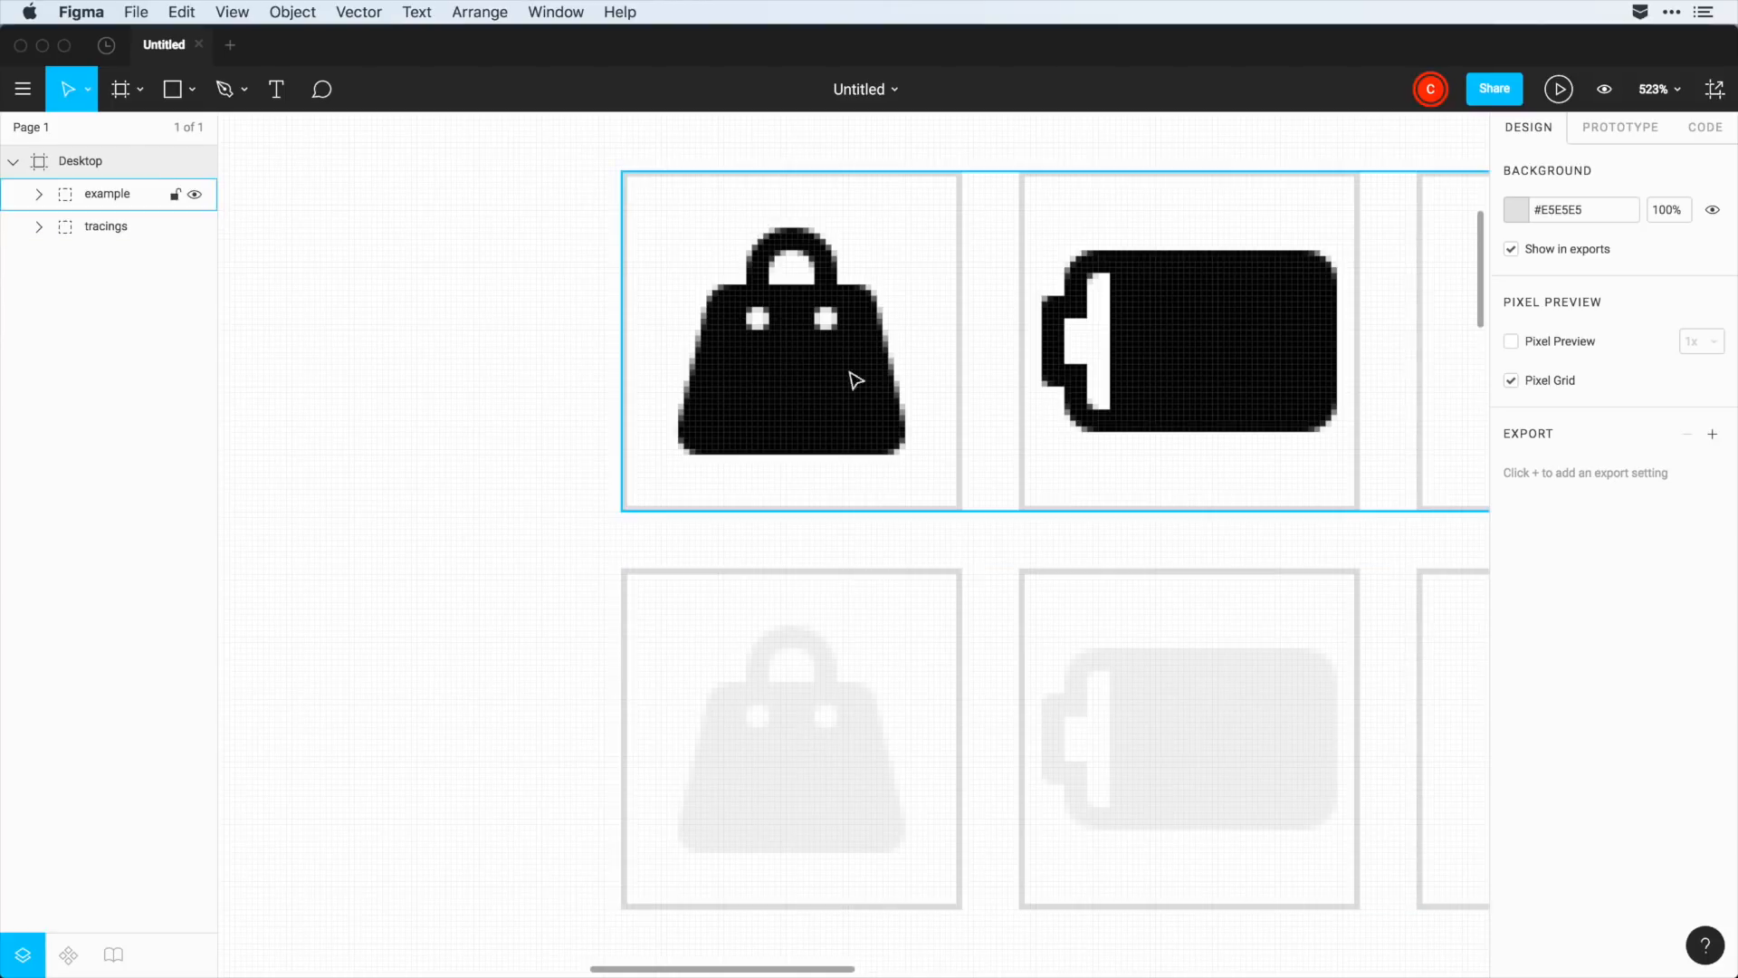
mouse_move(815, 378)
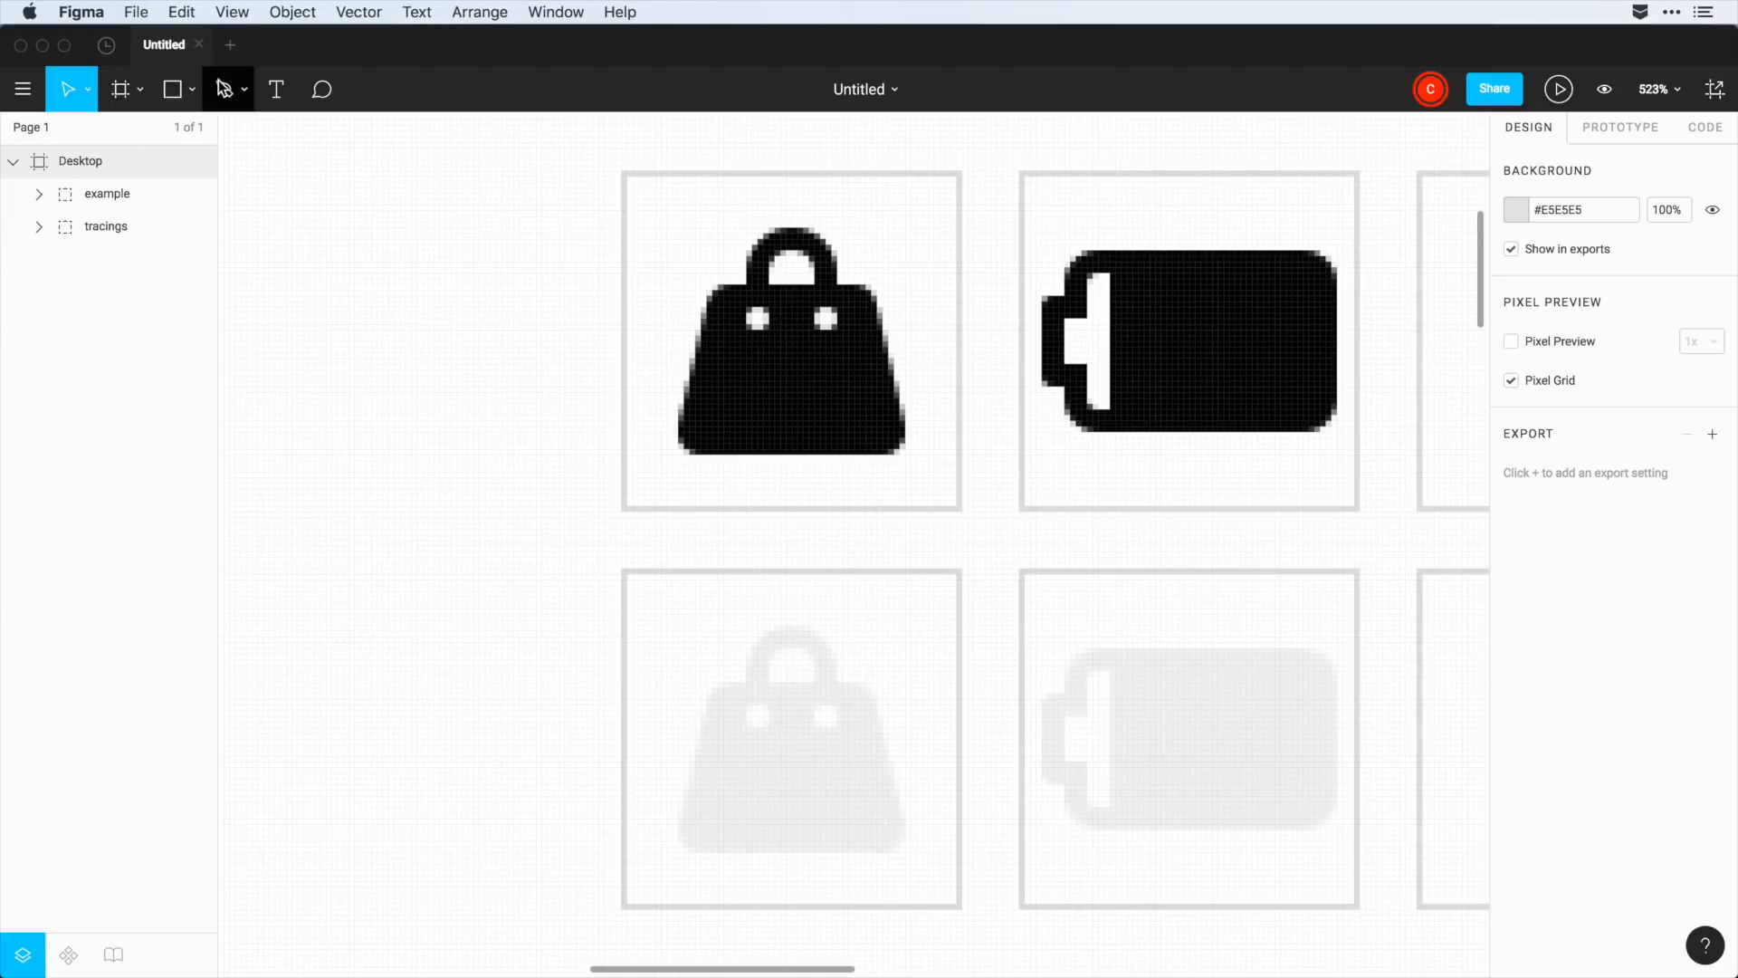
- Trace the bag's trapezoid body corners and draw the curved handle arc across its top
left_click(226, 88)
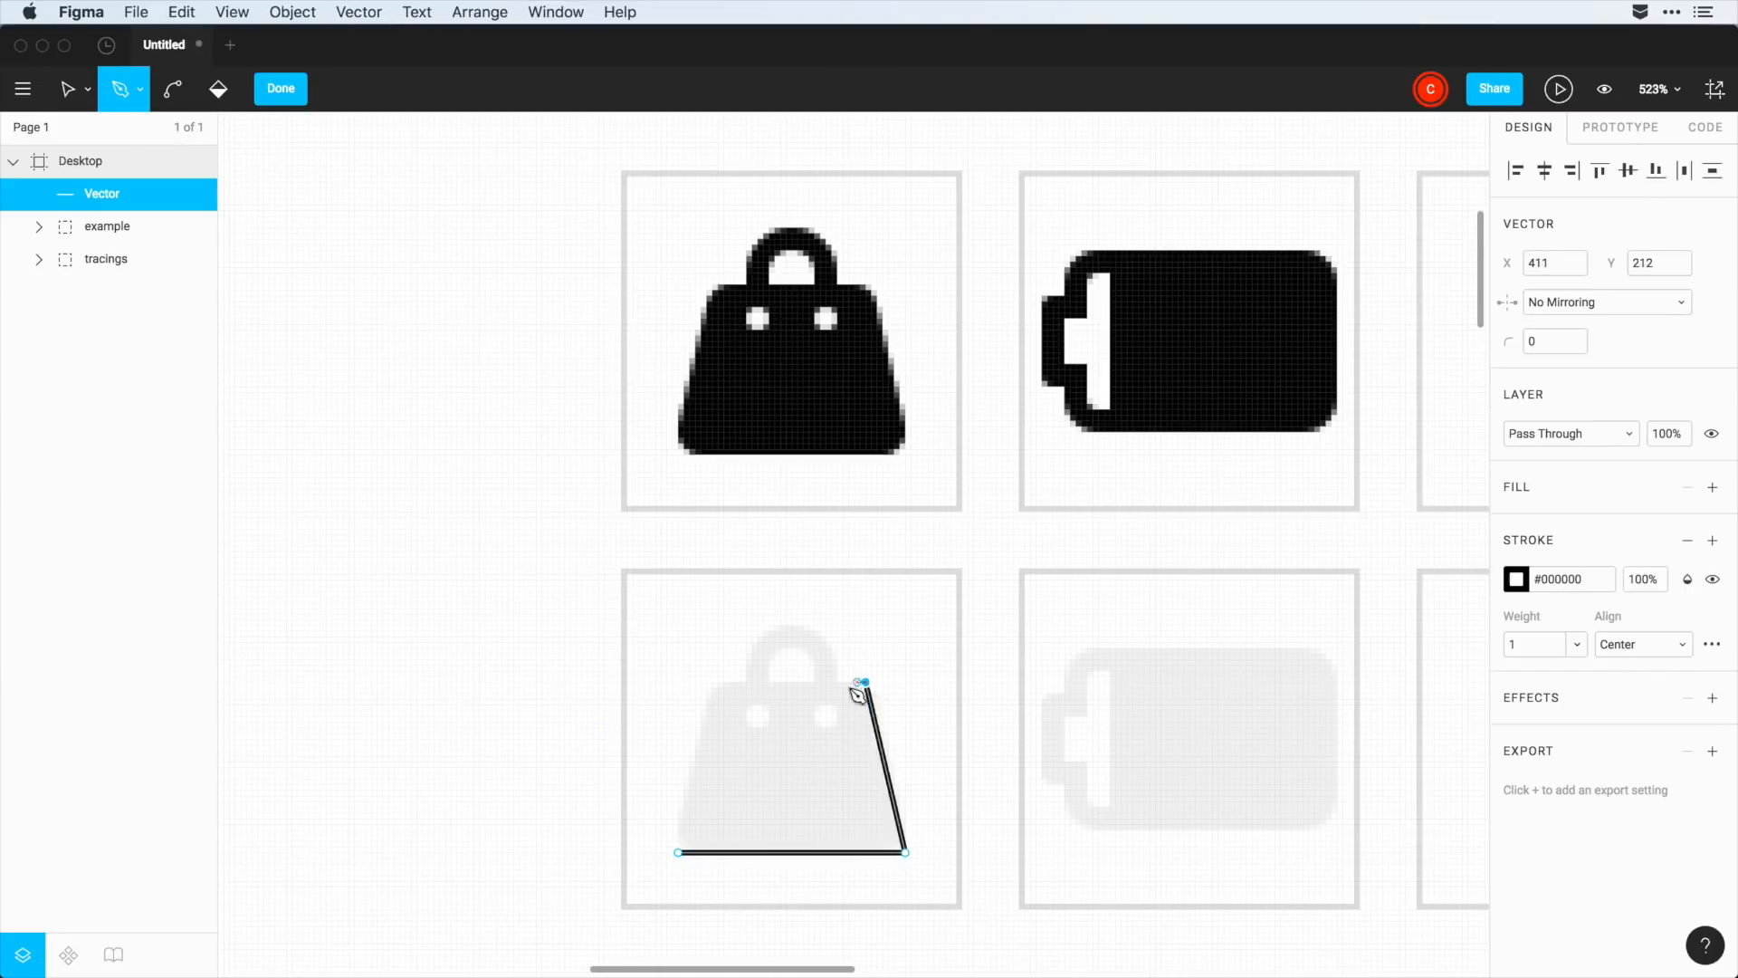
left_click(723, 683)
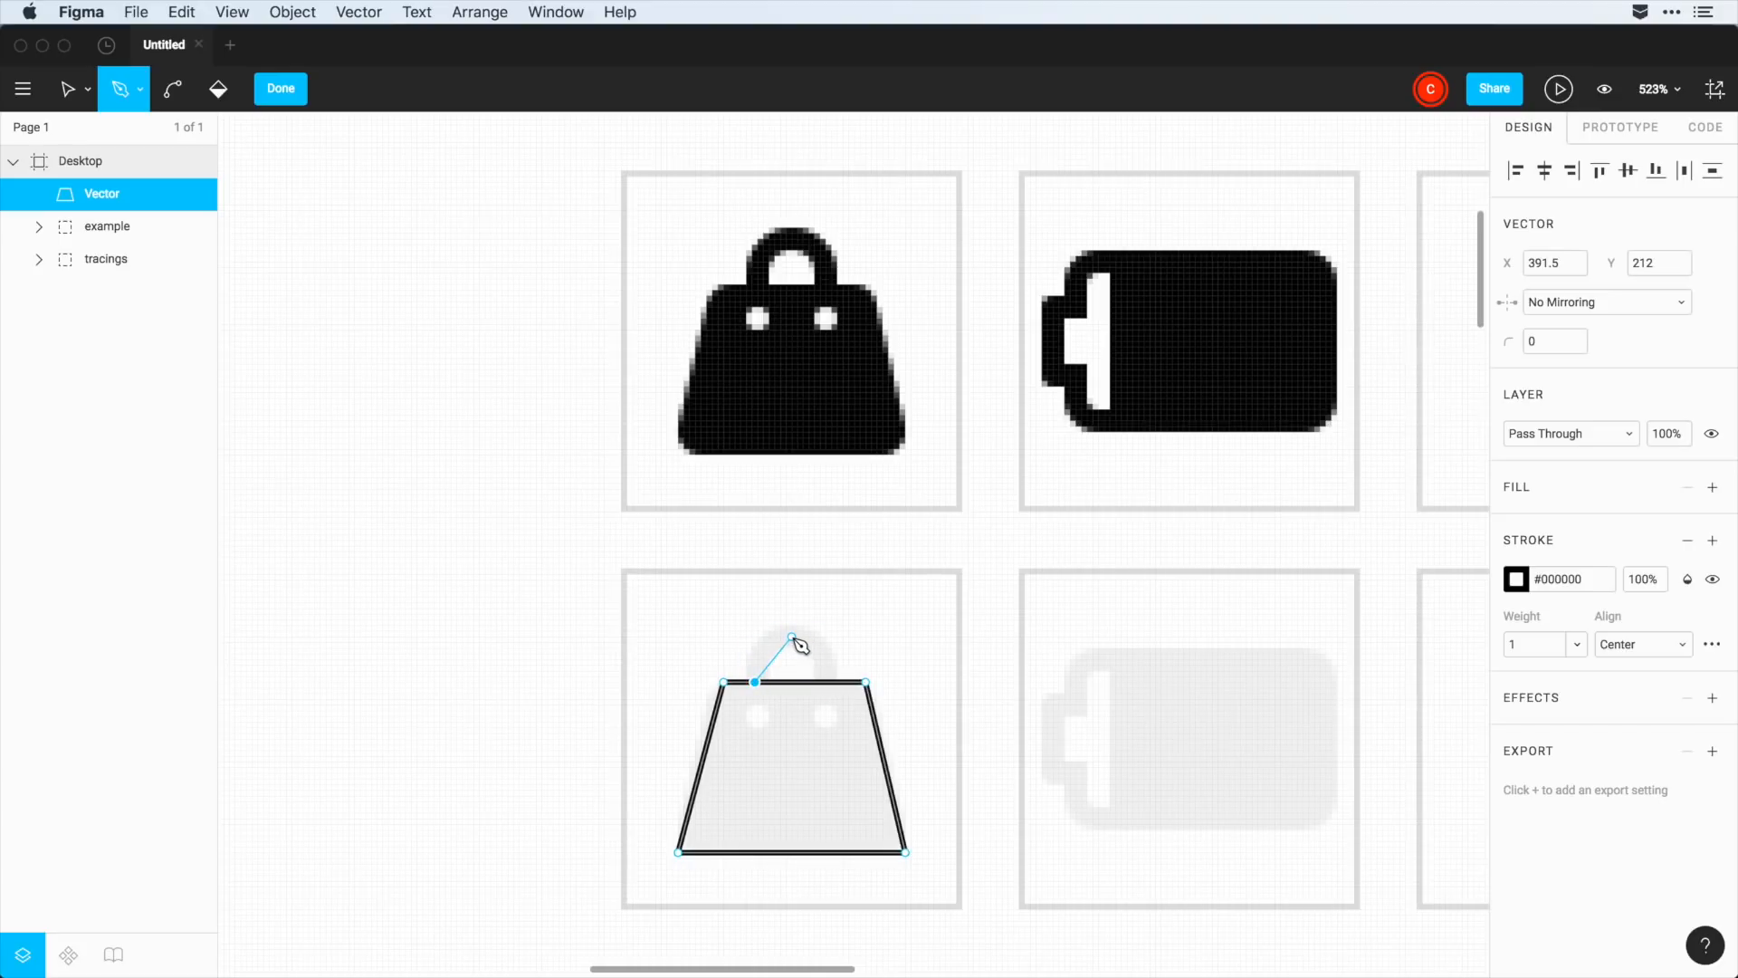
left_click_drag(793, 643, 825, 644)
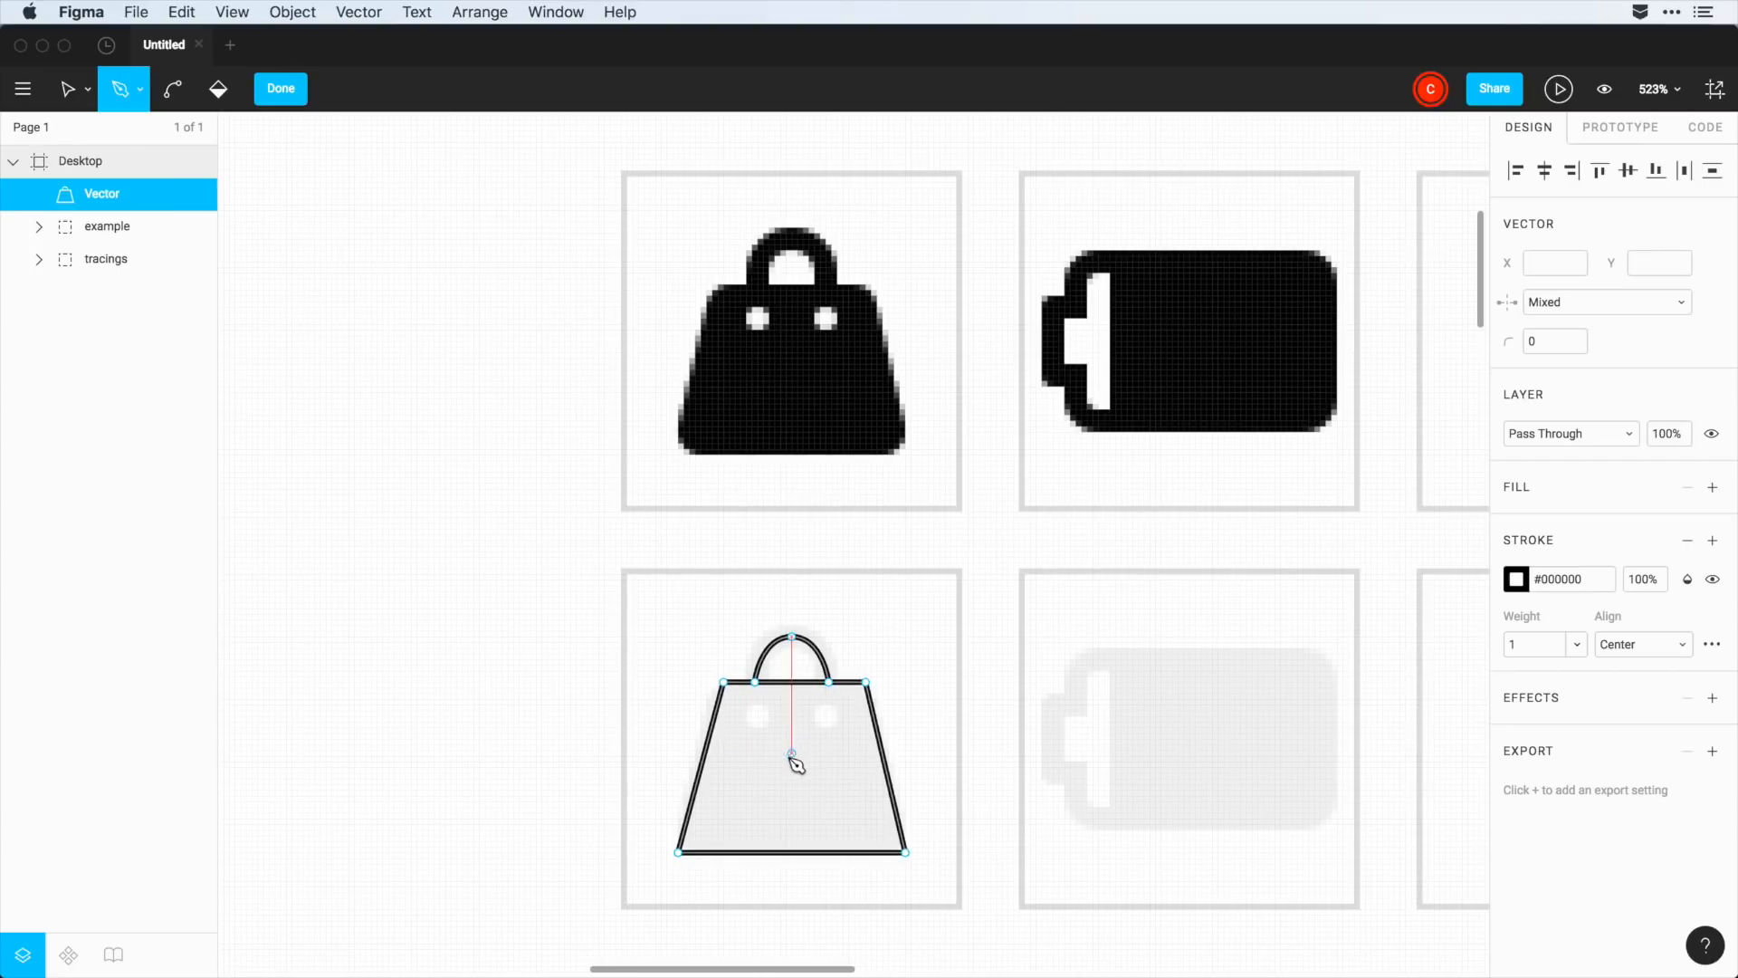
mouse_move(505, 156)
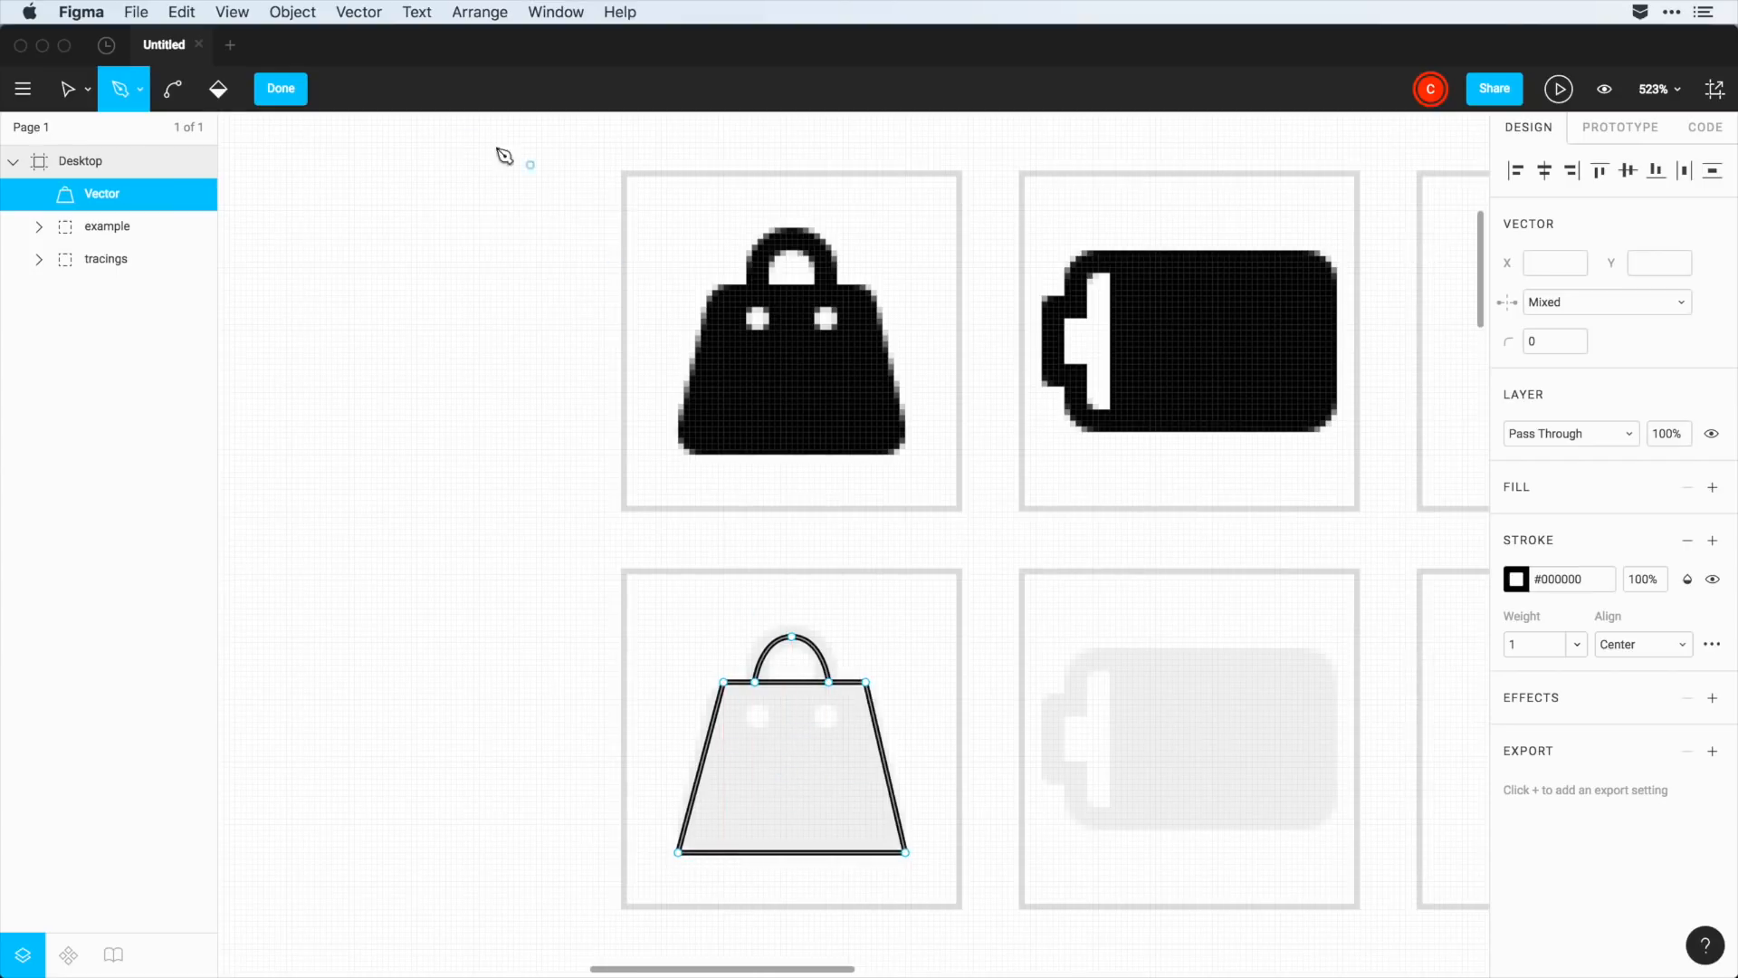
- Round all bag outline points to radius 4, fill the body black, and finish editing
left_click(67, 89)
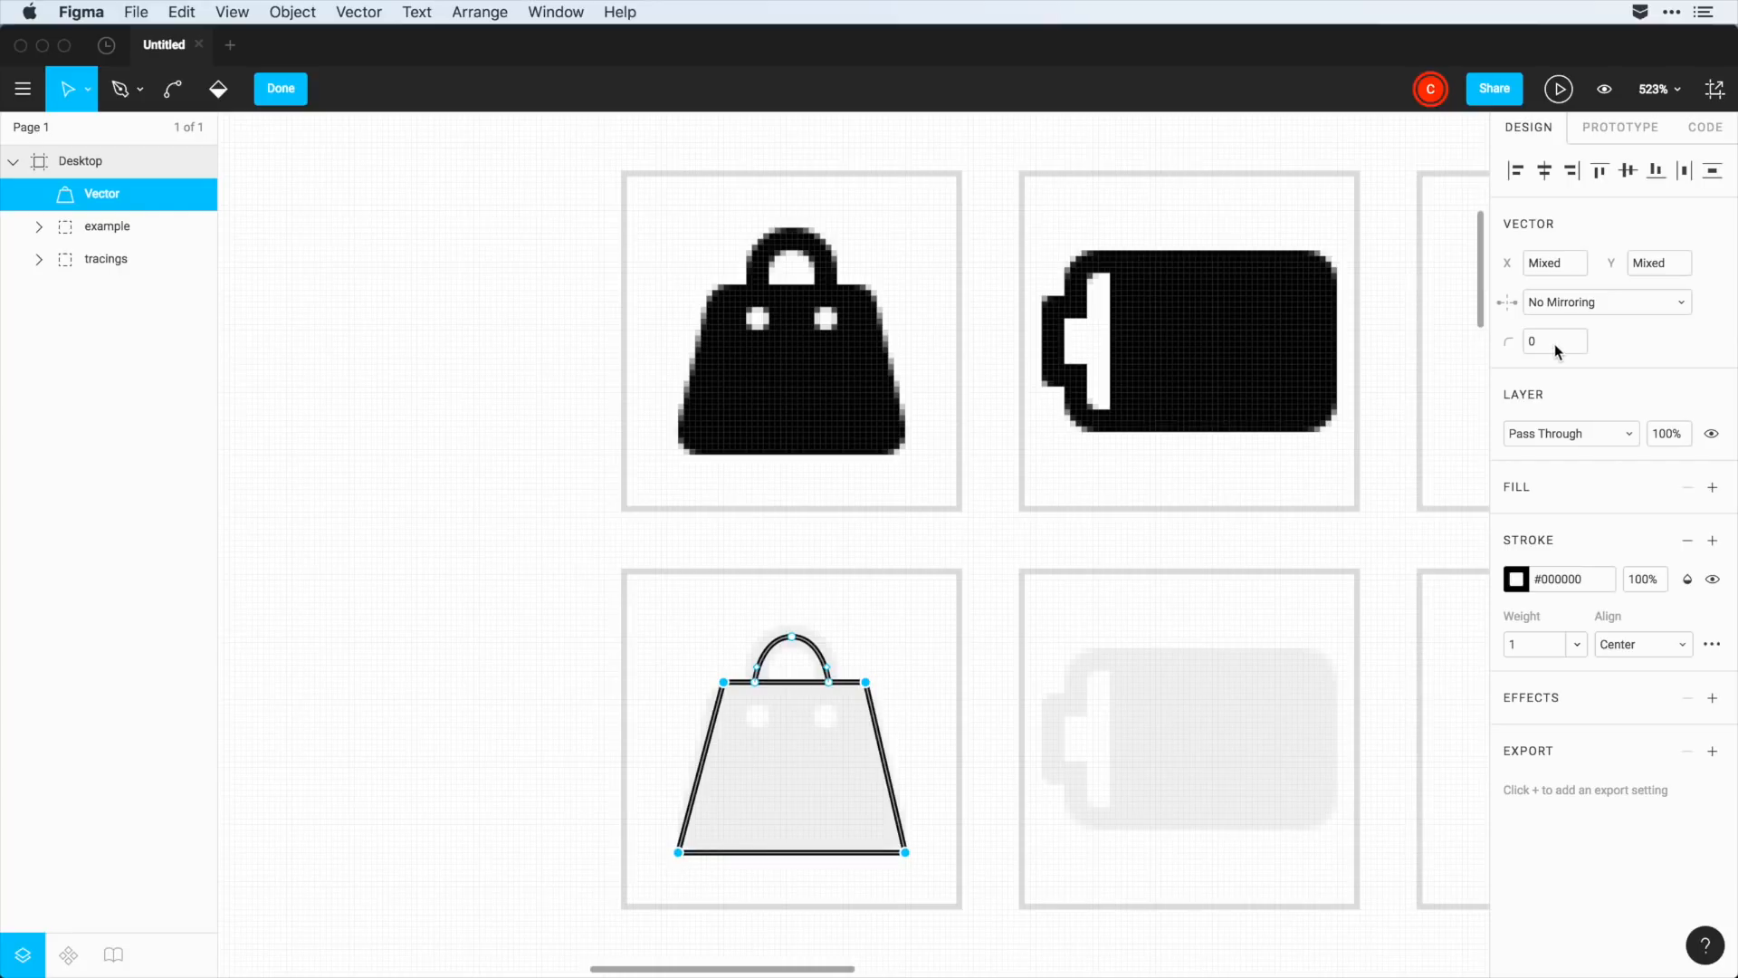
type("4")
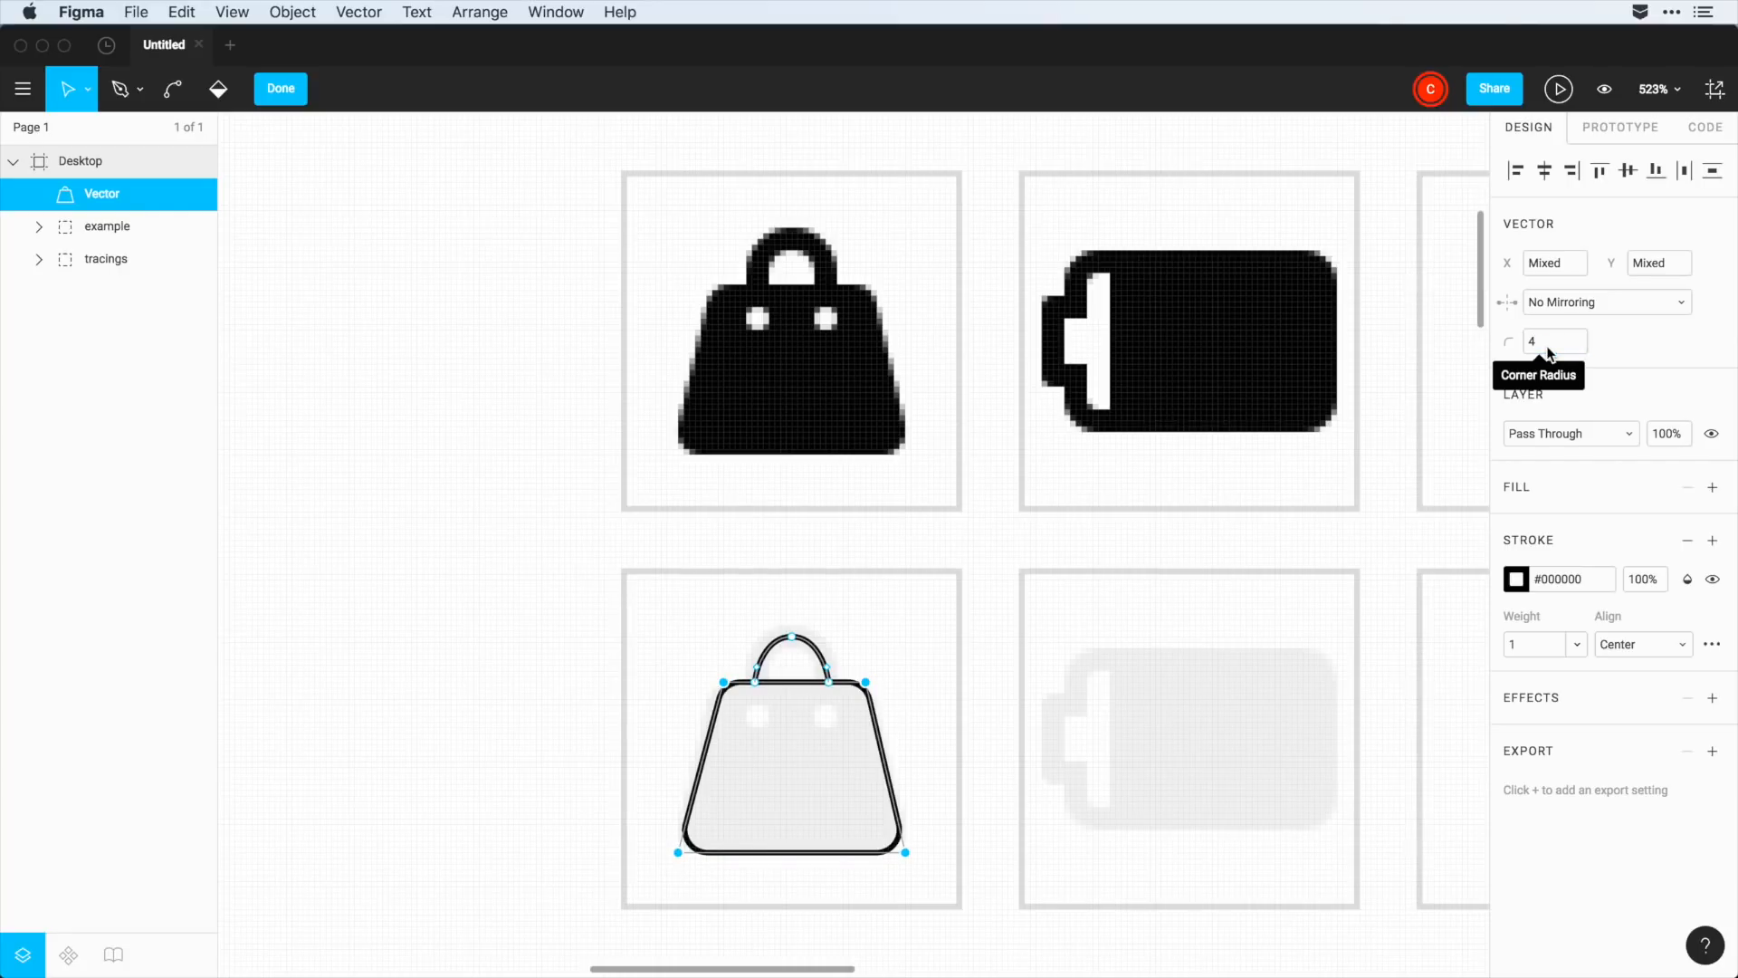
mouse_move(800, 648)
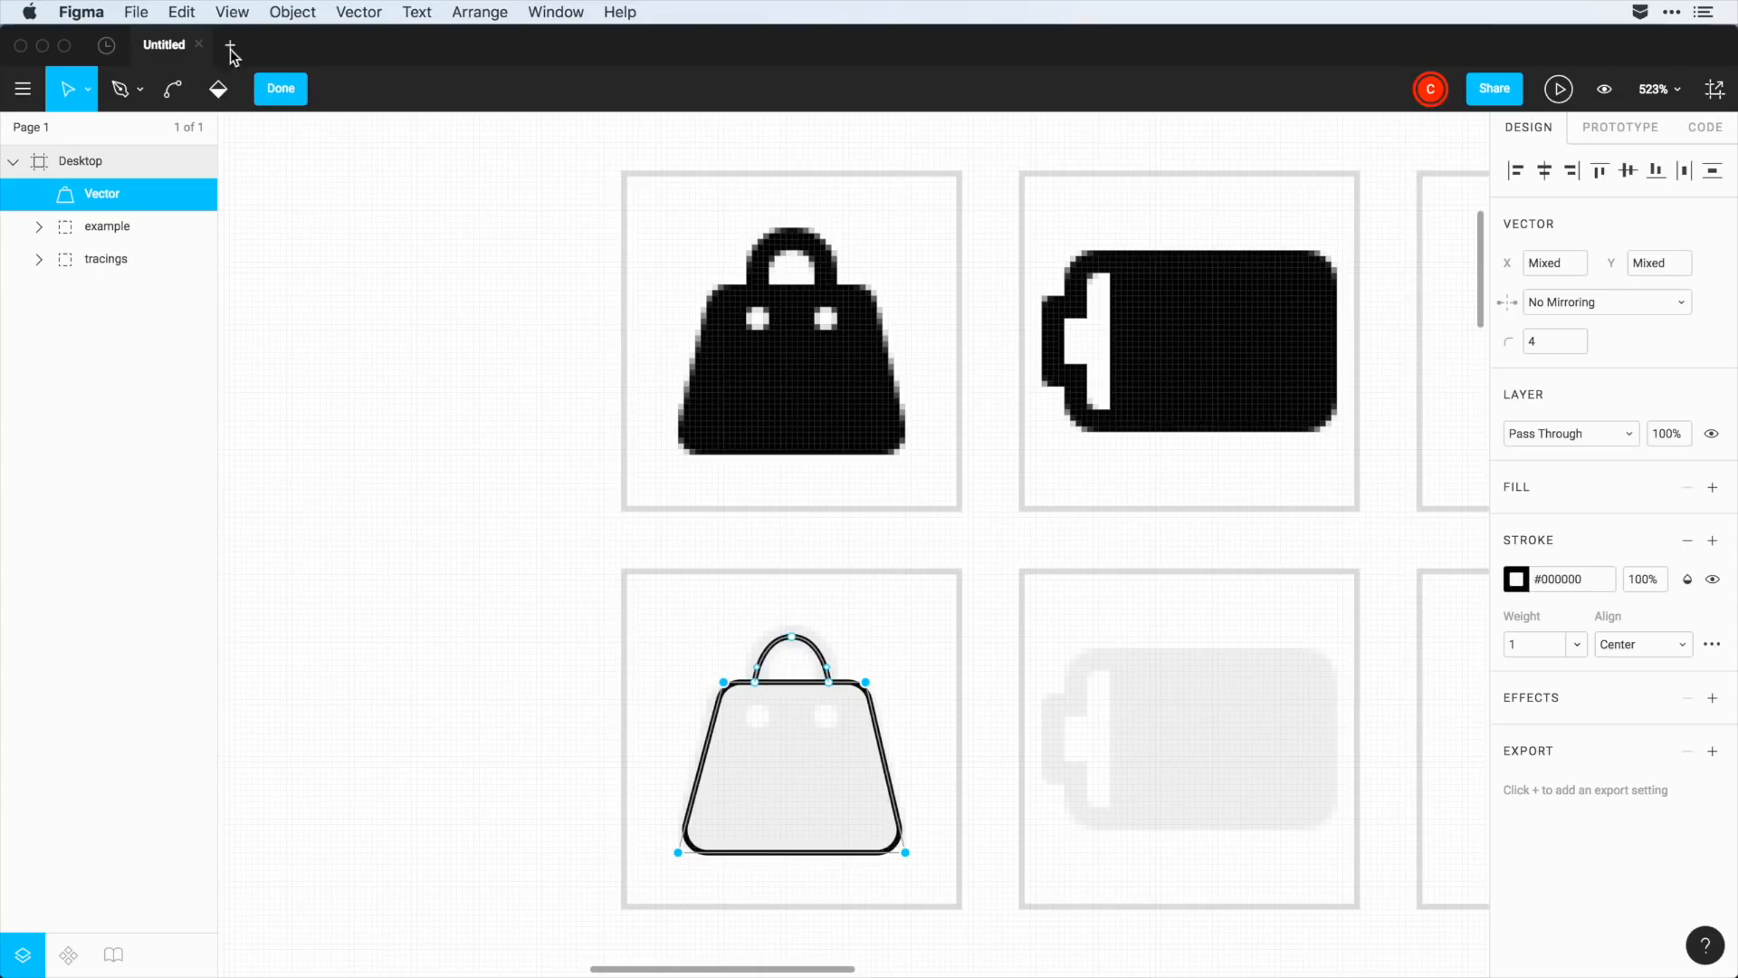
left_click(219, 88)
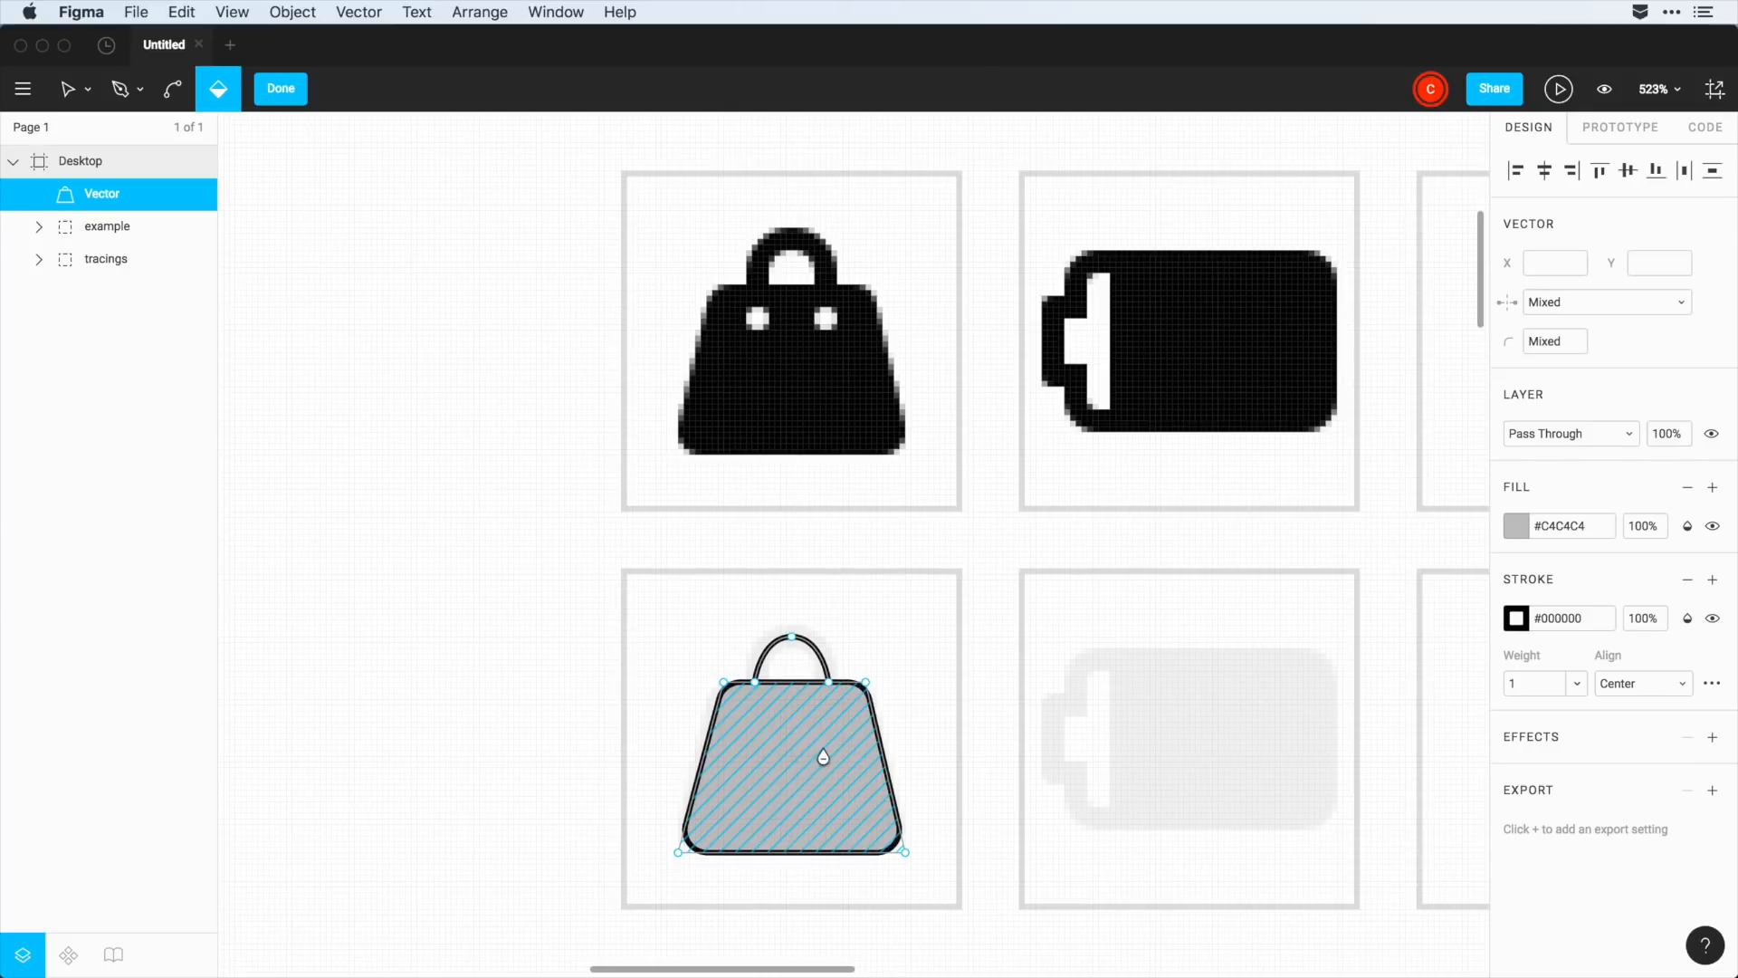
left_click(1517, 526)
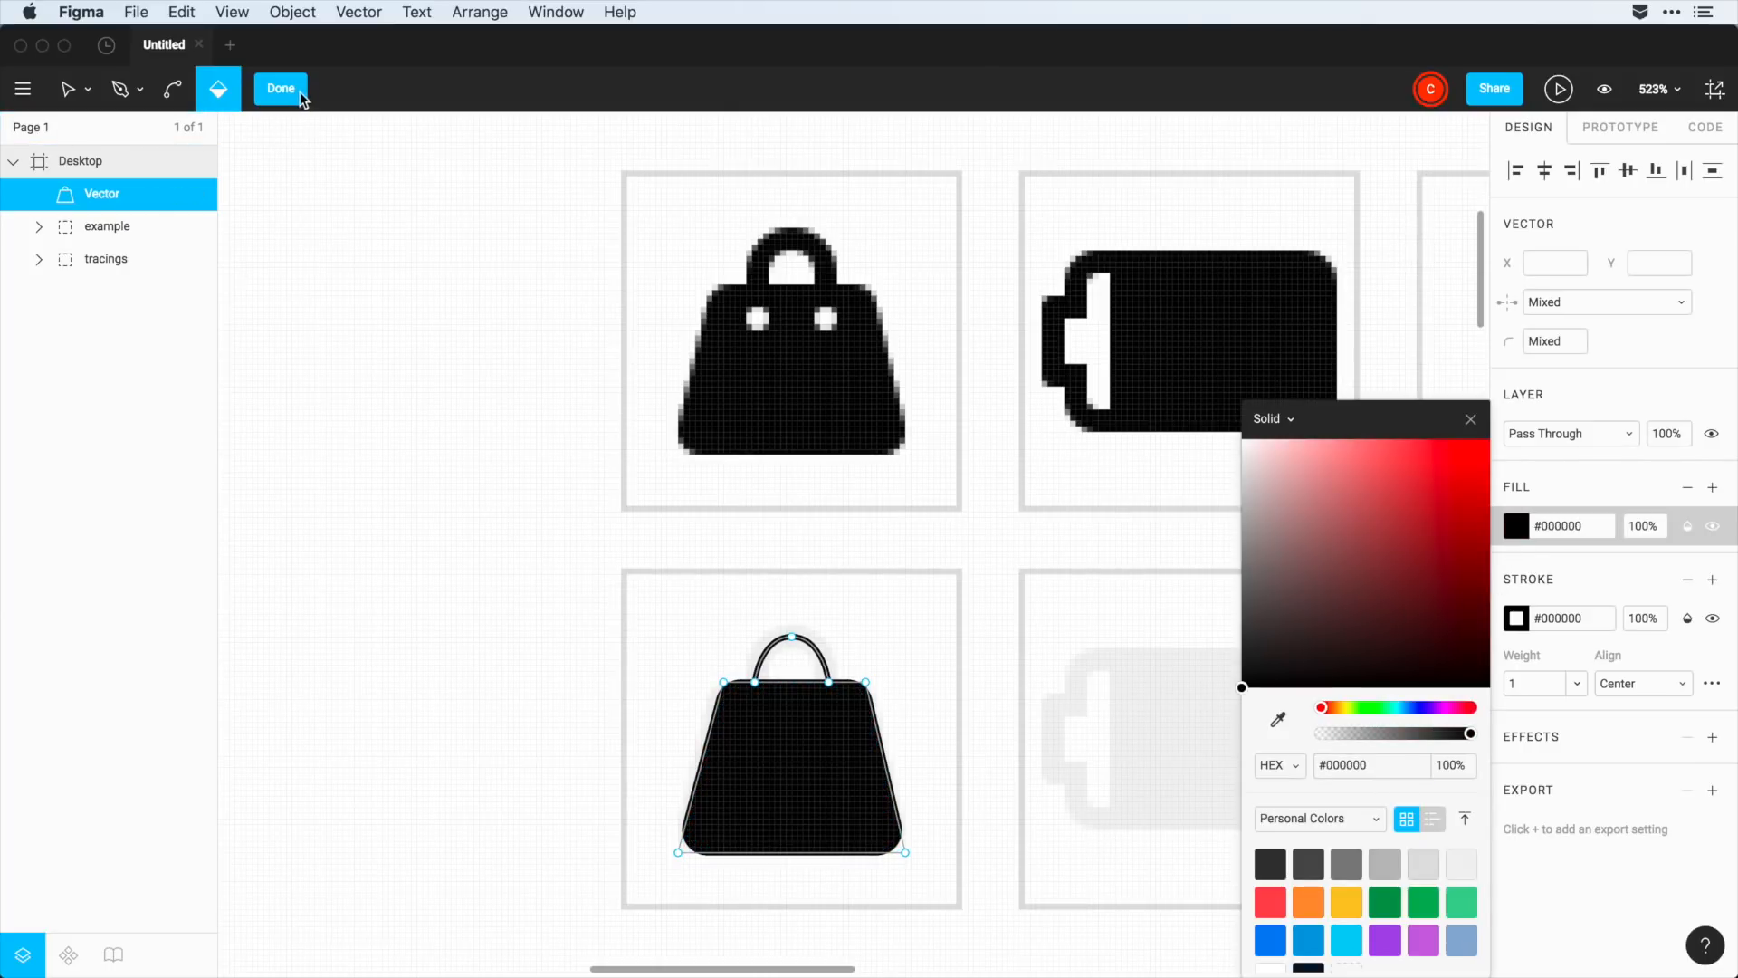
left_click(281, 89)
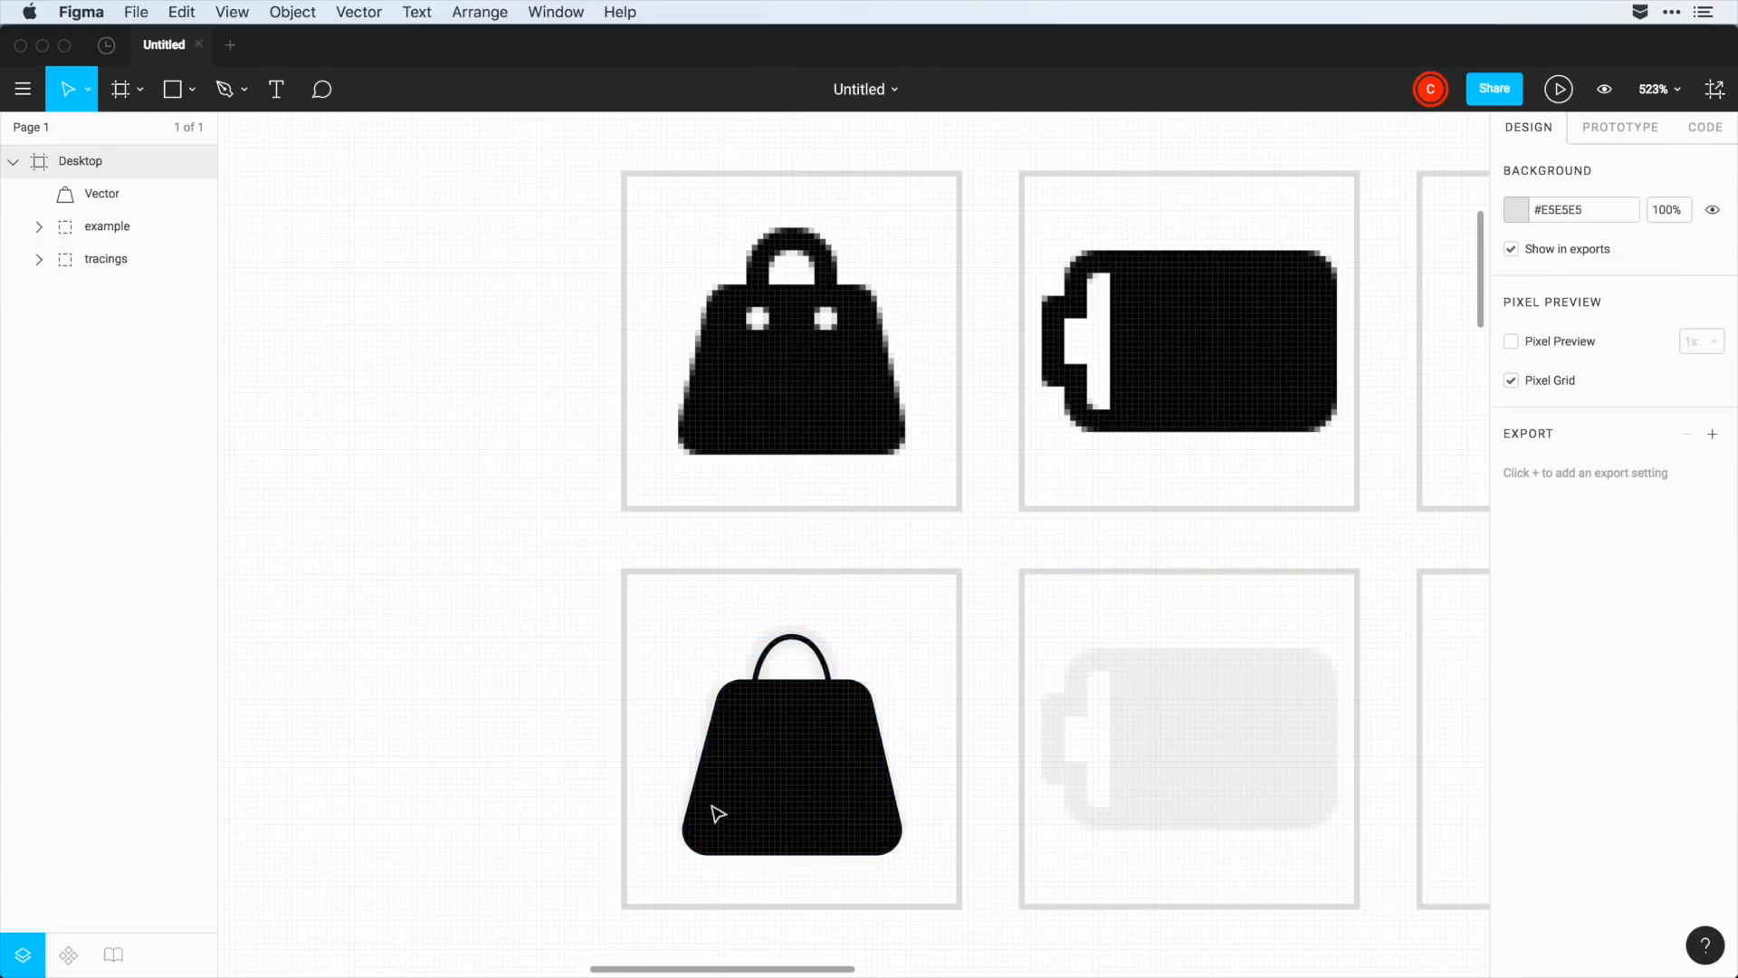
- Reshape the handle into a symmetric arch and set the bag's stroke weight to 2
double_click(791, 737)
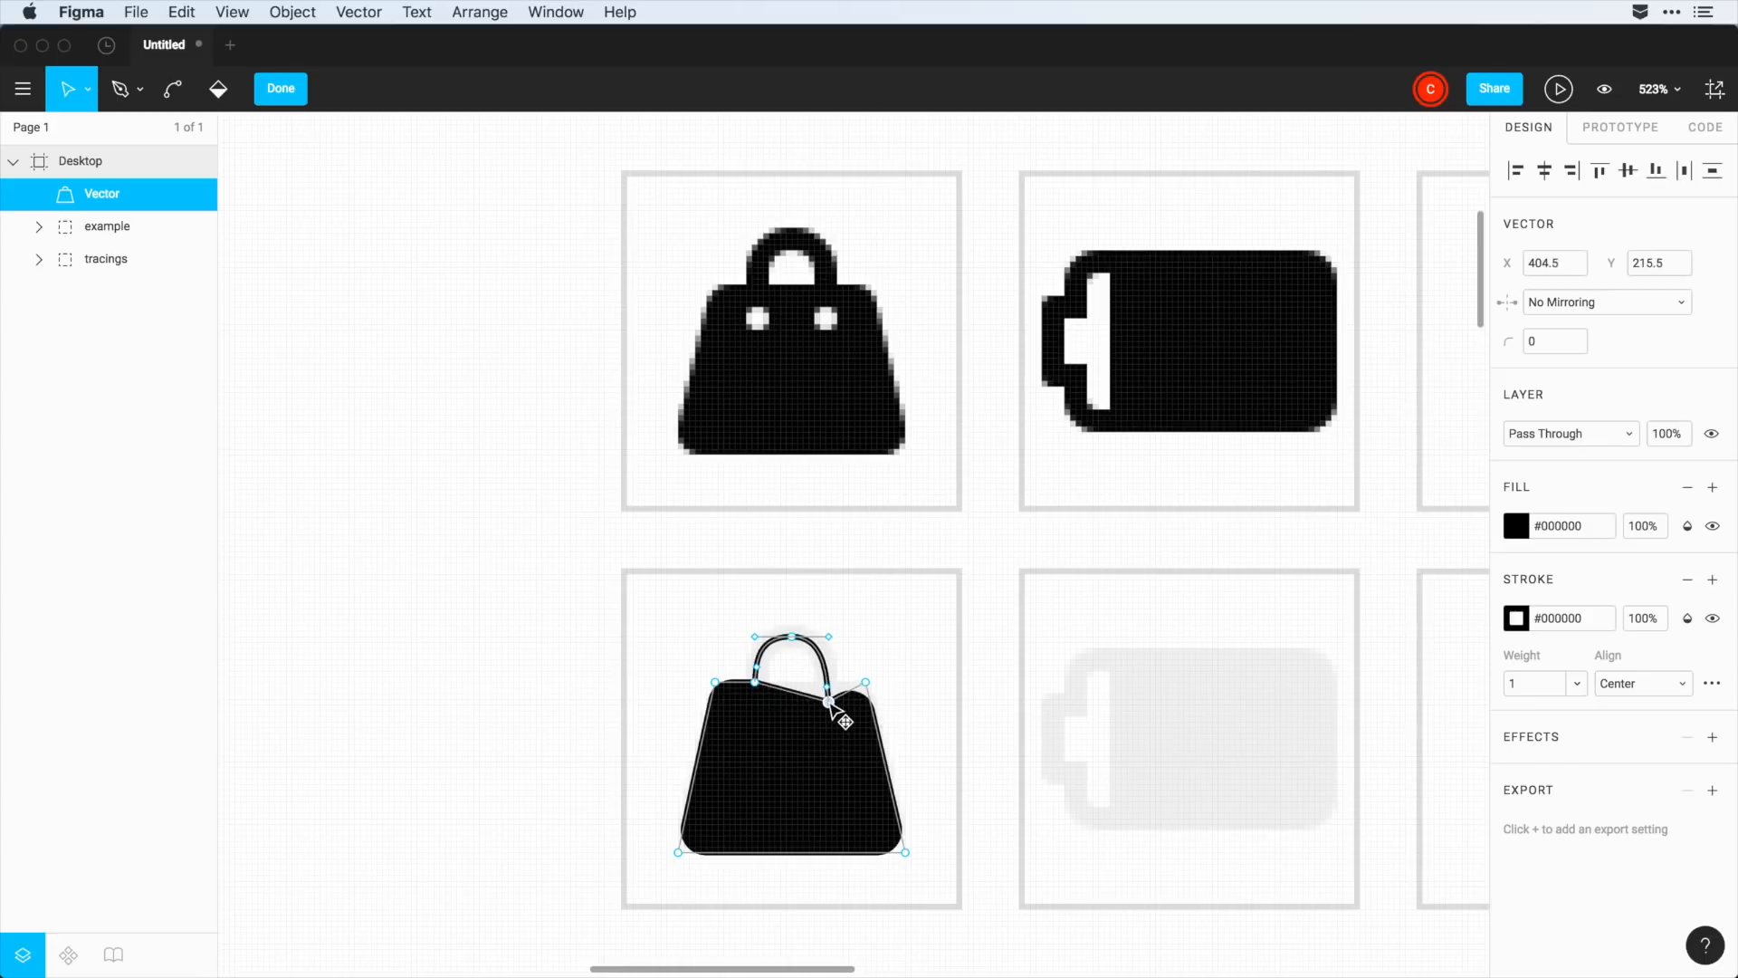
left_click_drag(835, 718, 825, 688)
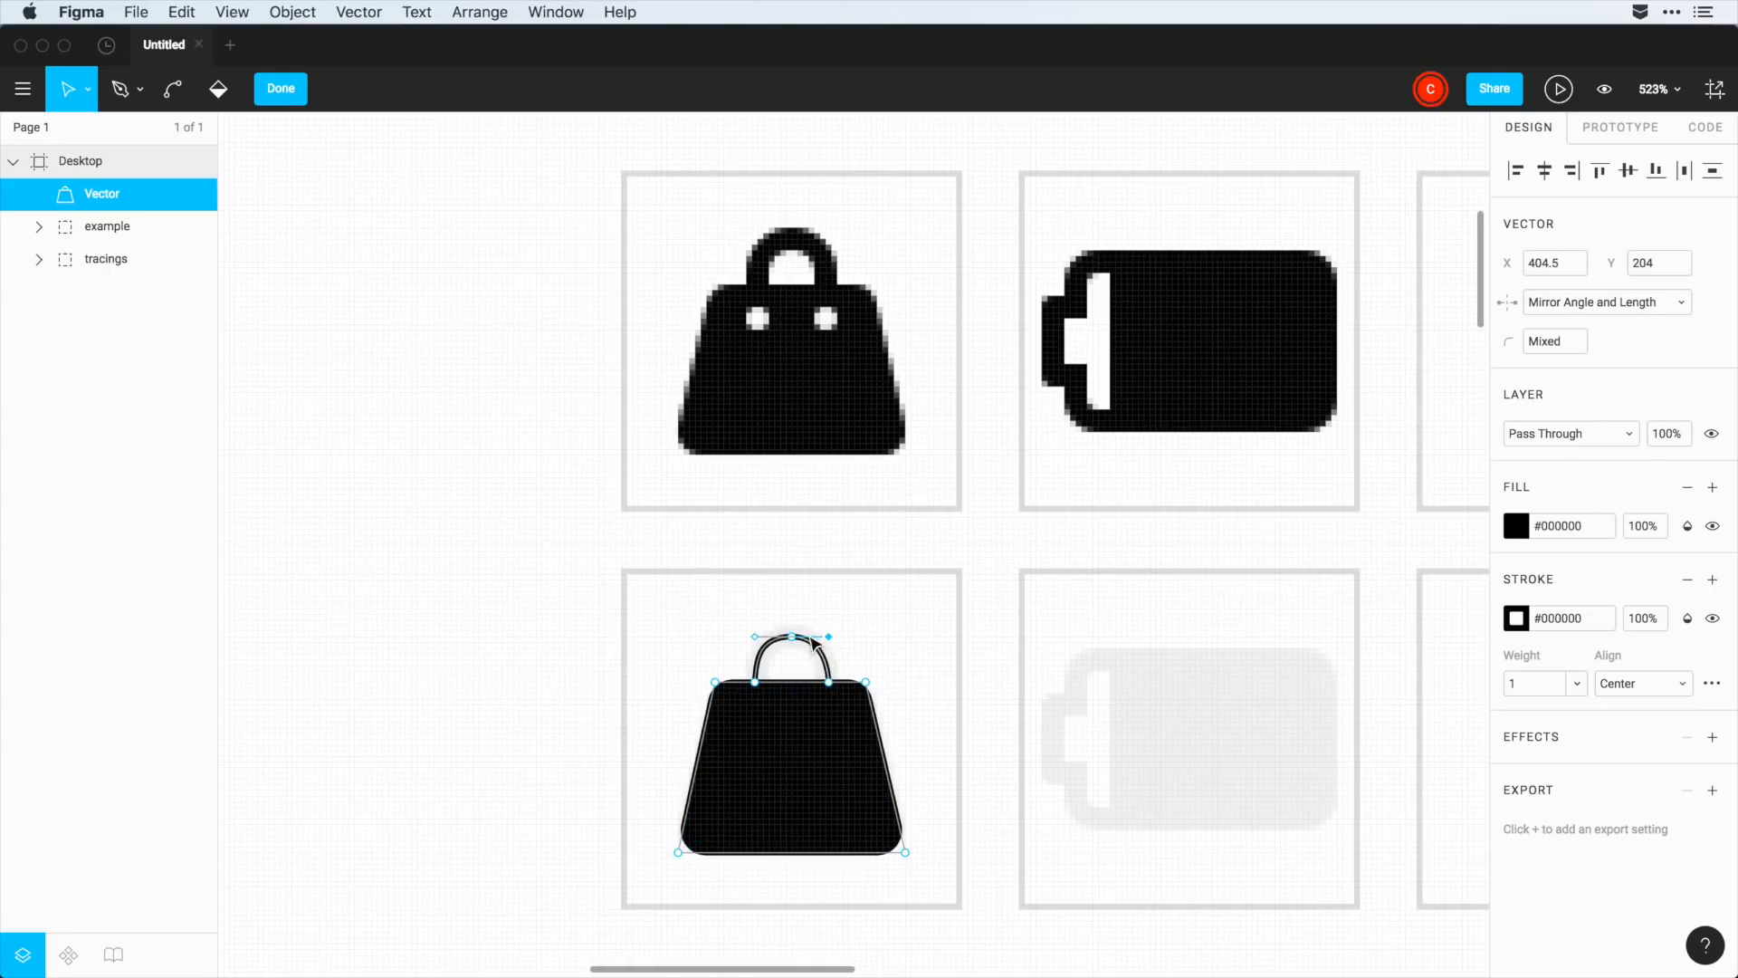
left_click_drag(811, 645, 799, 656)
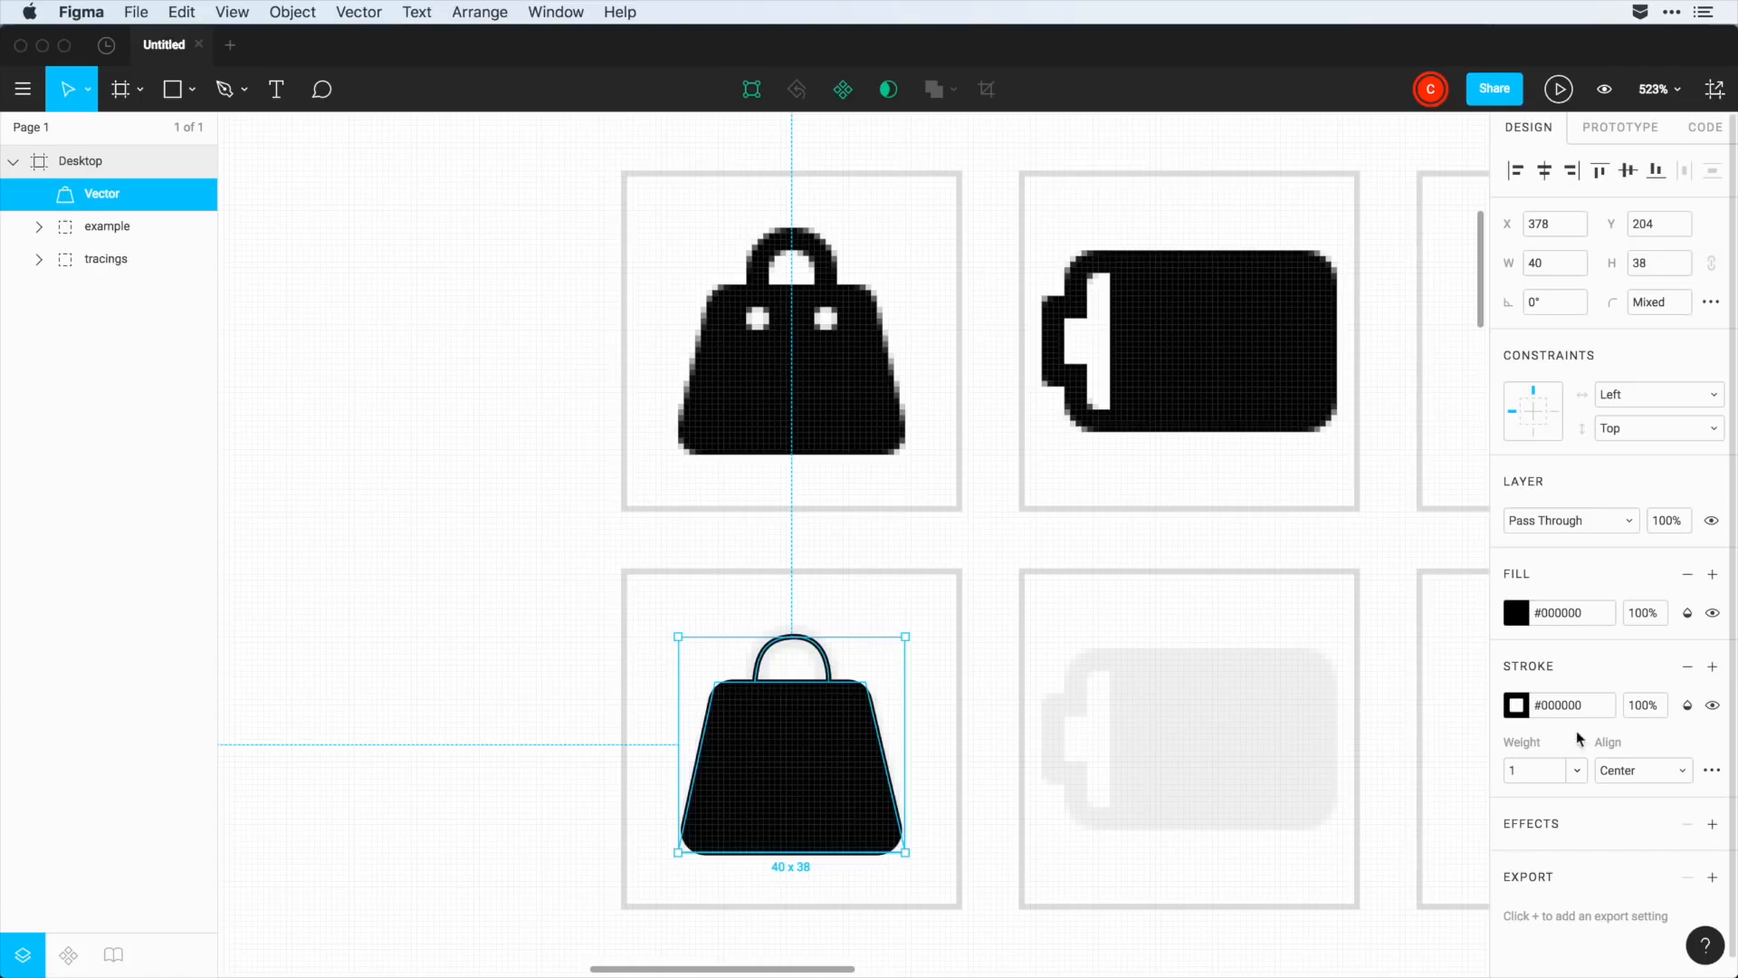
type("2")
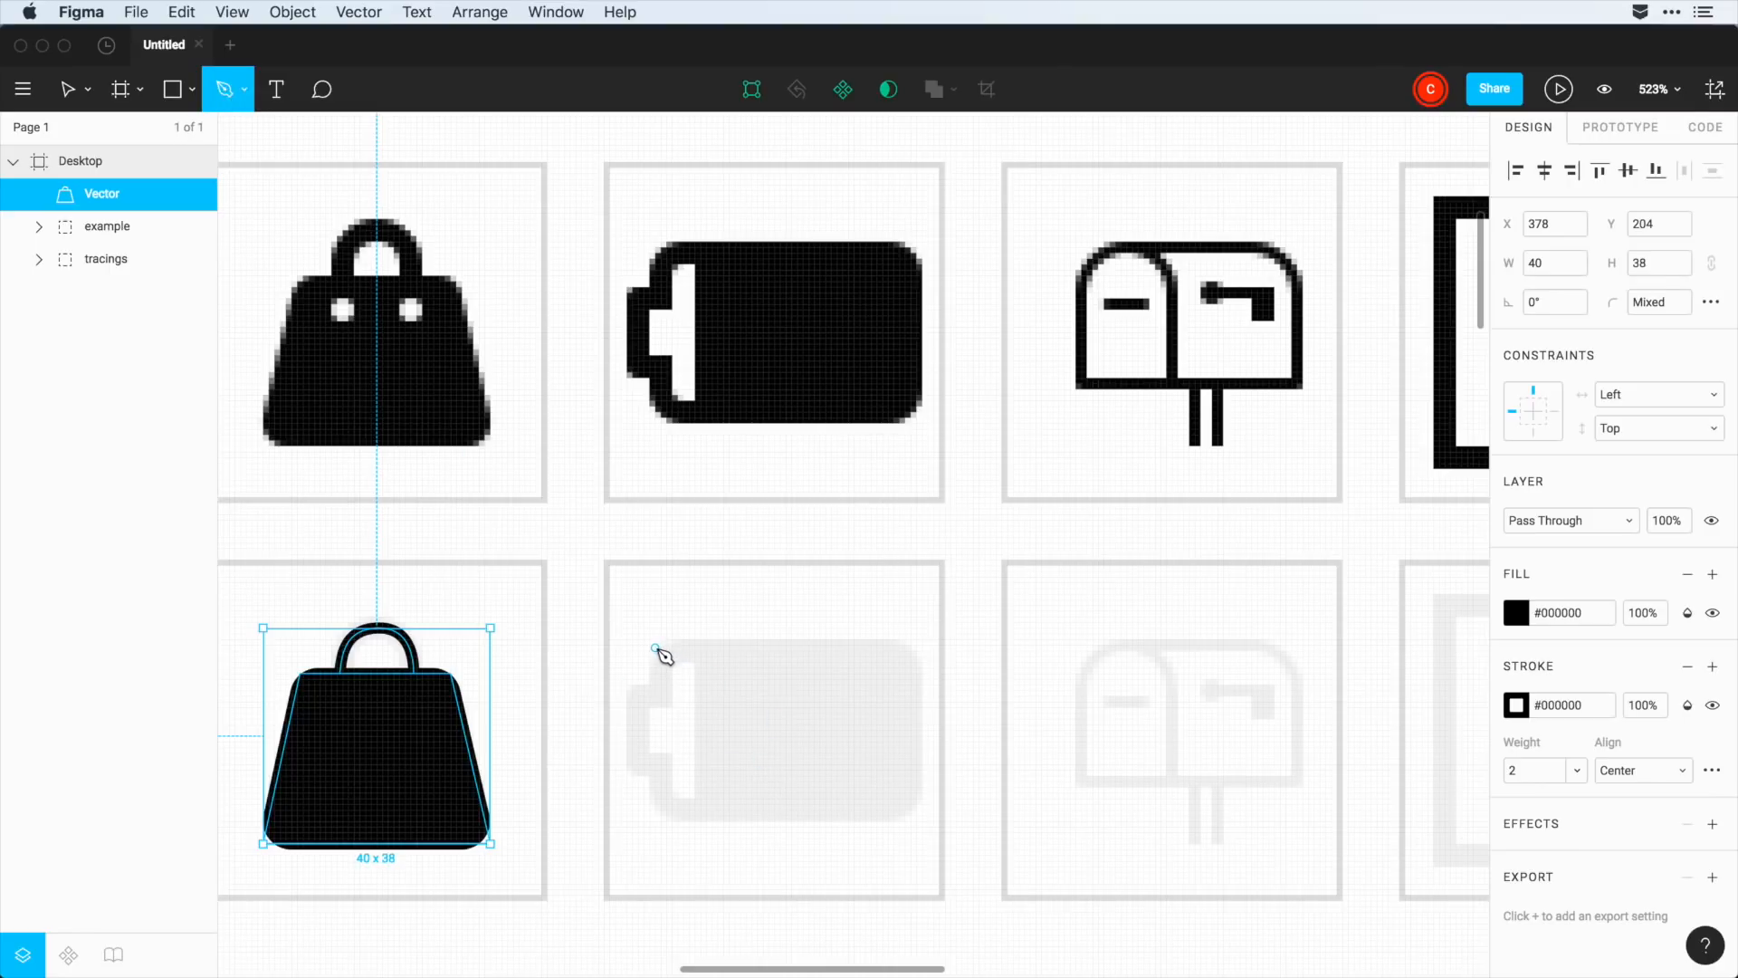
- Trace the battery body and terminal outline, adding the edge dividing body from terminal
left_click_drag(652, 641, 925, 644)
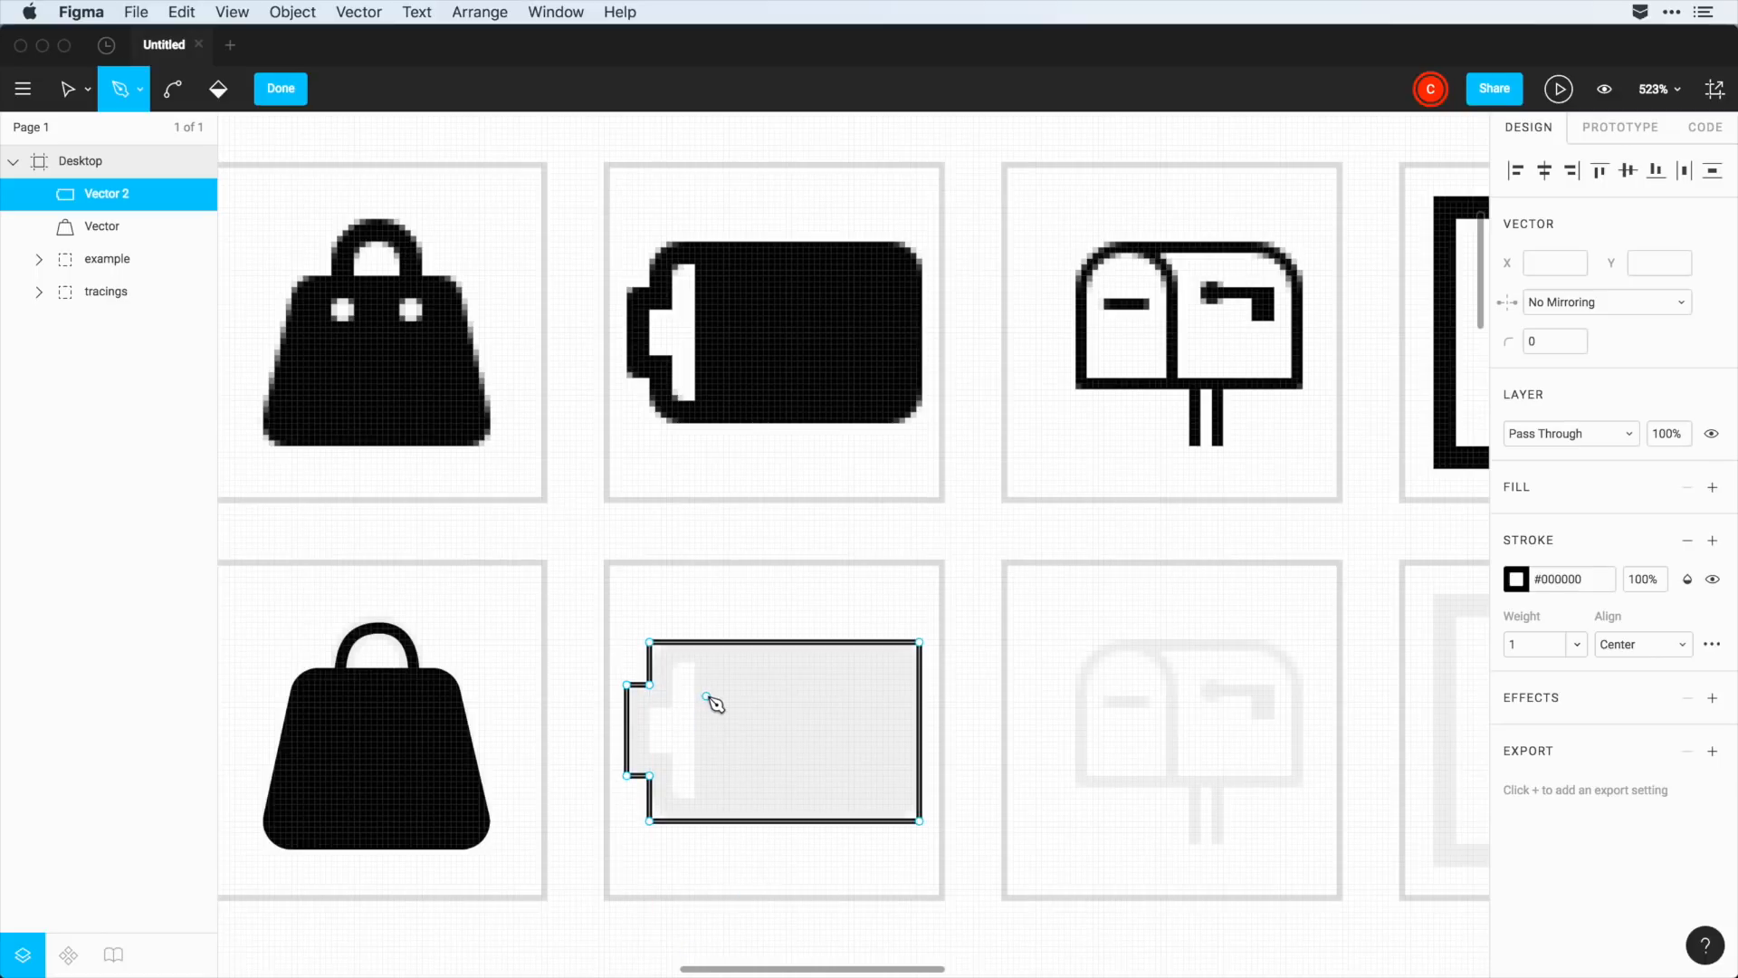
left_click(694, 684)
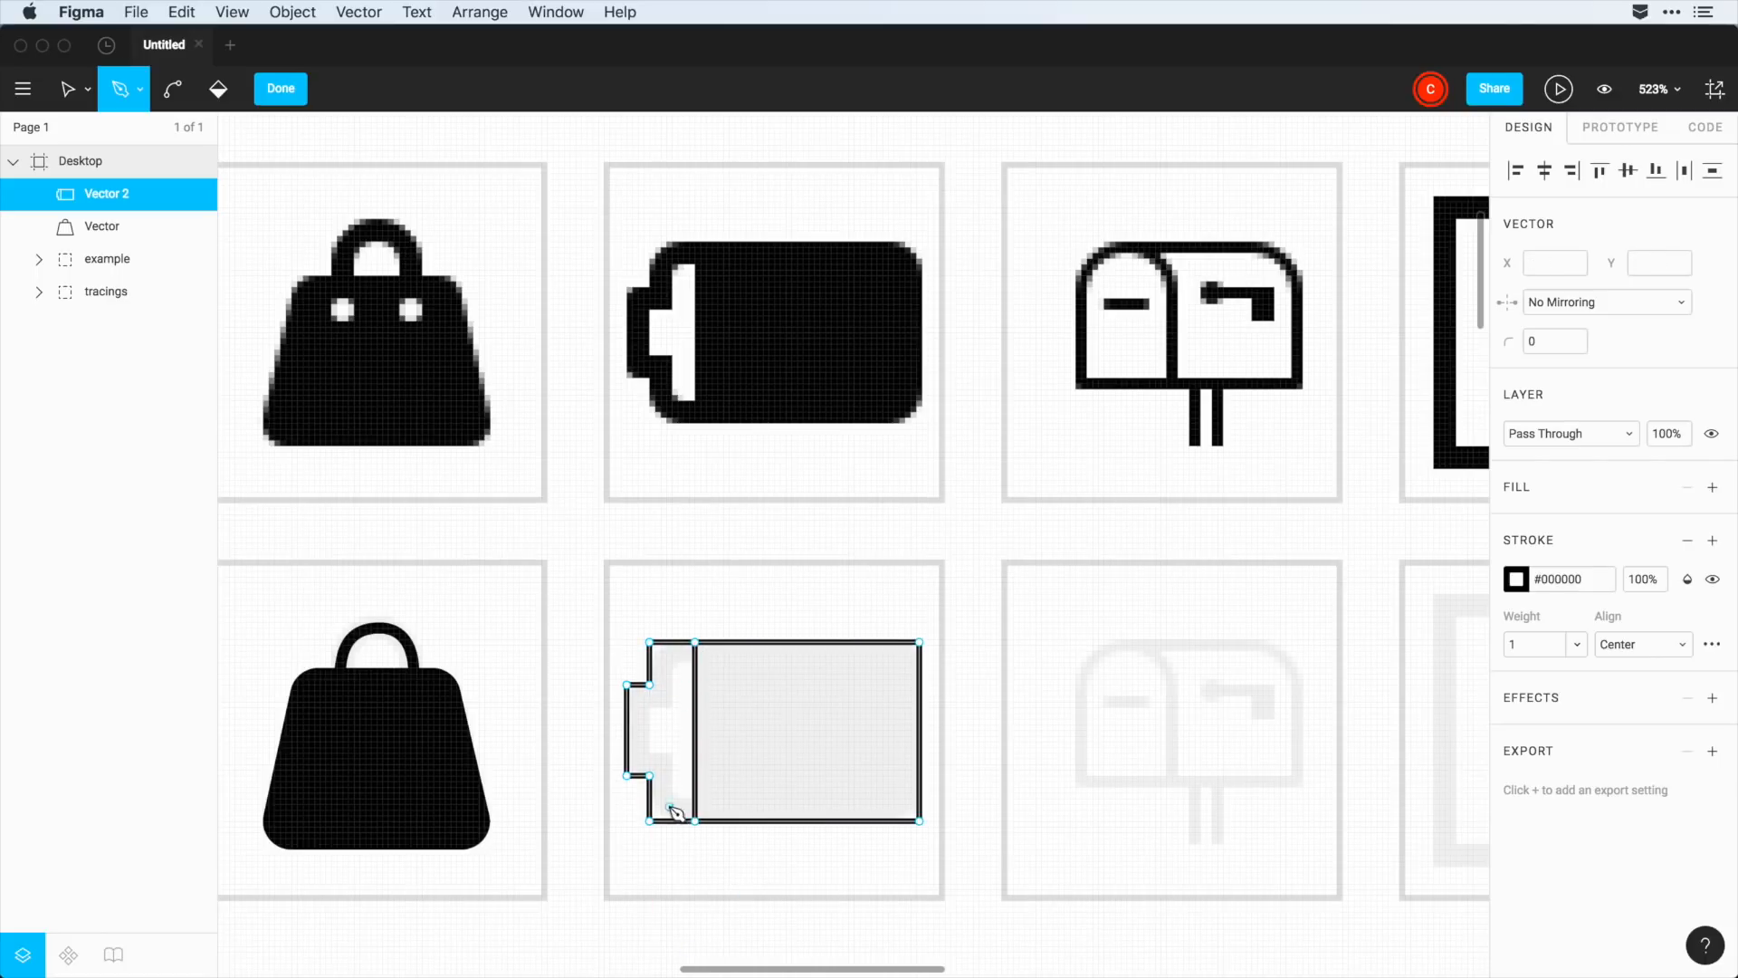
mouse_move(790, 746)
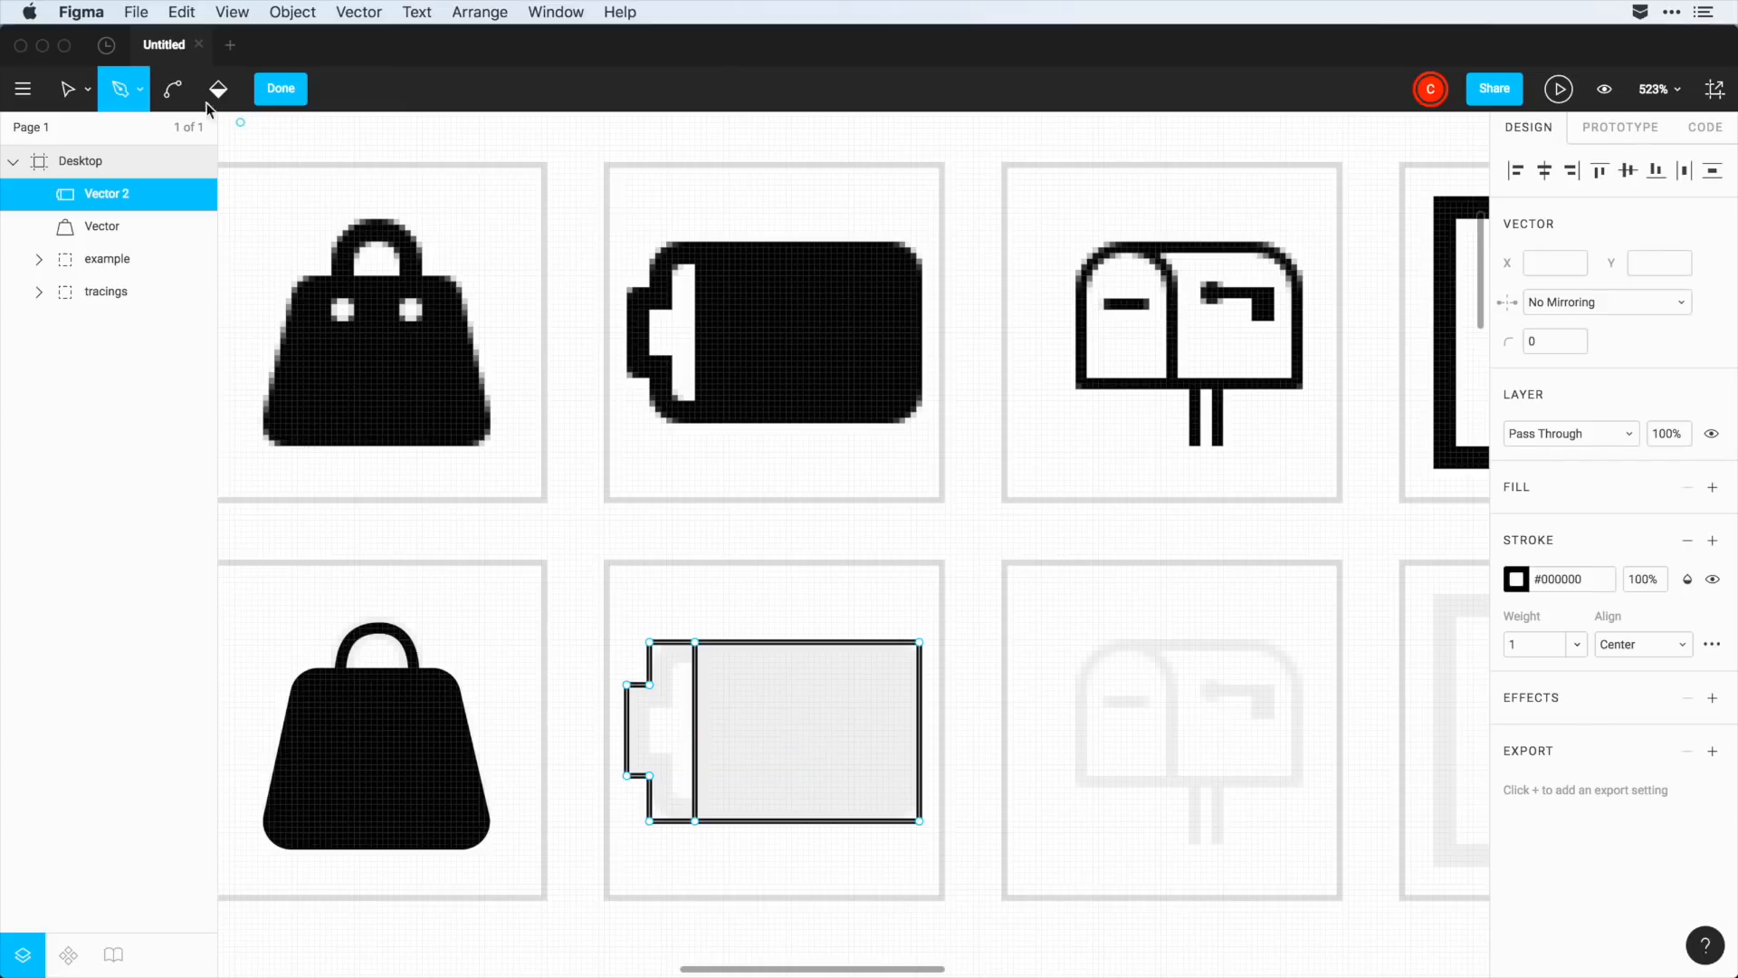
- Fill the battery body black and round its outline corners to radius 5
left_click(219, 87)
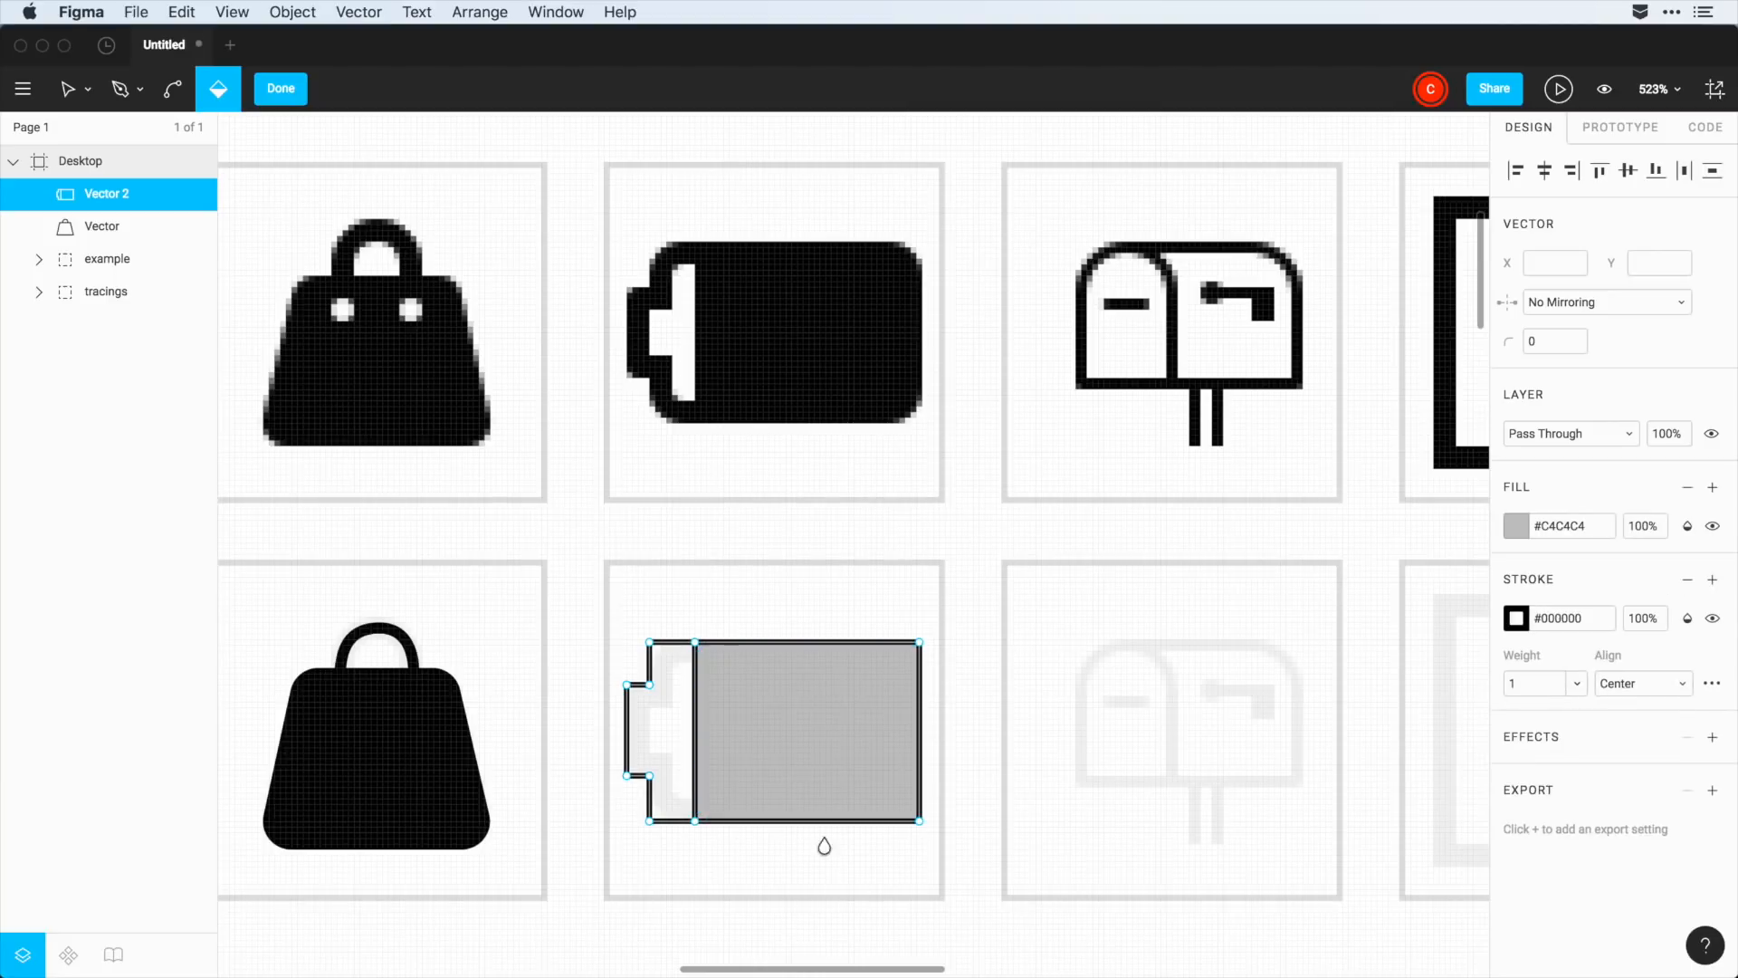
left_click(1516, 525)
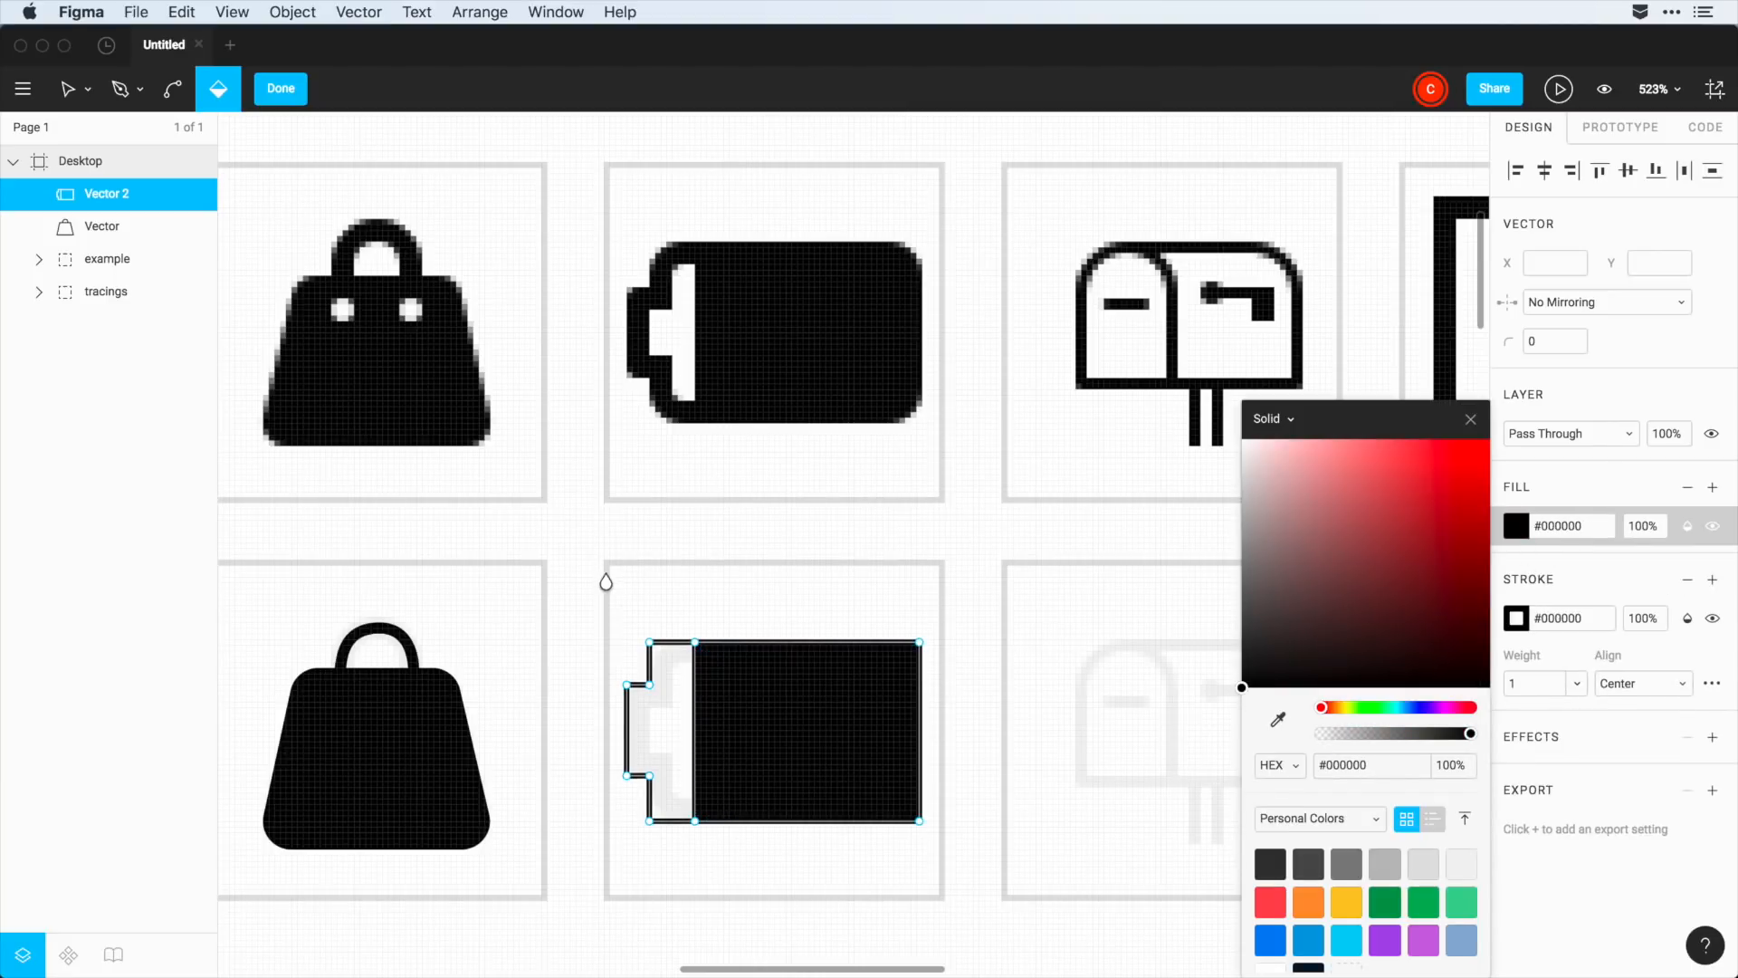
left_click(67, 88)
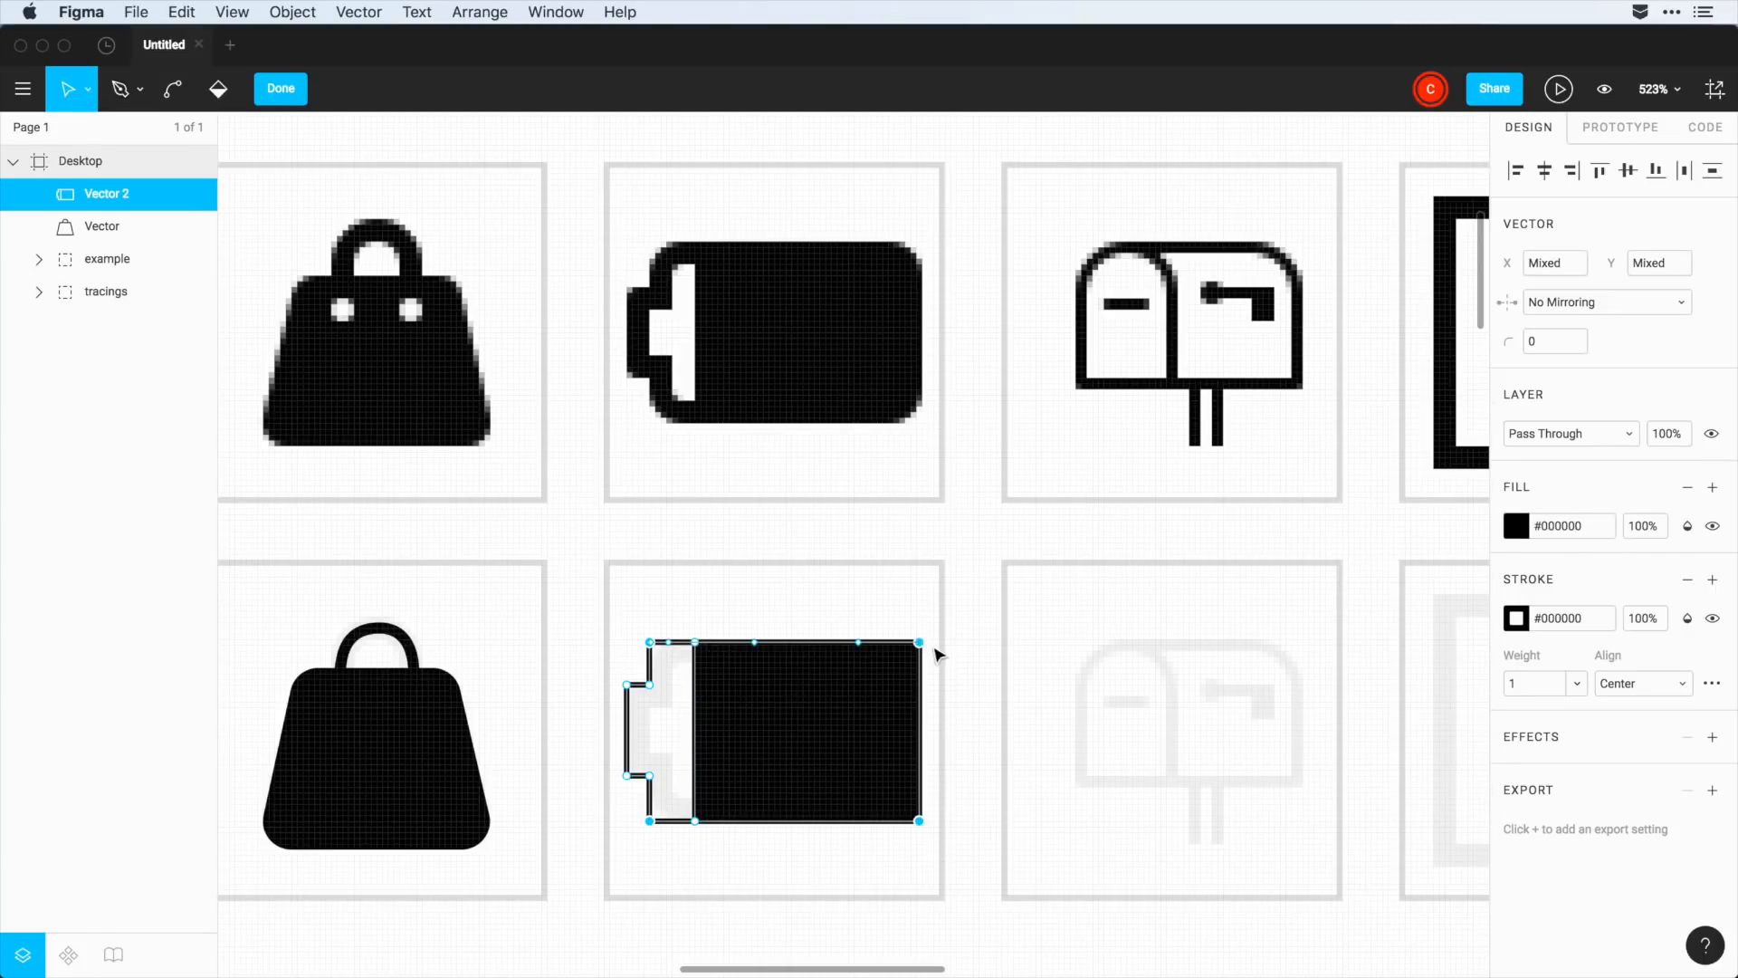
left_click(1554, 342)
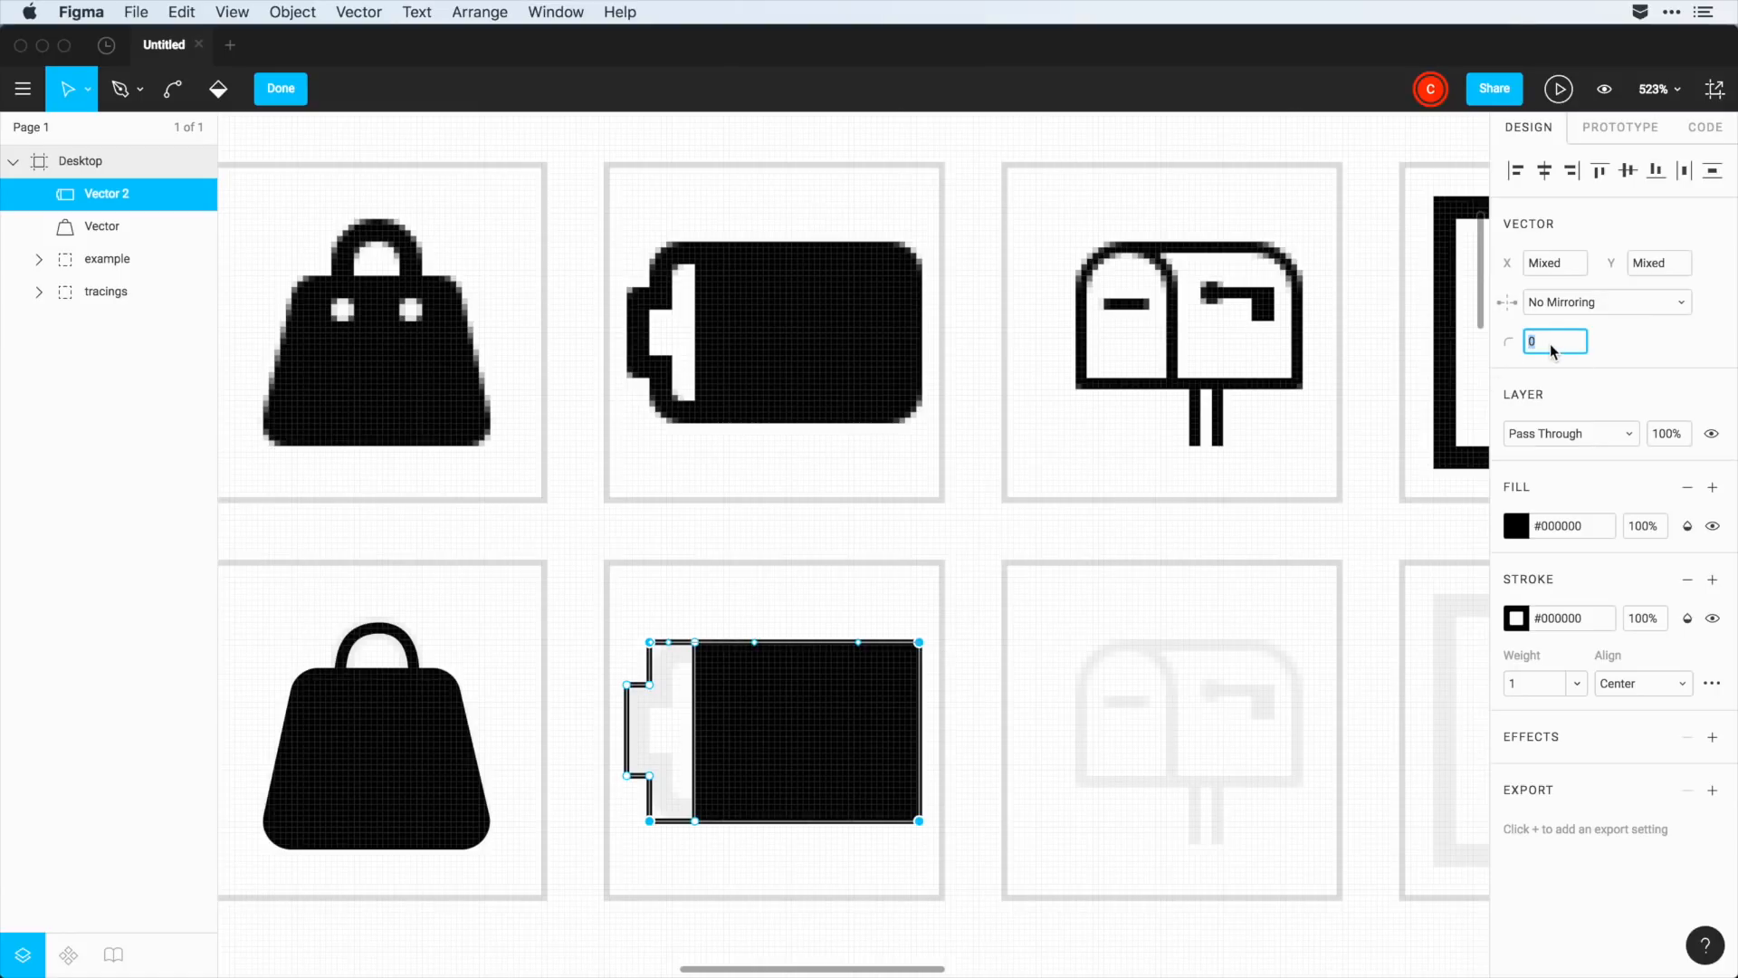
type("5")
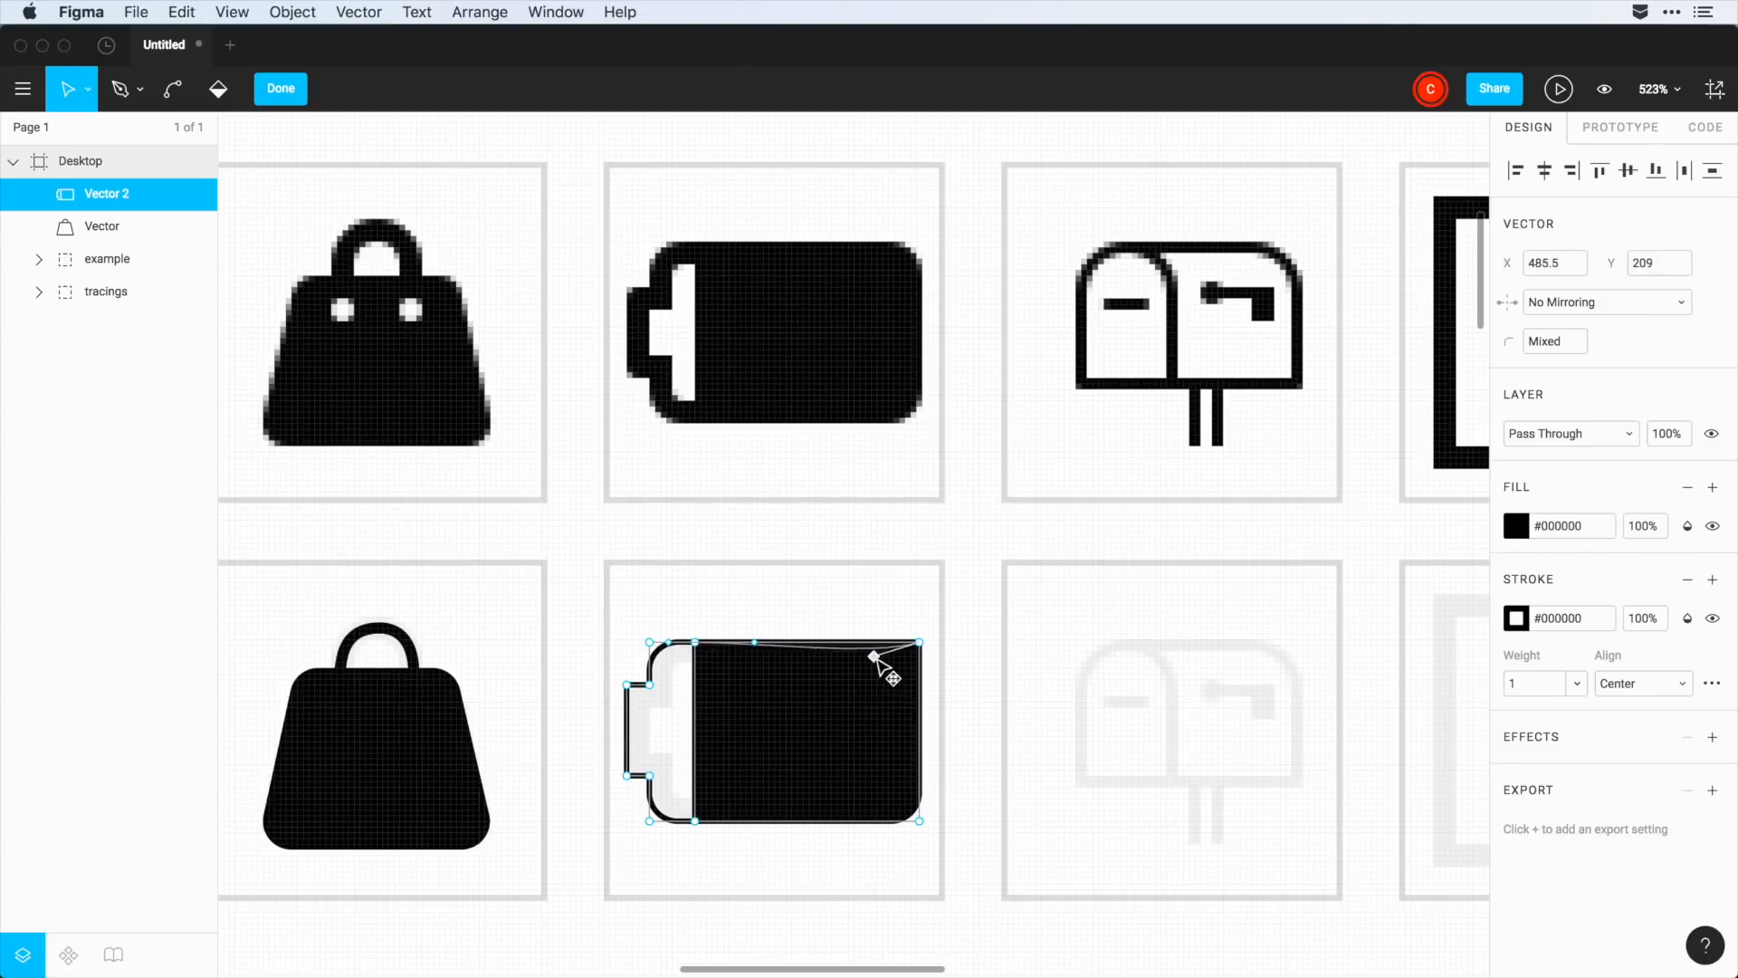
left_click_drag(876, 659, 699, 648)
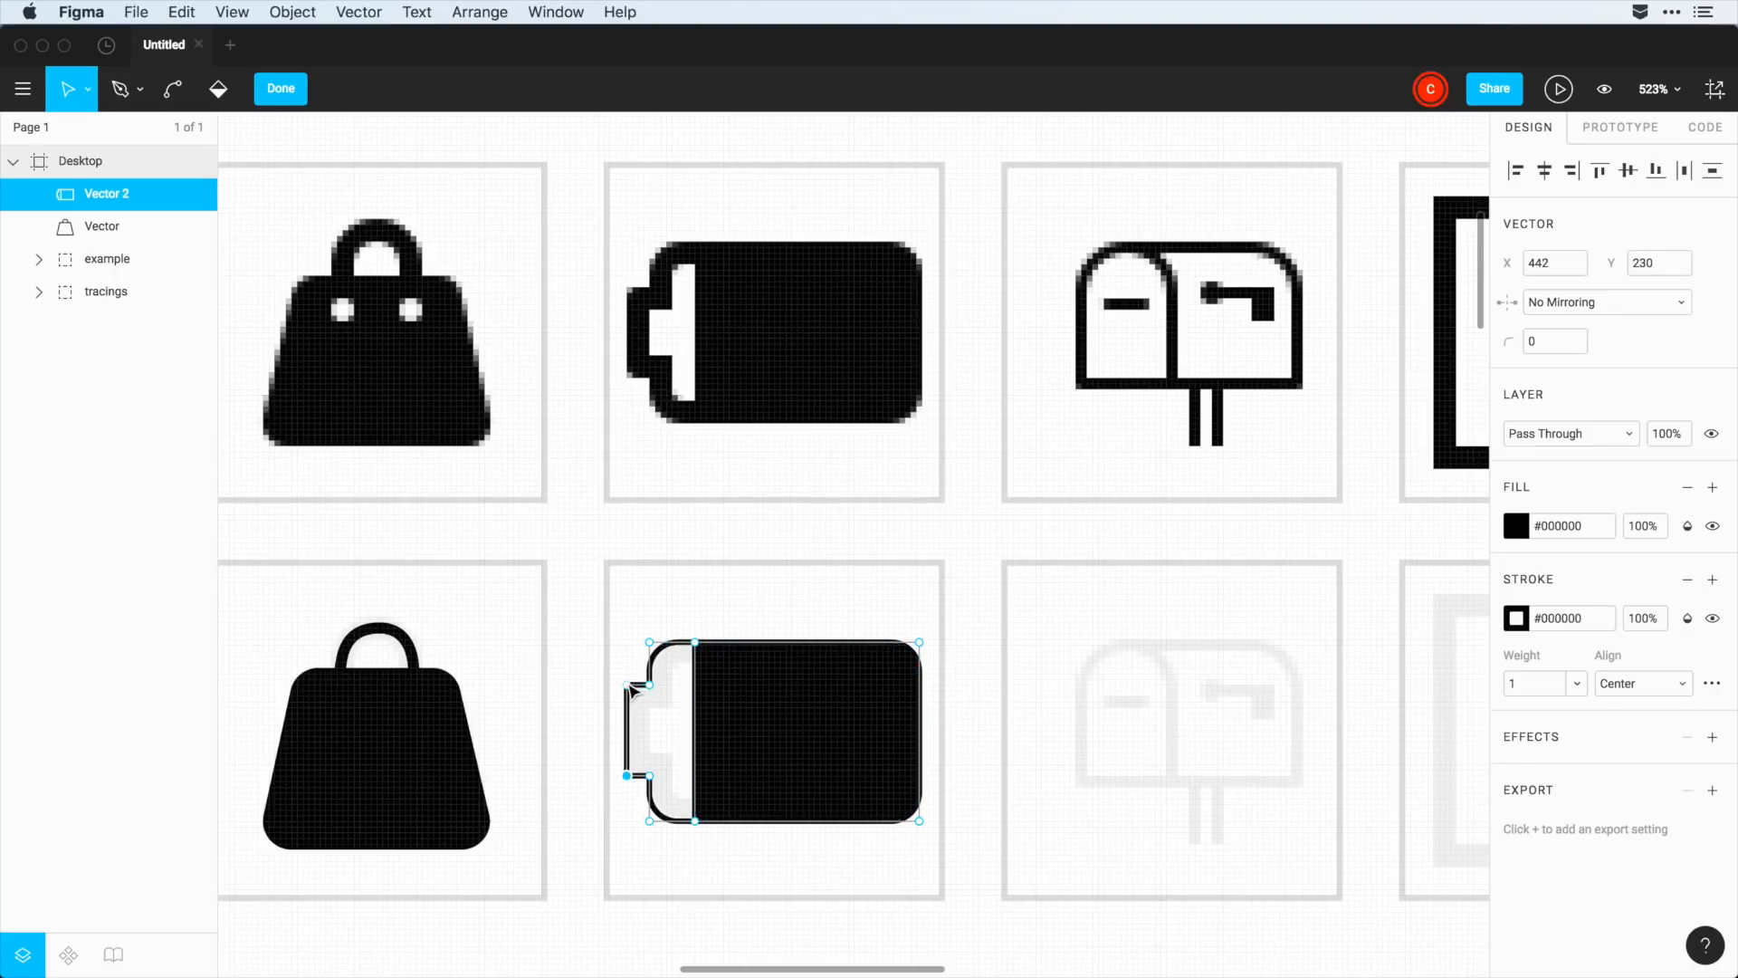
- Round the terminal points to radius 2 and set the battery's stroke weight to 2
left_click(1553, 341)
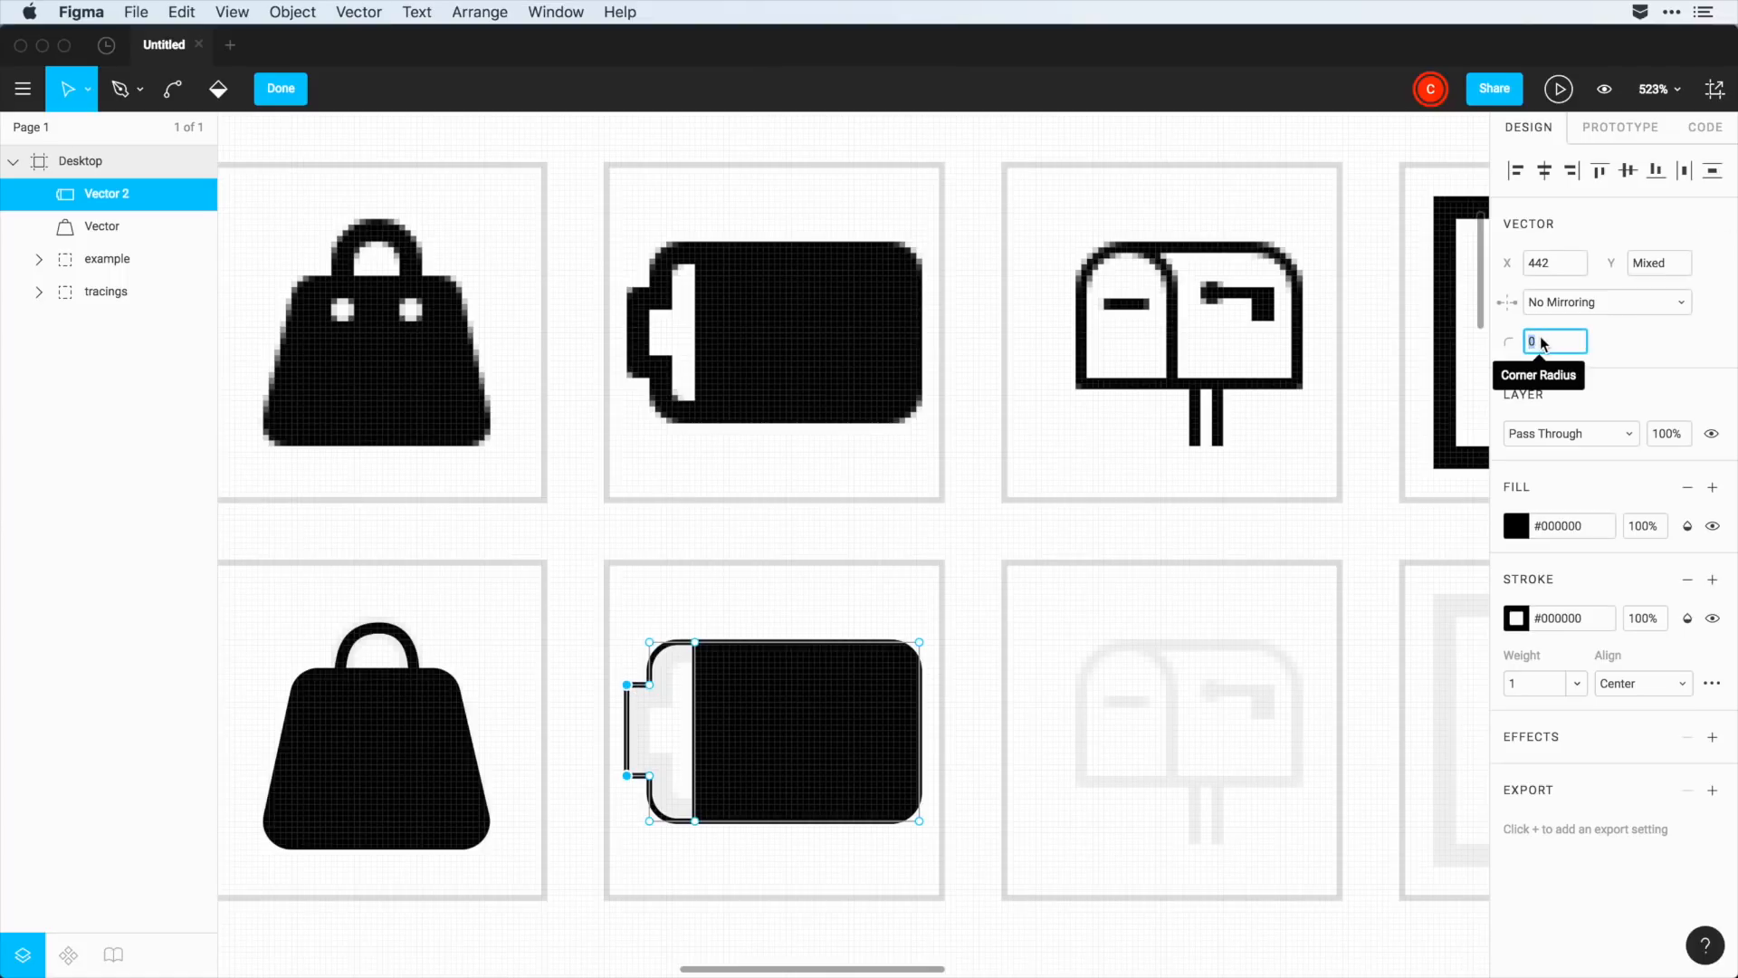
type("2")
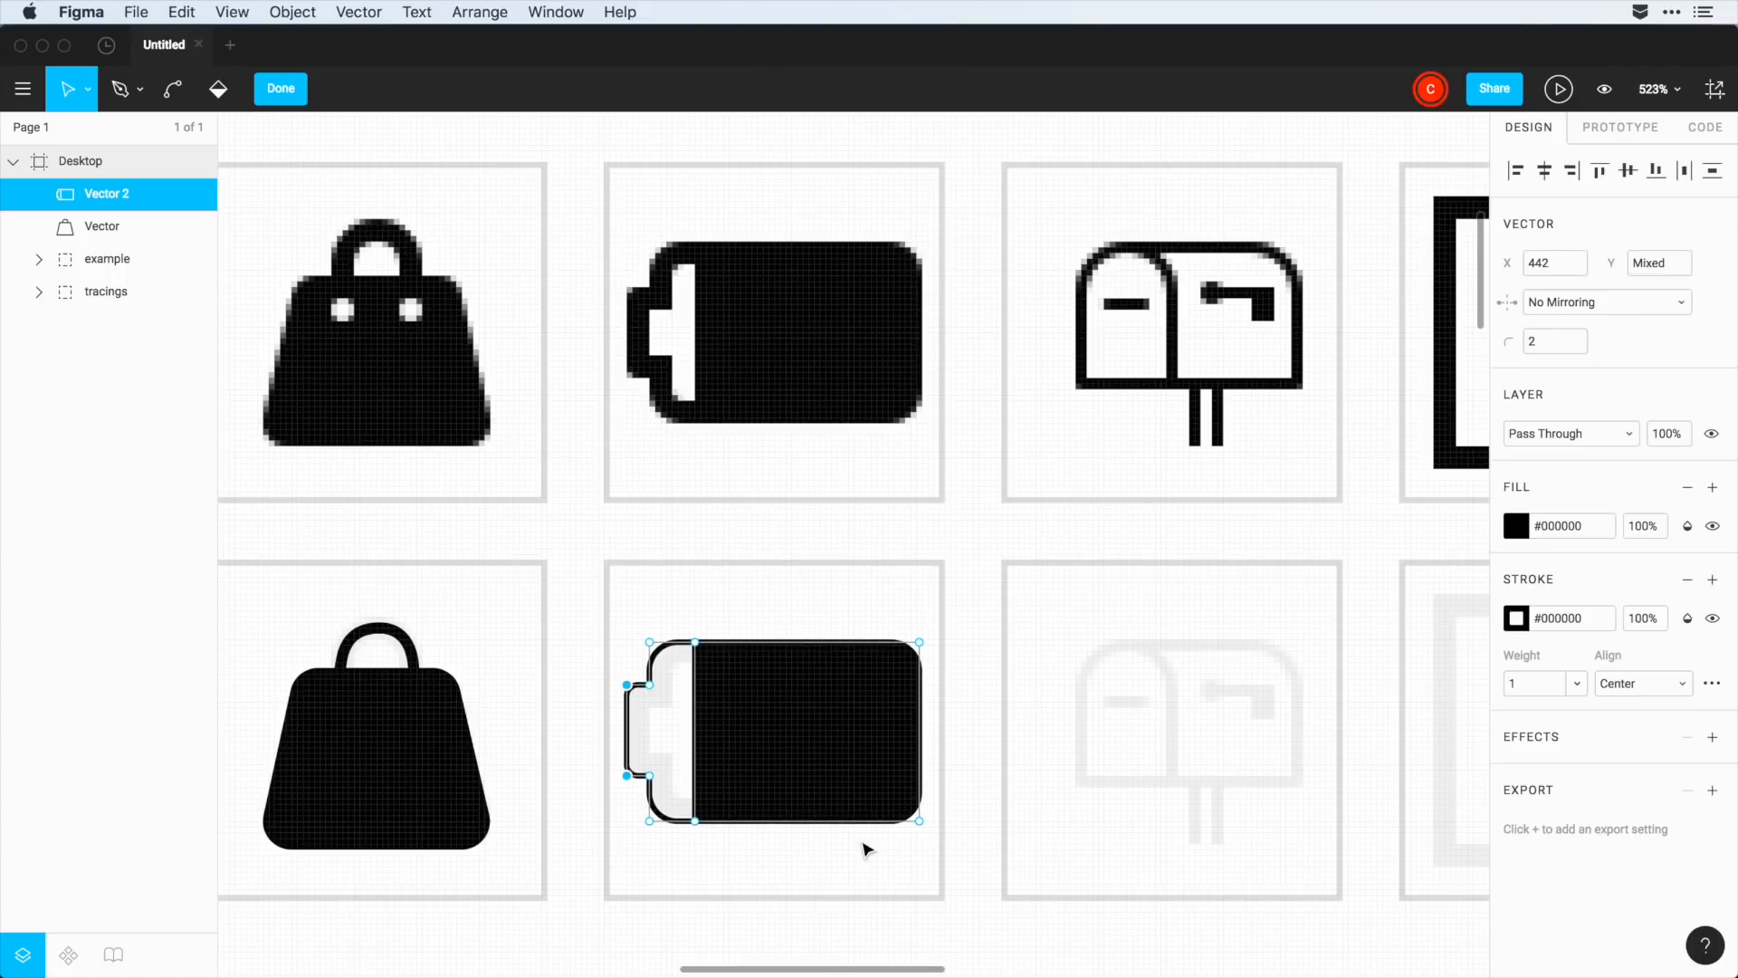
mouse_move(730, 885)
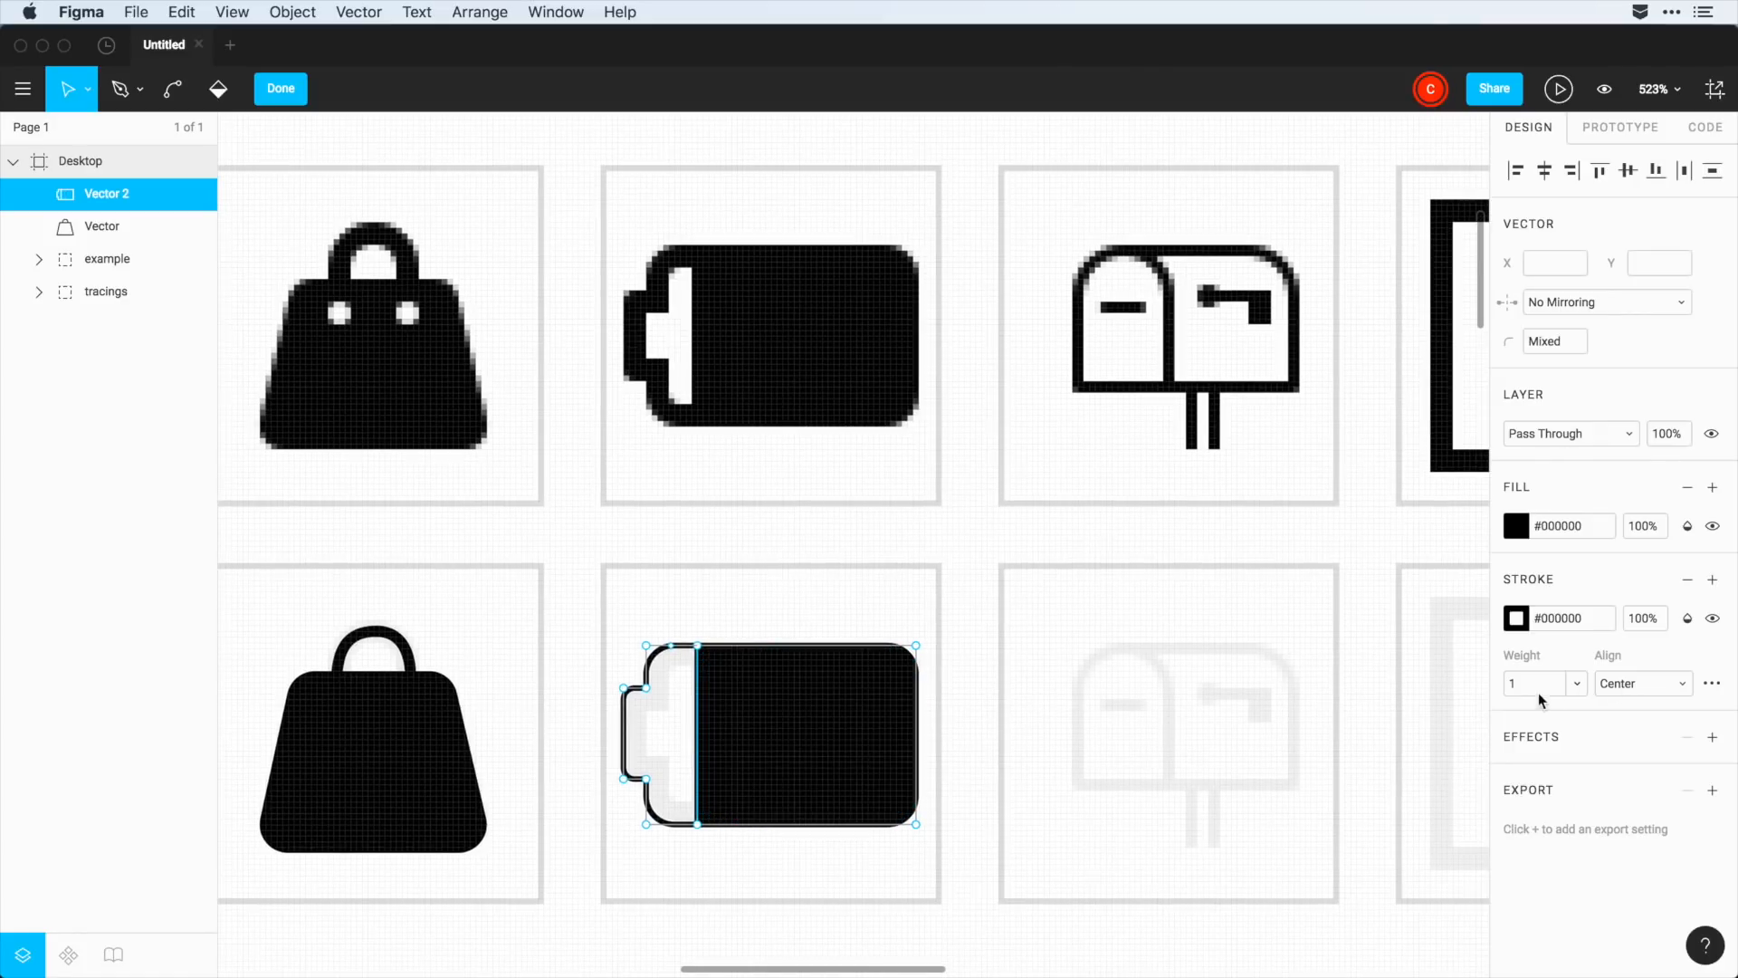
type("2")
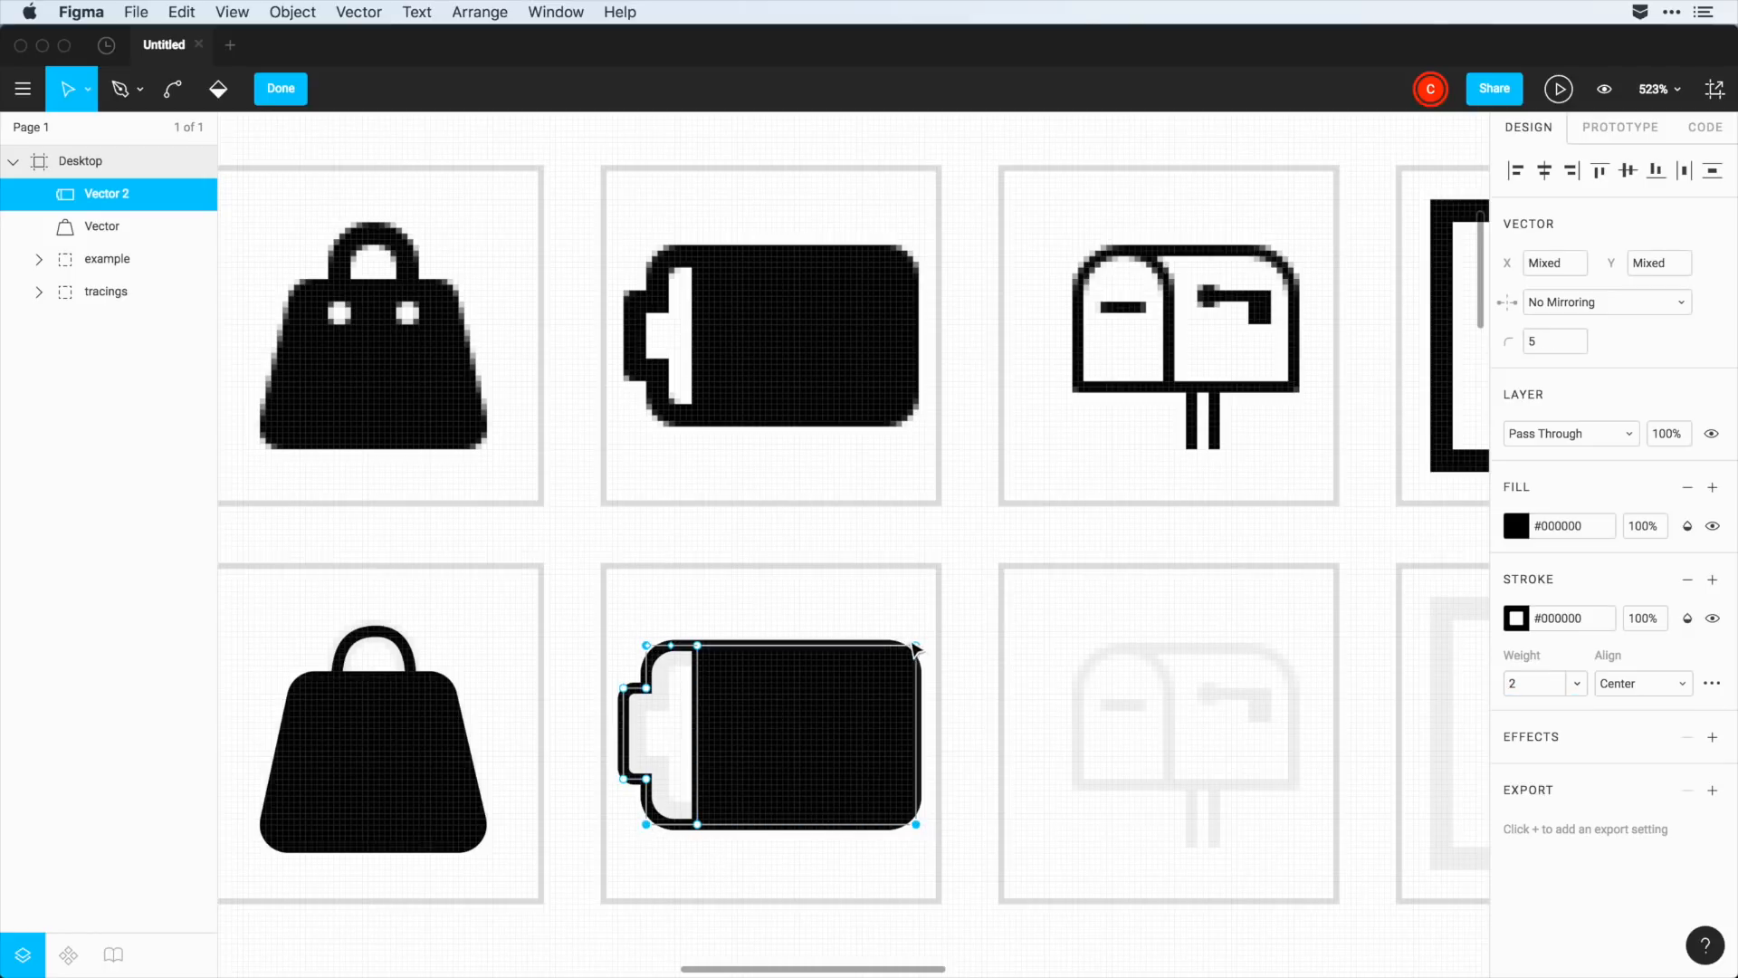
left_click(1554, 341)
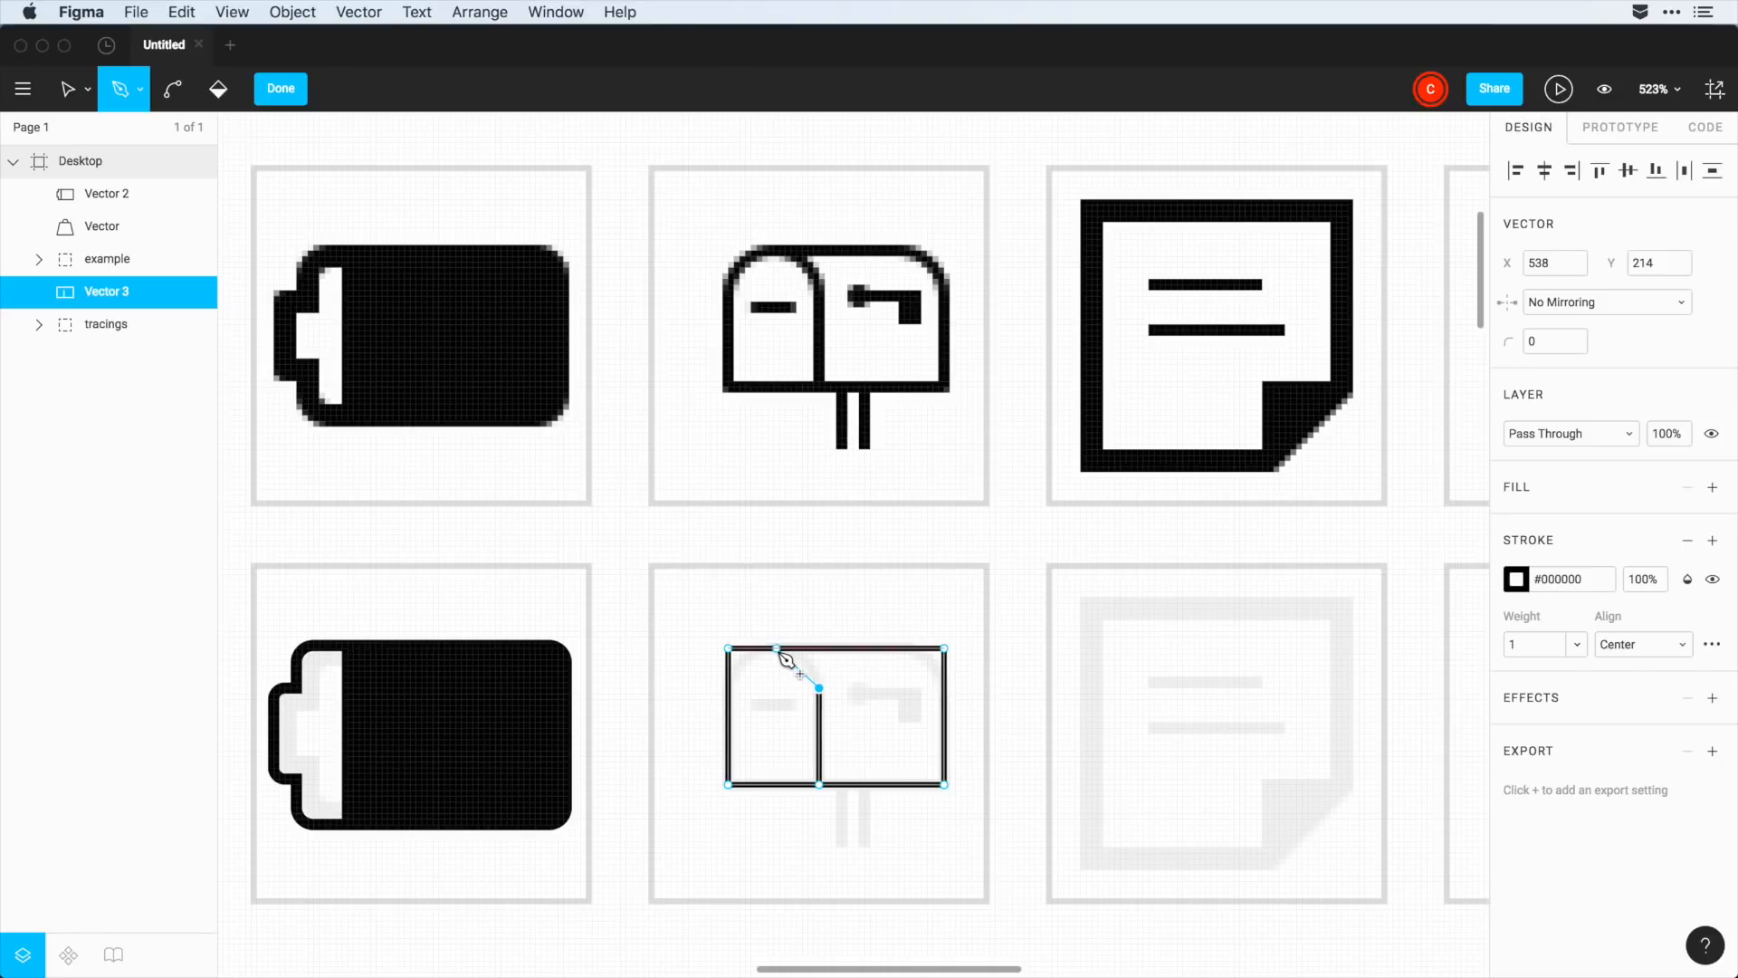
- Curve the mailbox door top and round the chosen top corner points to radius 8
left_click_drag(818, 688, 743, 654)
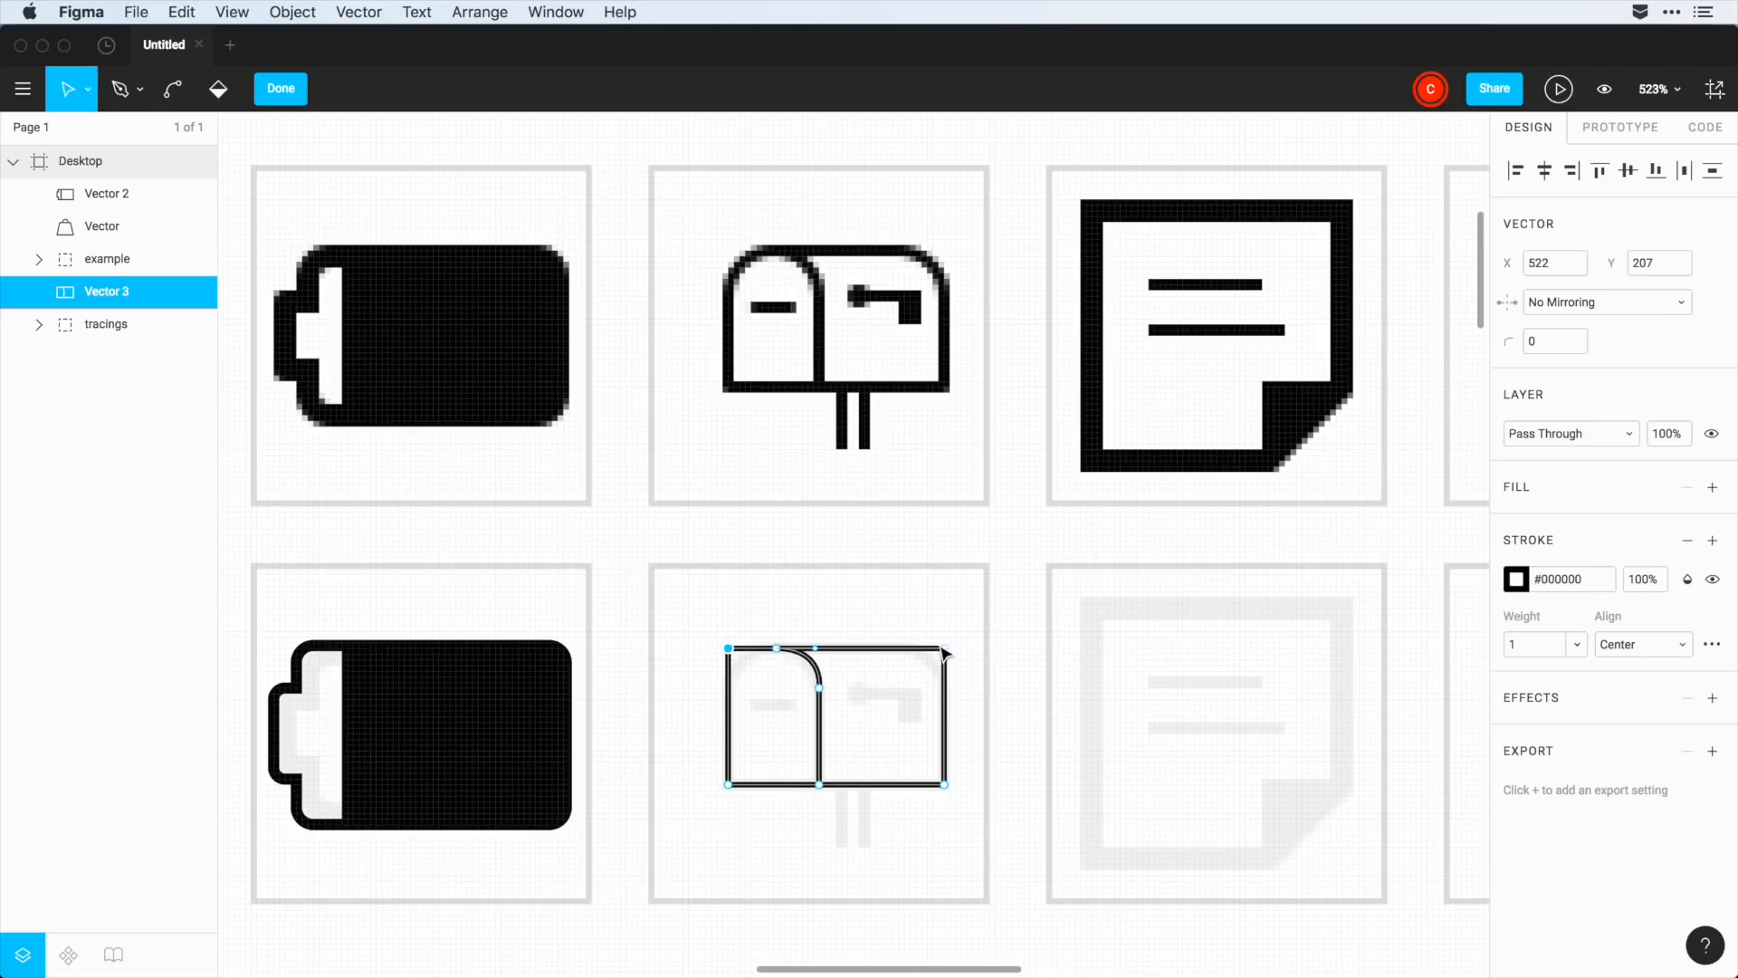
left_click(1554, 340)
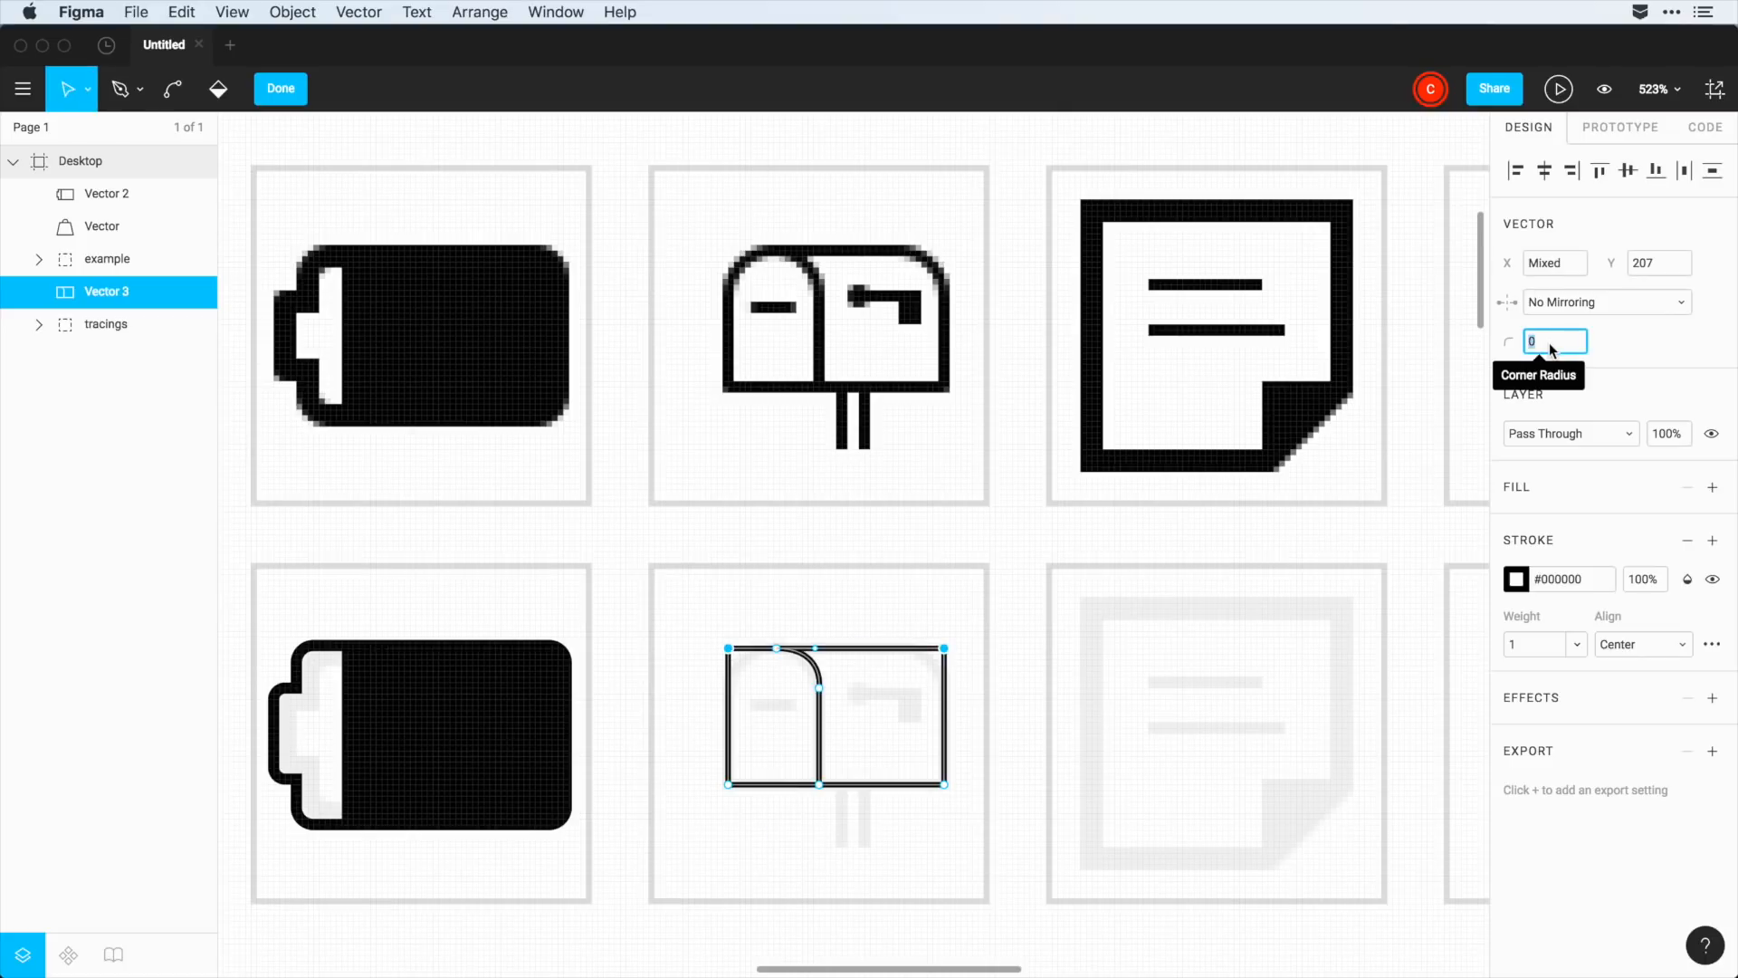
type("8")
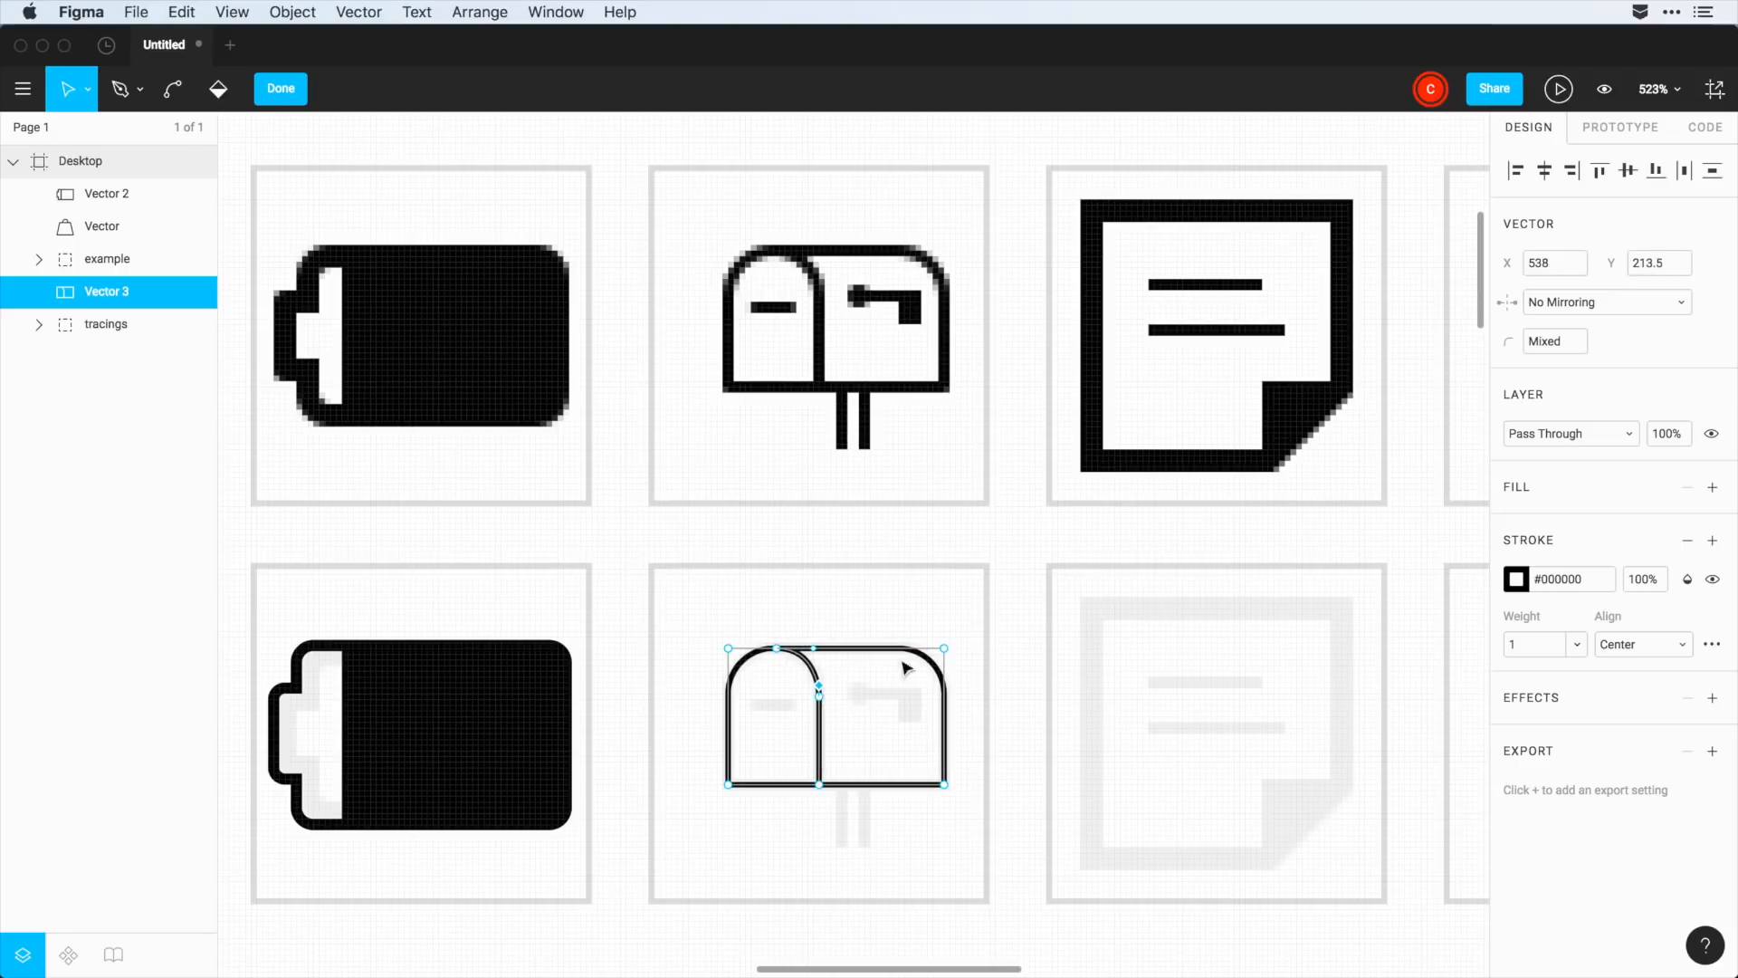
left_click(119, 89)
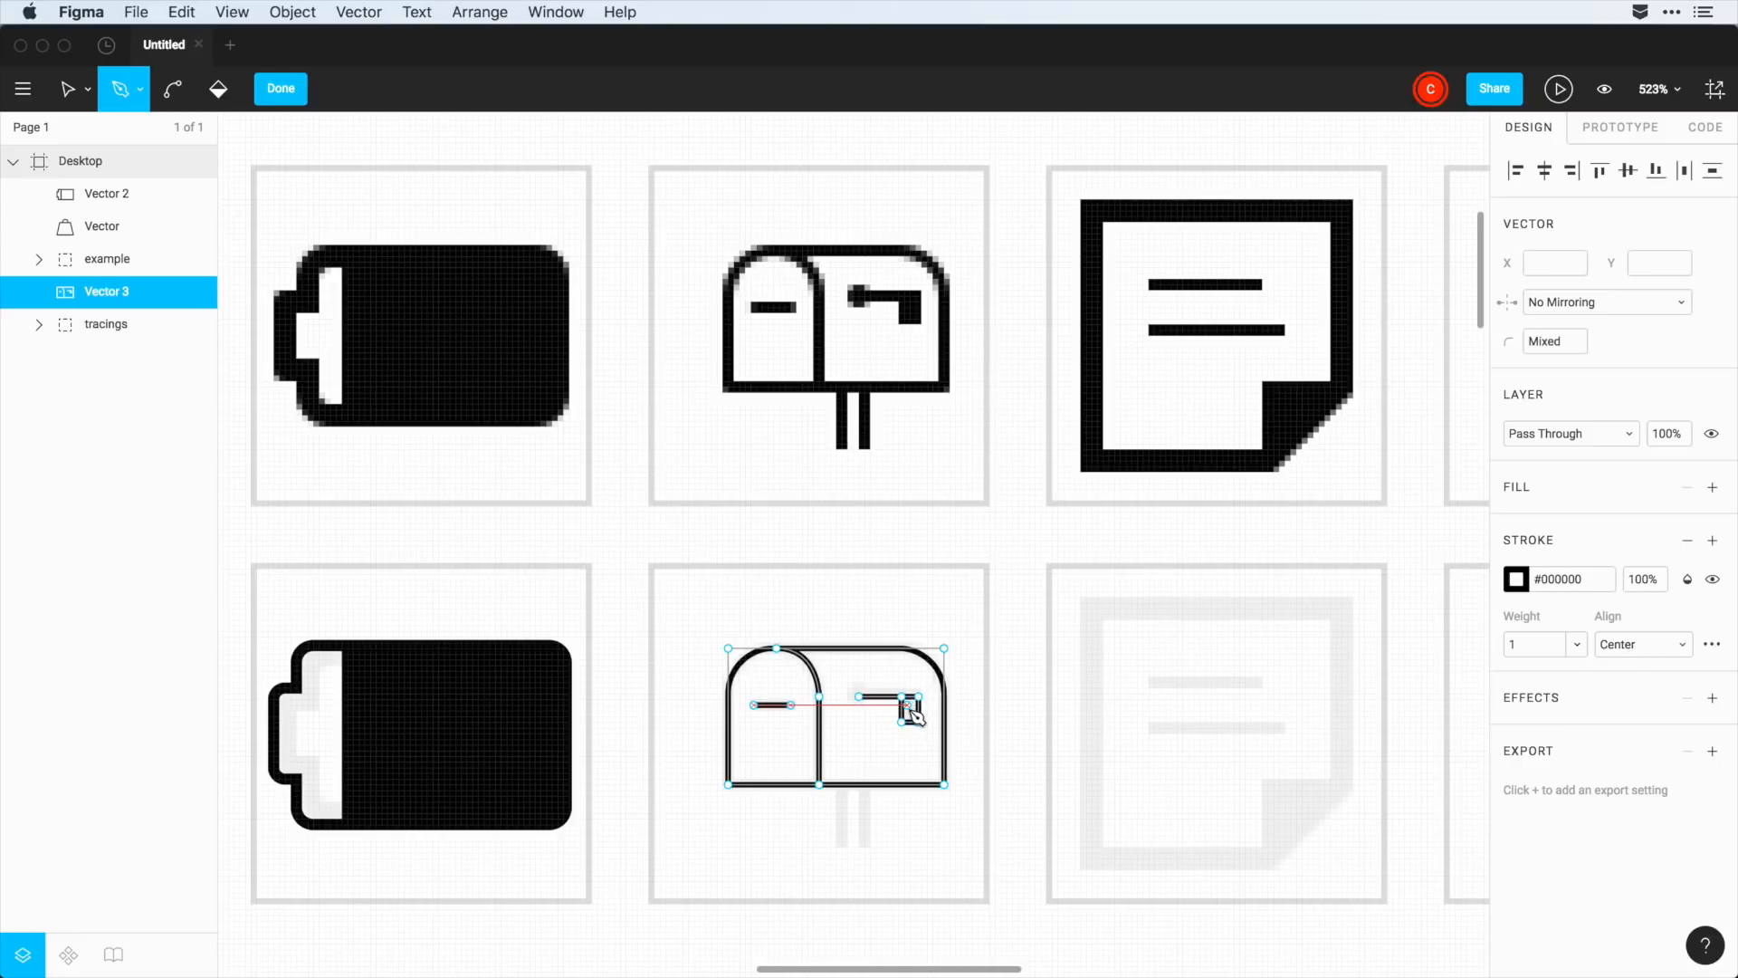
- Close and fill the flag black, draw the mailbox post below the body, and finish editing
left_click(217, 89)
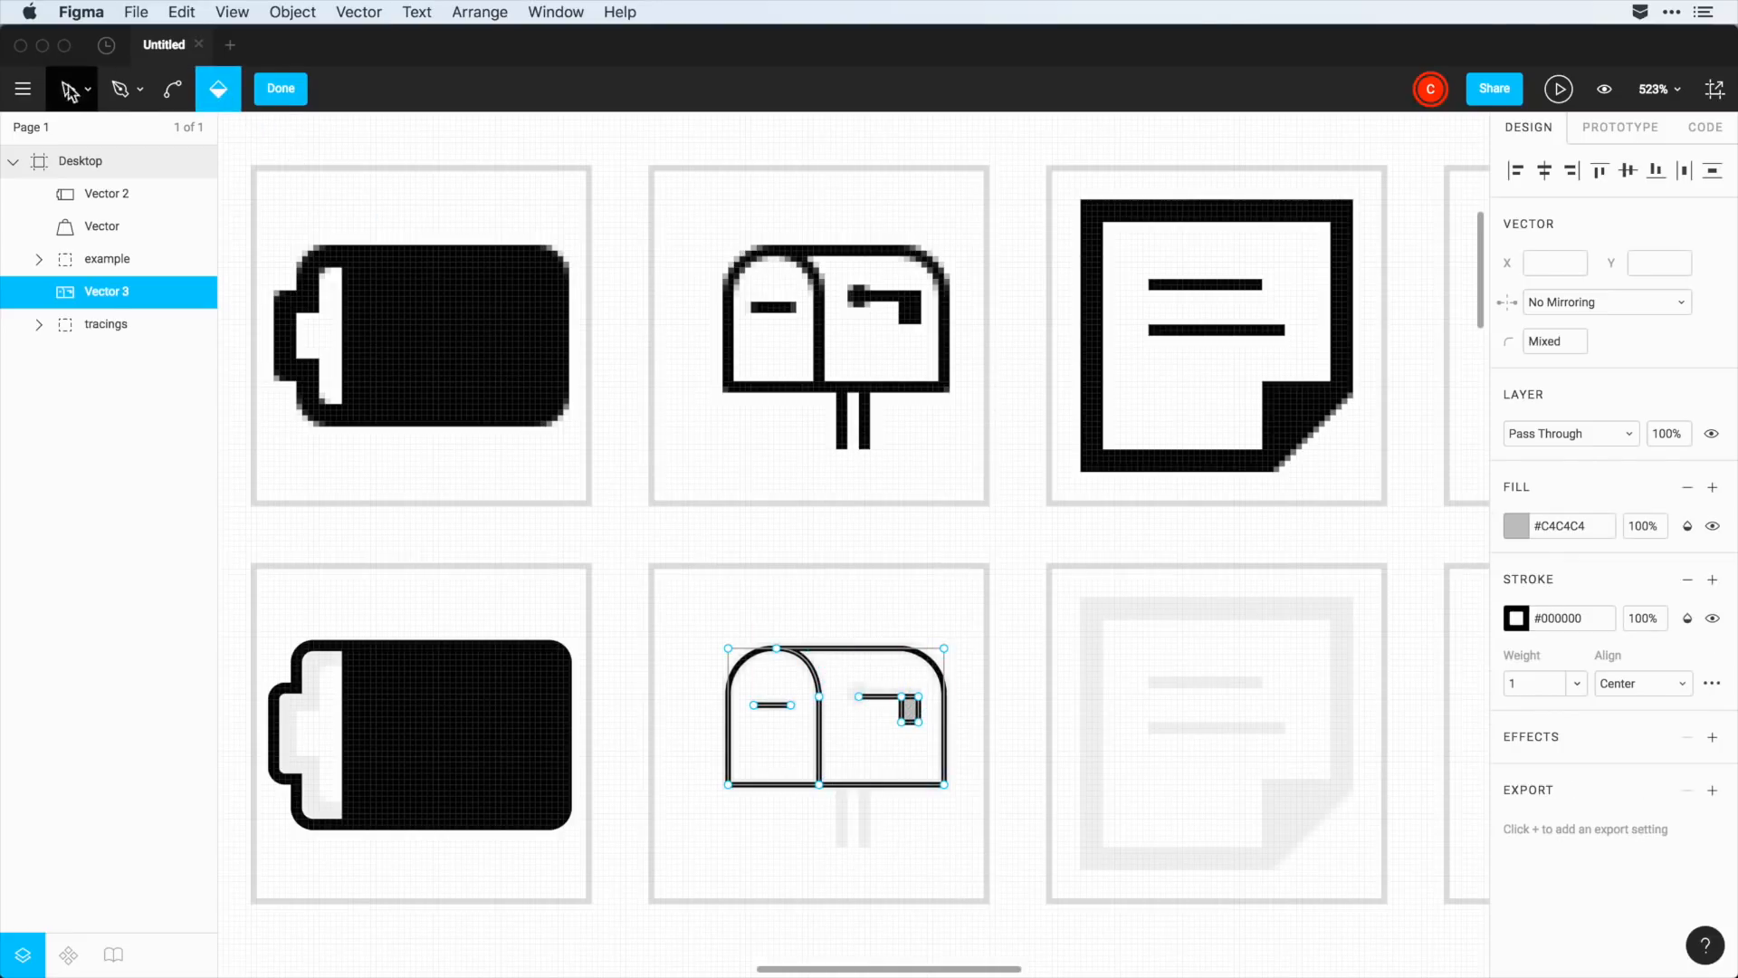
left_click(121, 89)
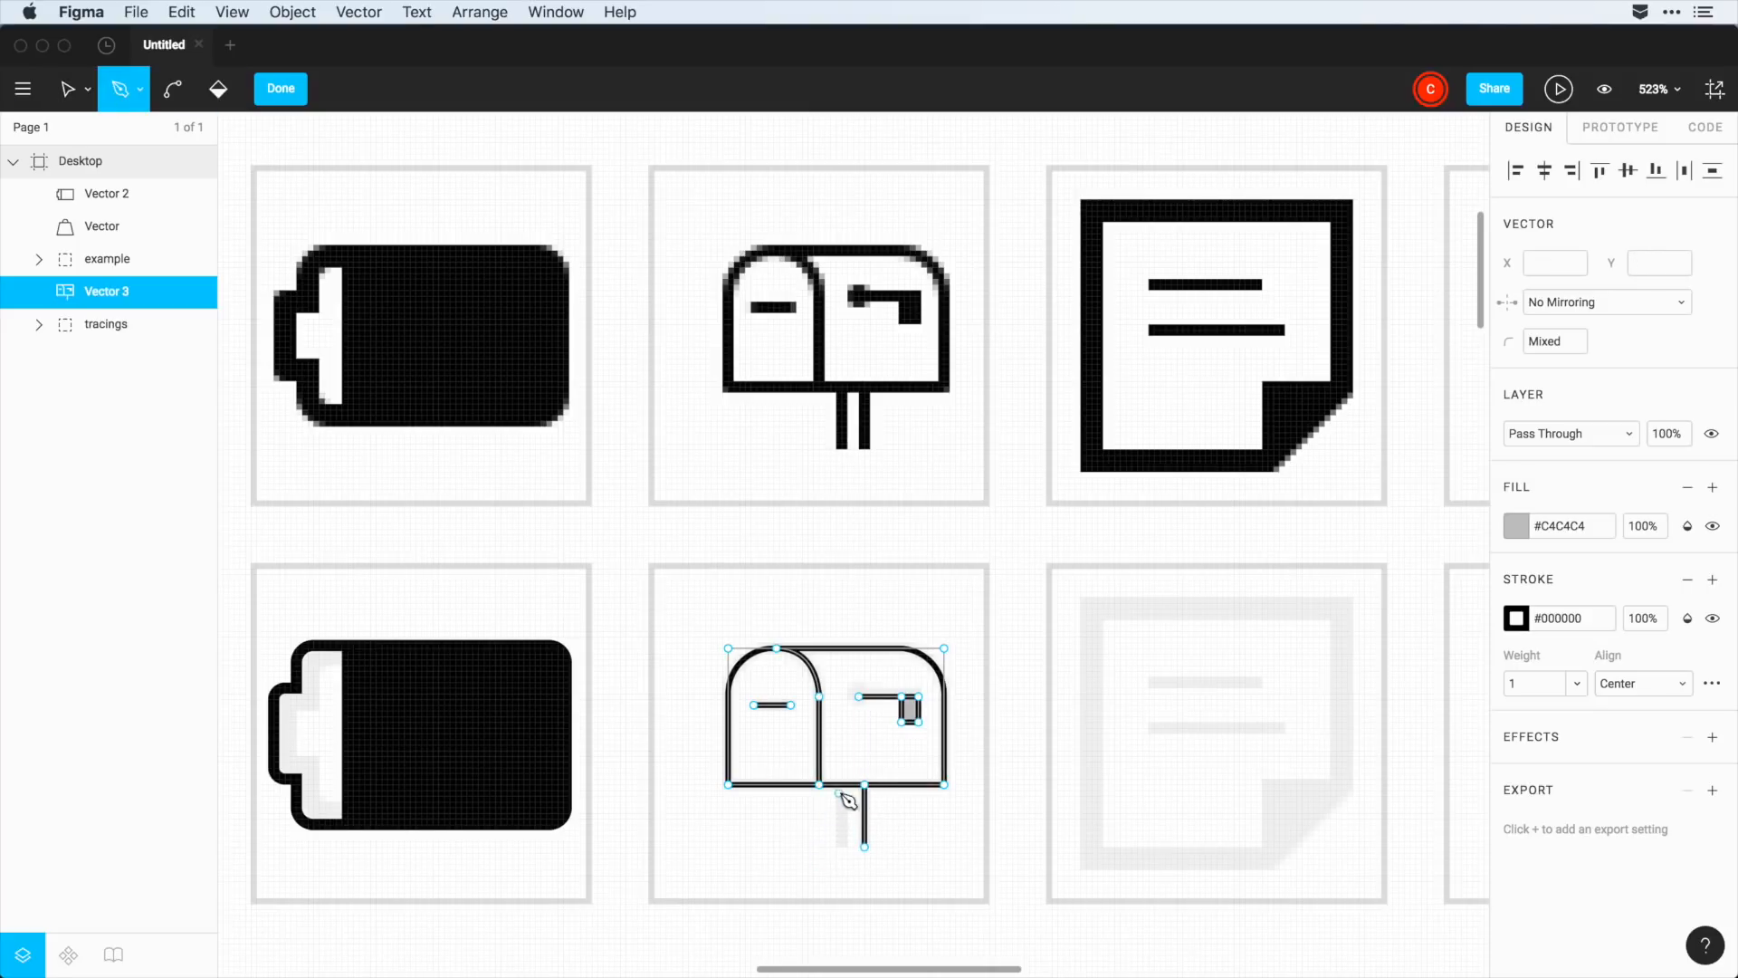
left_click_drag(841, 802, 1029, 891)
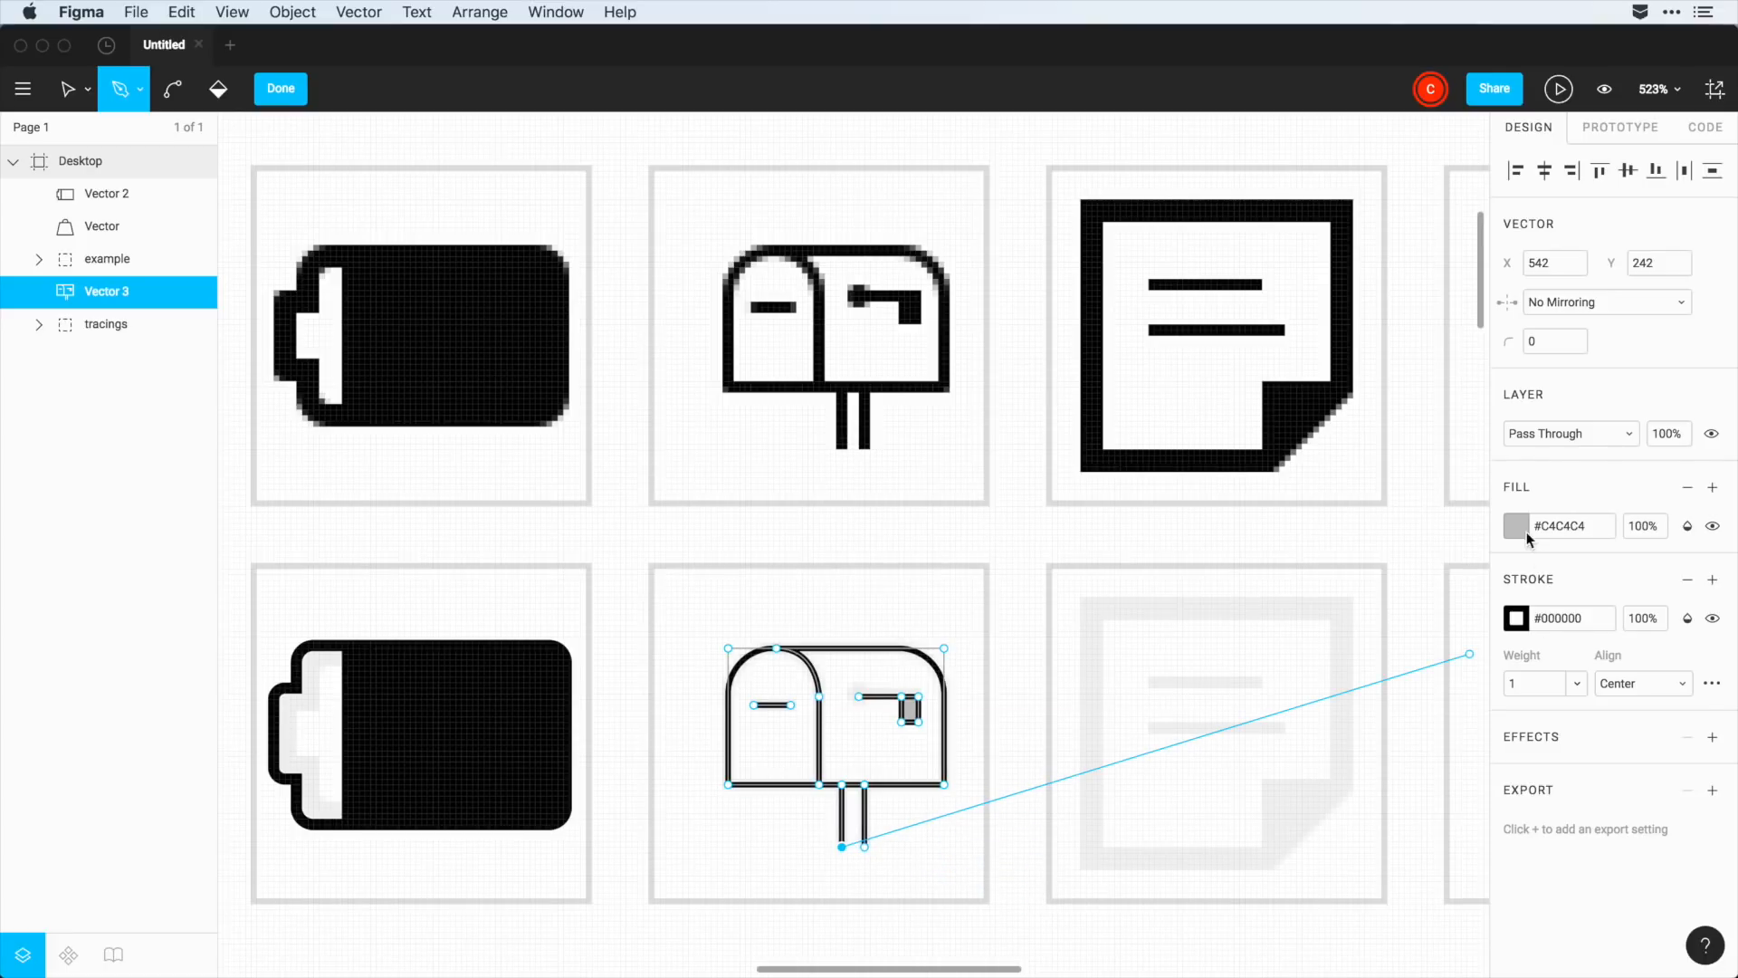
left_click(1517, 525)
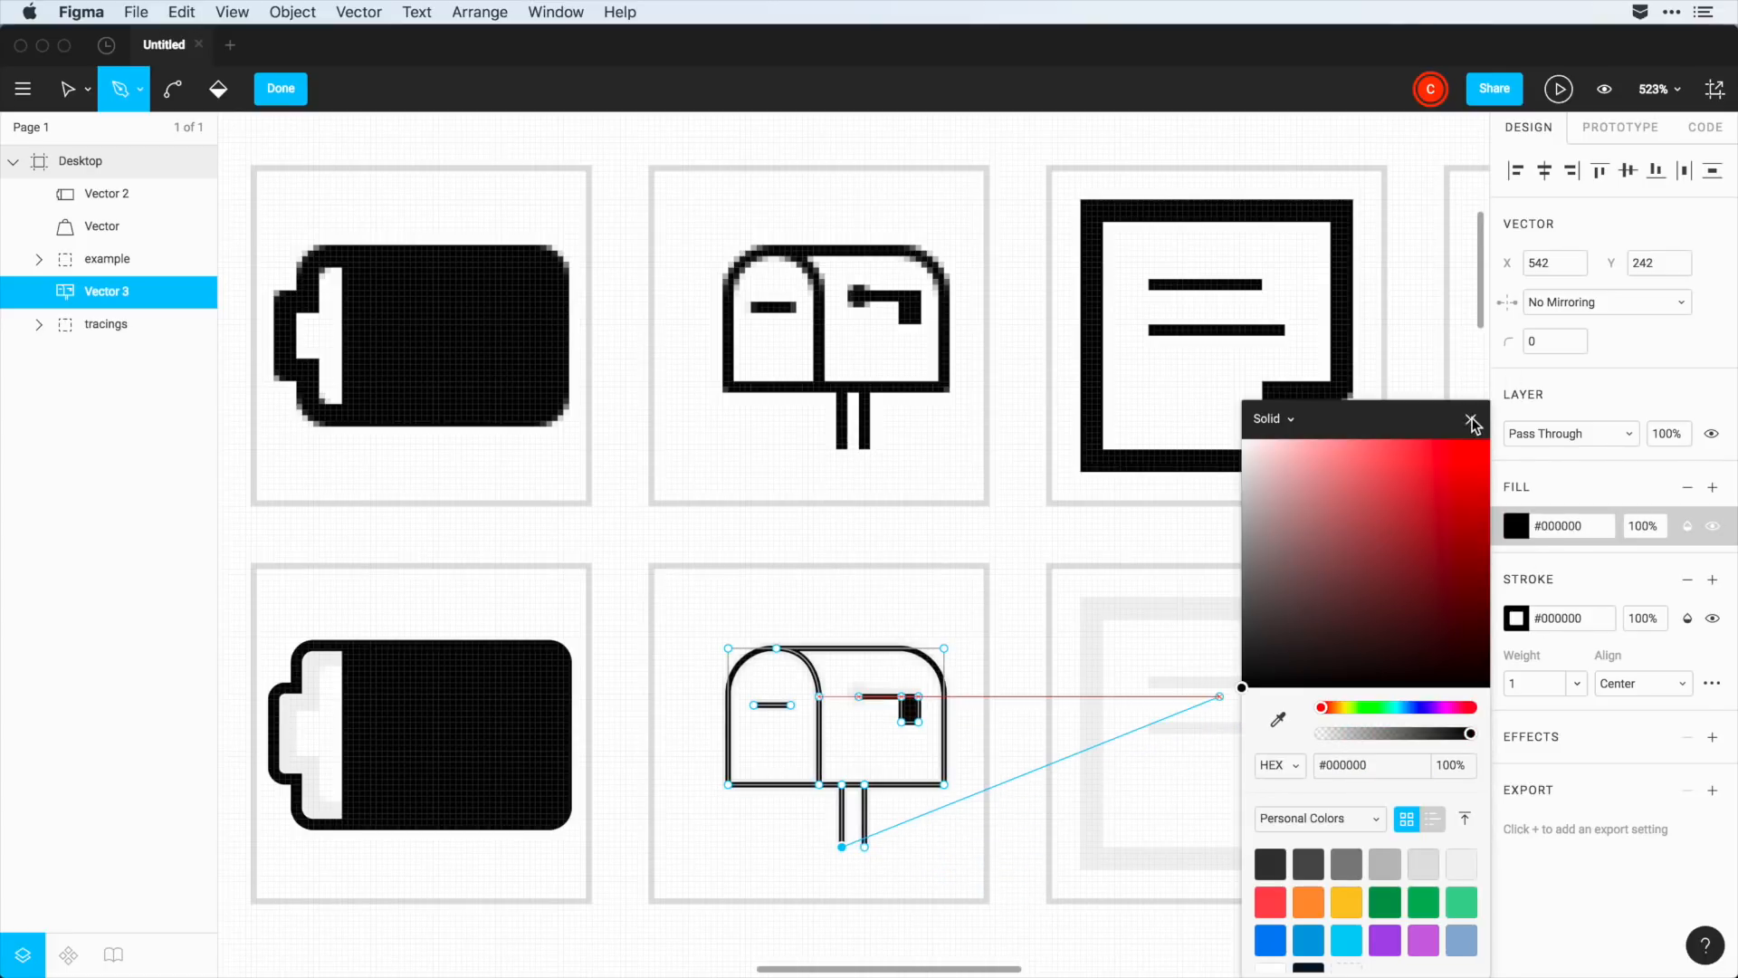
left_click(279, 89)
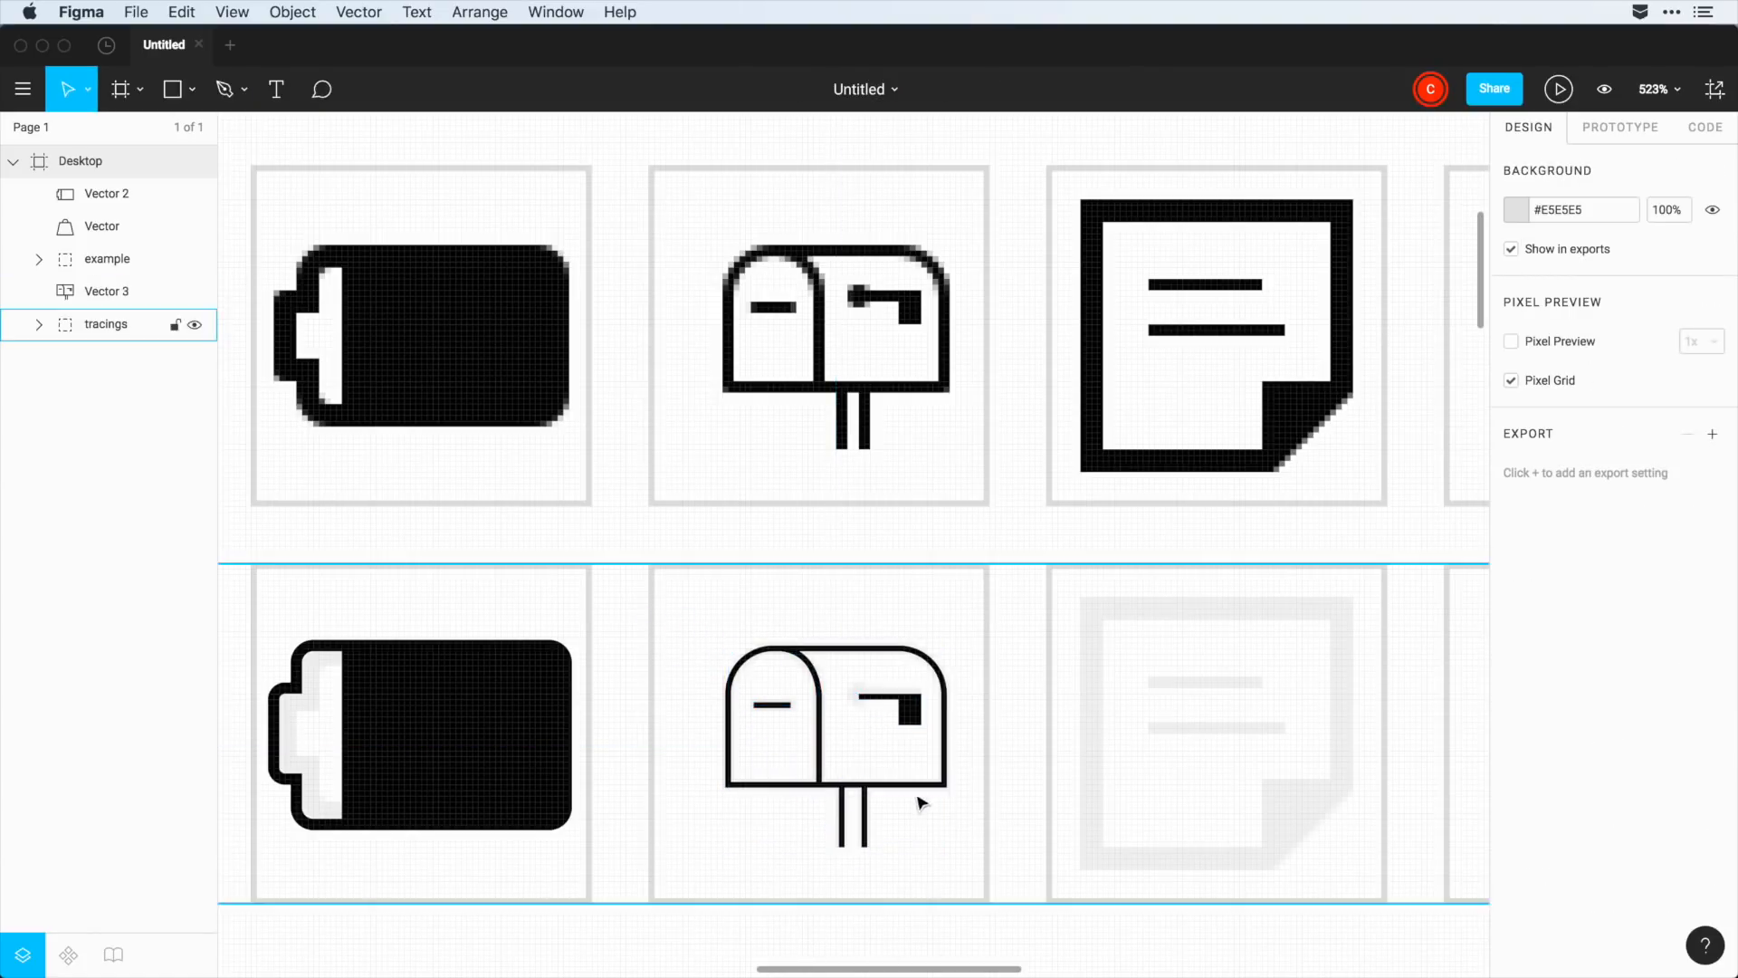
double_click(835, 737)
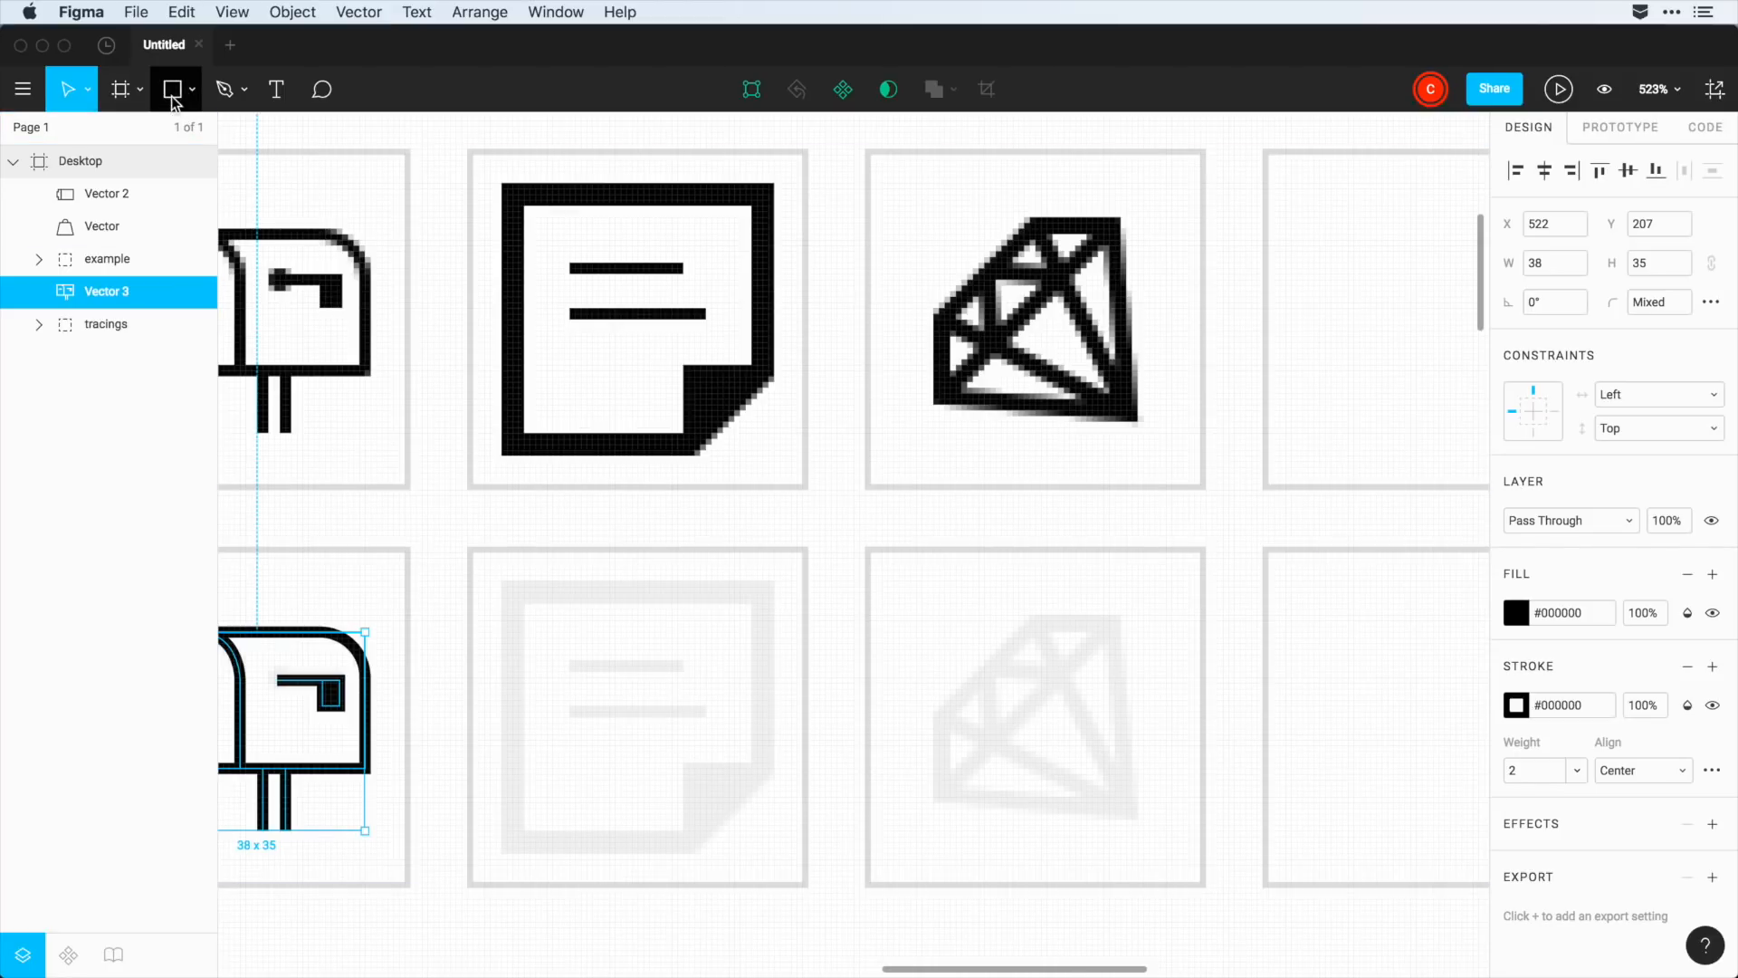
- Switch back to drawing paths to begin tracing the note icon
left_click(224, 89)
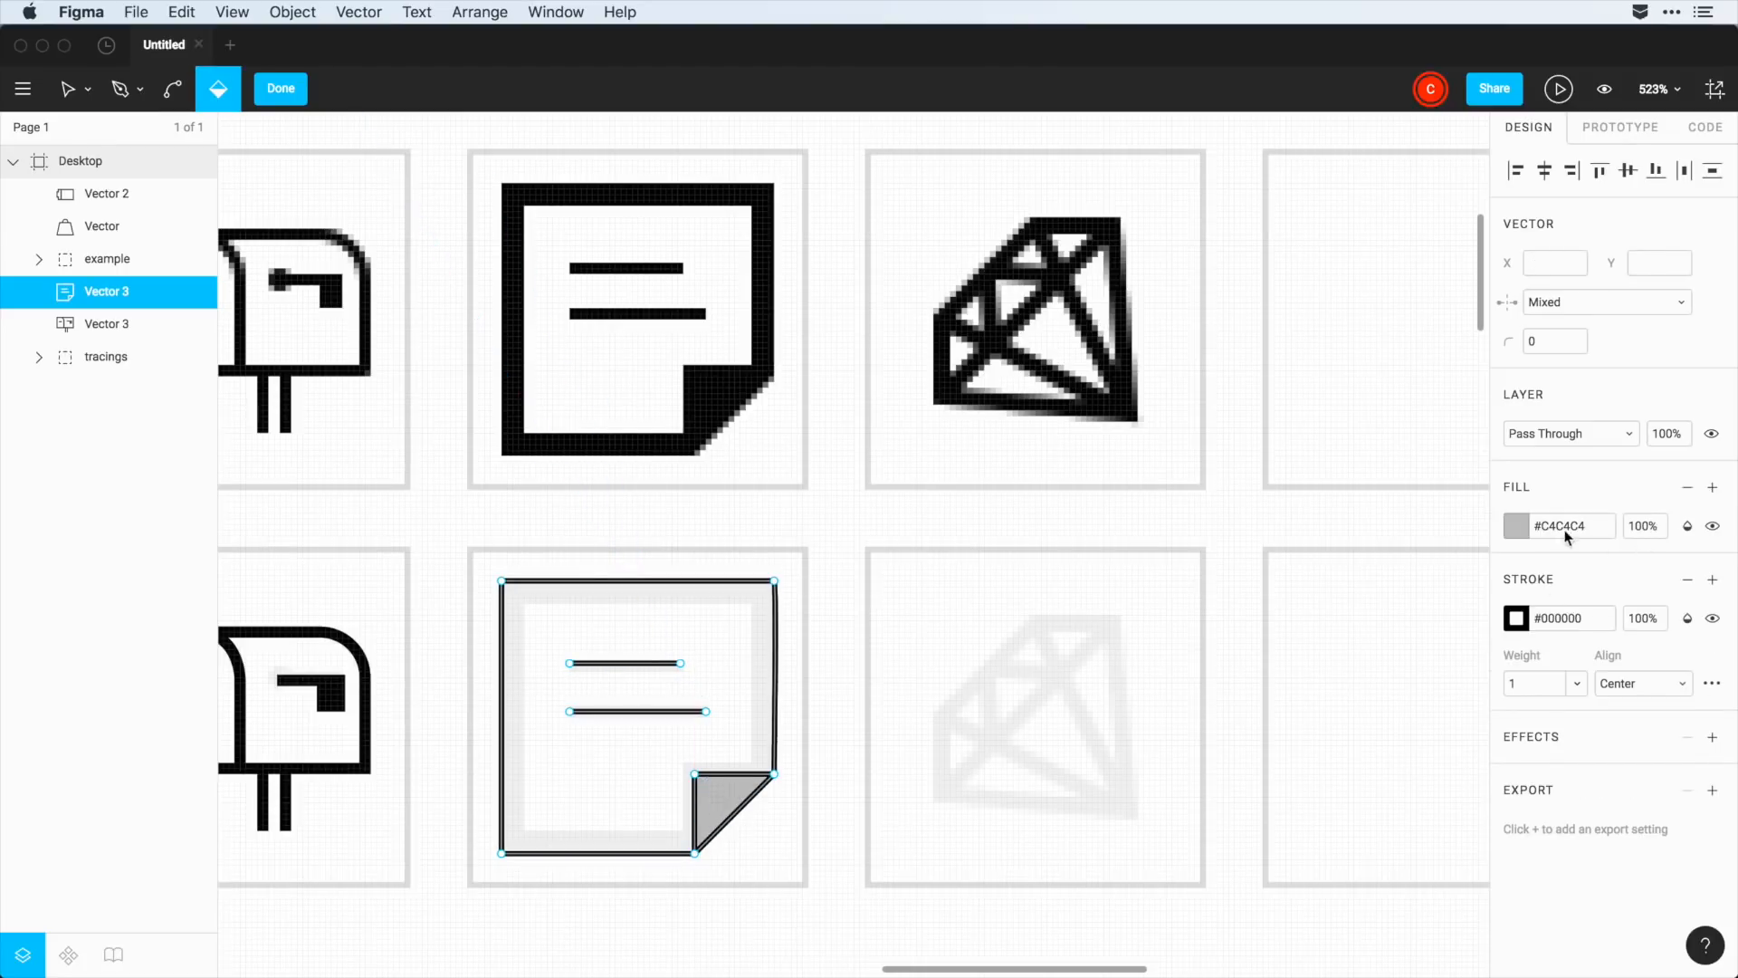
- Fill the note's folded corner black and start editing its stroke thickness
left_click(1515, 525)
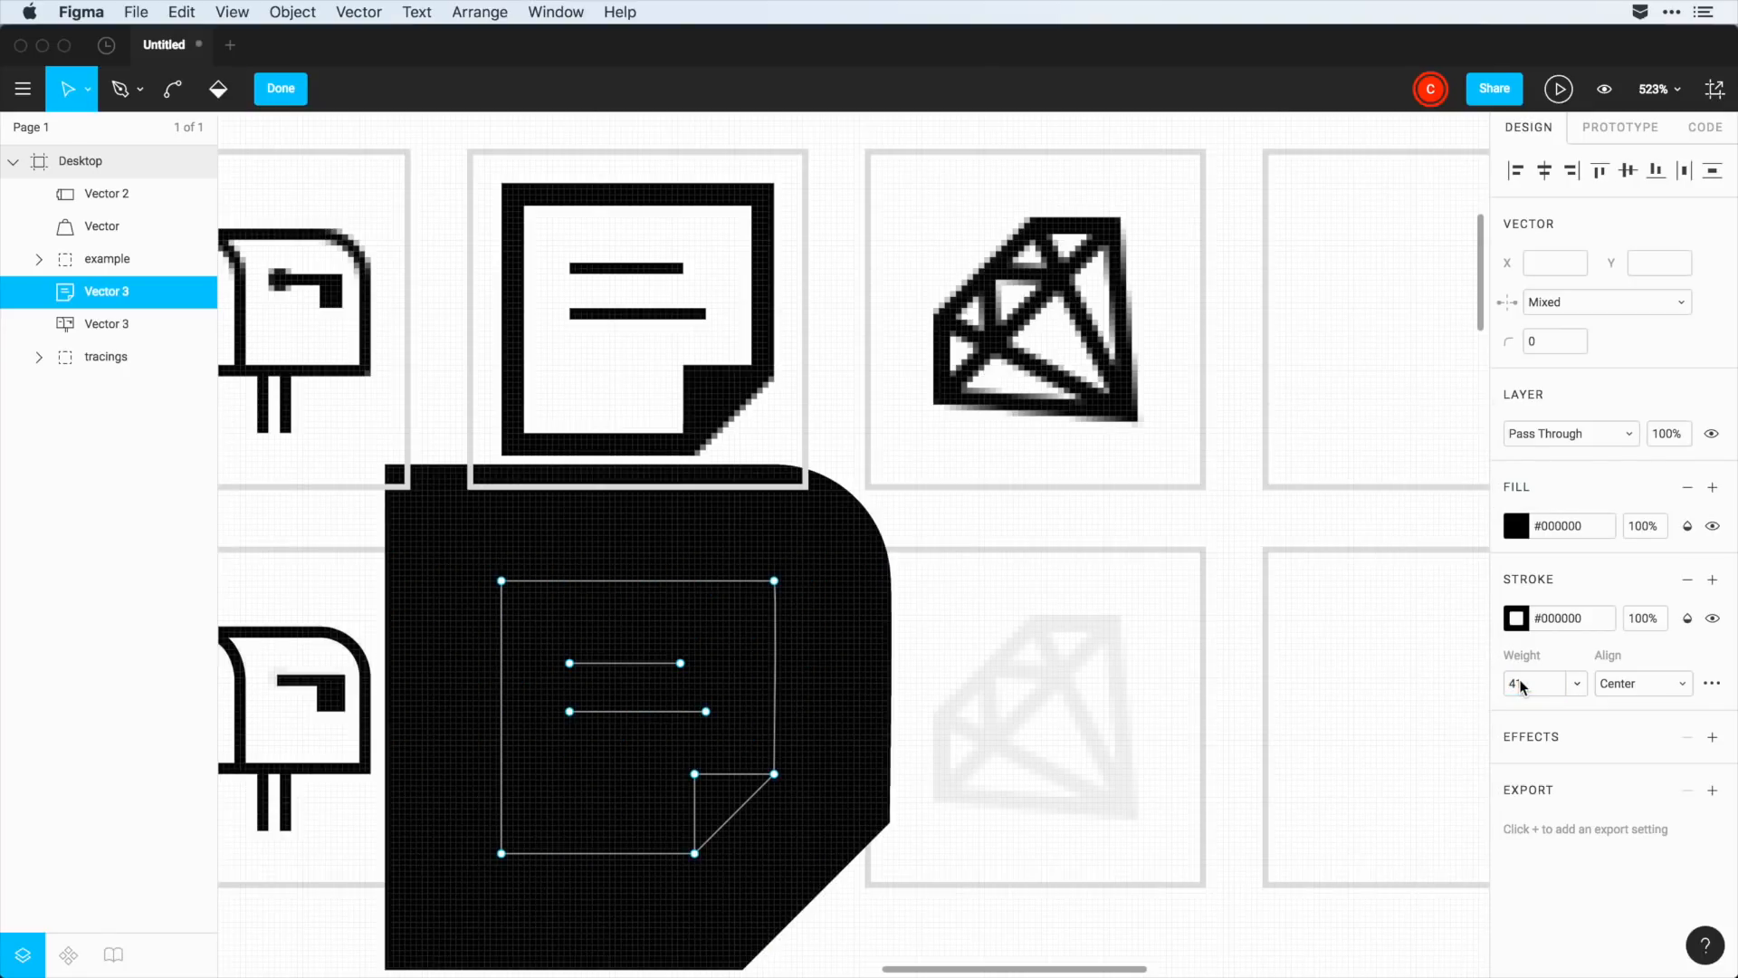
left_click(1535, 683)
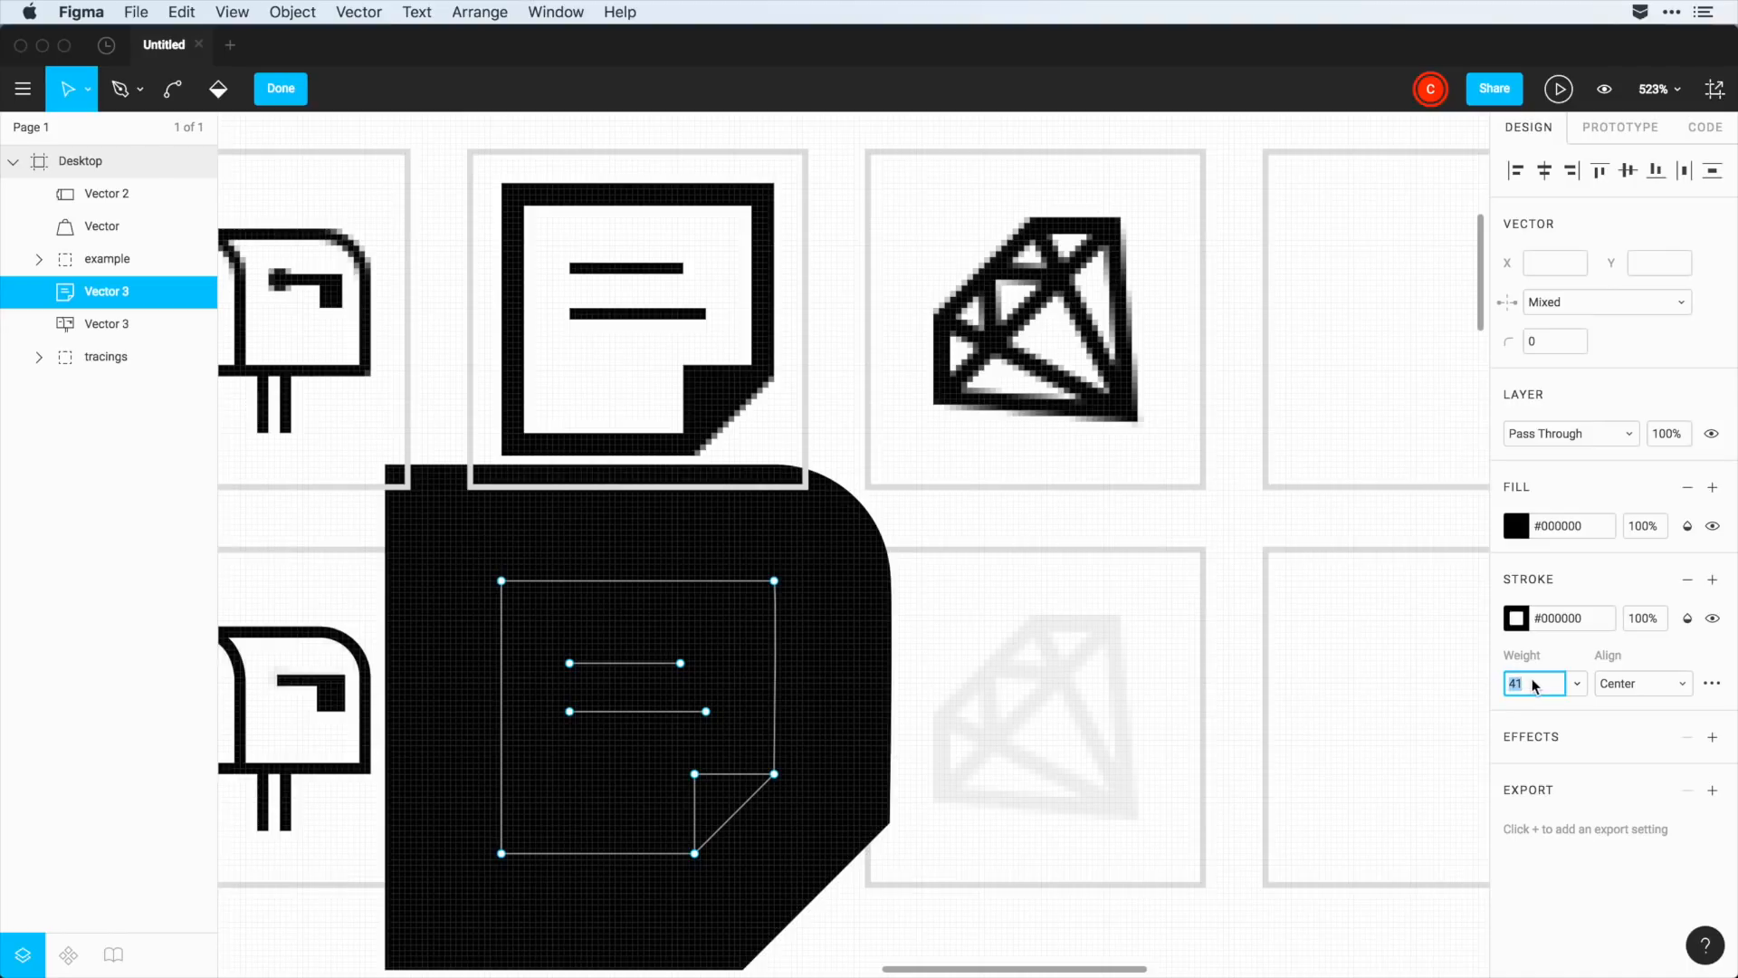
- Set the note's stroke weight to 4 with Round joins, and Round caps on the text lines
type("4")
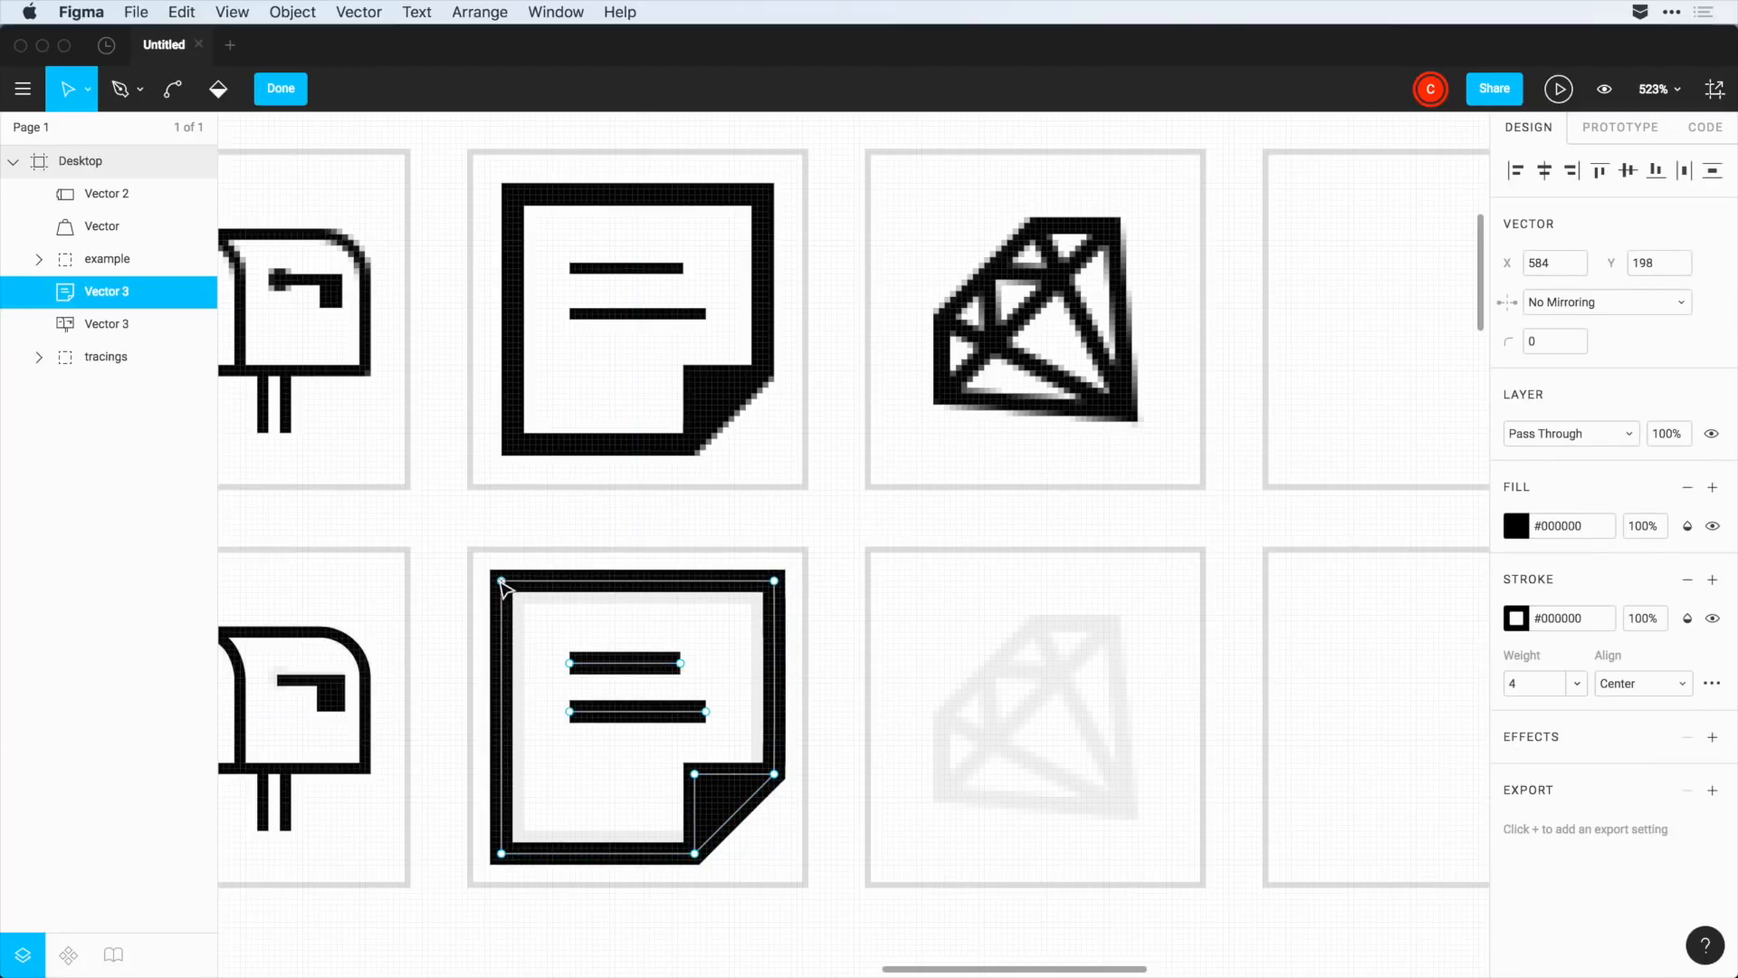
mouse_move(791, 609)
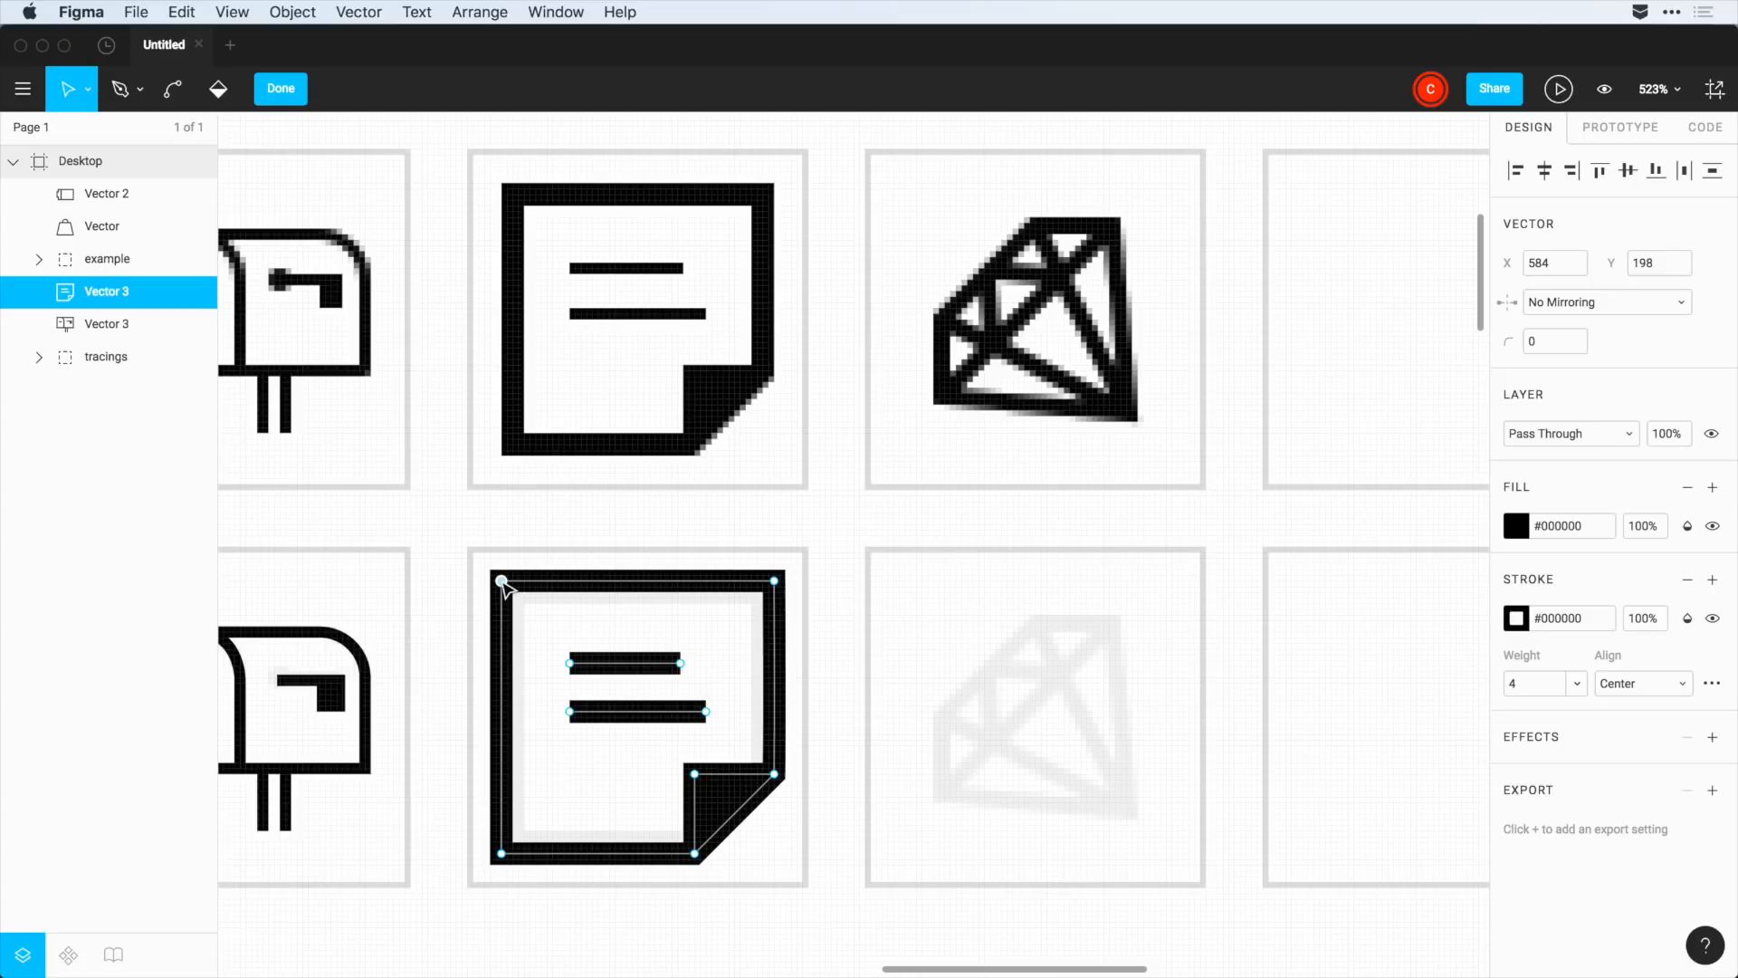
mouse_move(1711, 683)
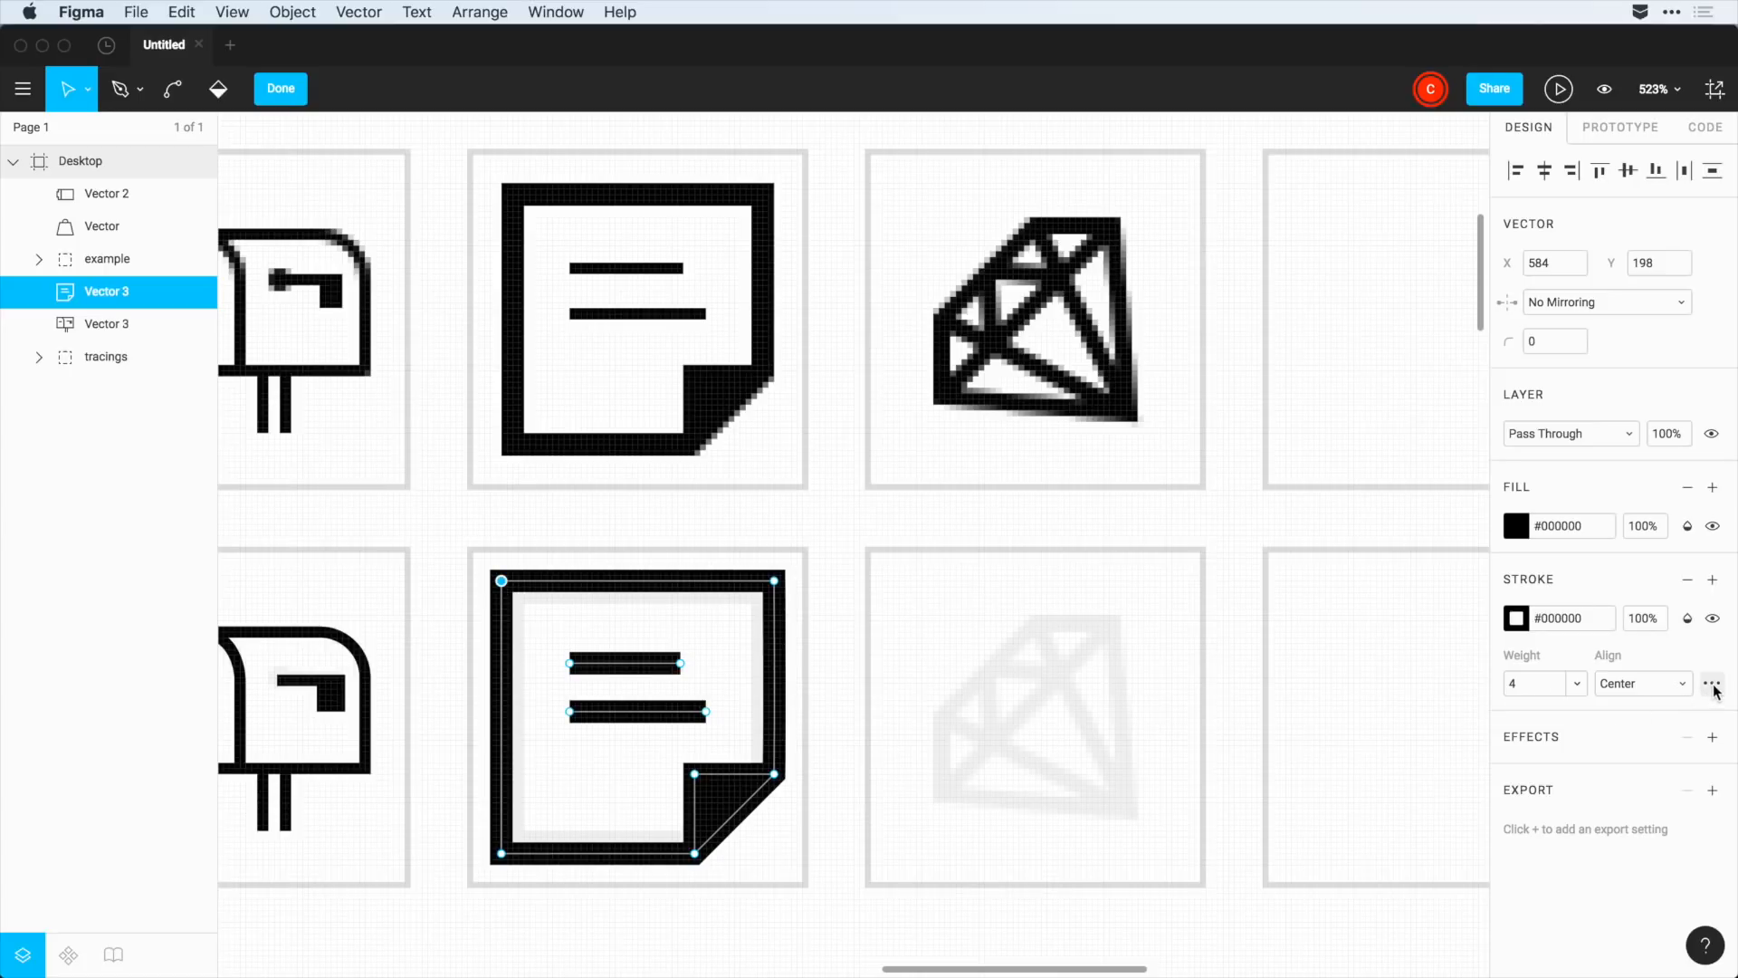
left_click(1711, 683)
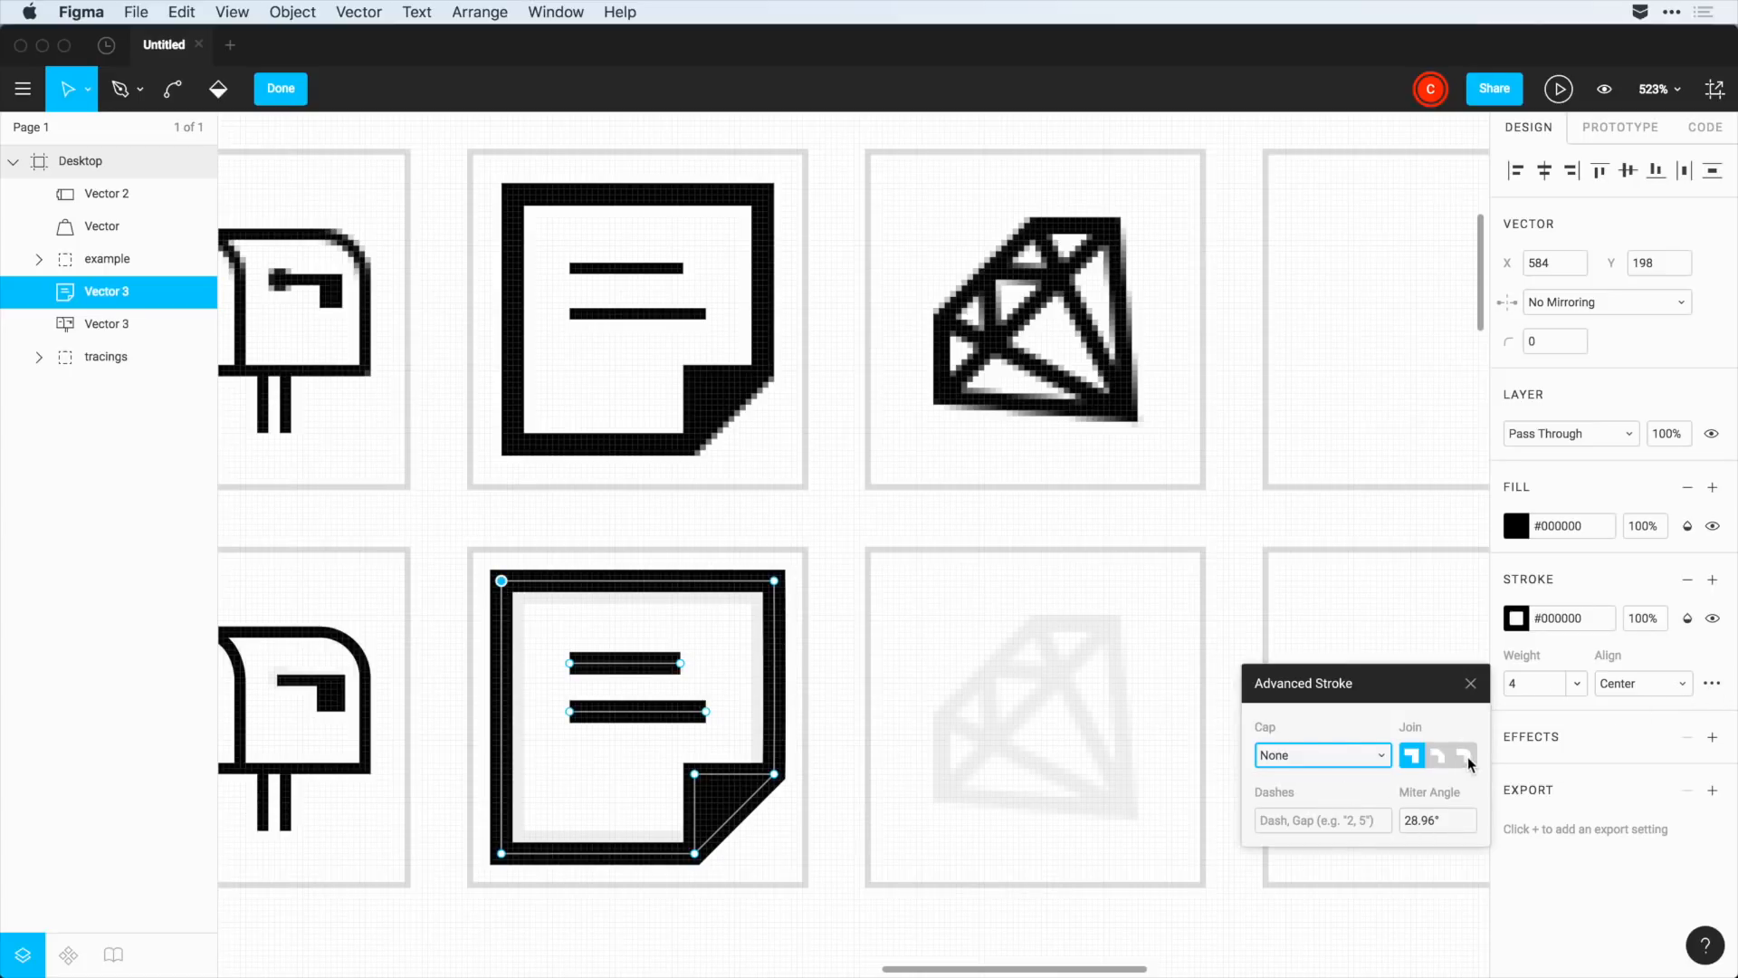
left_click(1463, 755)
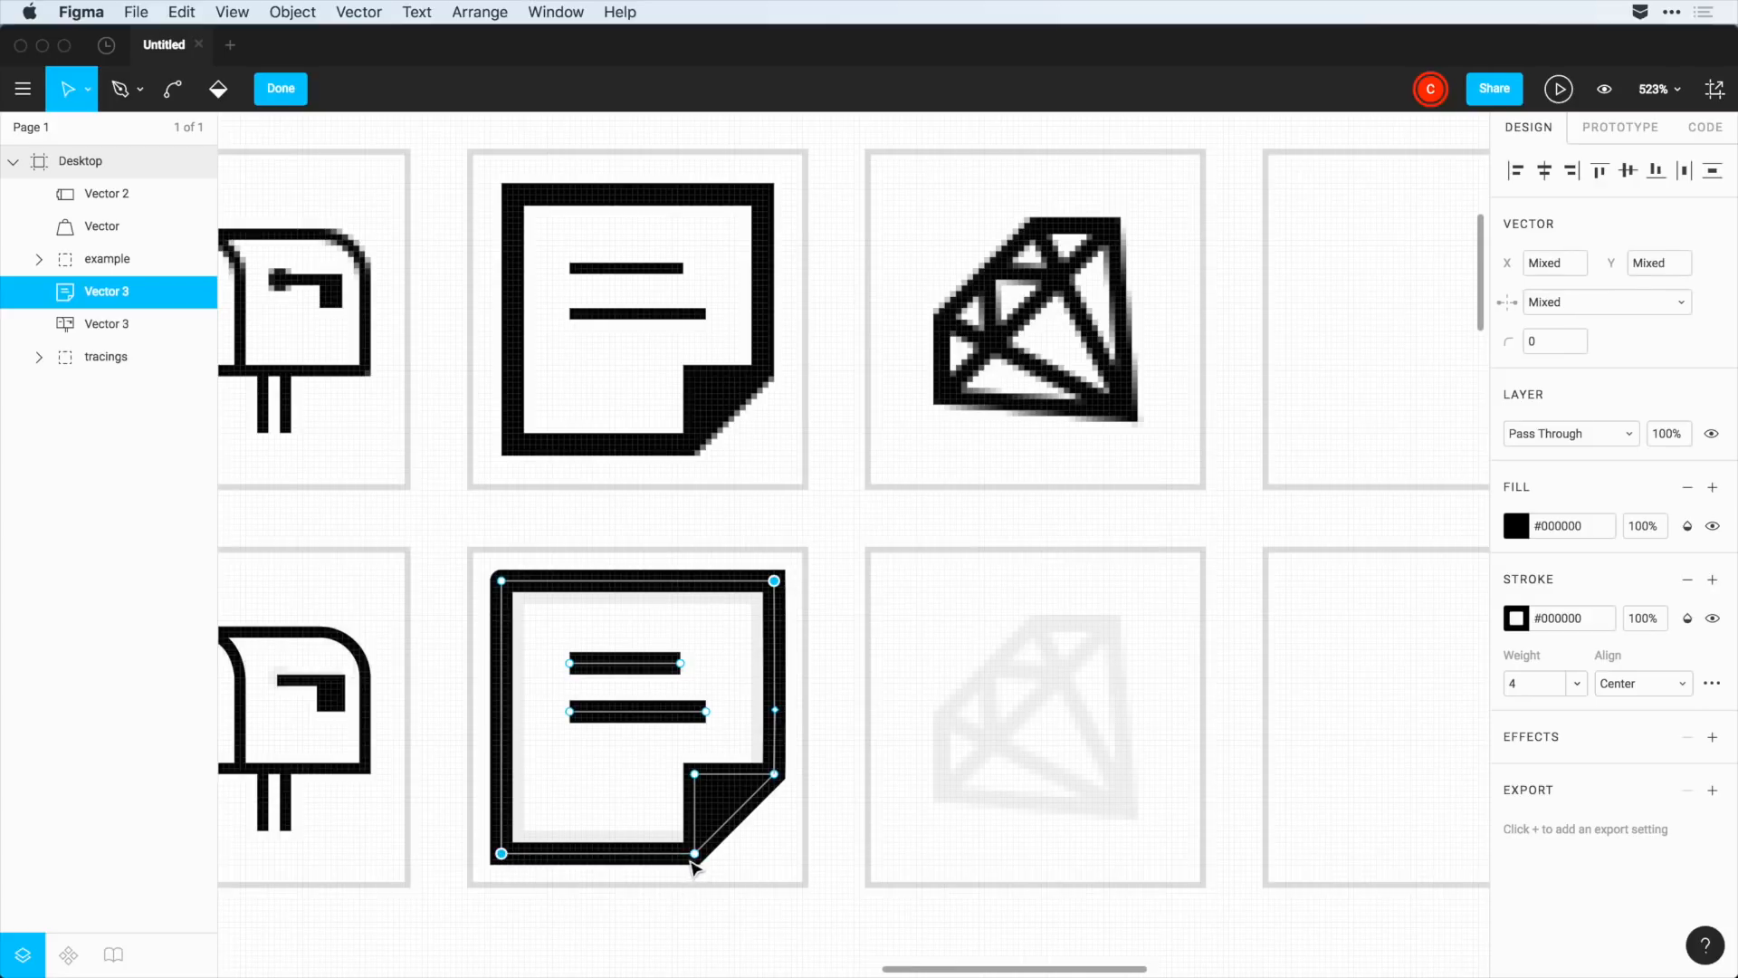
mouse_move(1713, 714)
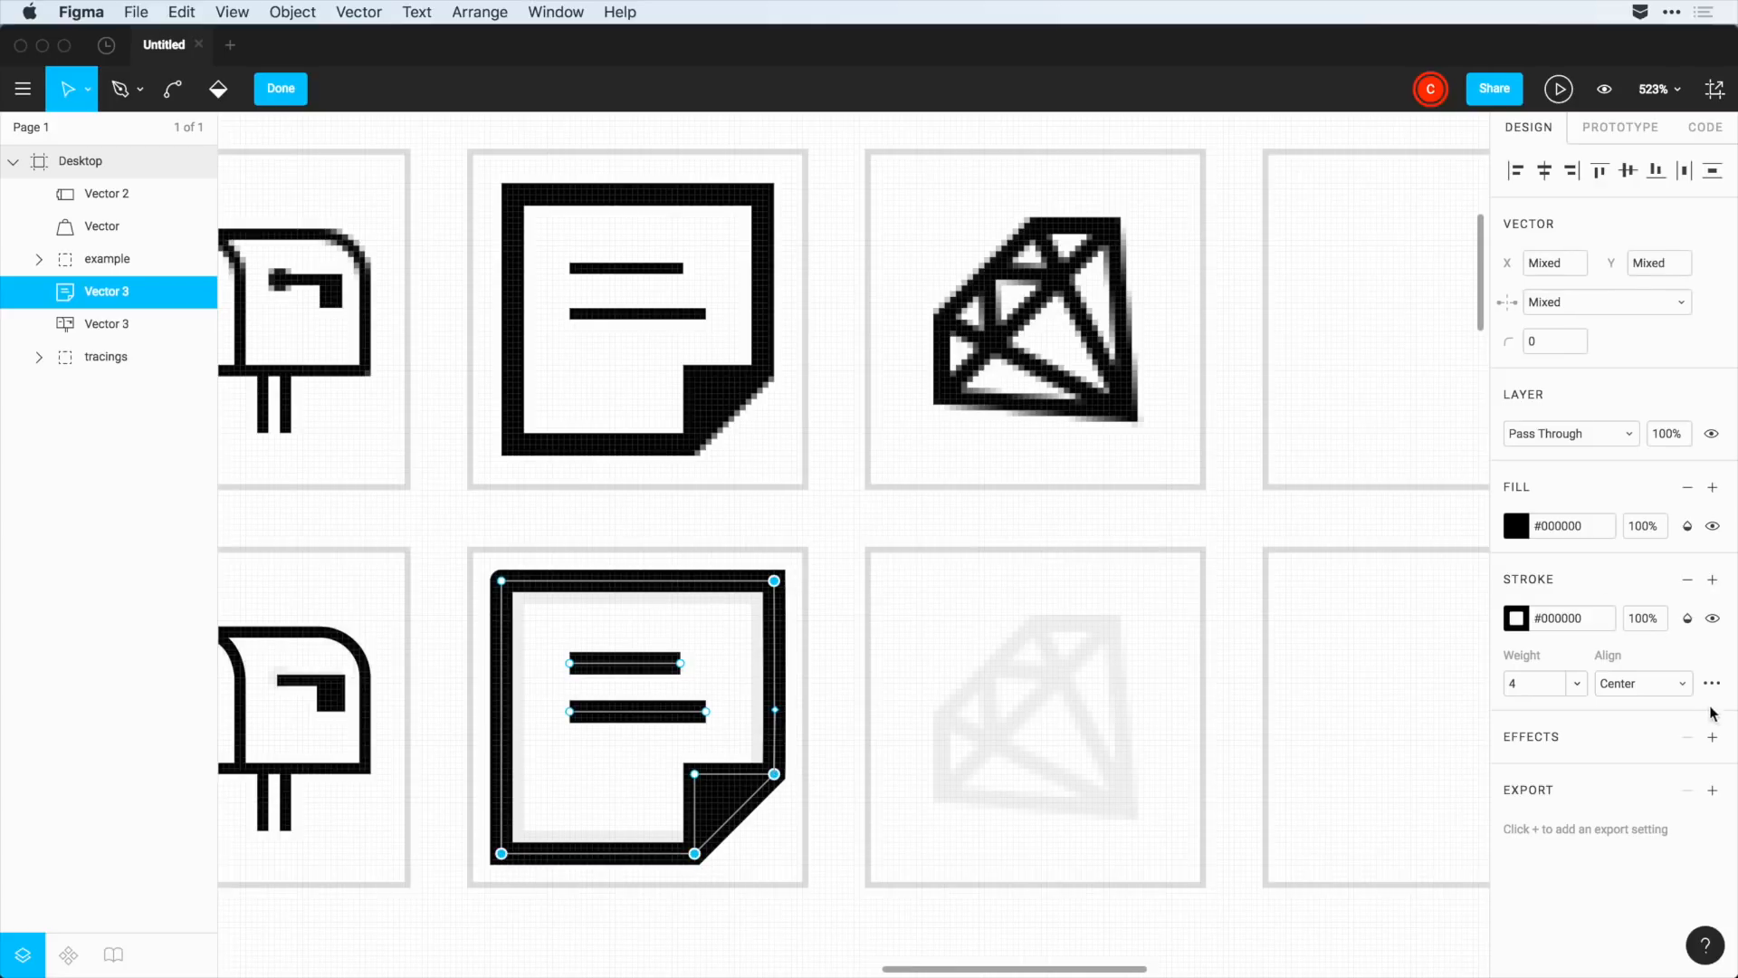
left_click(1711, 683)
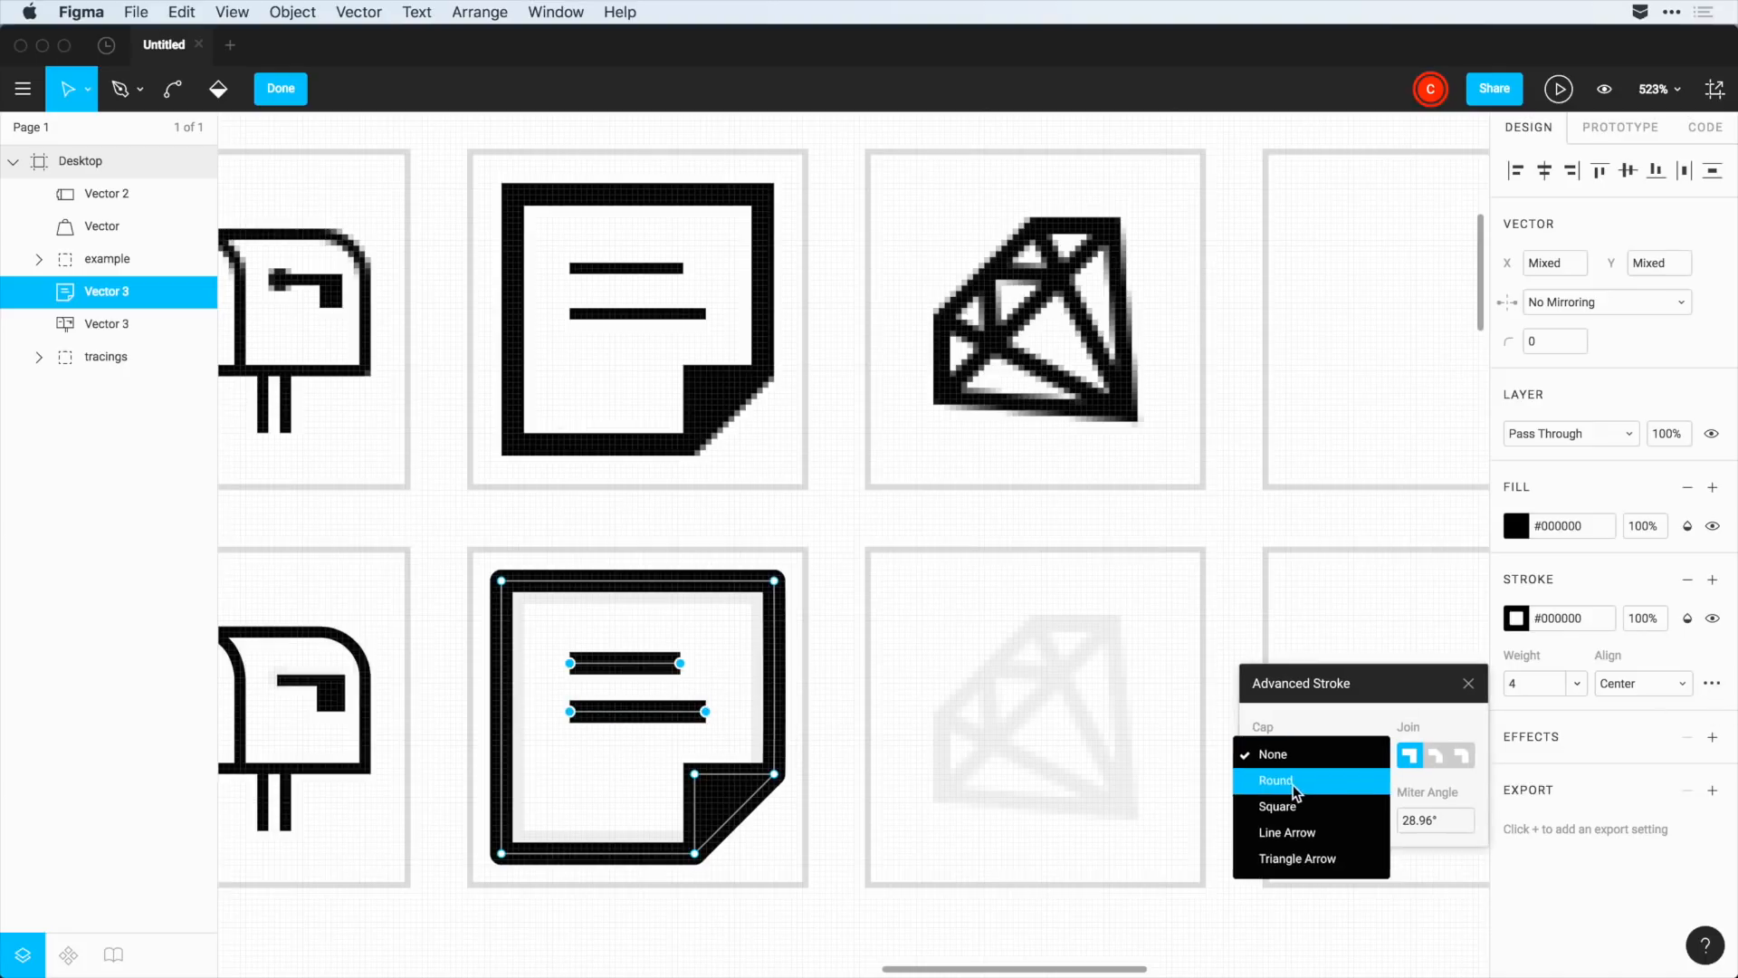
left_click(1275, 779)
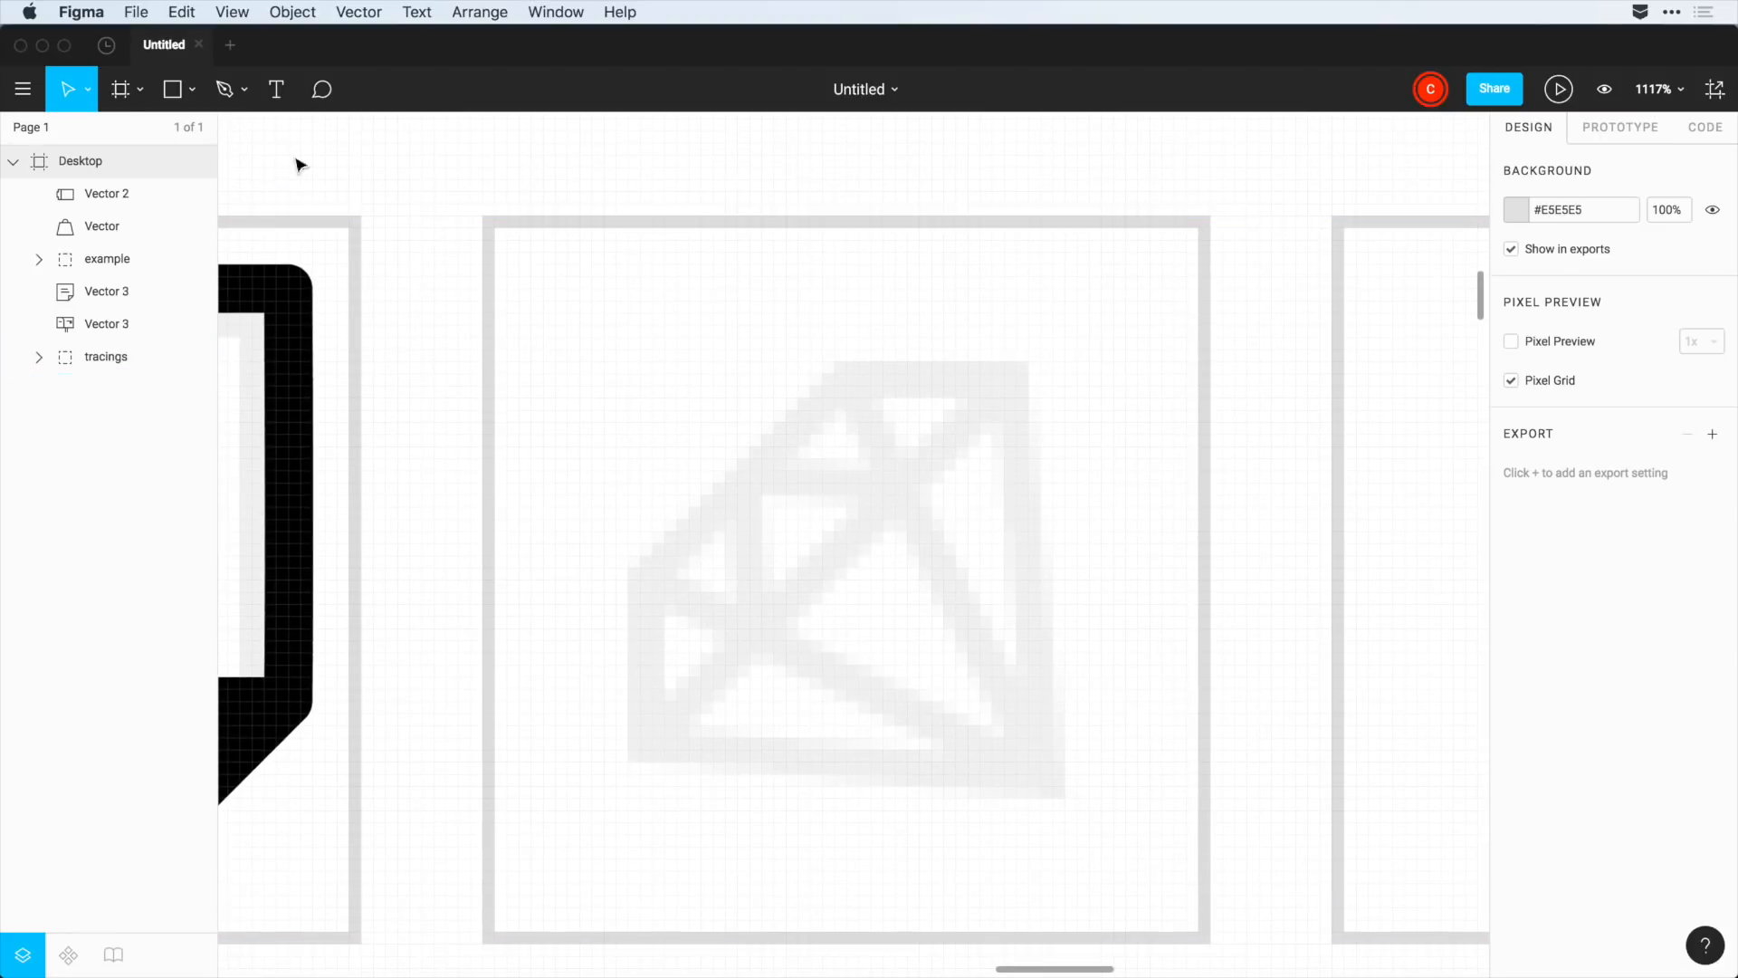
- Trace the diamond's outline and a facet line across it as one vector network
left_click(224, 89)
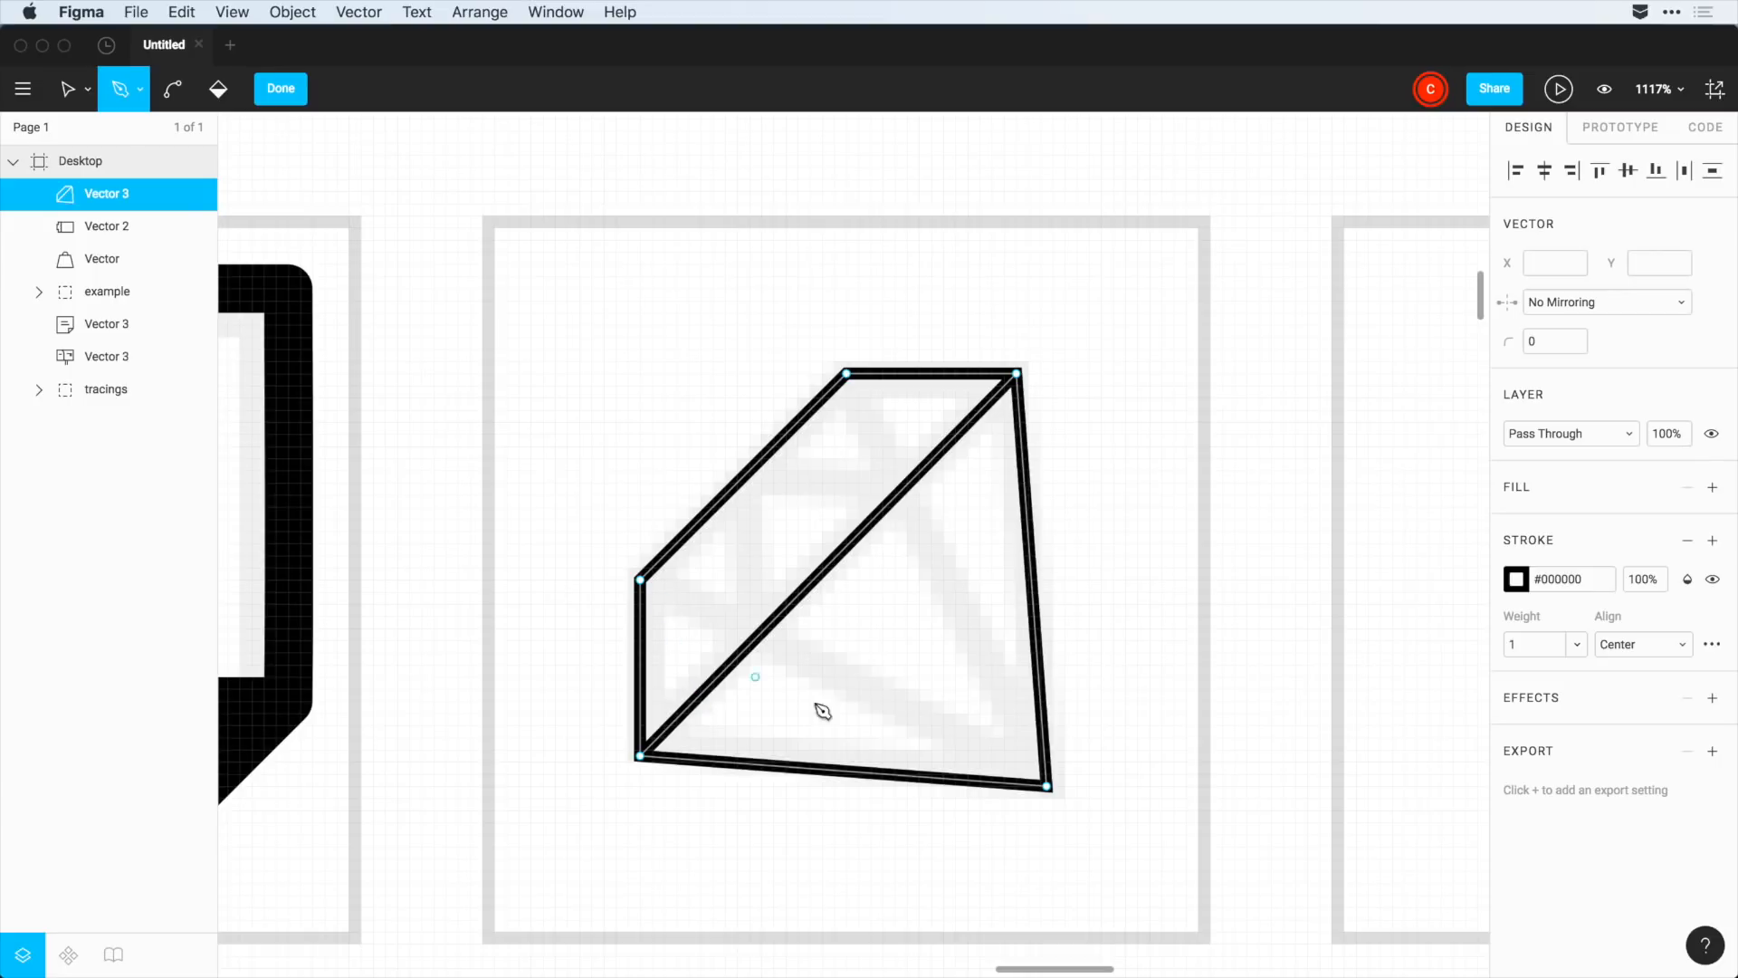
left_click_drag(1046, 786, 525, 525)
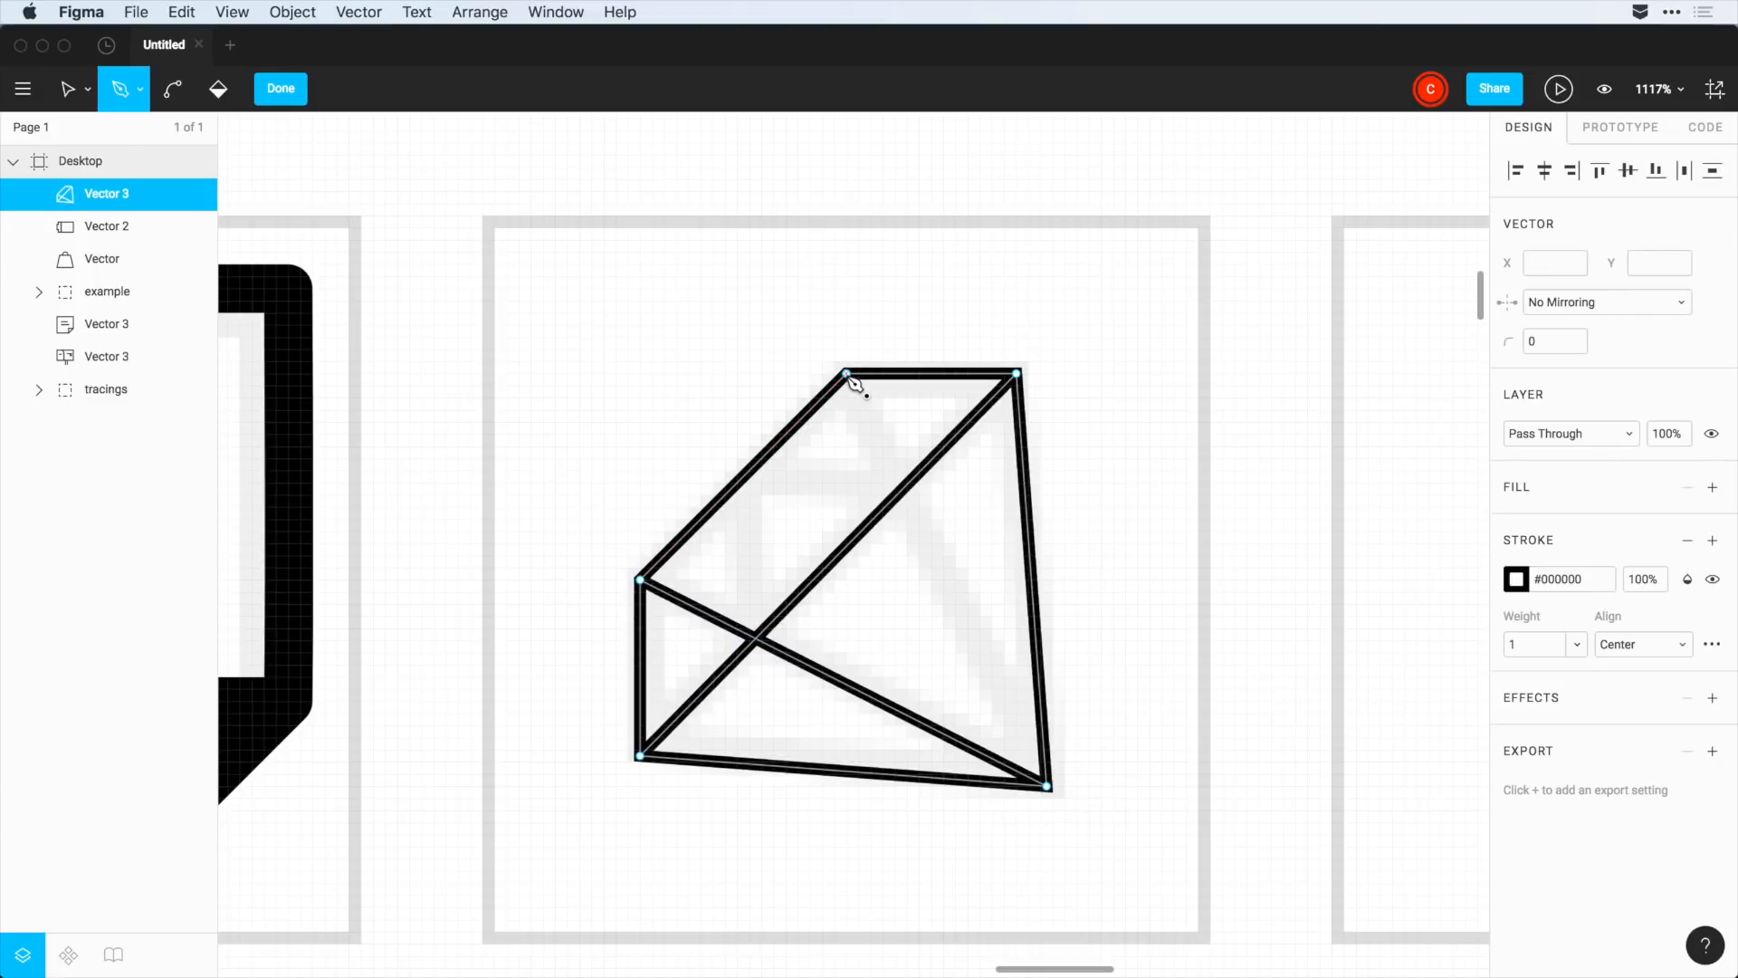
left_click(1043, 784)
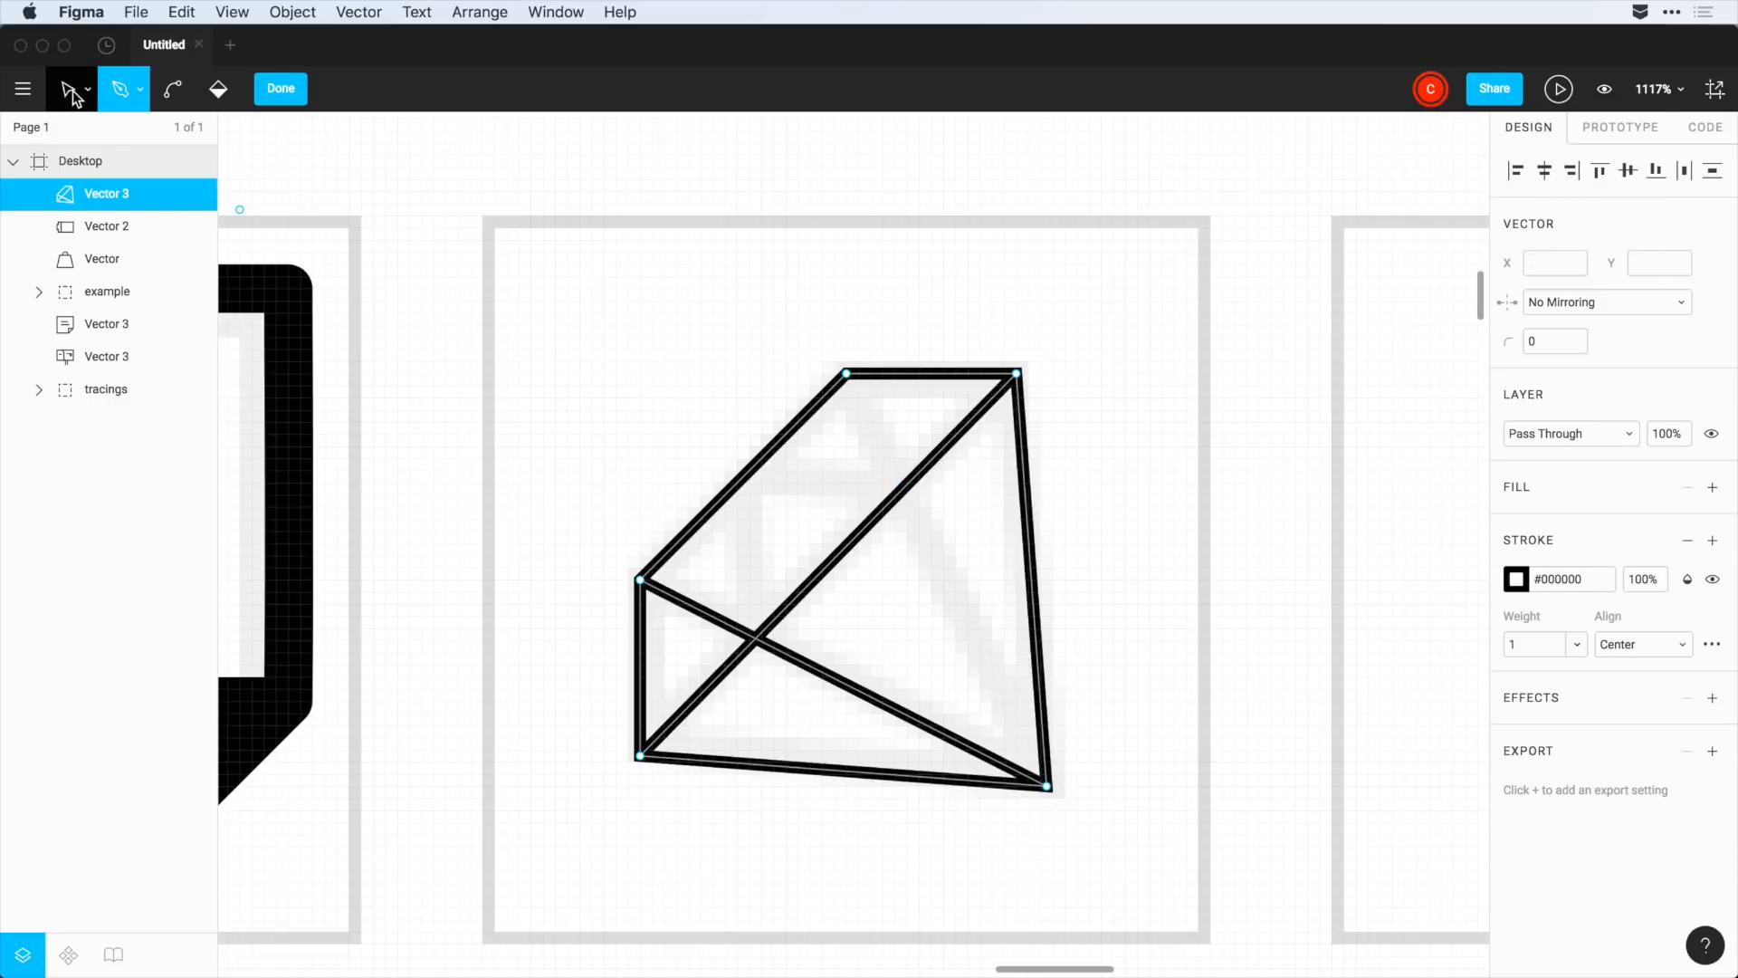
left_click(71, 88)
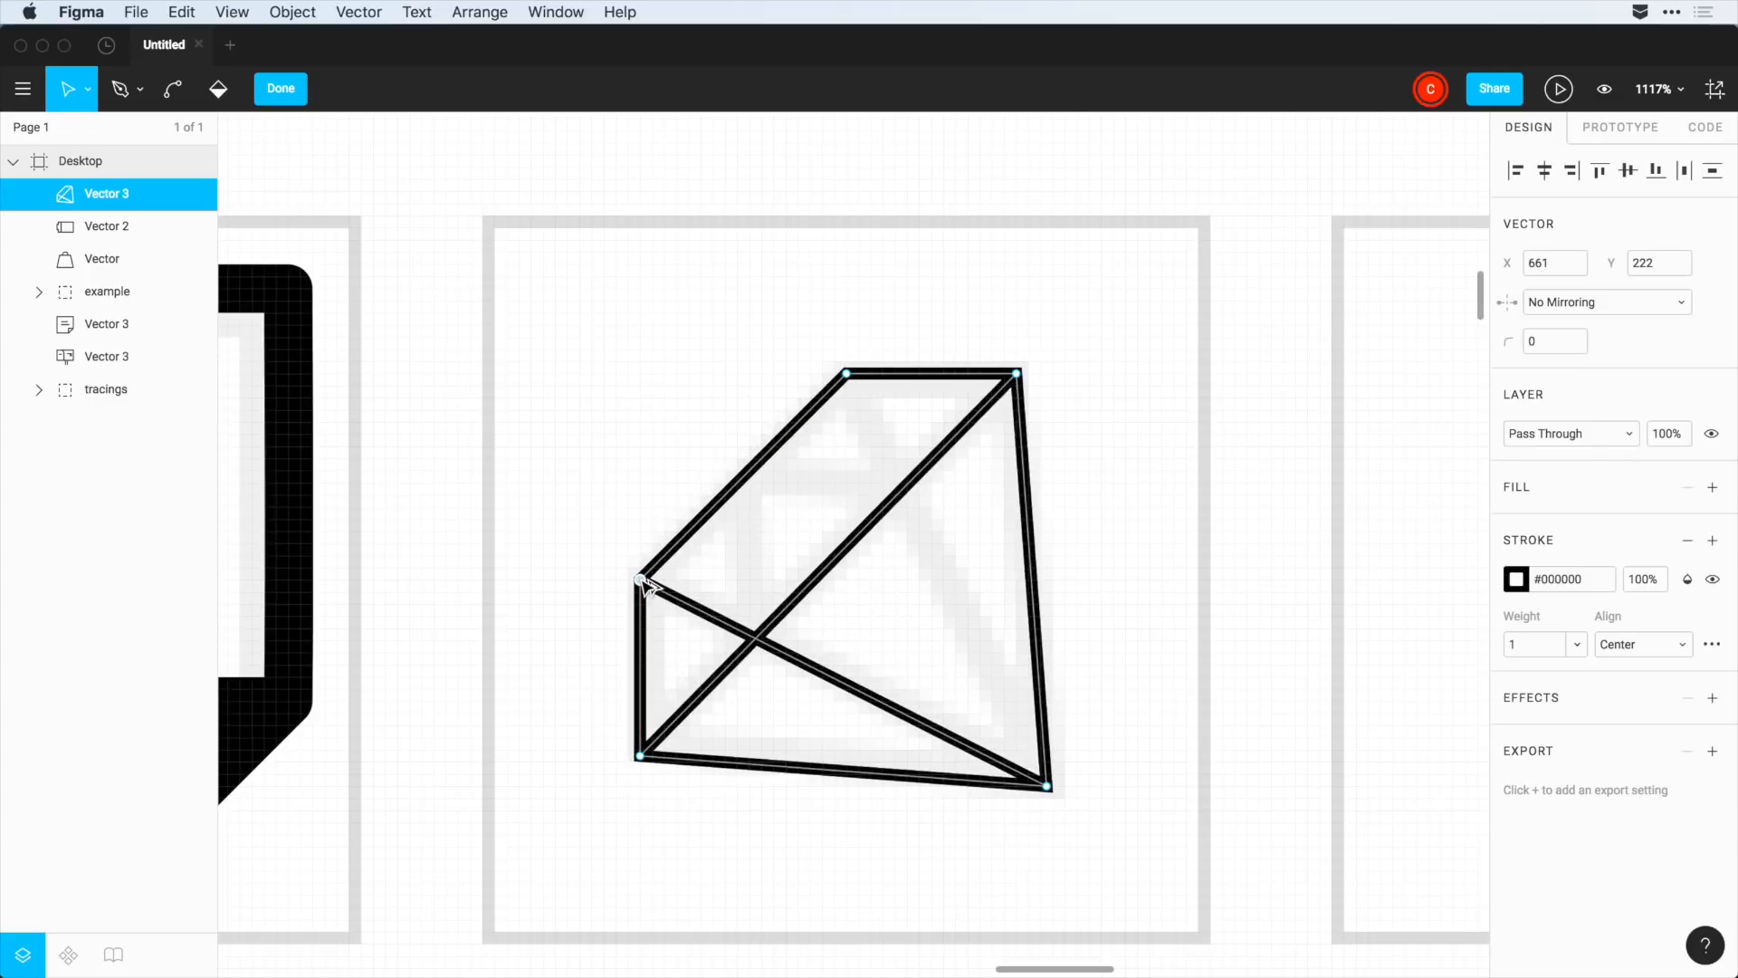
left_click_drag(641, 582, 657, 585)
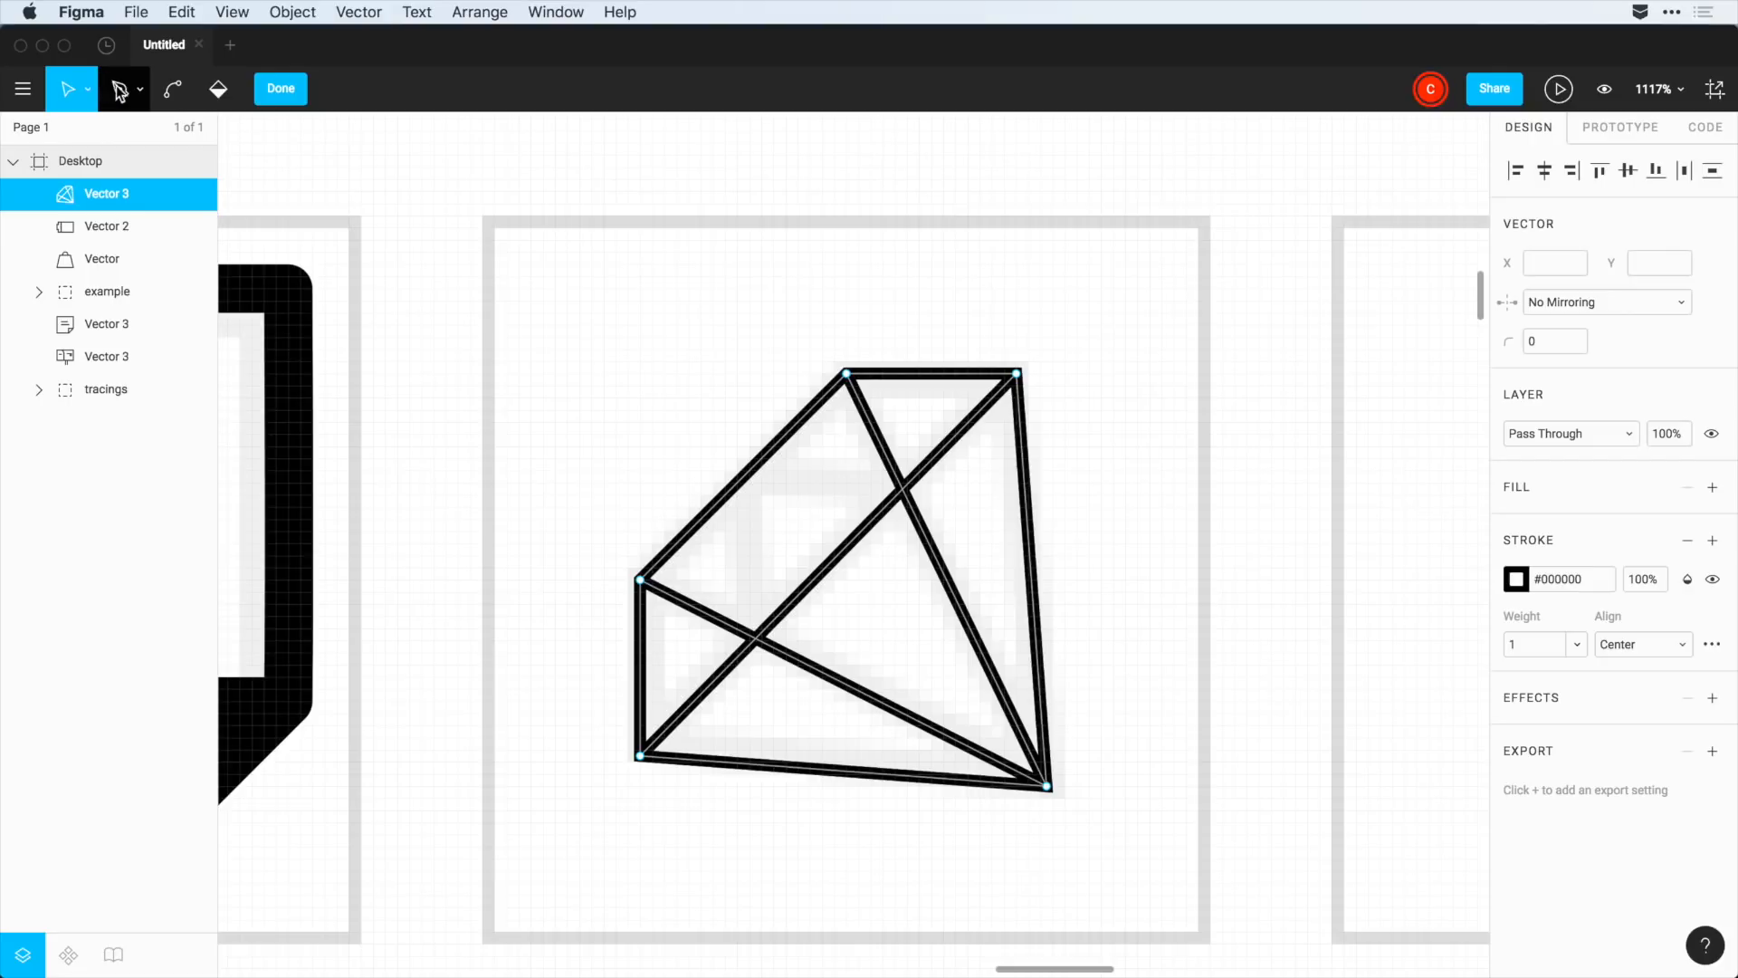
- Add the inner facet lines near the diamond's top with the Pen tool
left_click(122, 89)
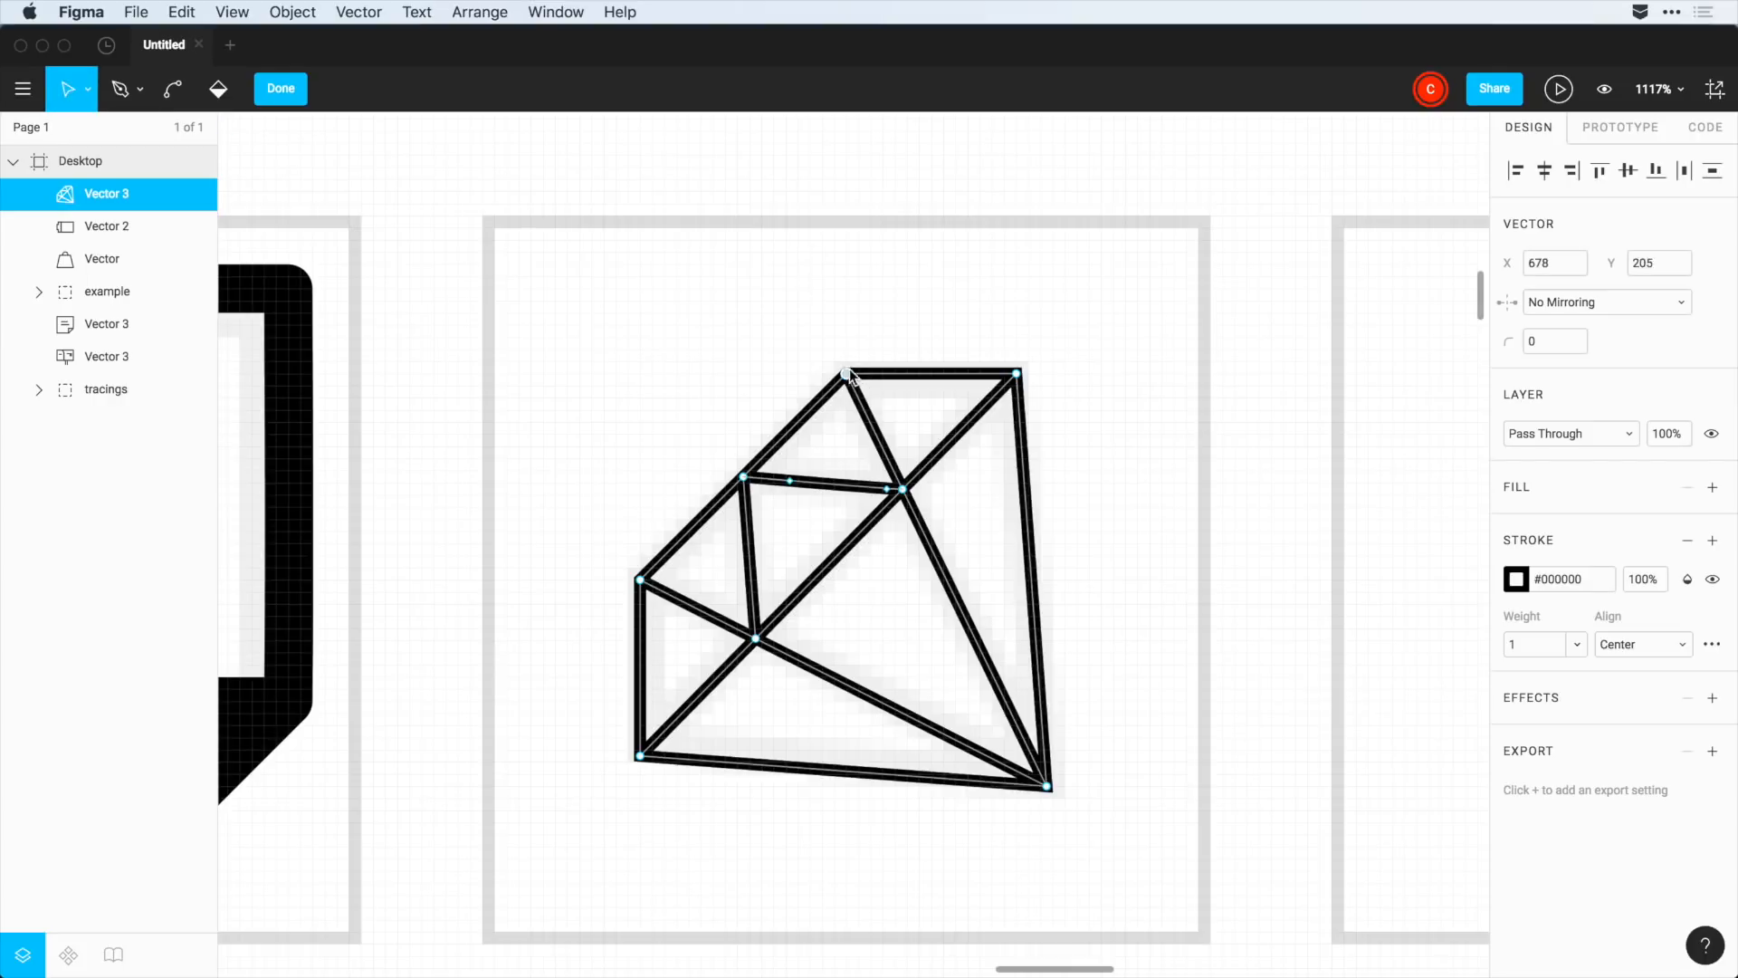
left_click_drag(845, 373, 853, 373)
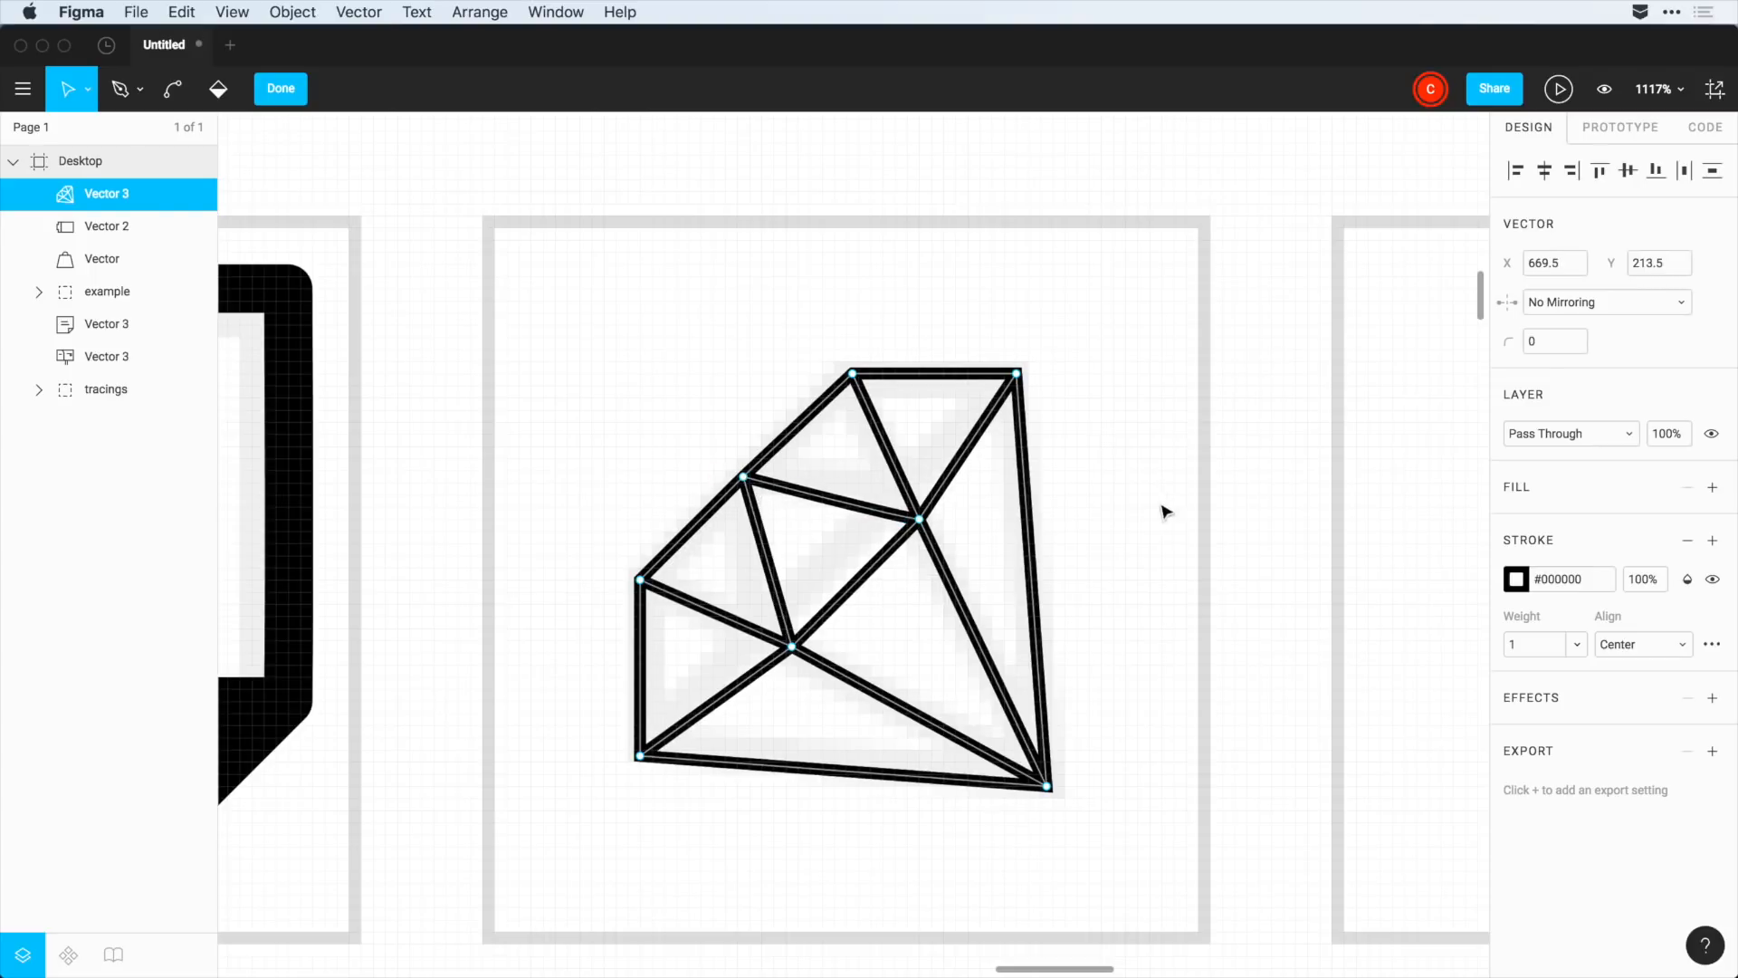
- Fill the diamond's bottom and right facets black (#000000) with the Paint Bucket
left_click(219, 89)
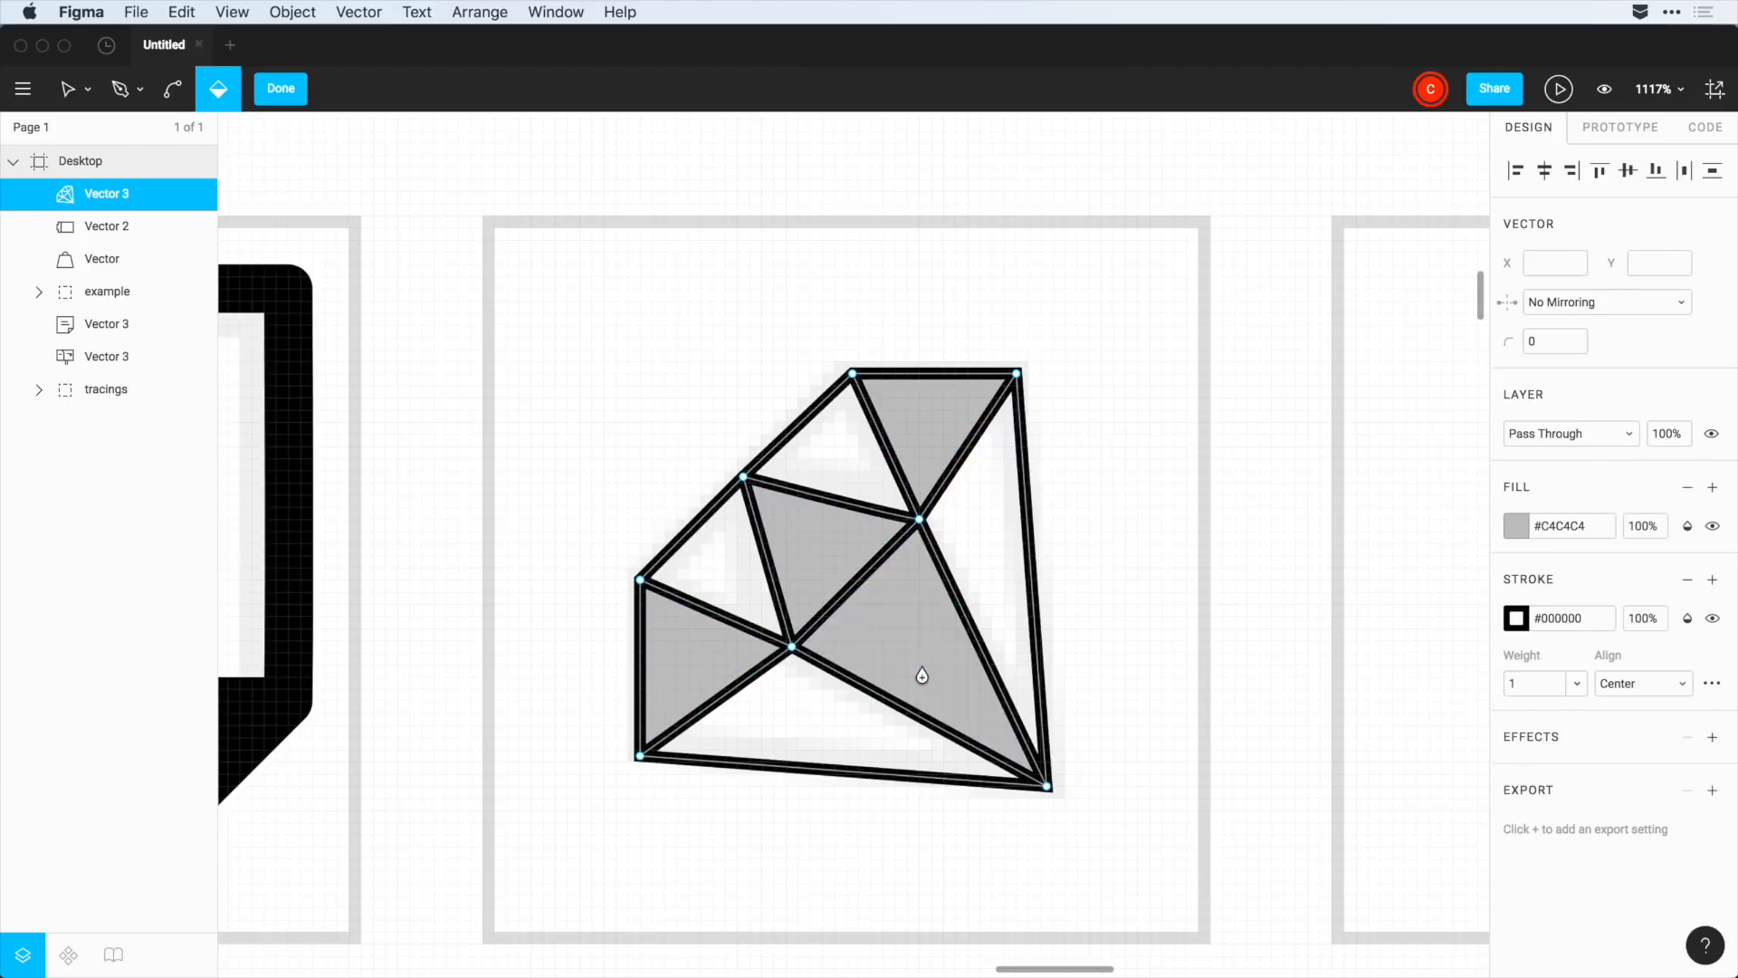
left_click(816, 731)
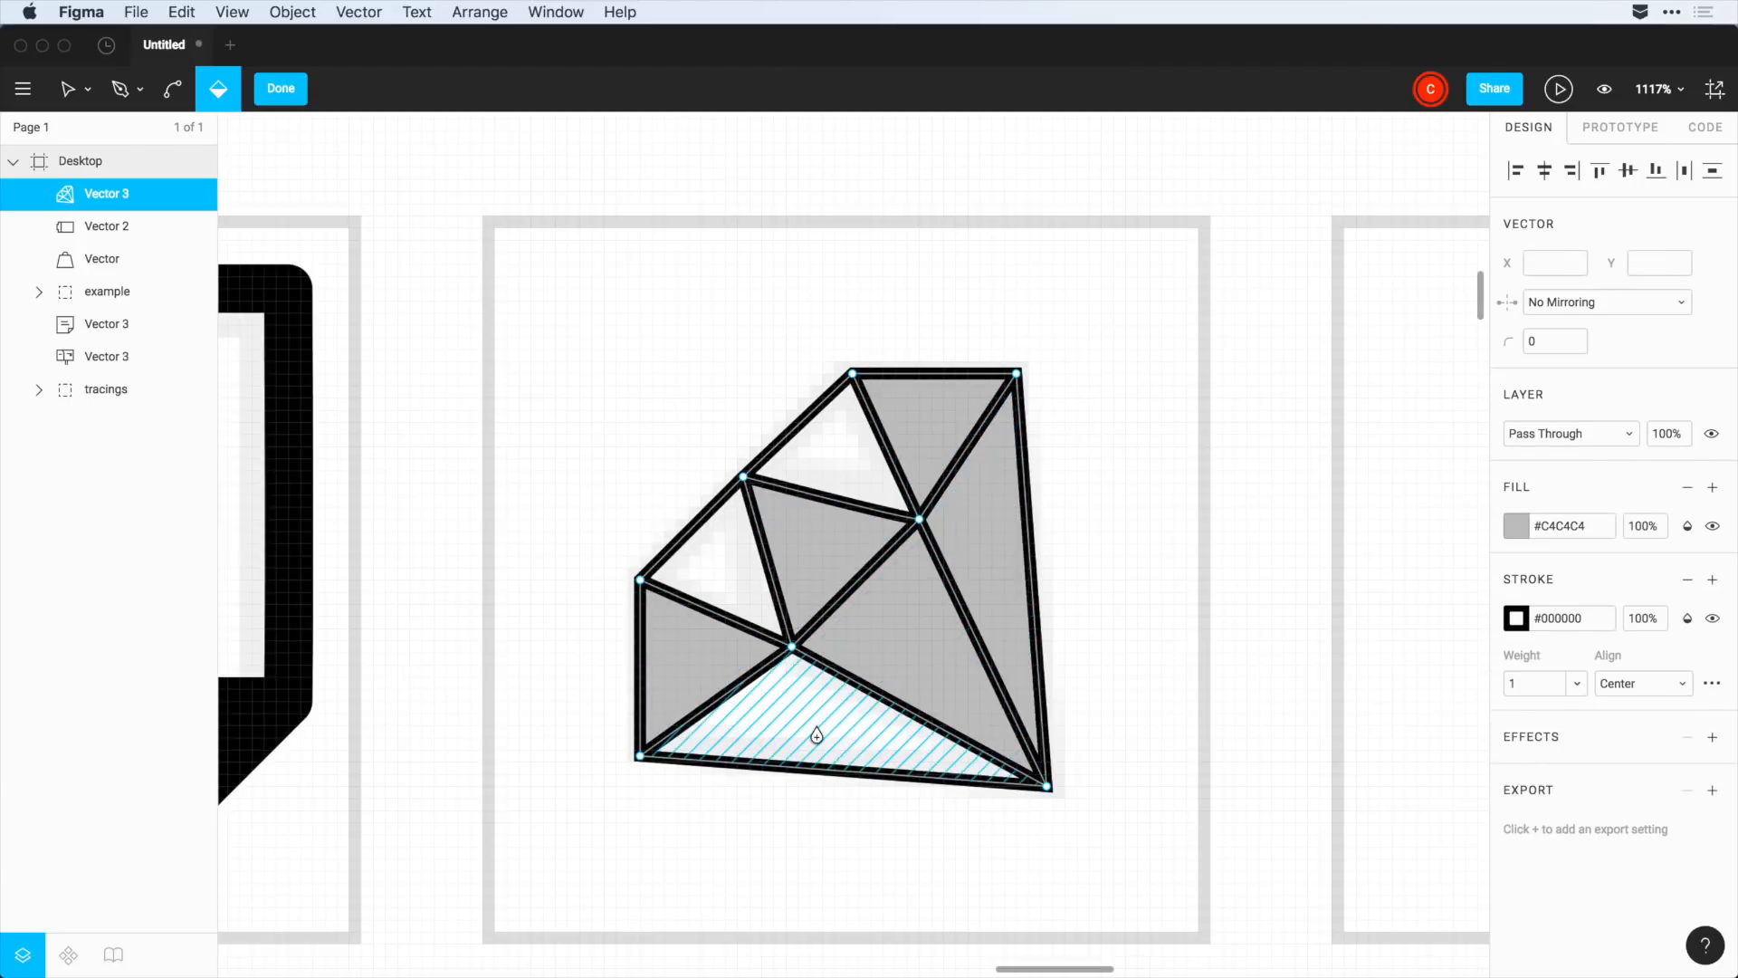
left_click(1516, 525)
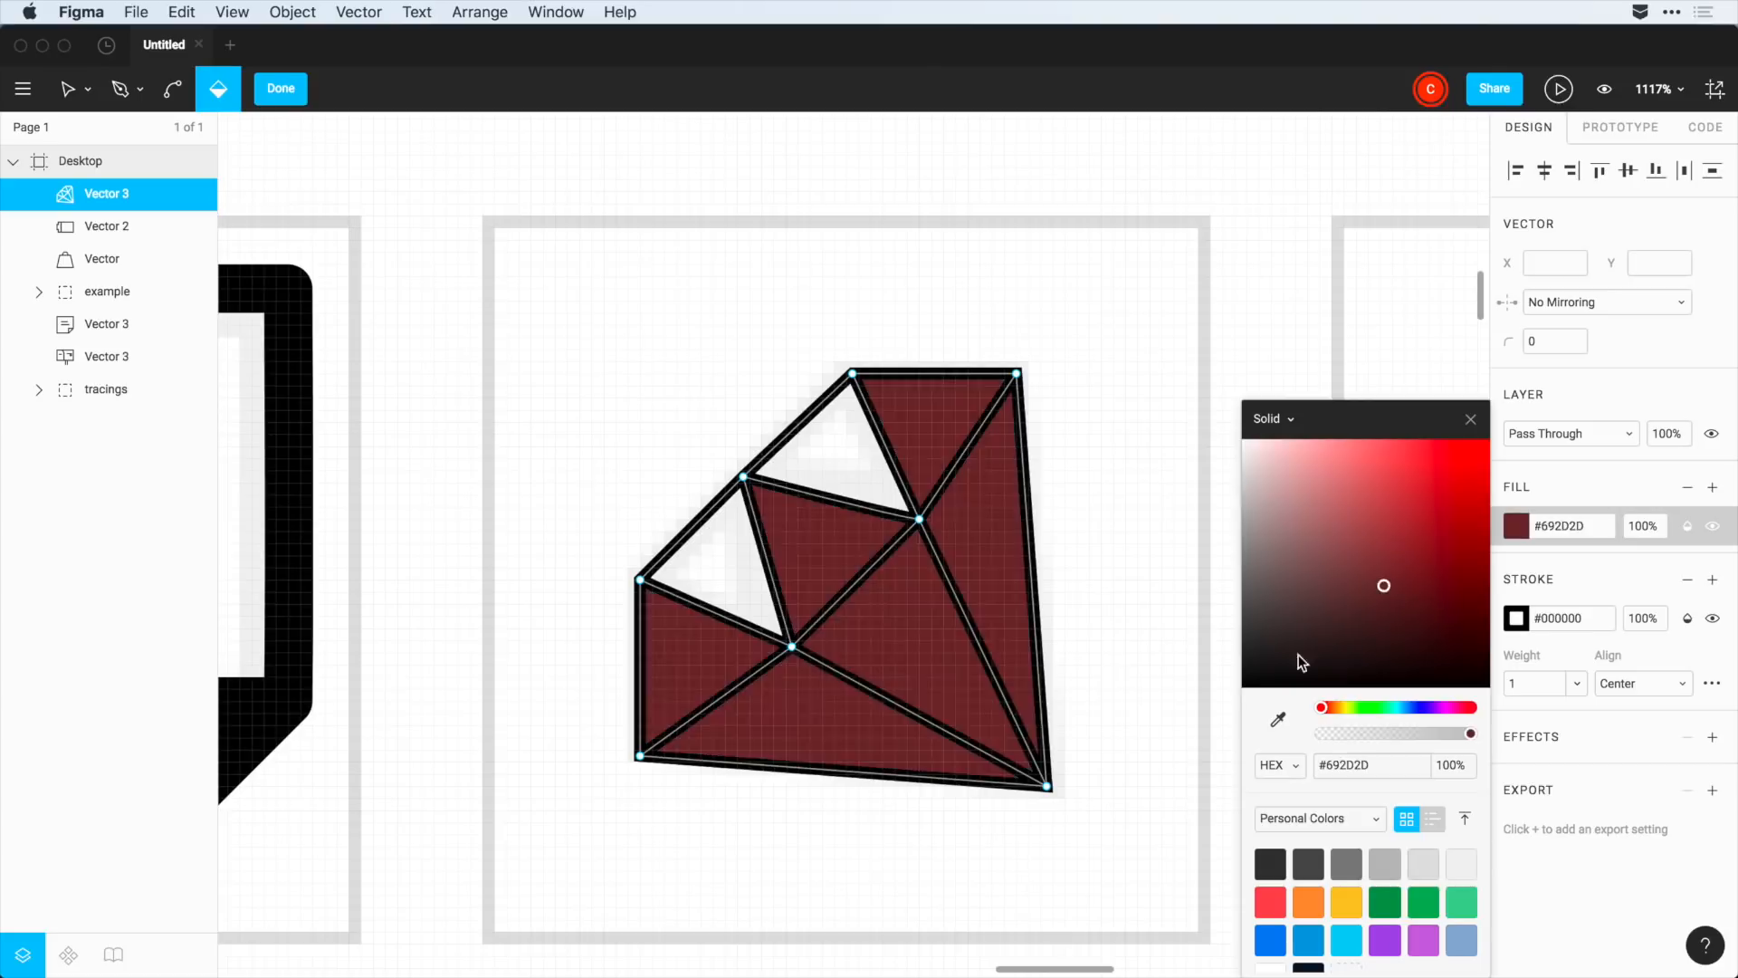
left_click(1244, 687)
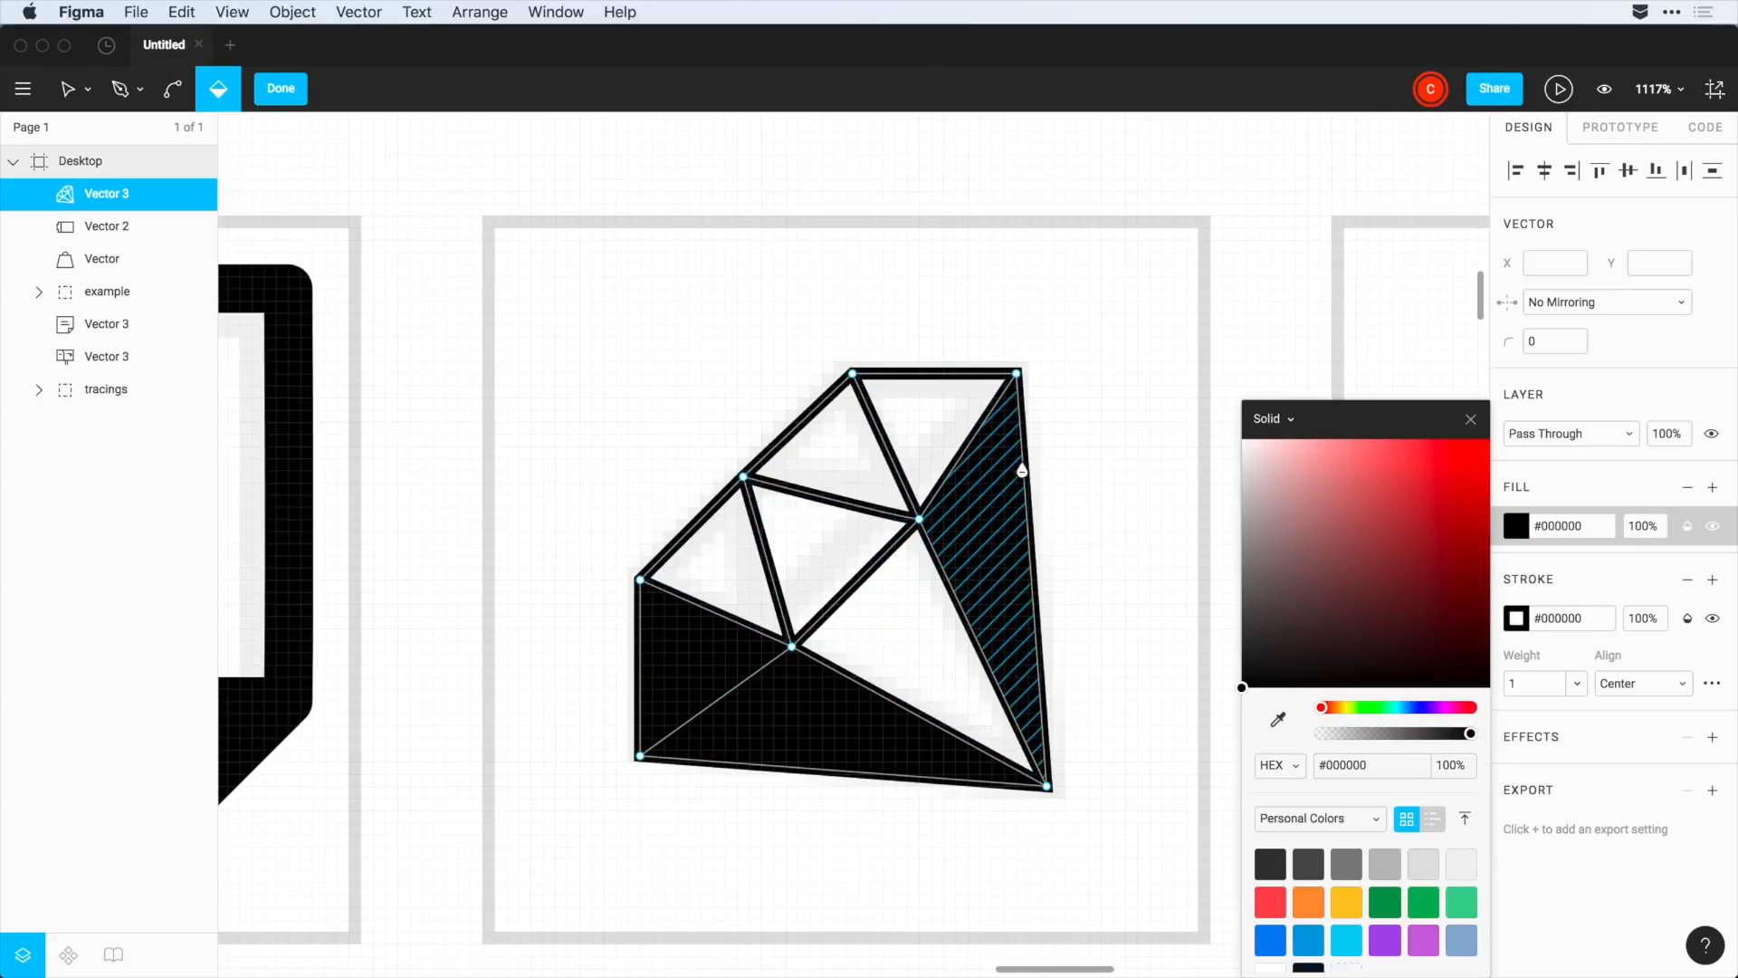
left_click(279, 89)
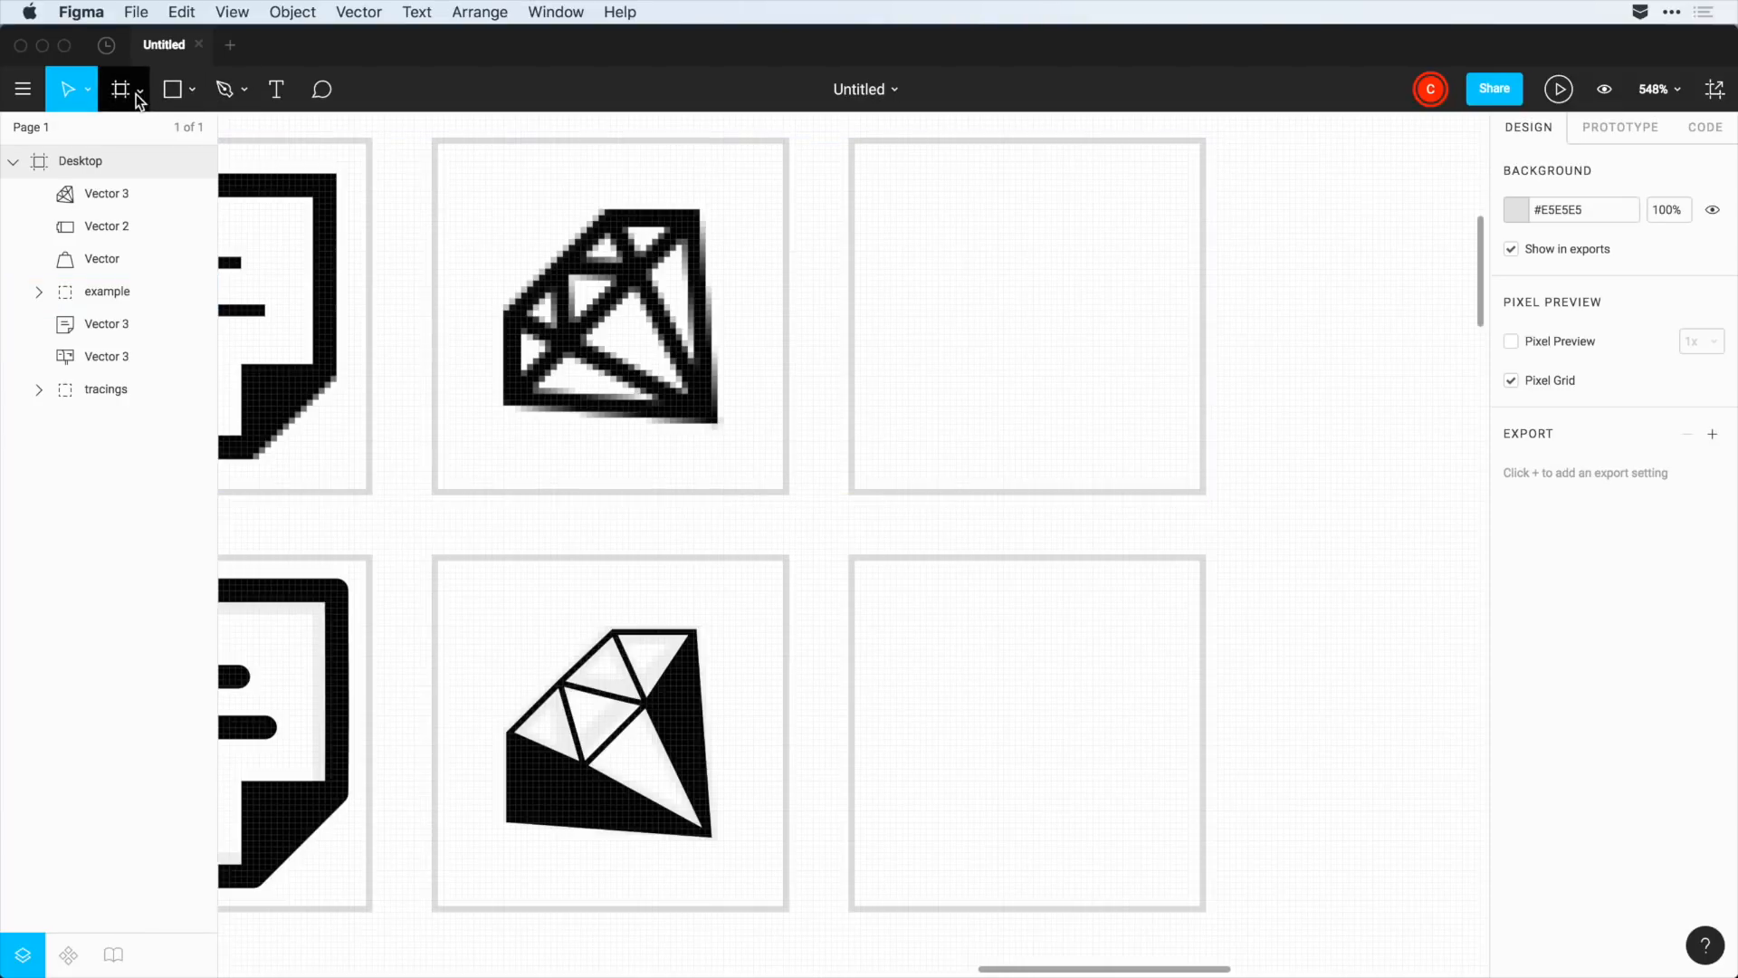
- Draw a grey 5-sided polygon in the last frame and enlarge it to fill the frame
left_click(191, 89)
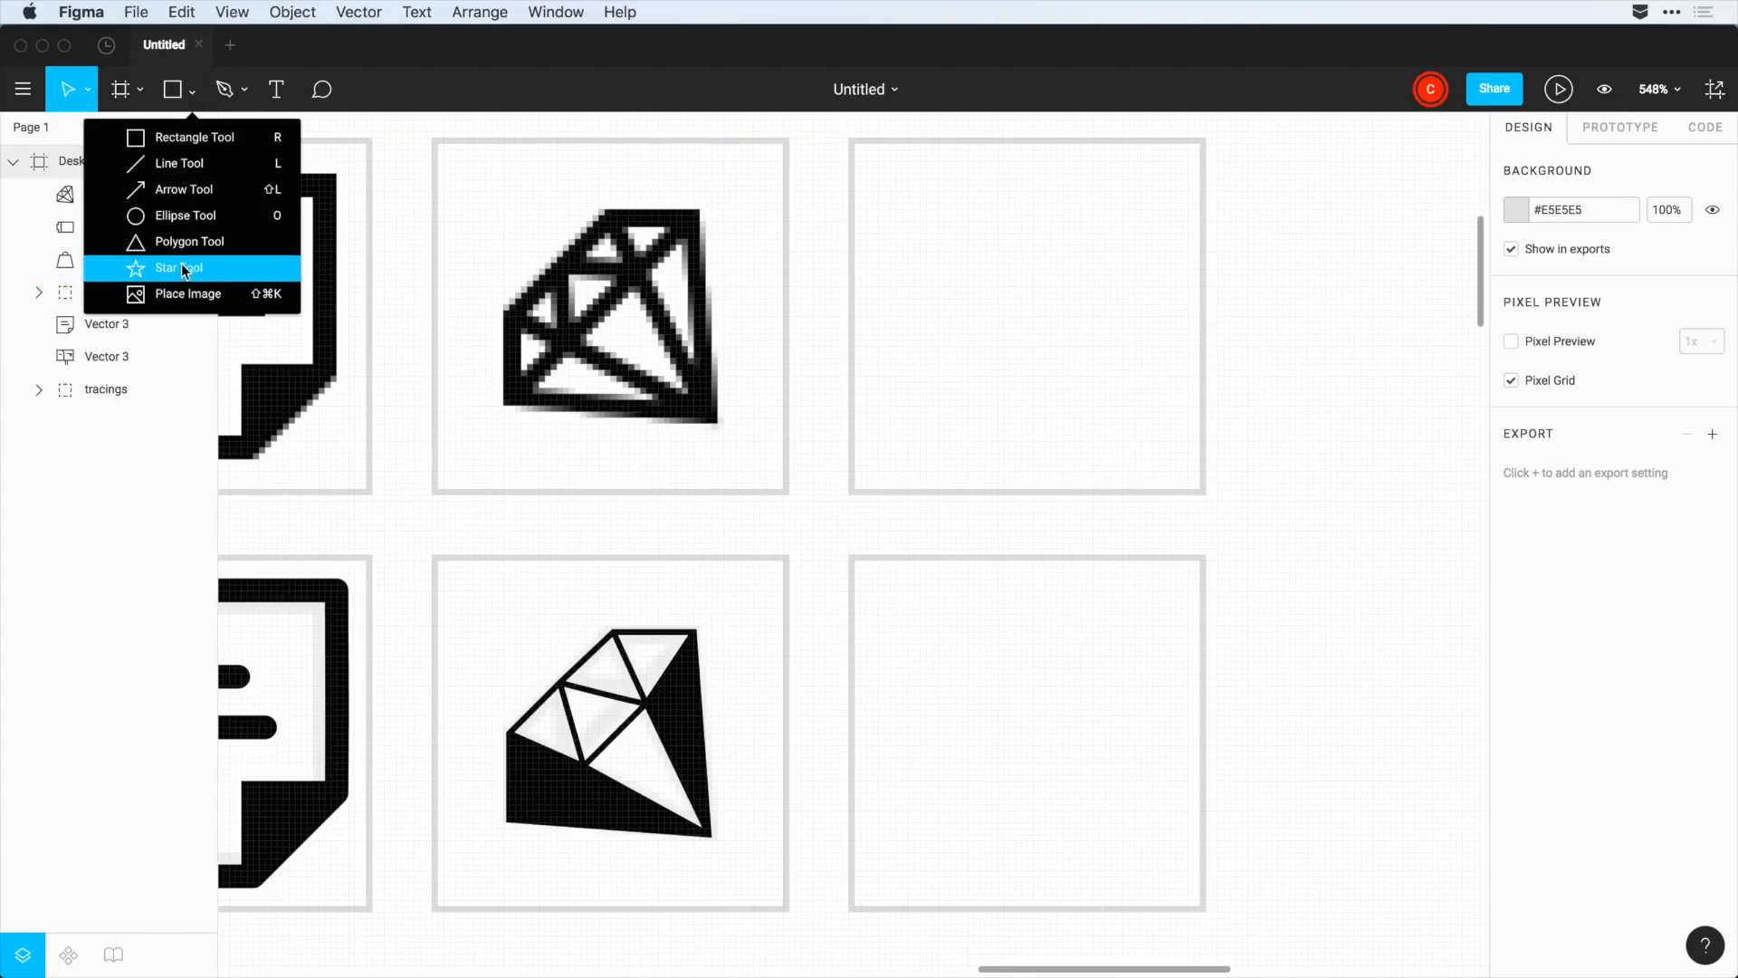
left_click(188, 241)
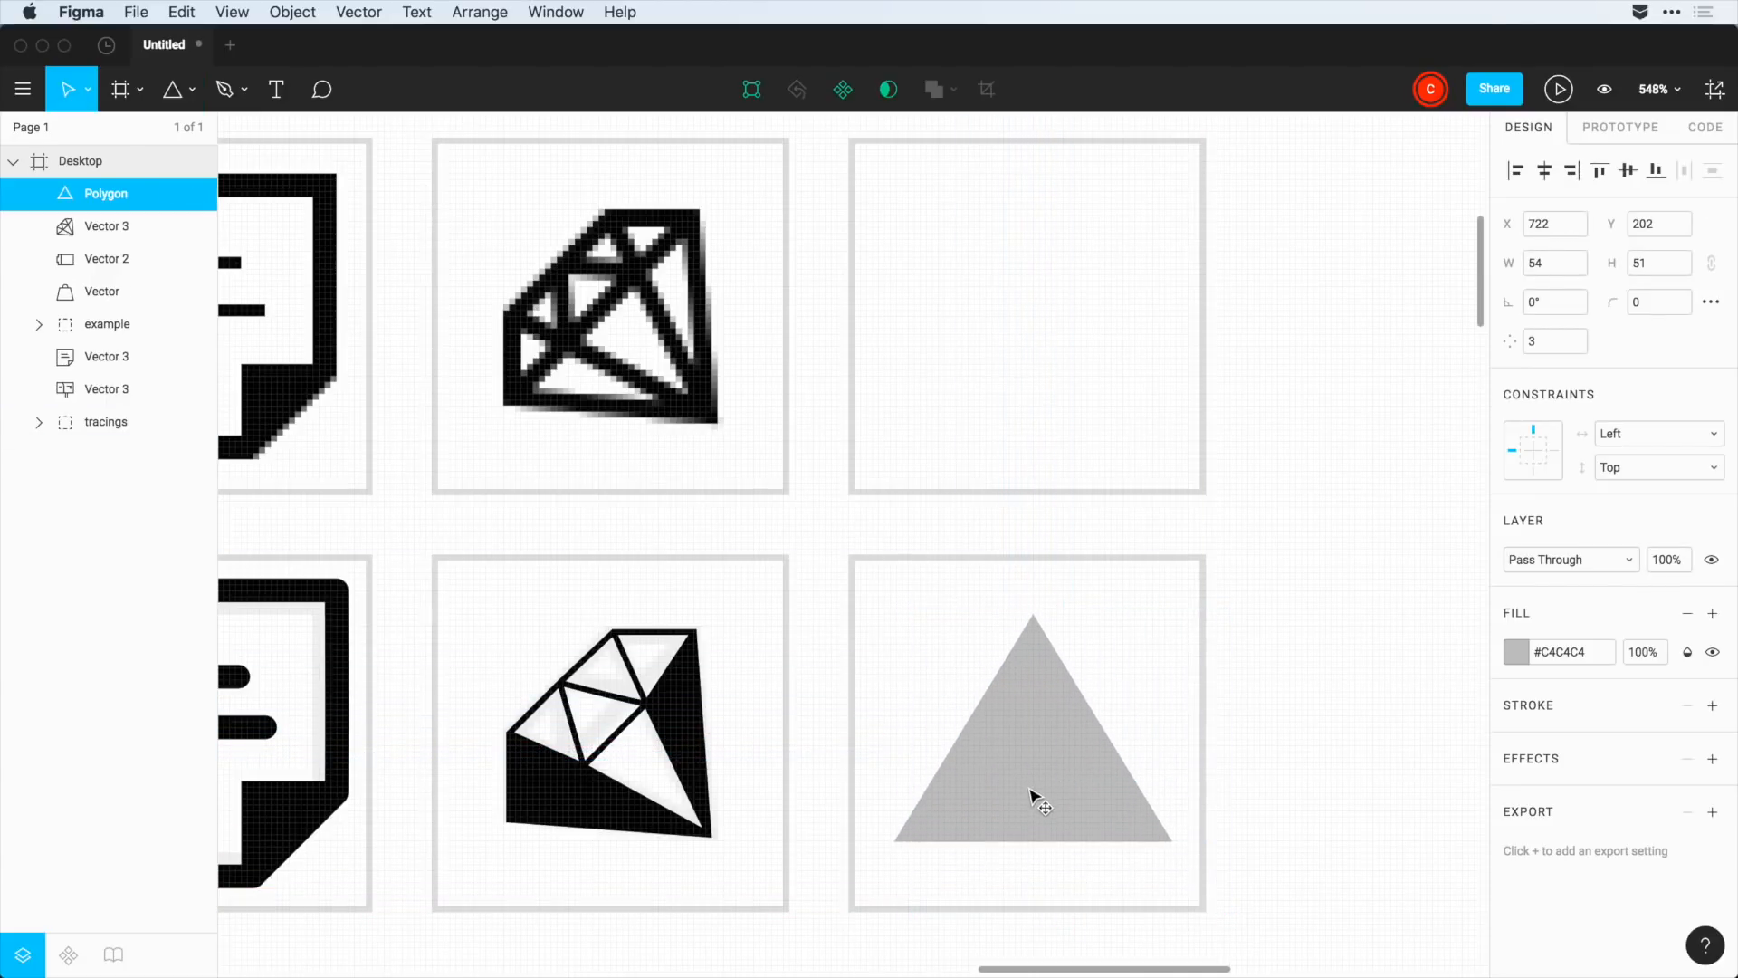
left_click_drag(1031, 630, 1191, 764)
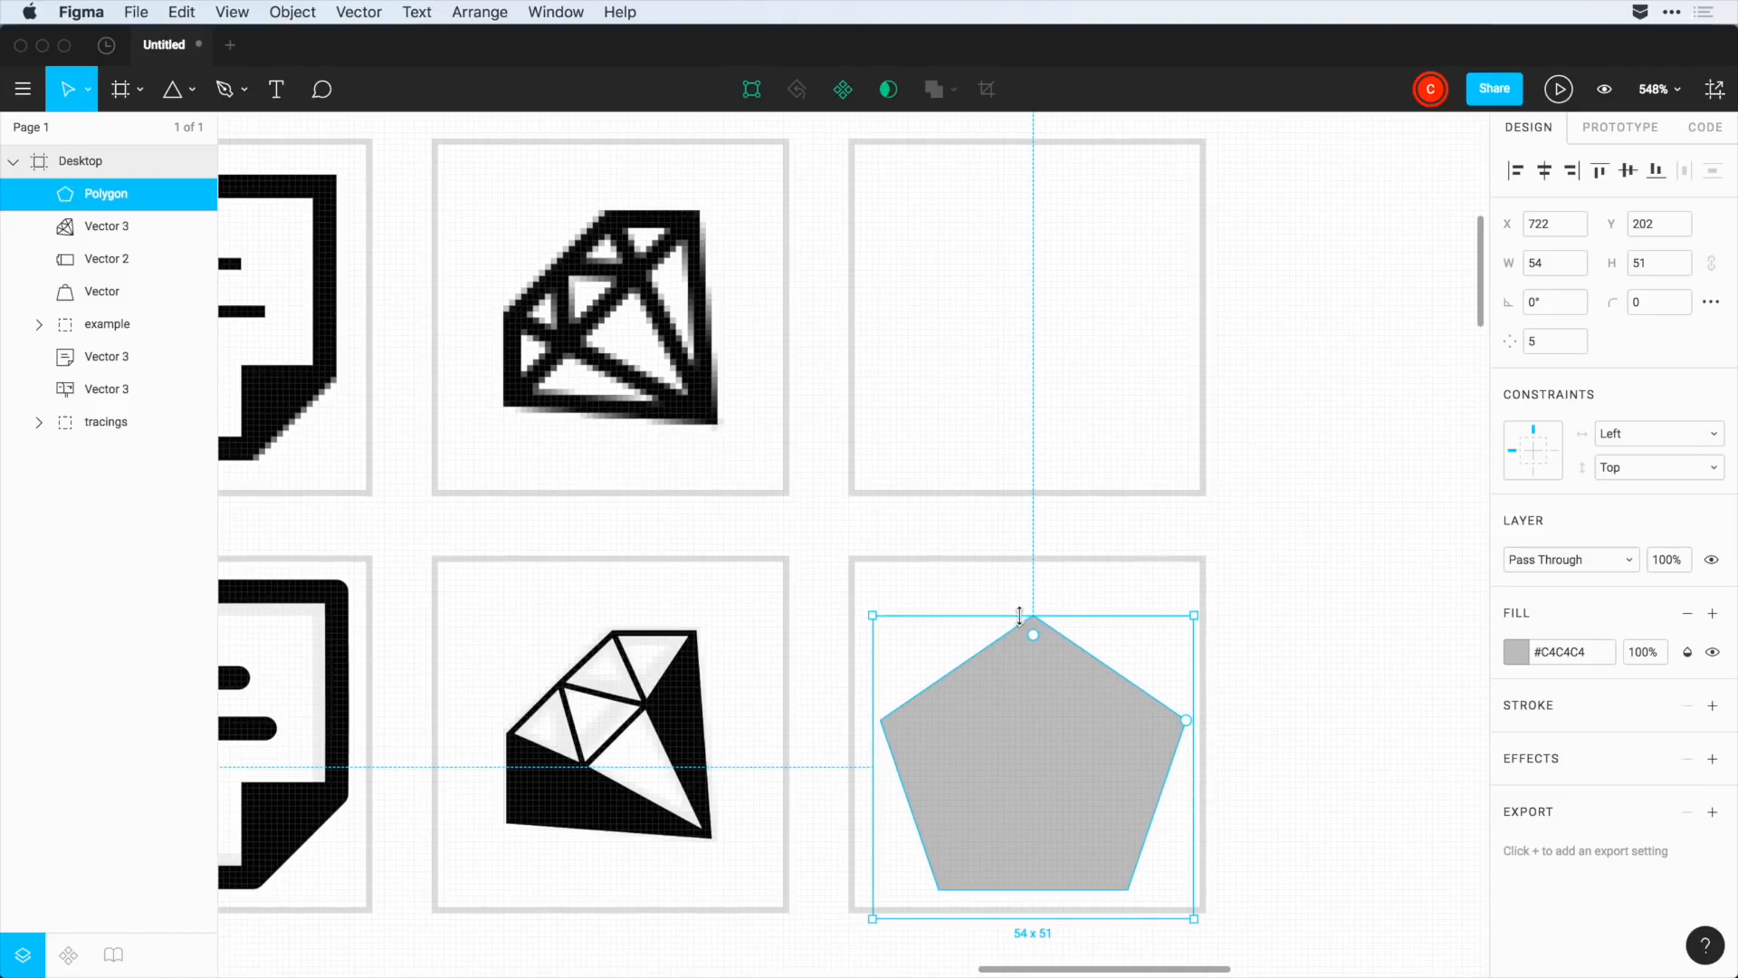
left_click_drag(1034, 634, 1028, 599)
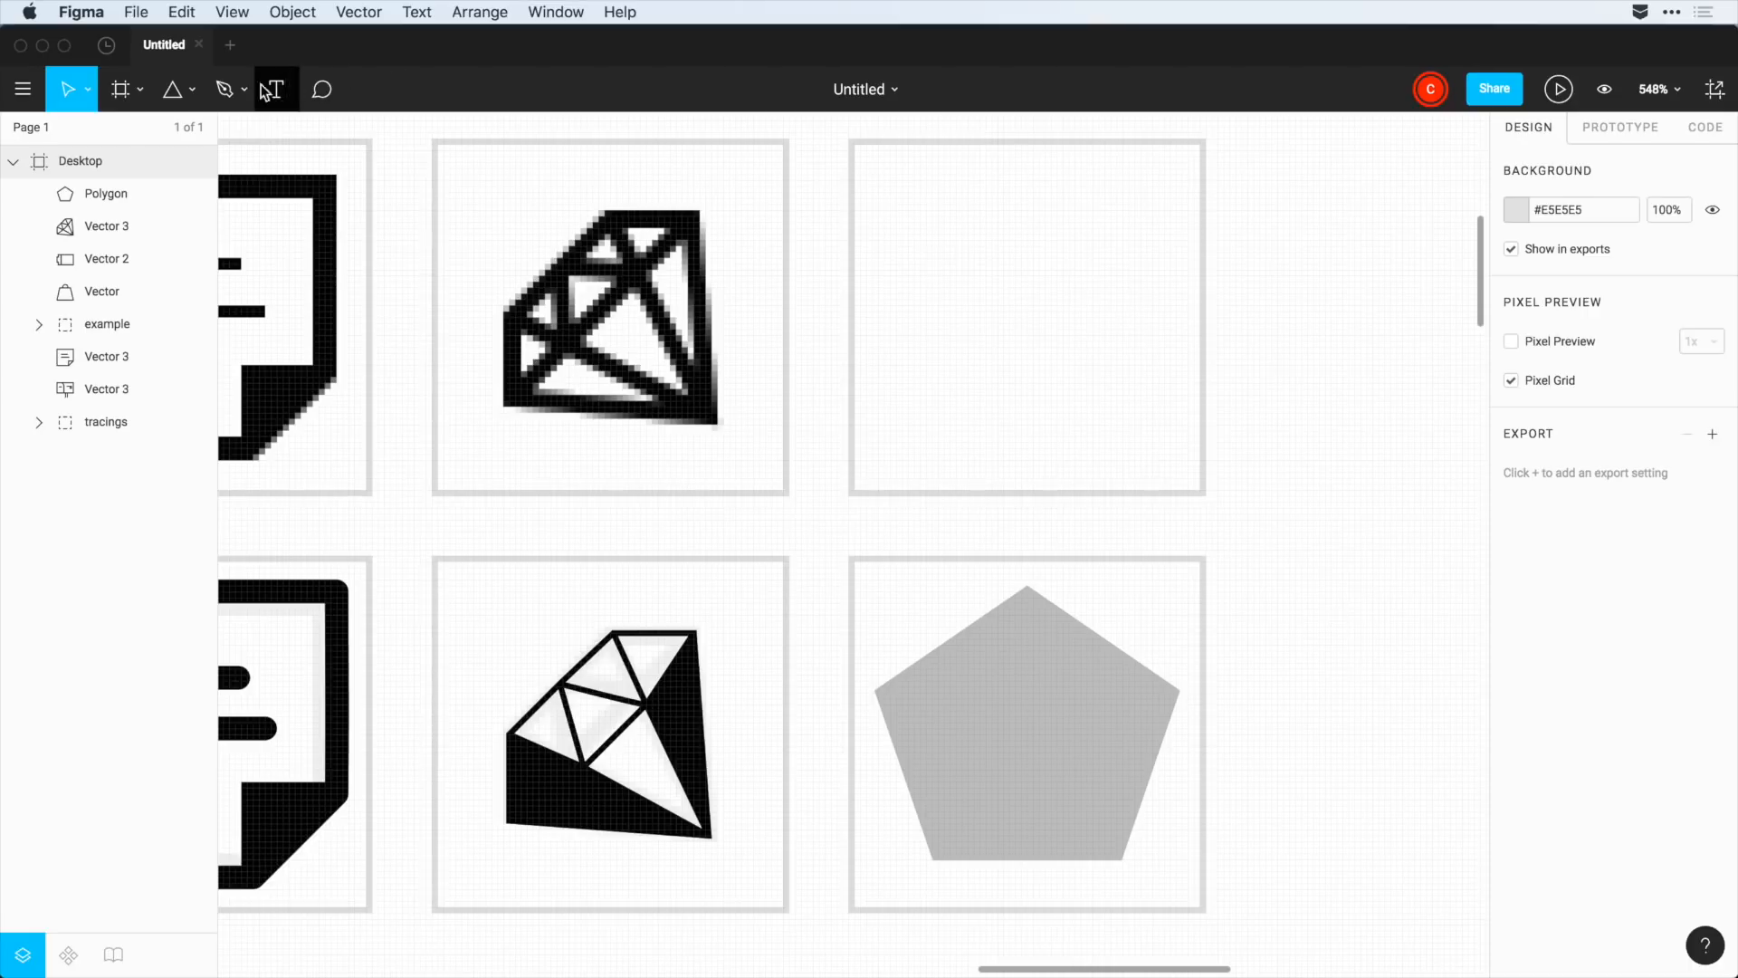
- Draw a five-pointed star across the pentagon's corners and close the path
left_click(223, 89)
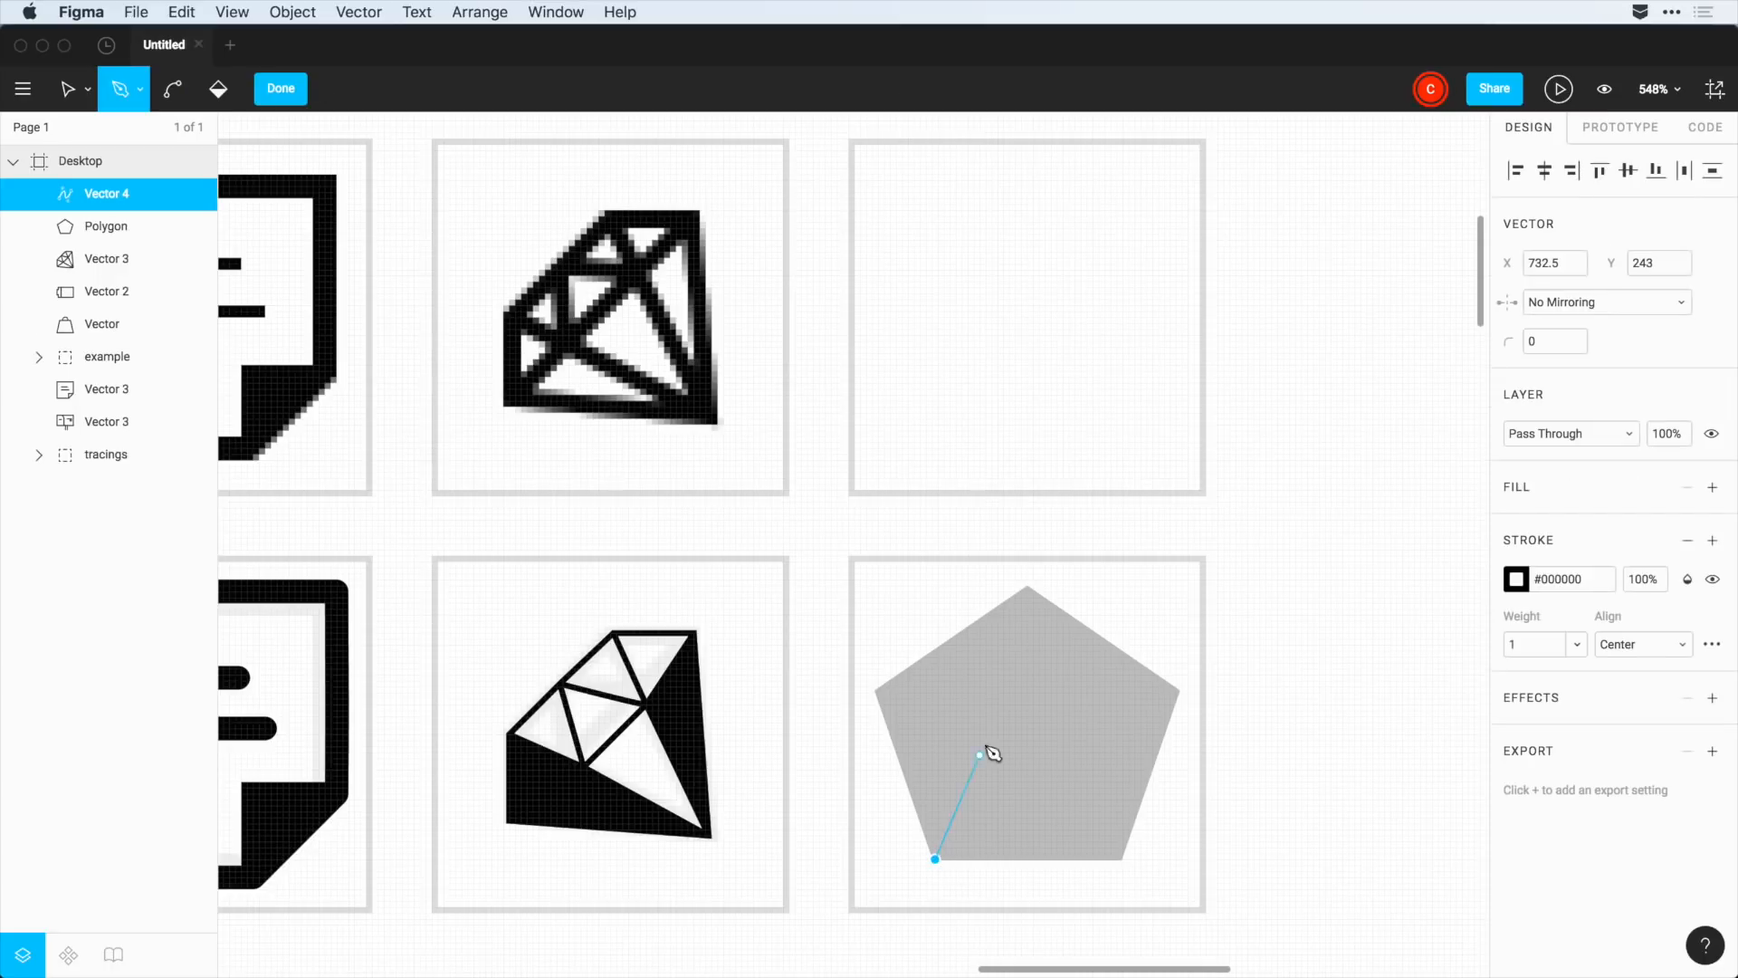
left_click(1119, 867)
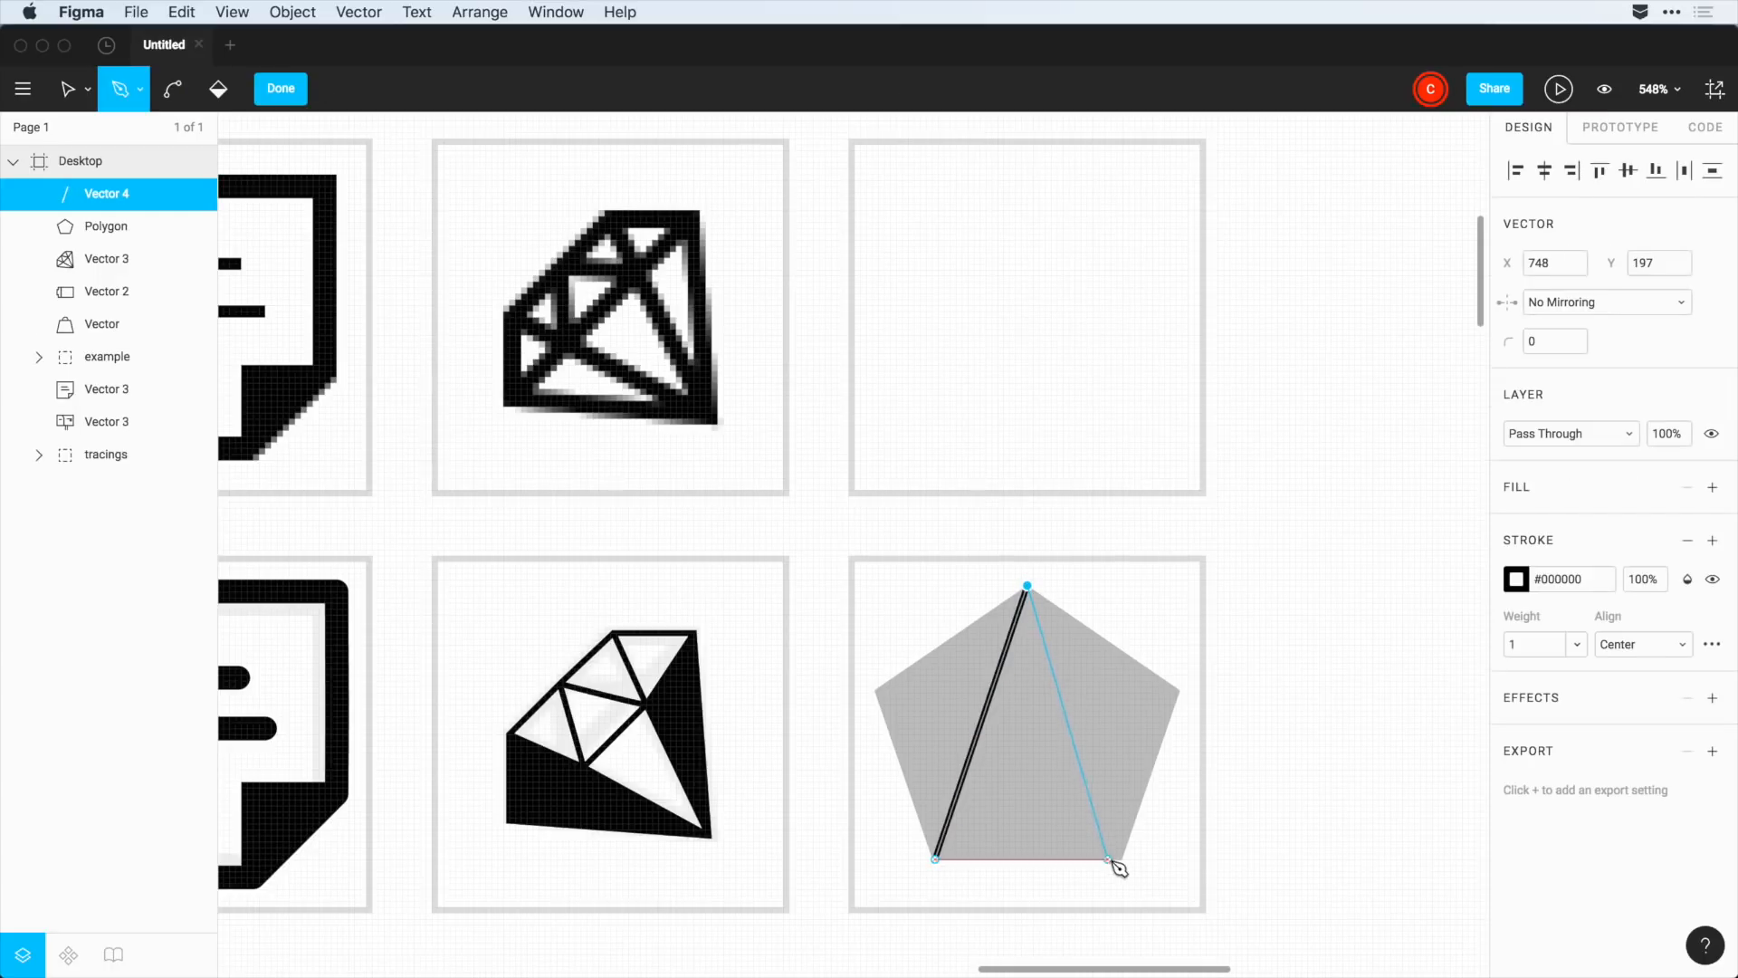
left_click_drag(1117, 868, 878, 695)
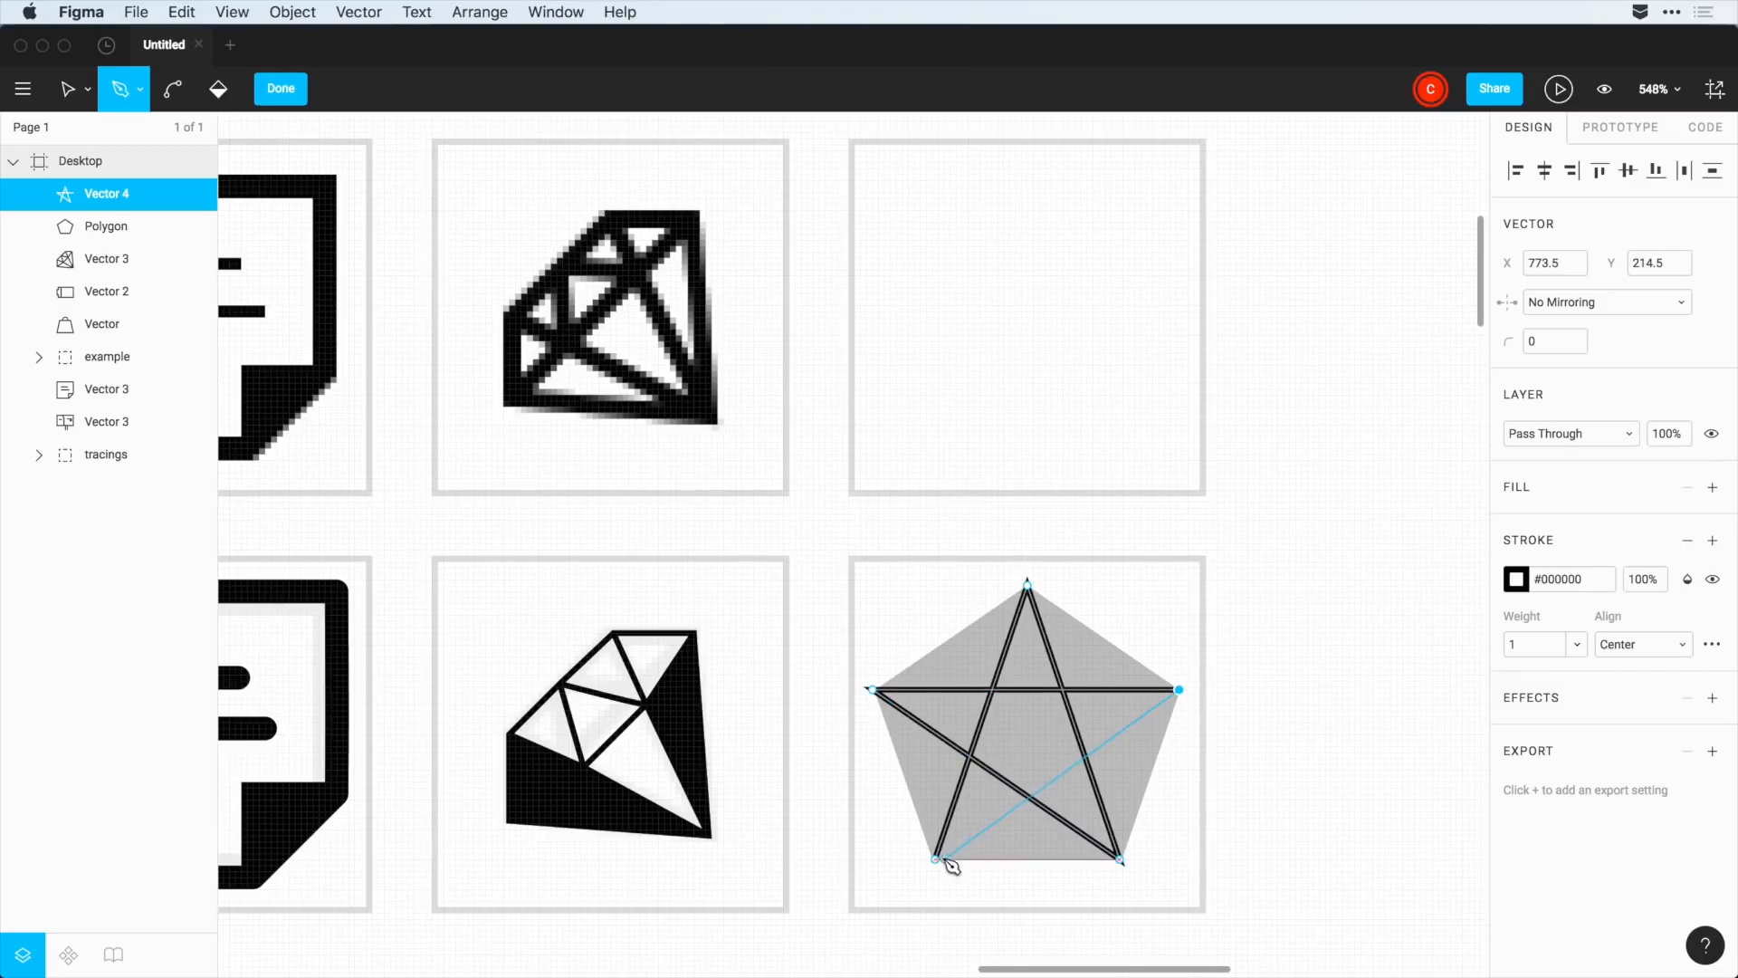
left_click_drag(948, 862, 1060, 853)
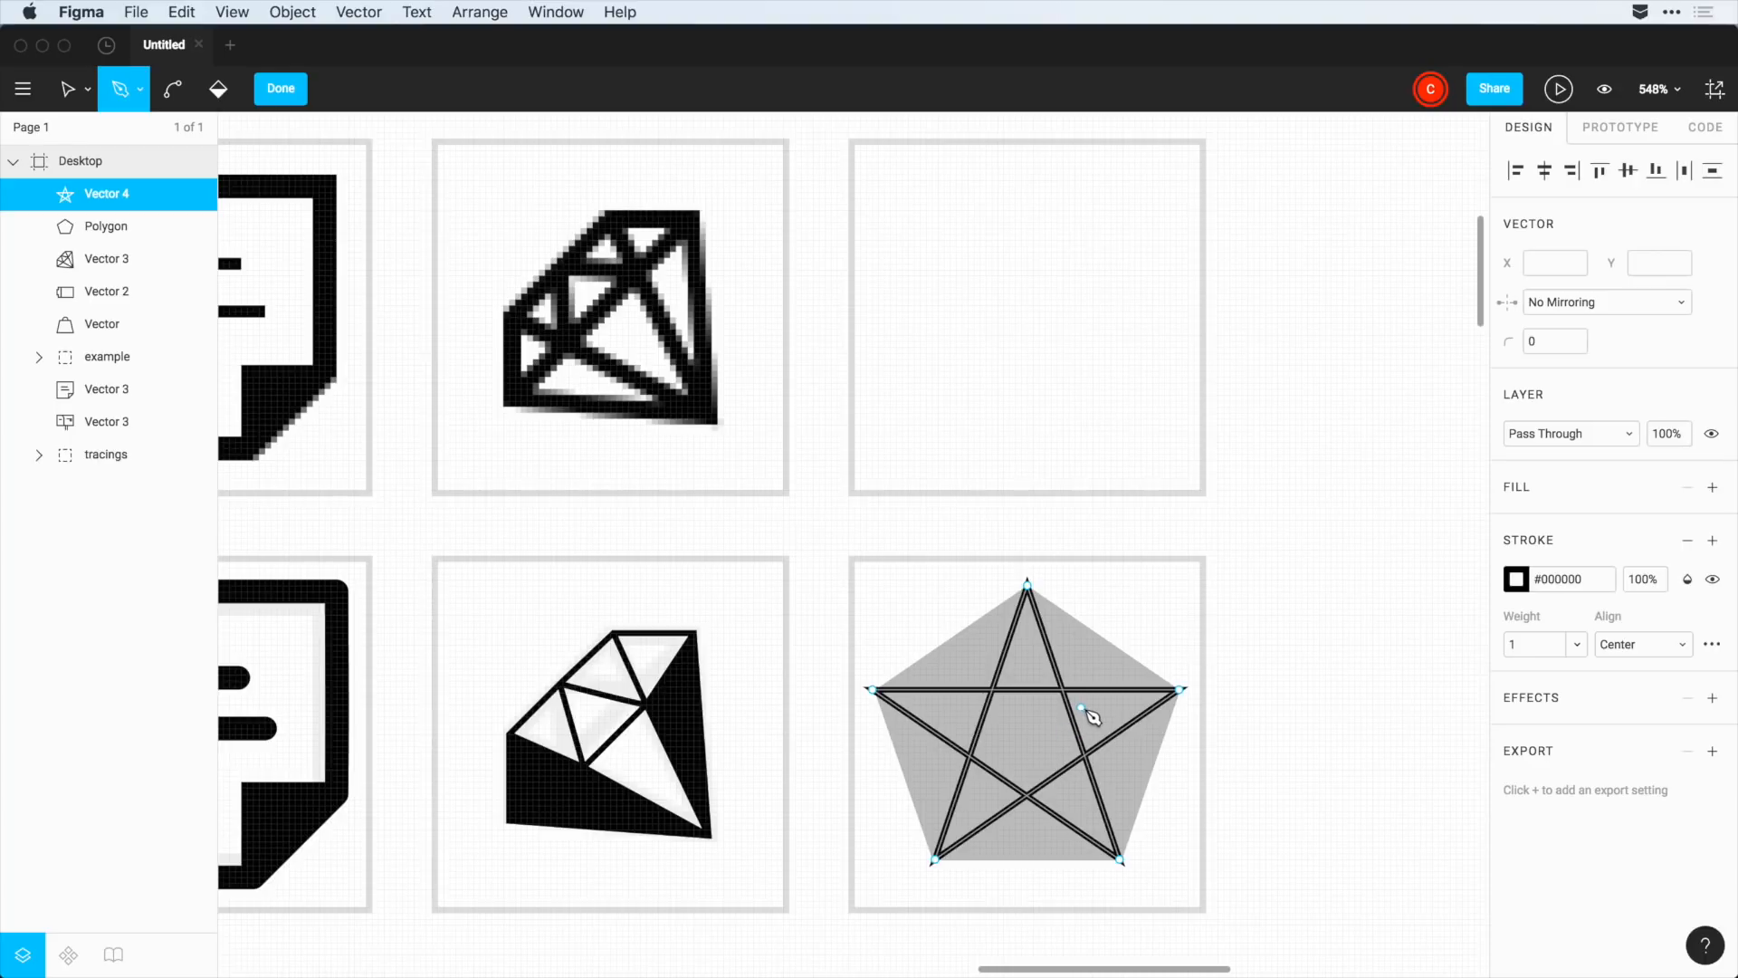
left_click(219, 89)
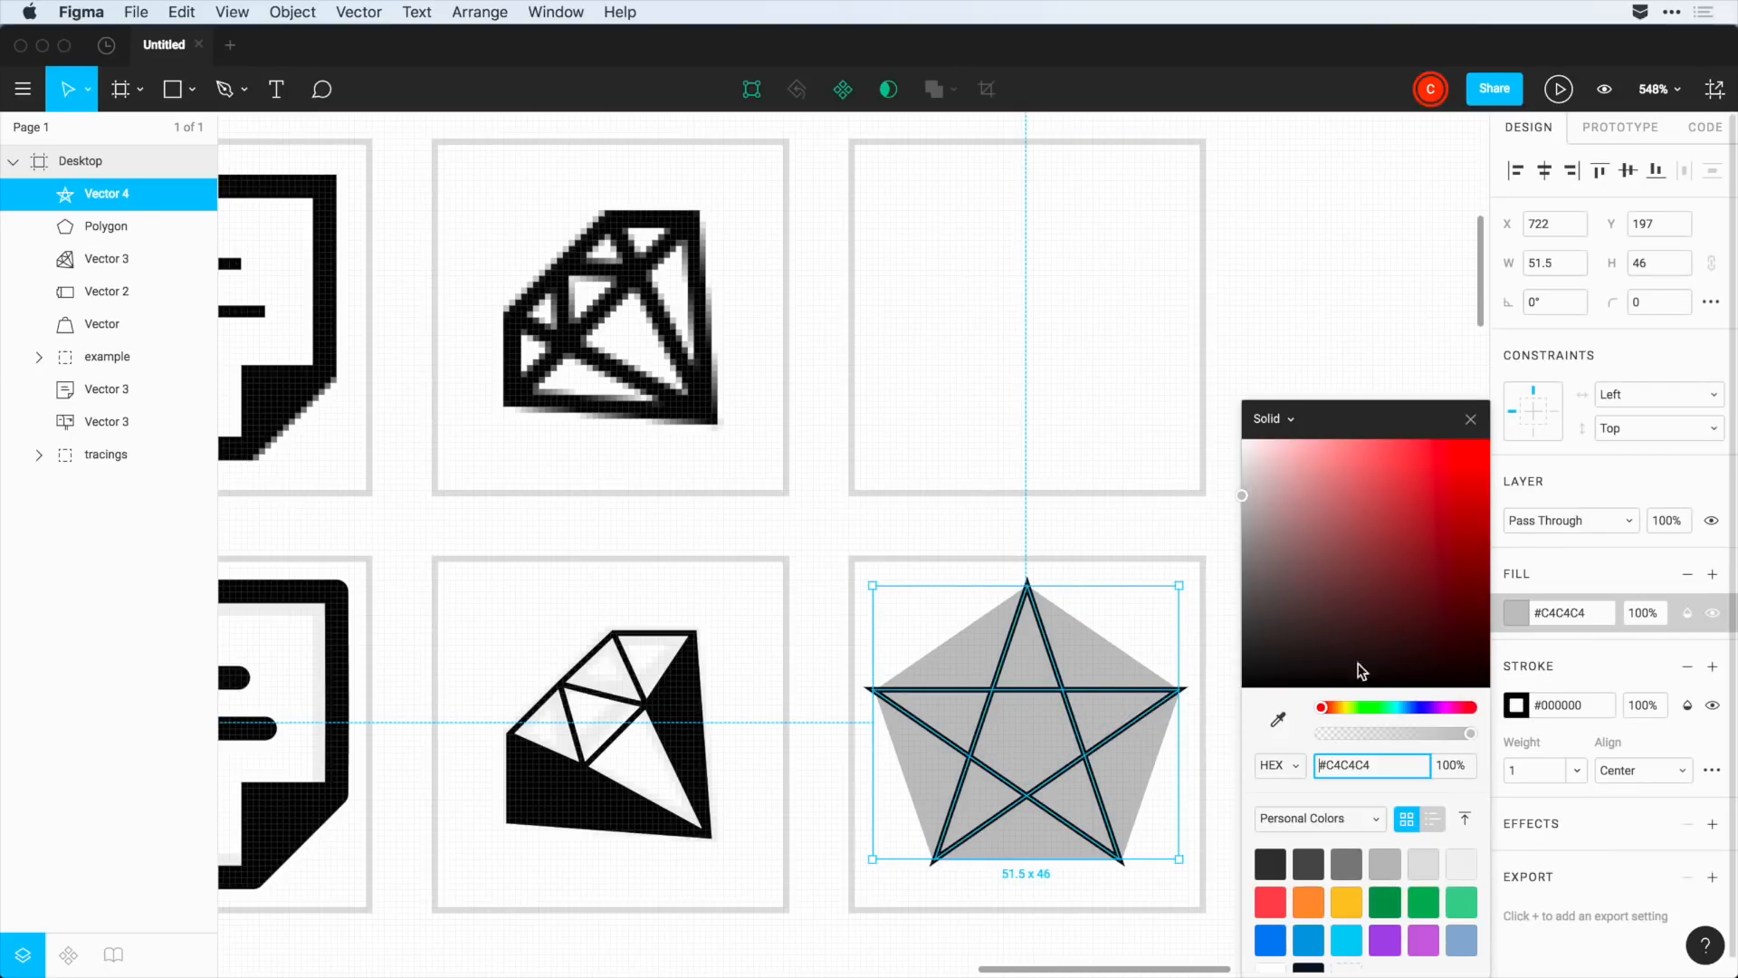
- Fill the star solid black and enter vector edit on its points
left_click(1219, 740)
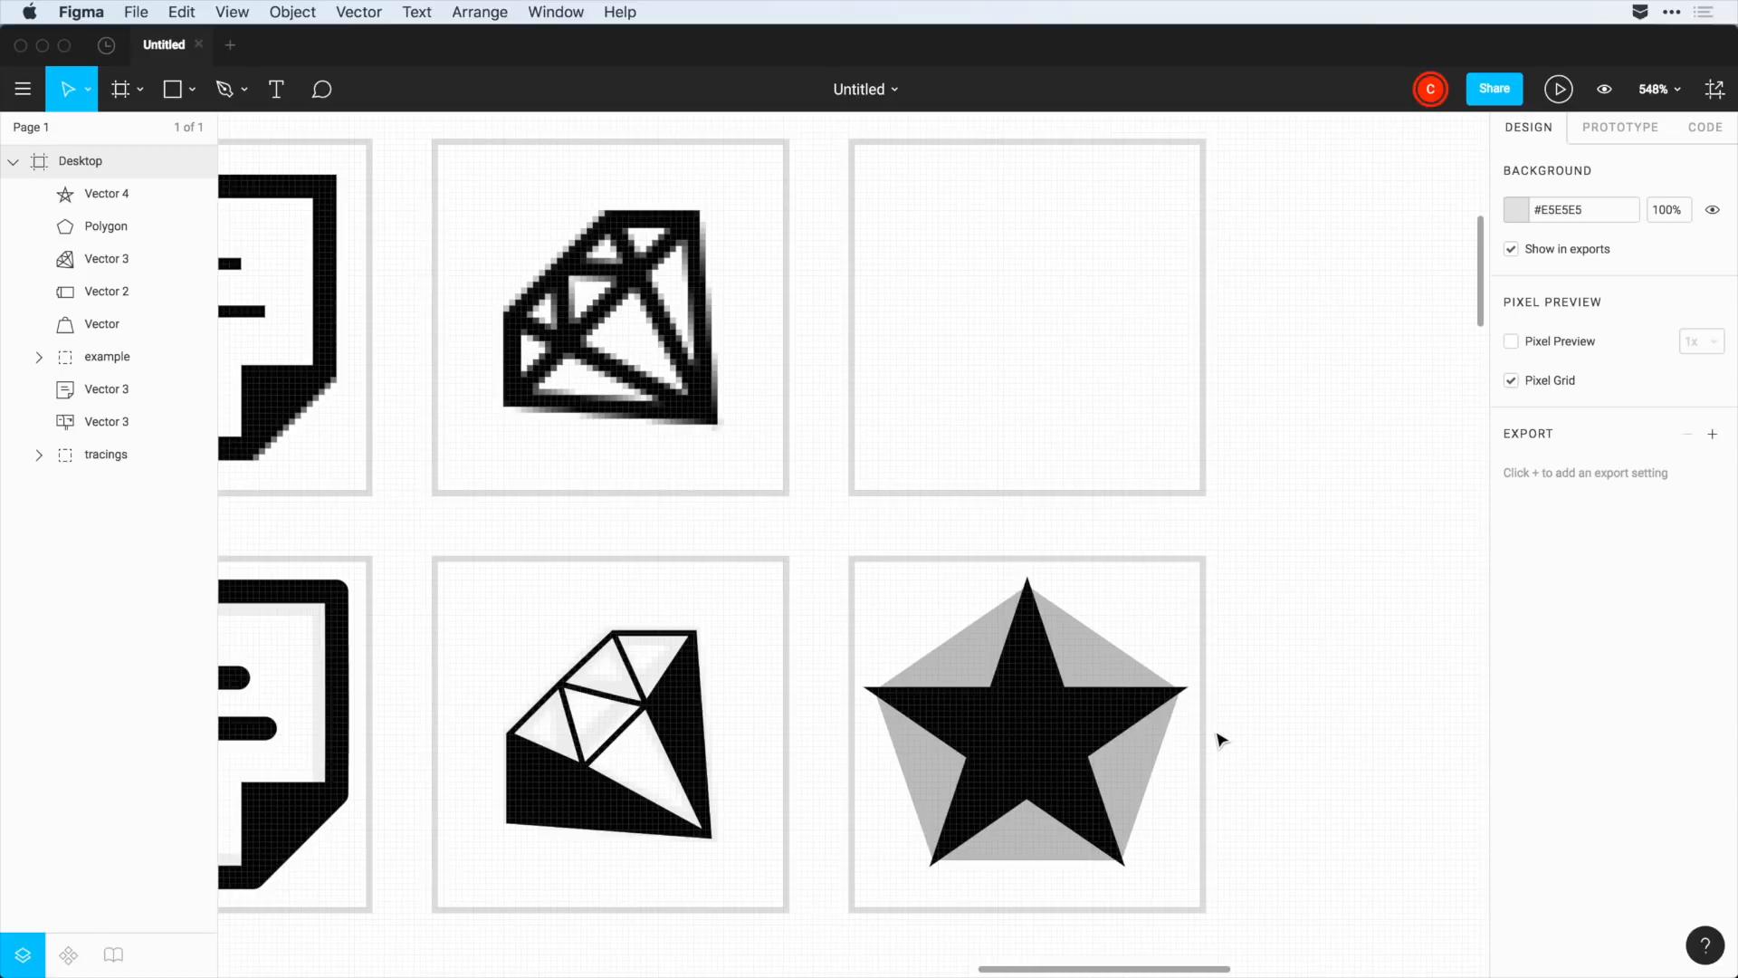
double_click(1024, 731)
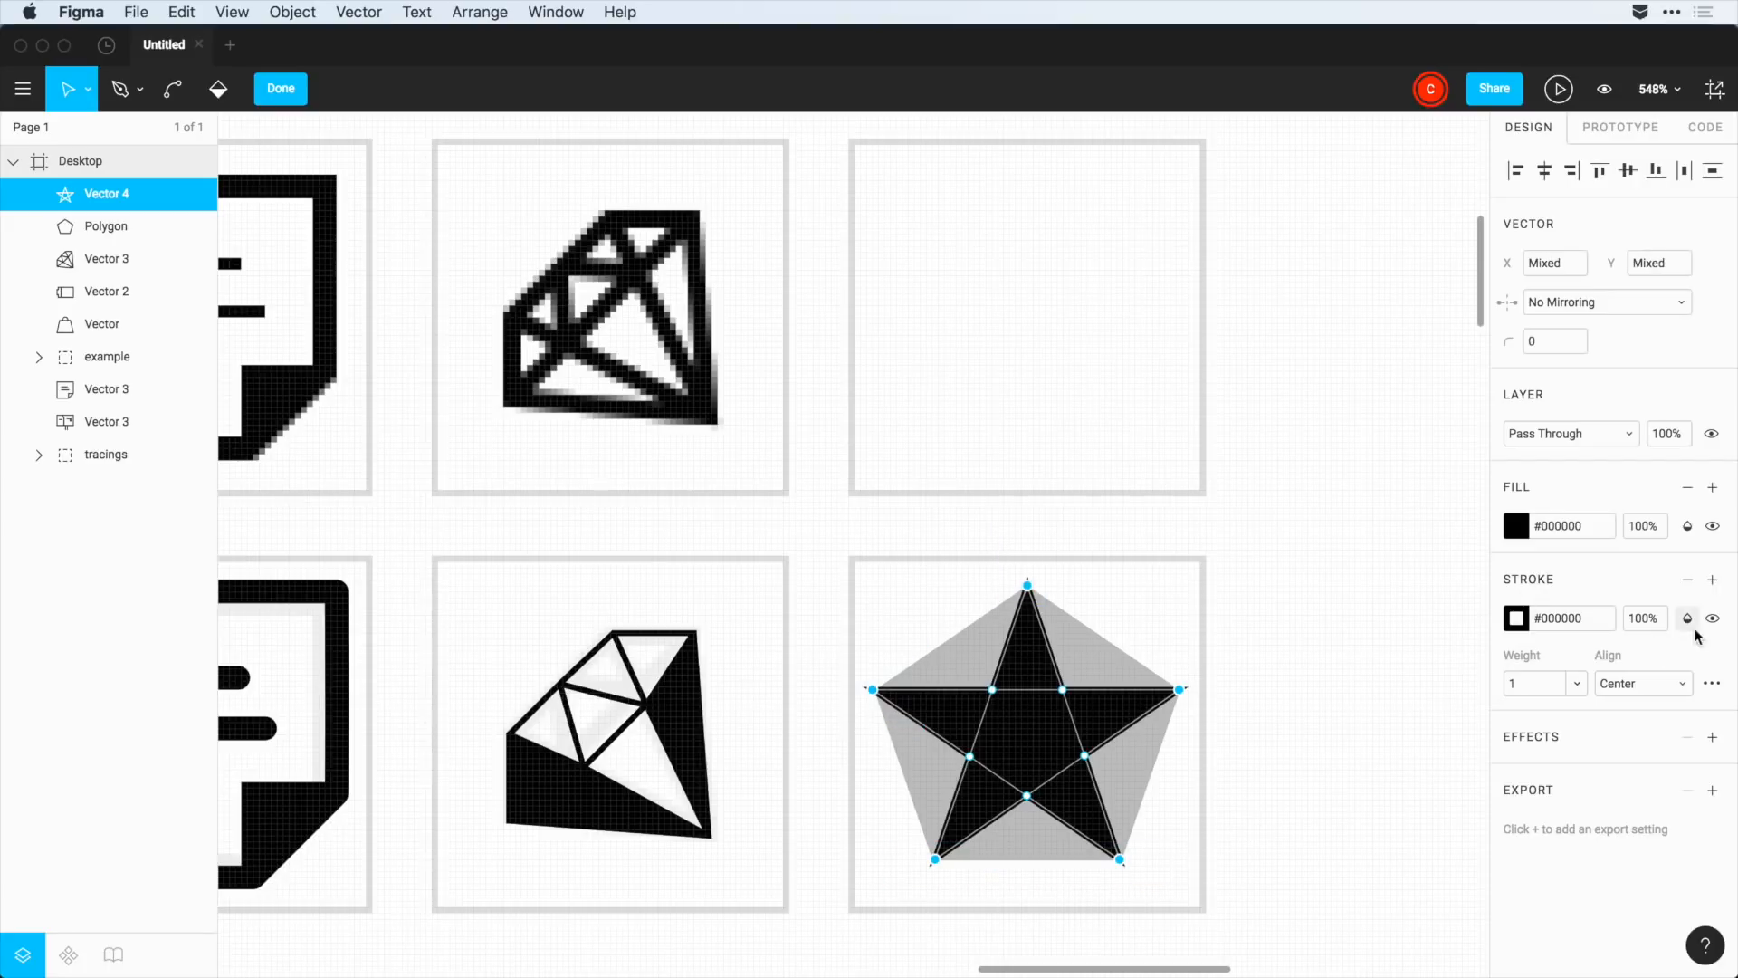
left_click(1712, 617)
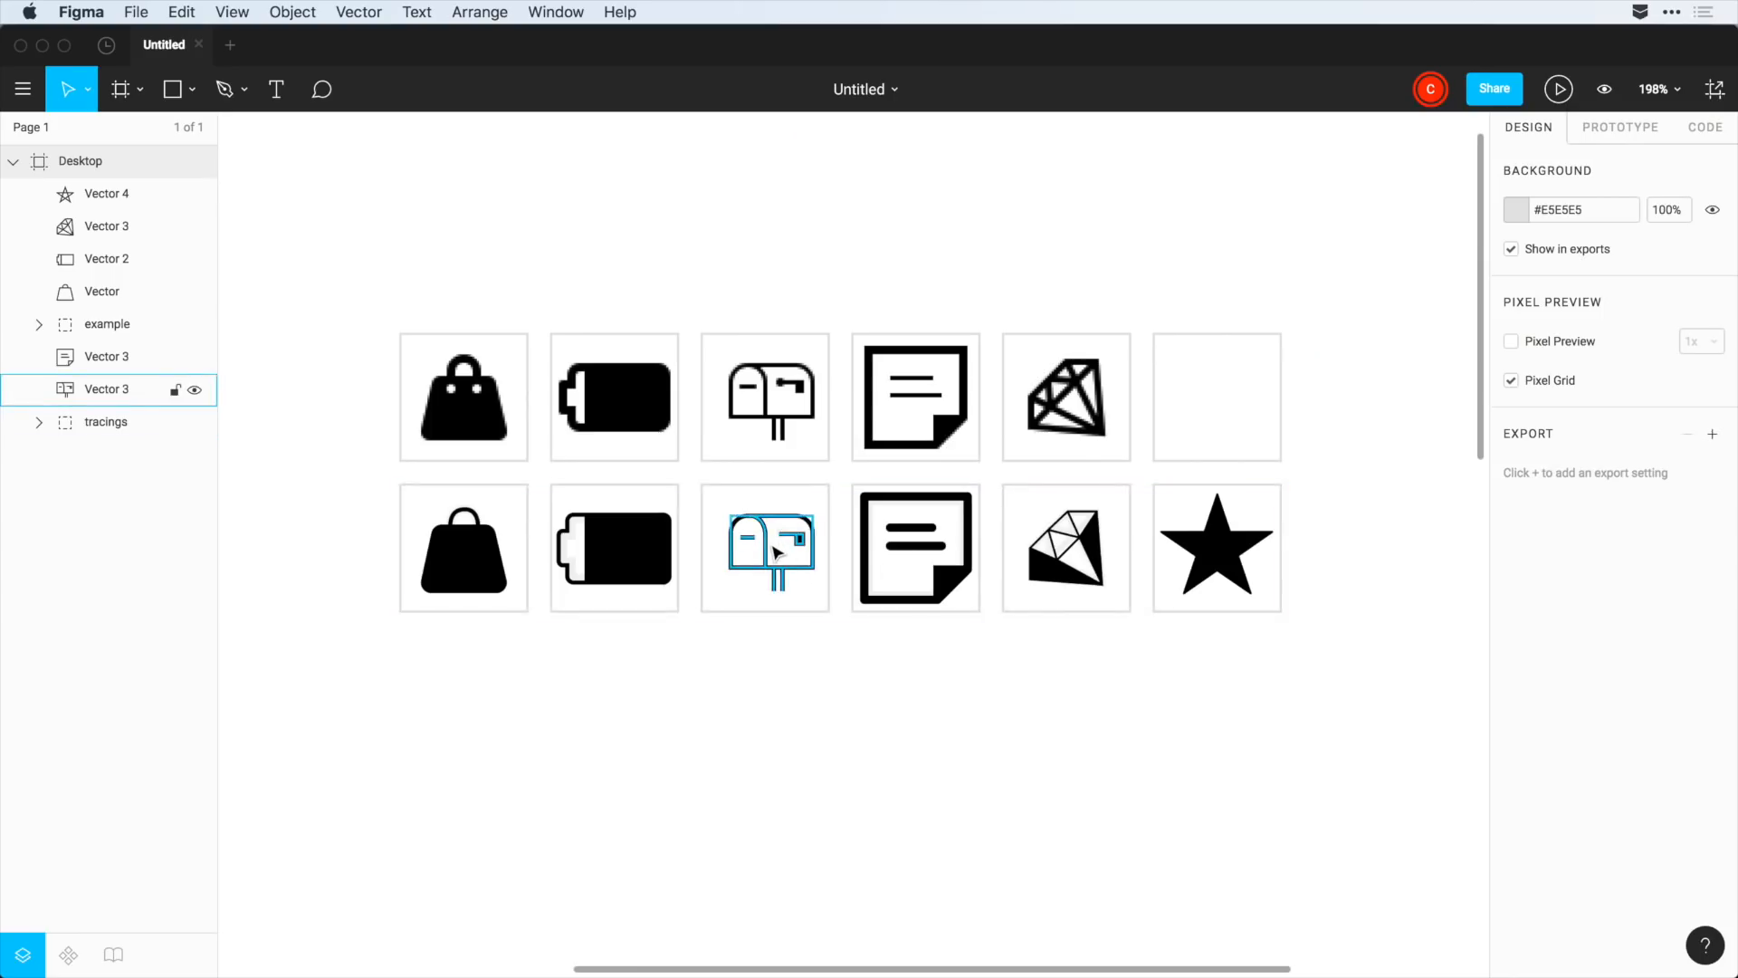
- Duplicate the mailbox icon below the rows and enlarge the copy
left_click_drag(764, 547, 838, 728)
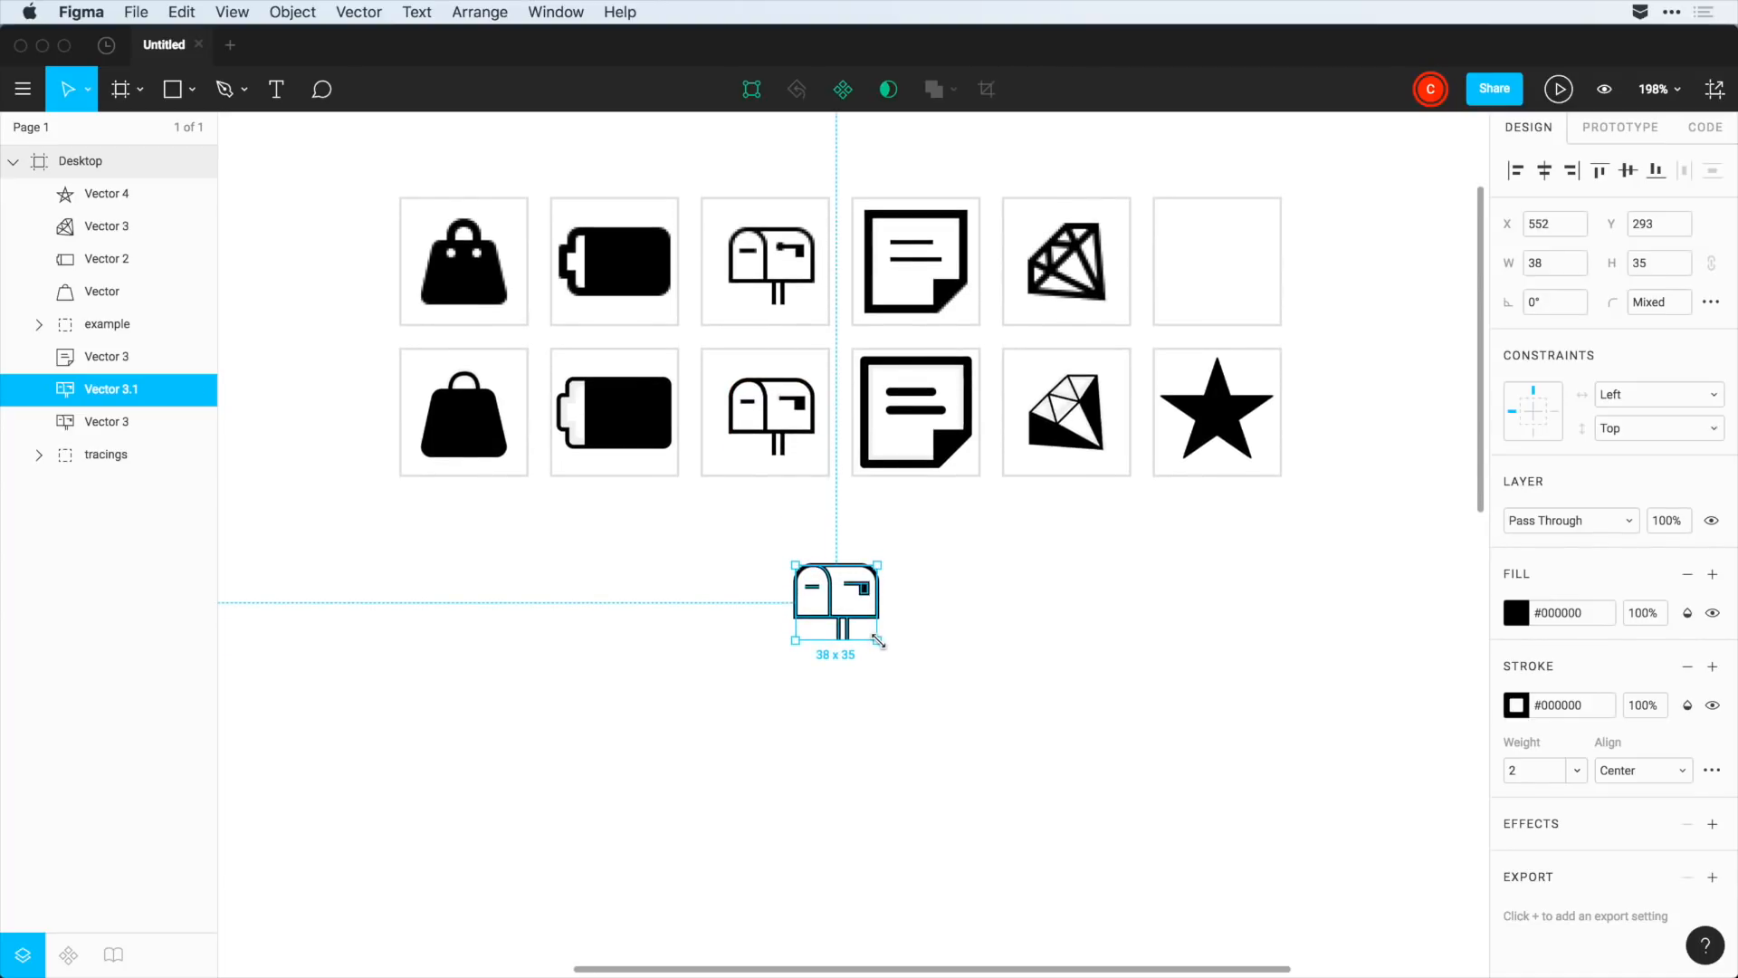
left_click_drag(880, 637, 1296, 929)
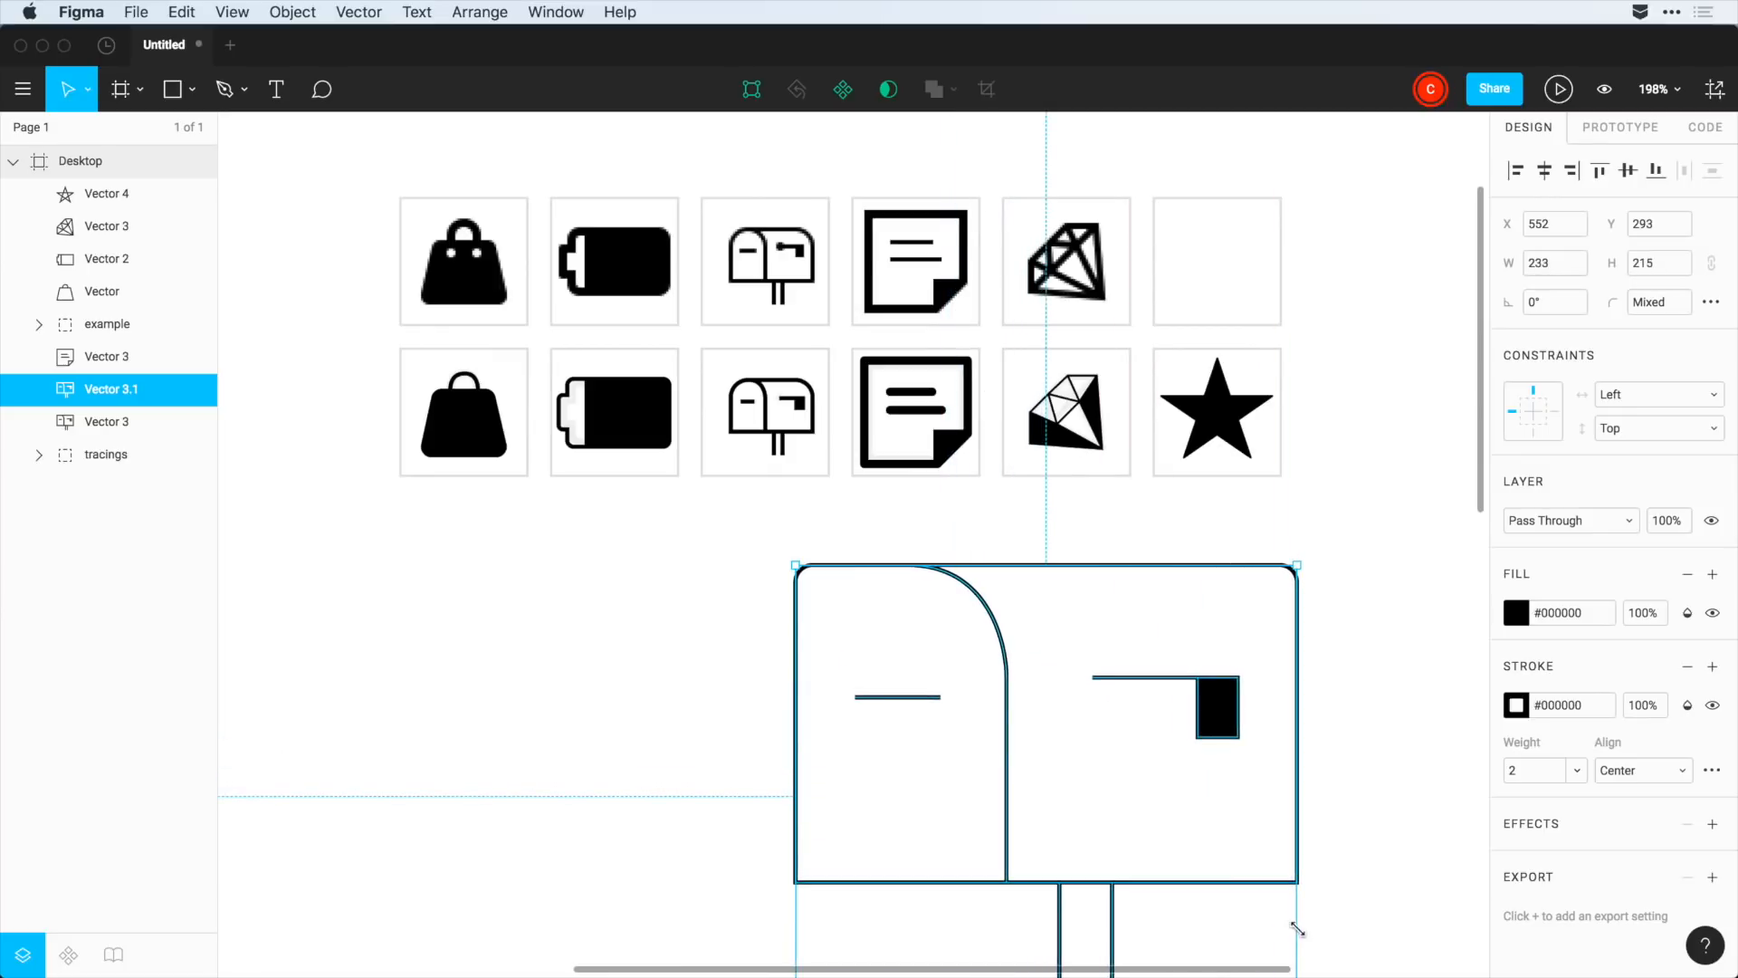
mouse_move(887, 609)
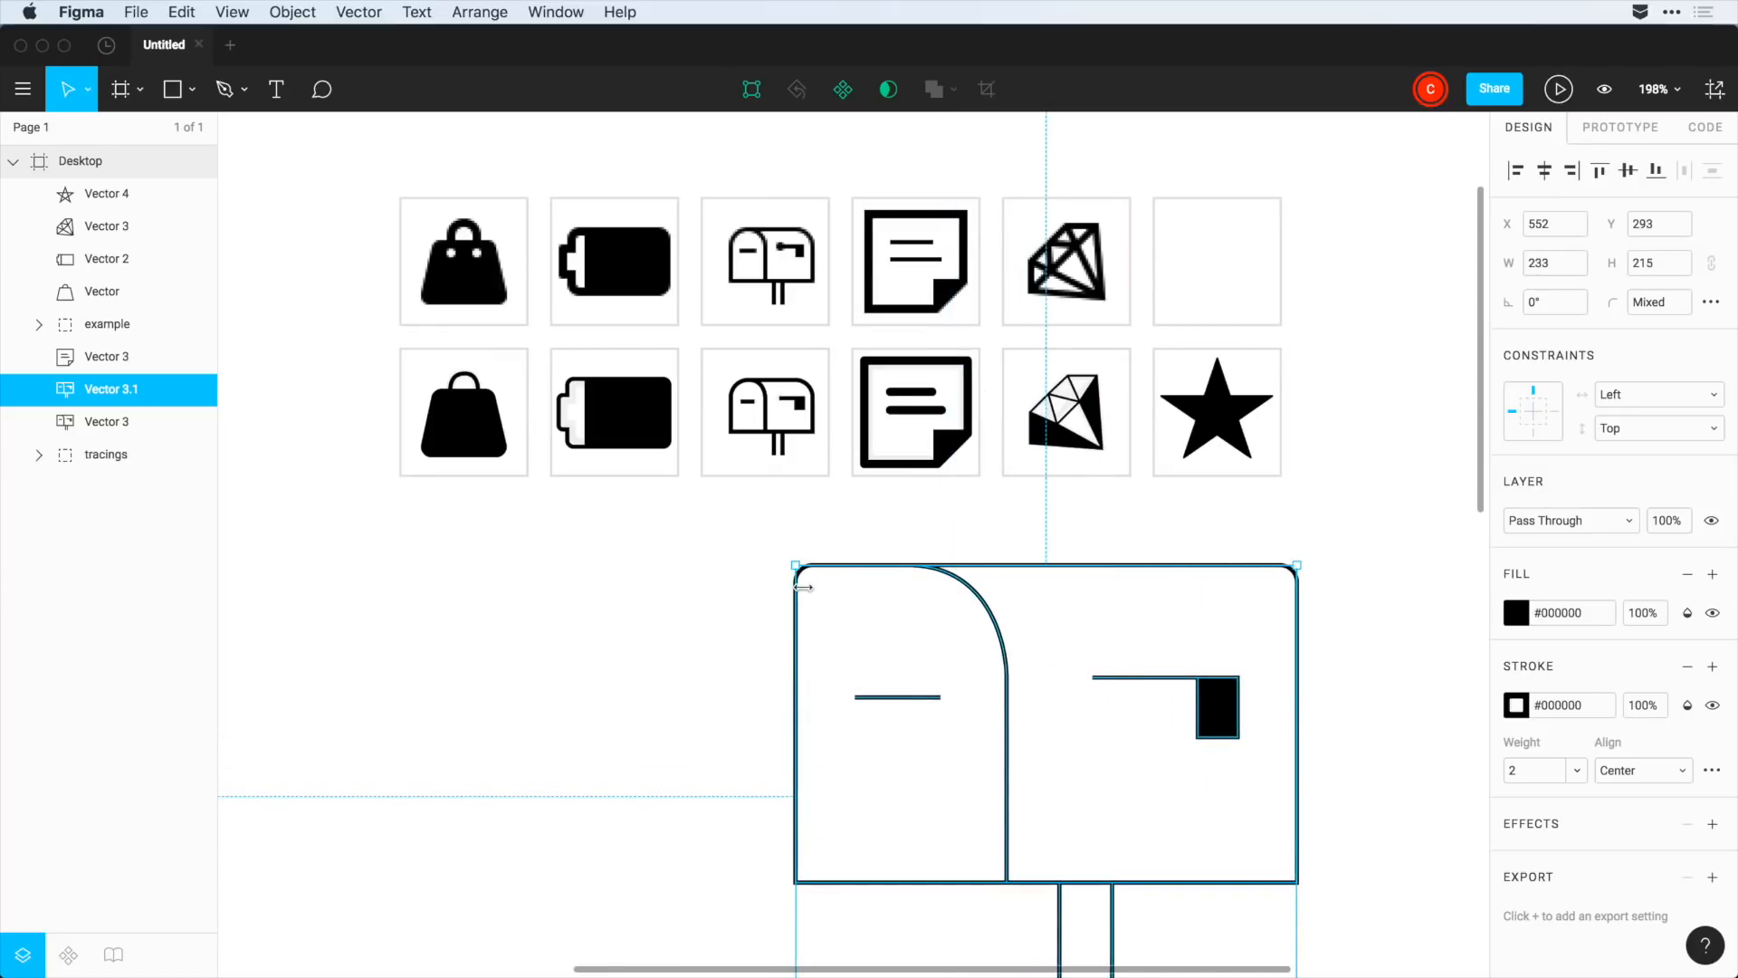
left_click(1036, 688)
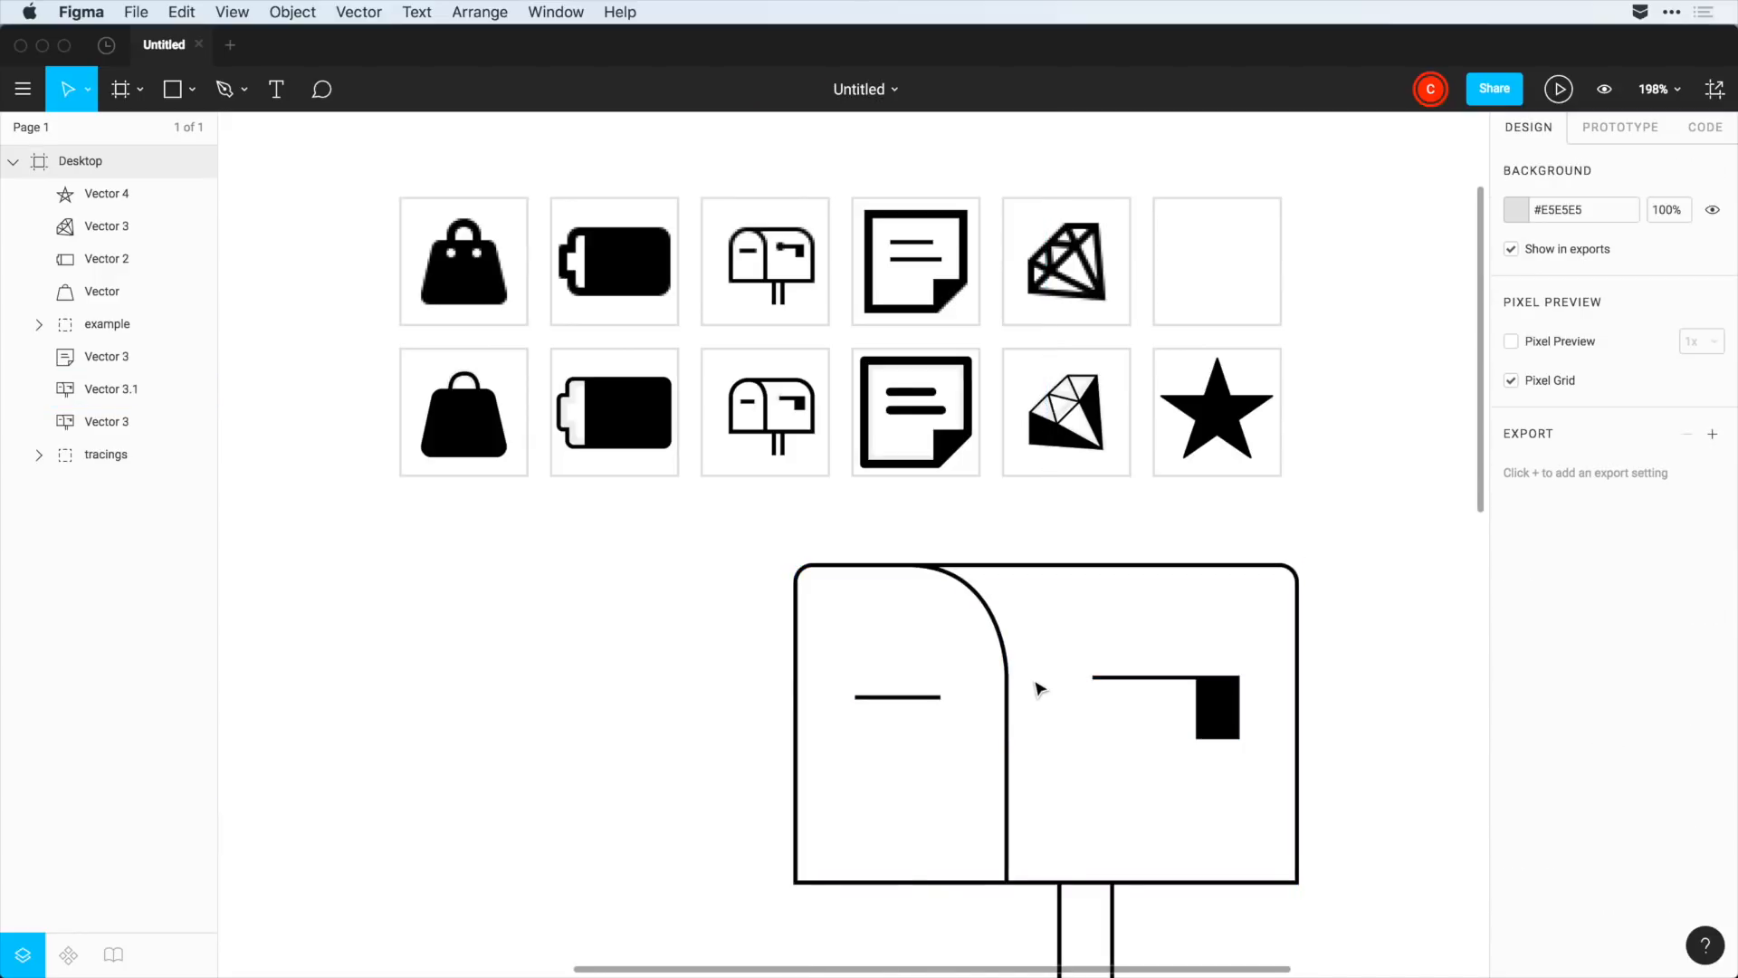
left_click(1043, 720)
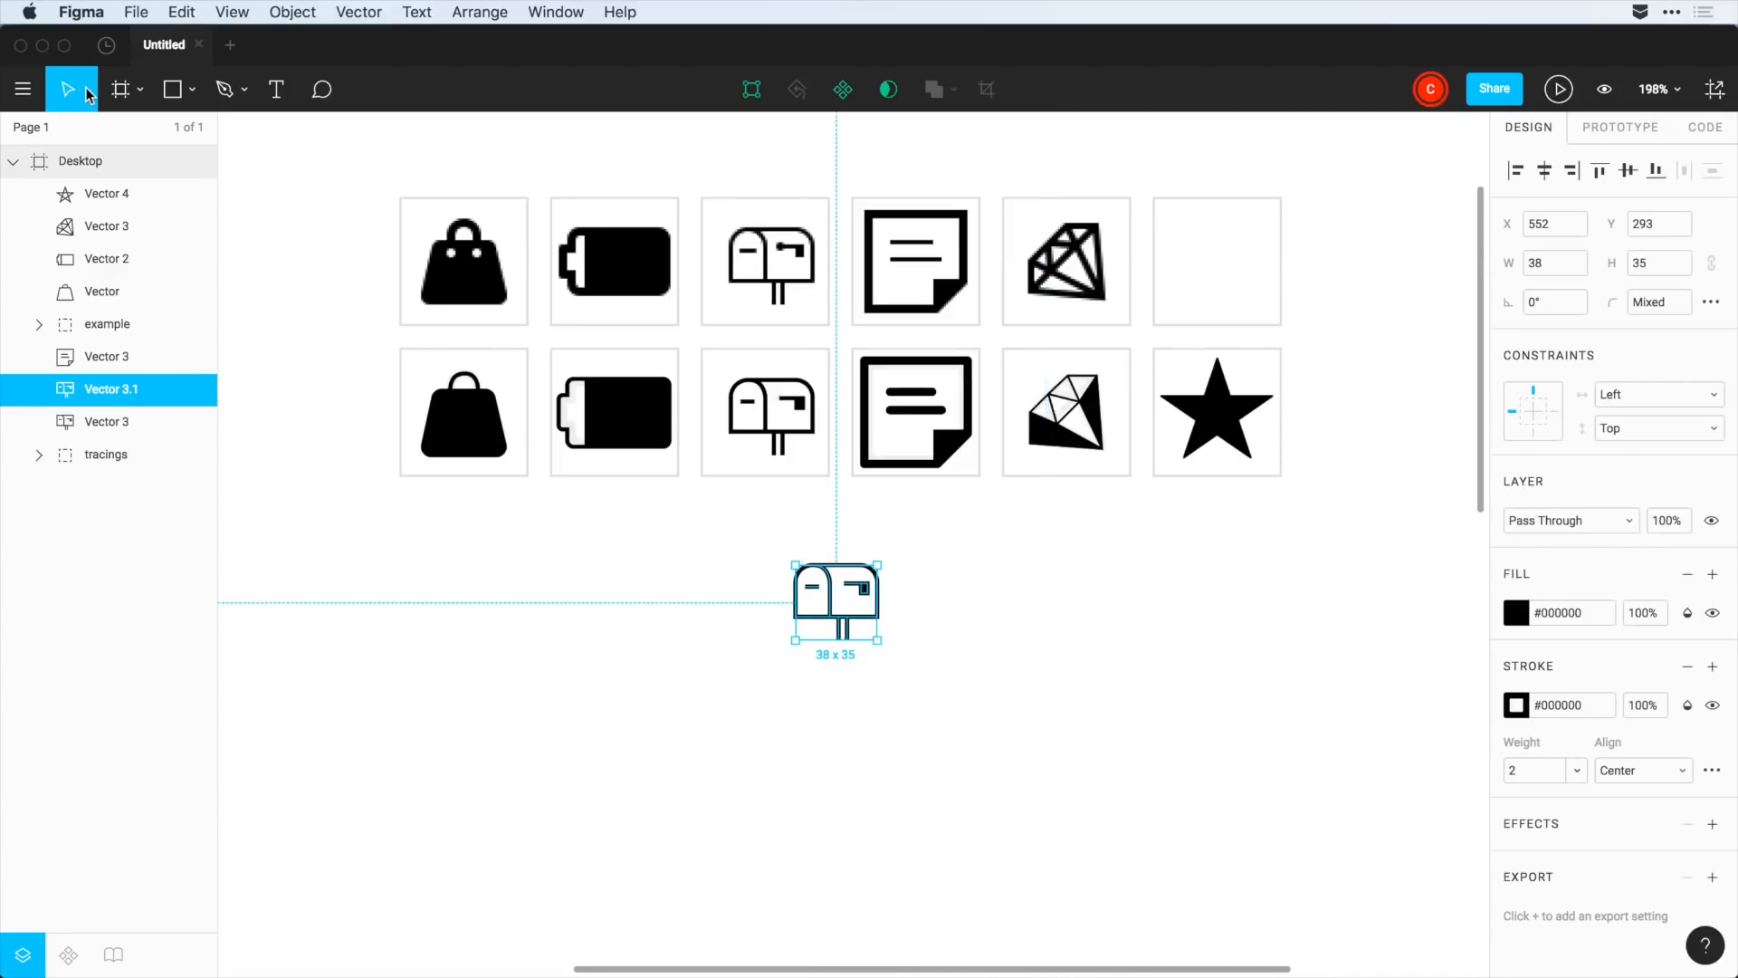
- Scale the mailbox with the Scale tool (K) and set its stroke weight to 4
left_click(87, 91)
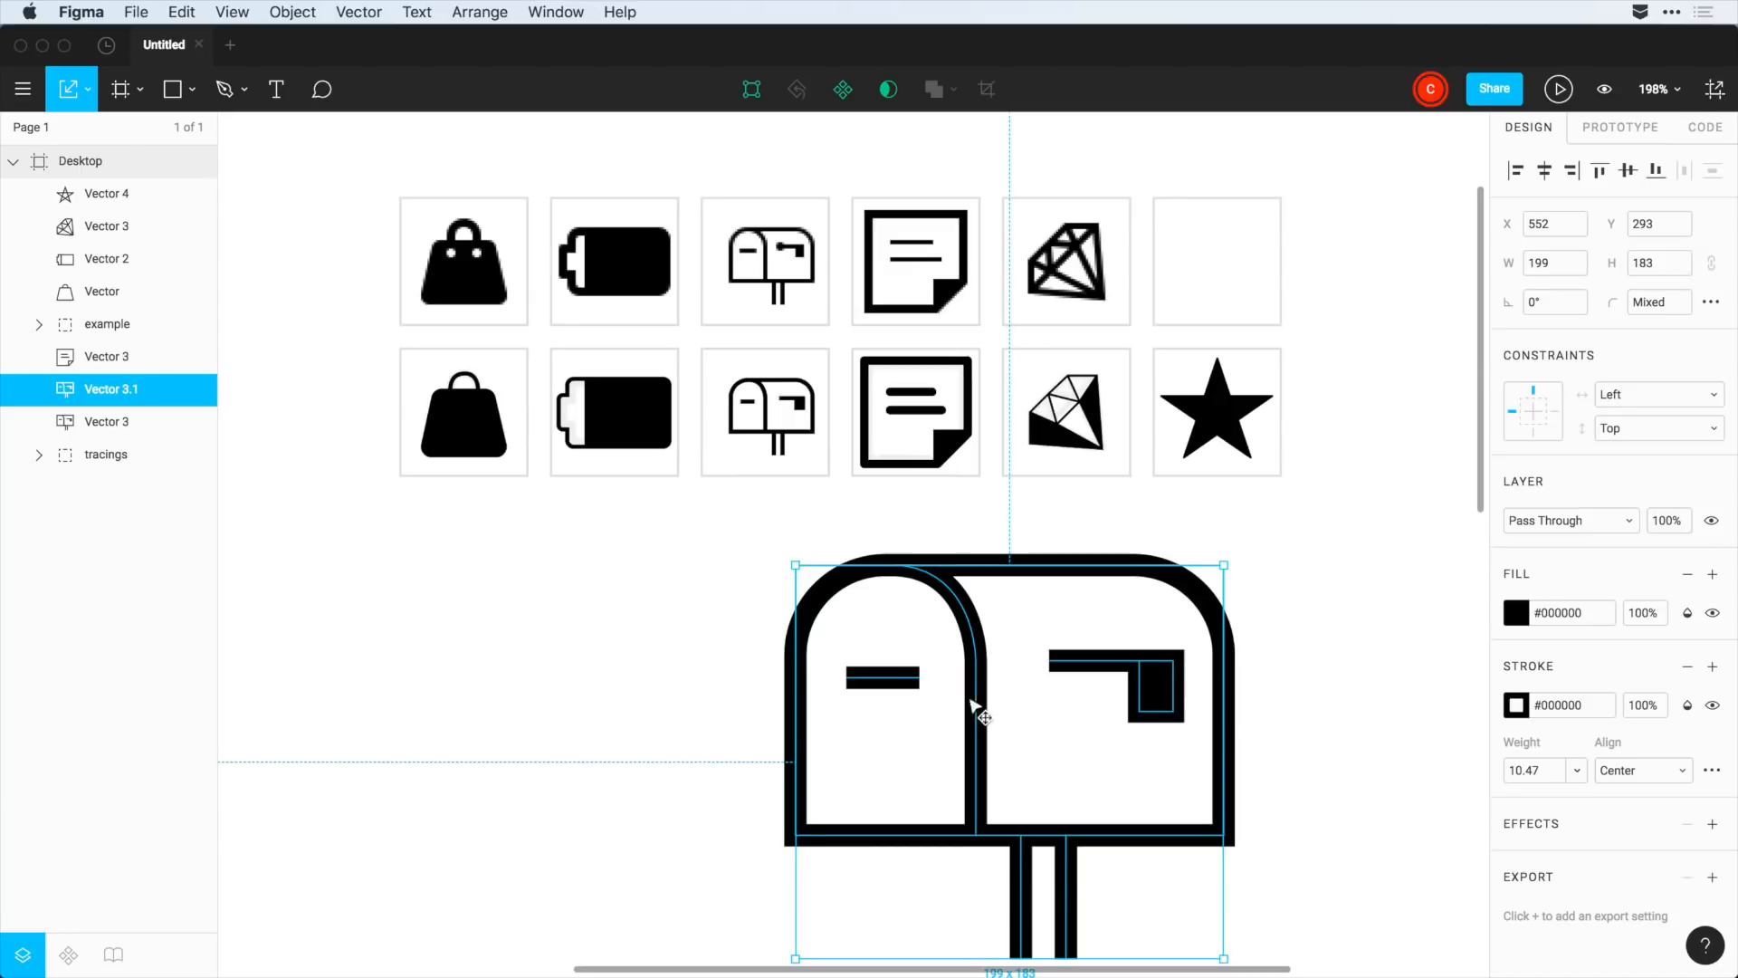
left_click_drag(982, 715, 1143, 699)
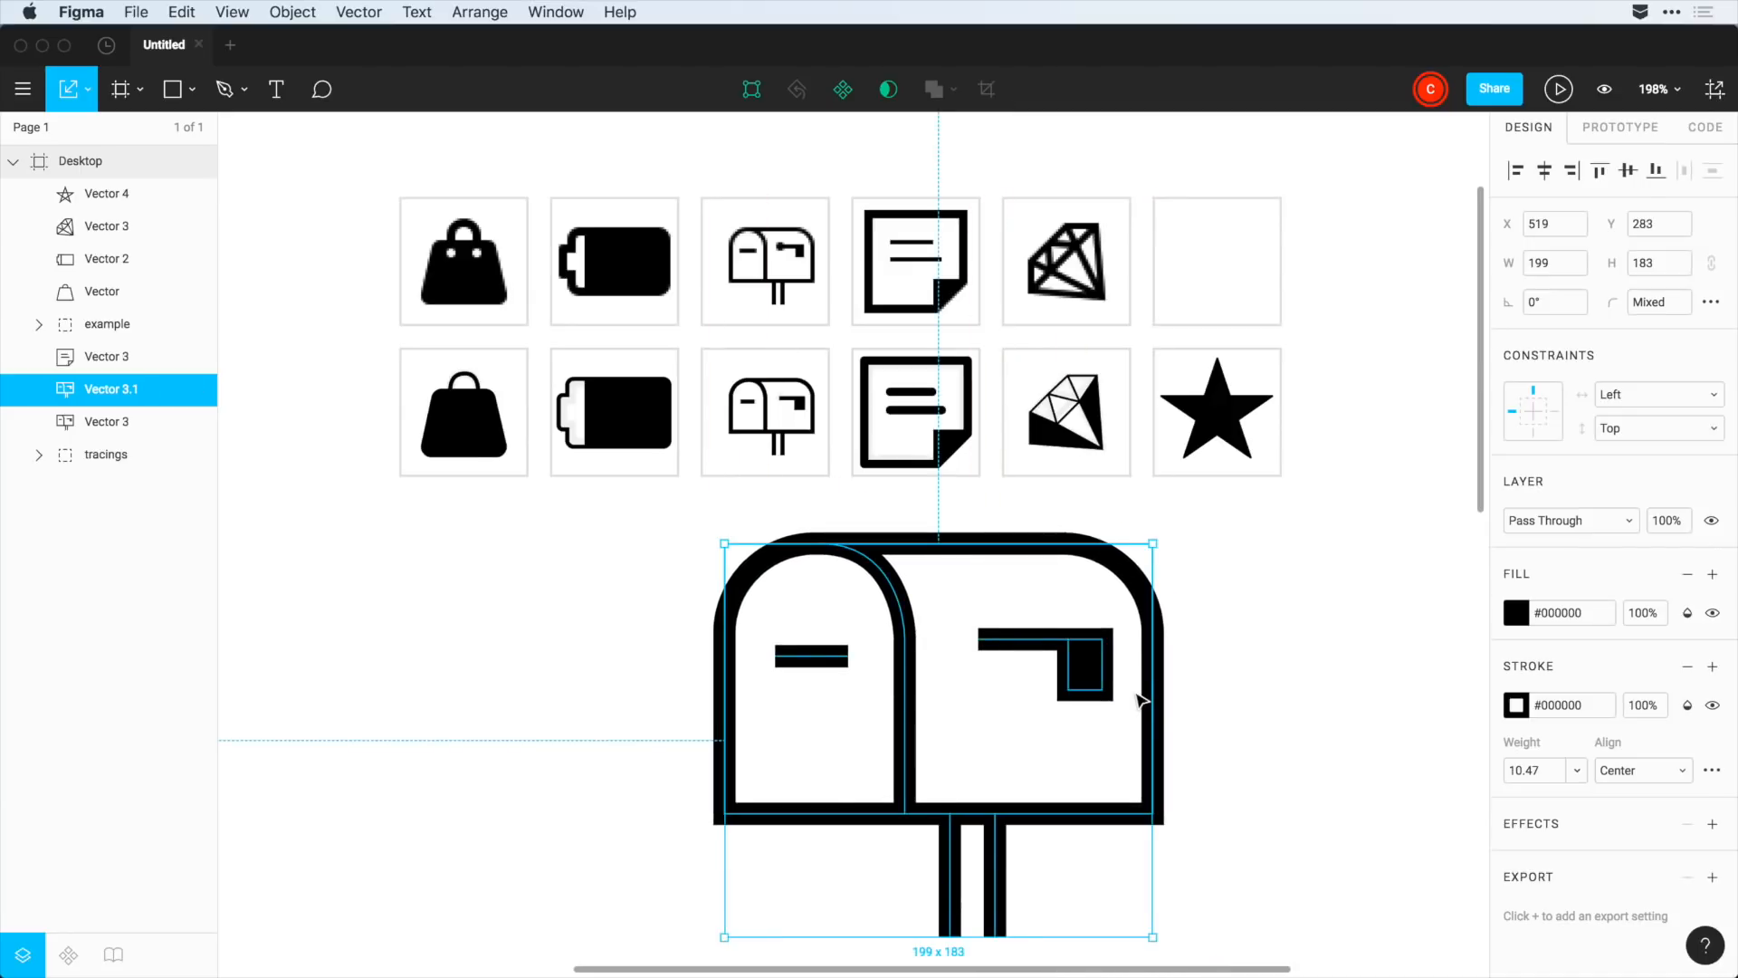
mouse_move(1530, 743)
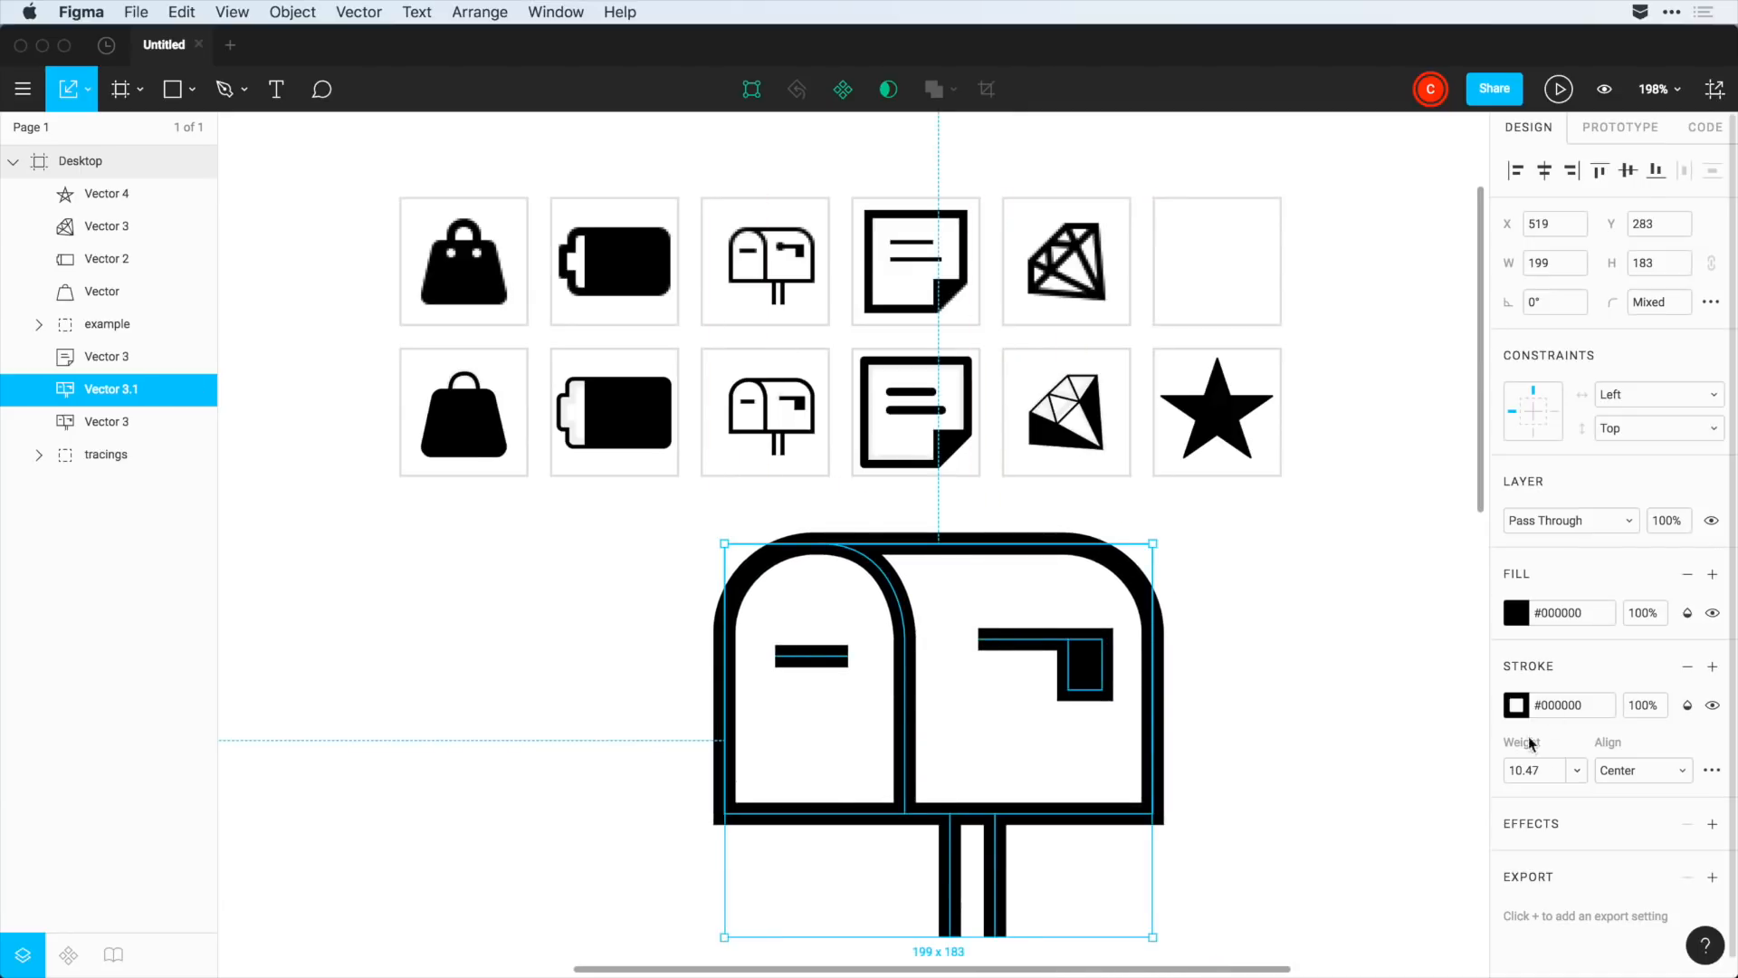
type("4")
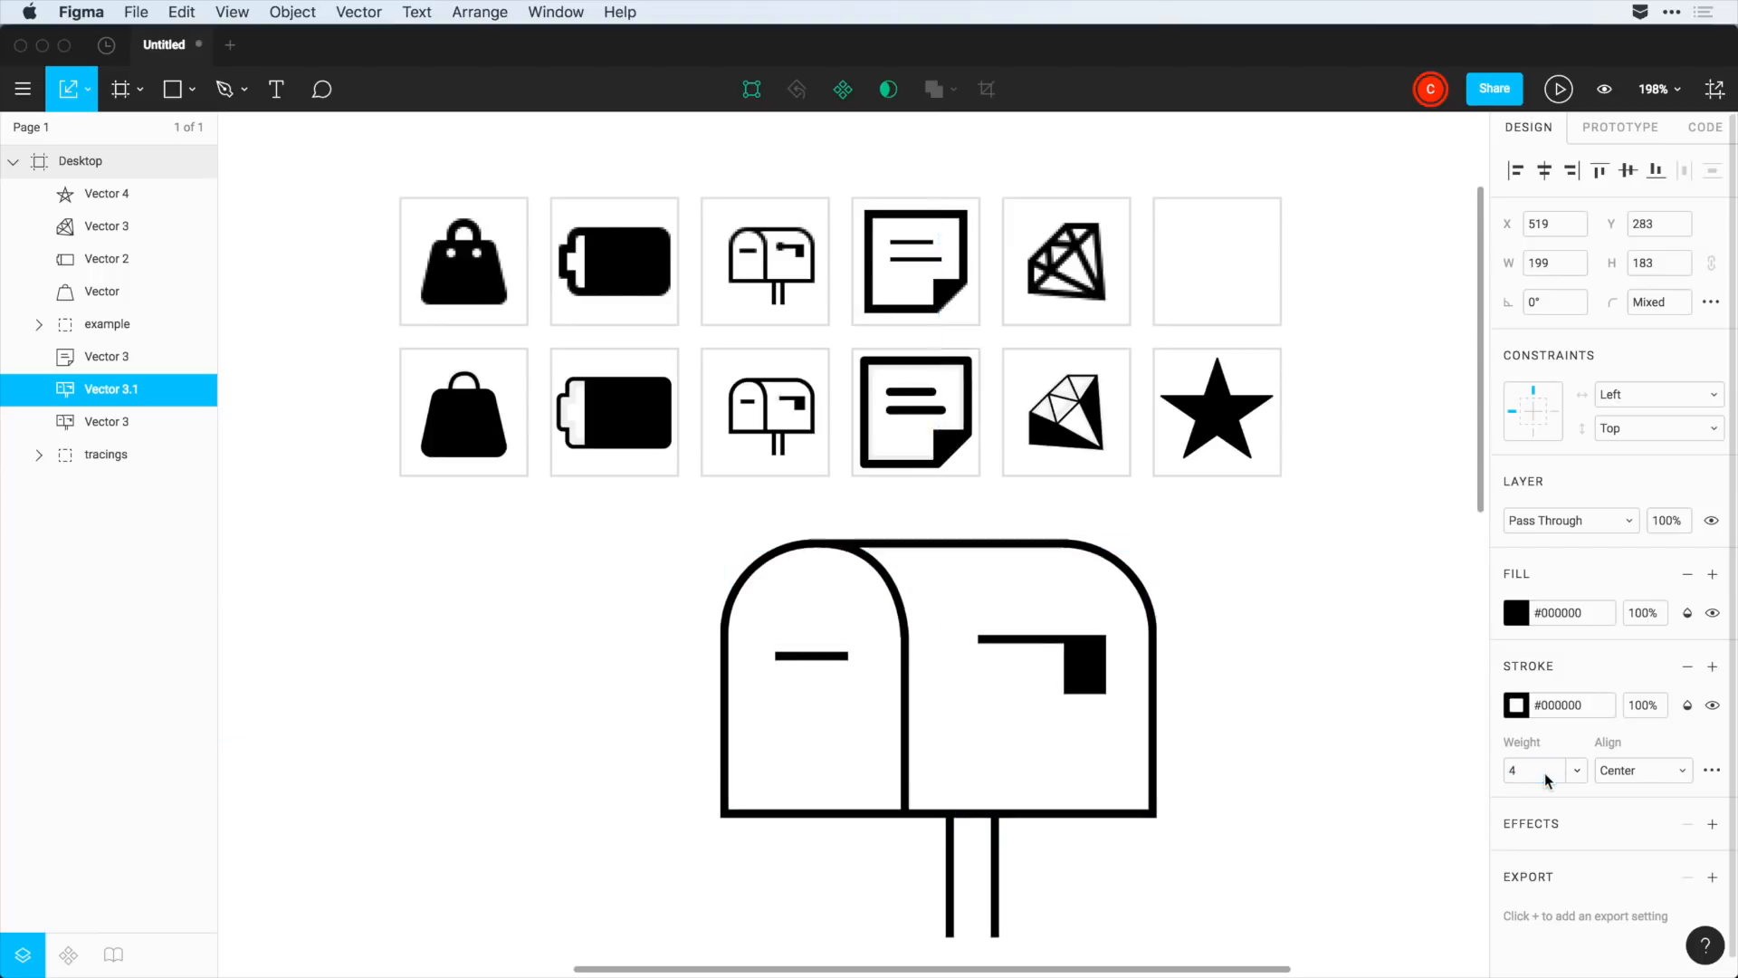